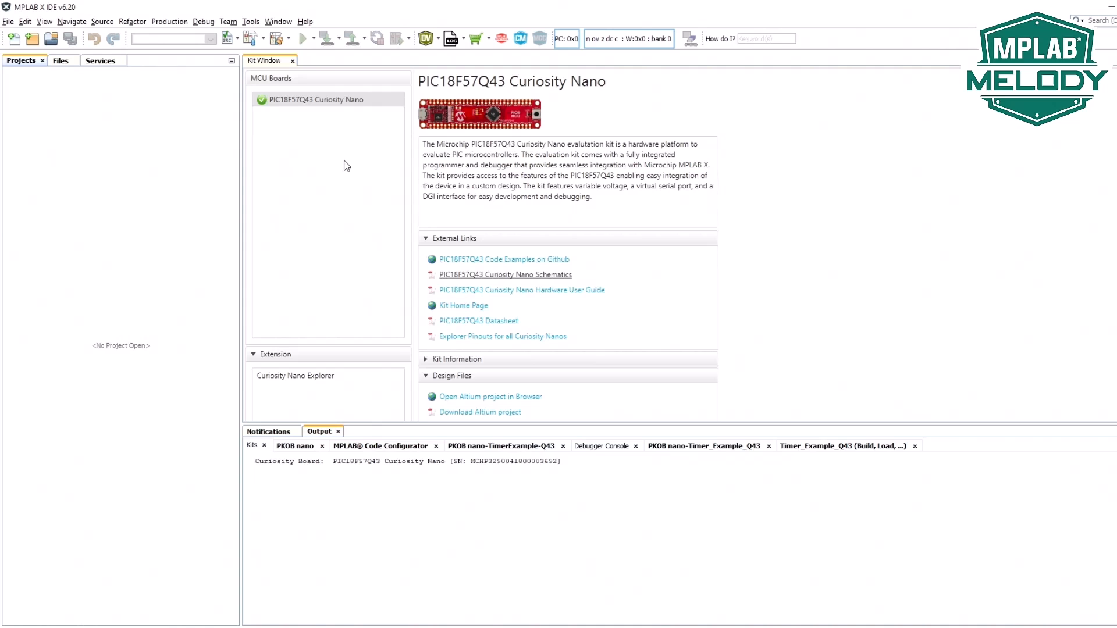
{"action": "mouse_move", "coordinate": [259, 160]}
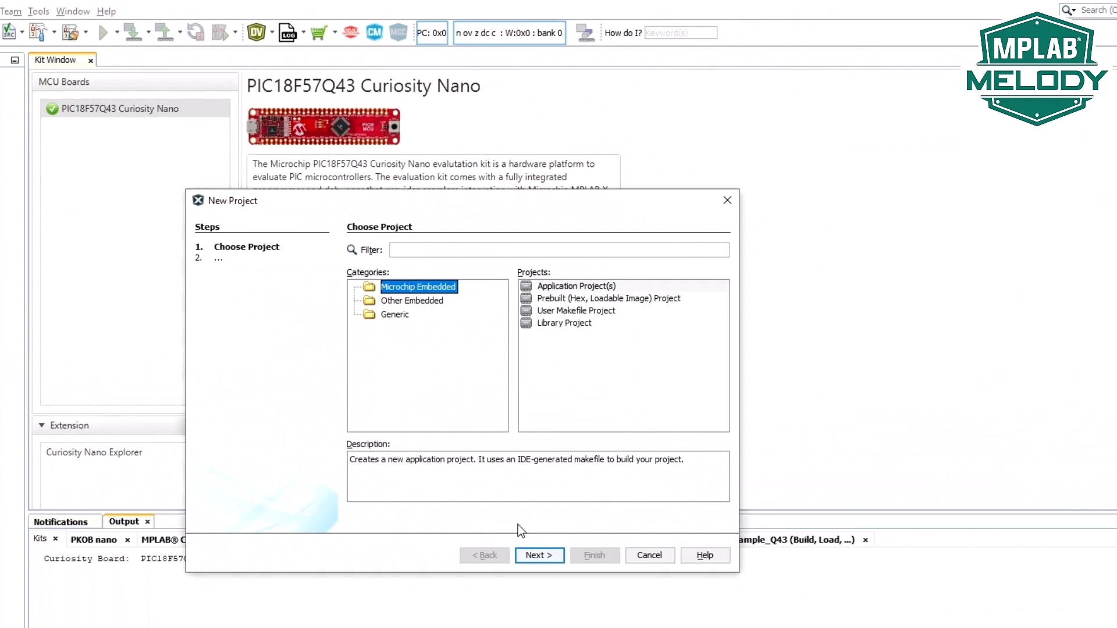
Choose the PIC18F57Q43 device, the Curiosity Nano tool and the XC8 v2.46 compiler.
{"action": "left_click", "coordinate": [539, 557]}
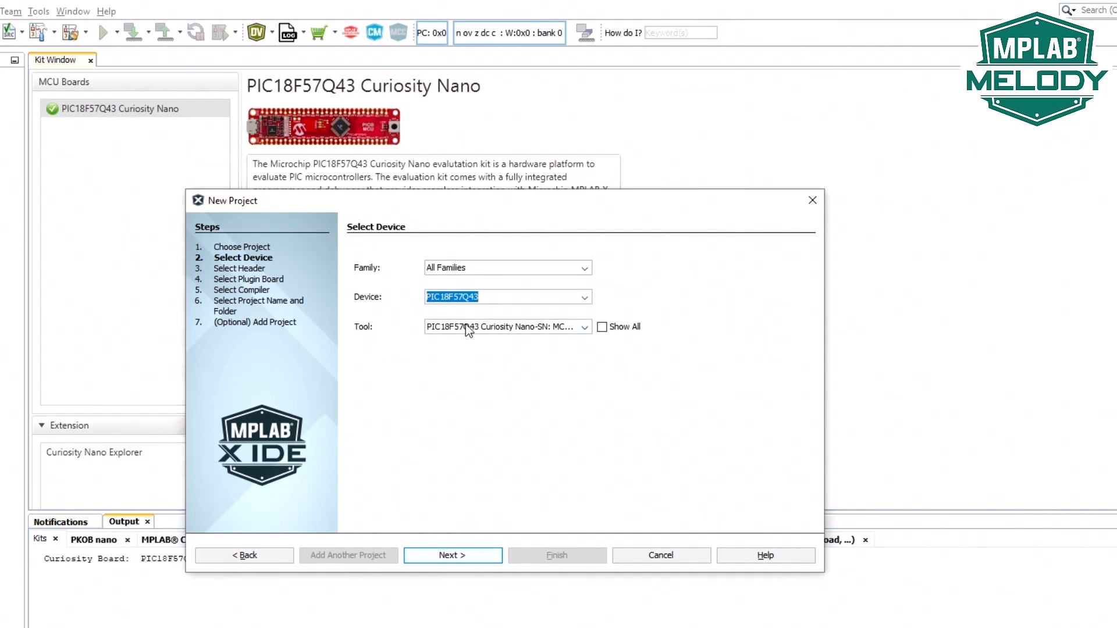
{"action": "left_click", "coordinate": [583, 326]}
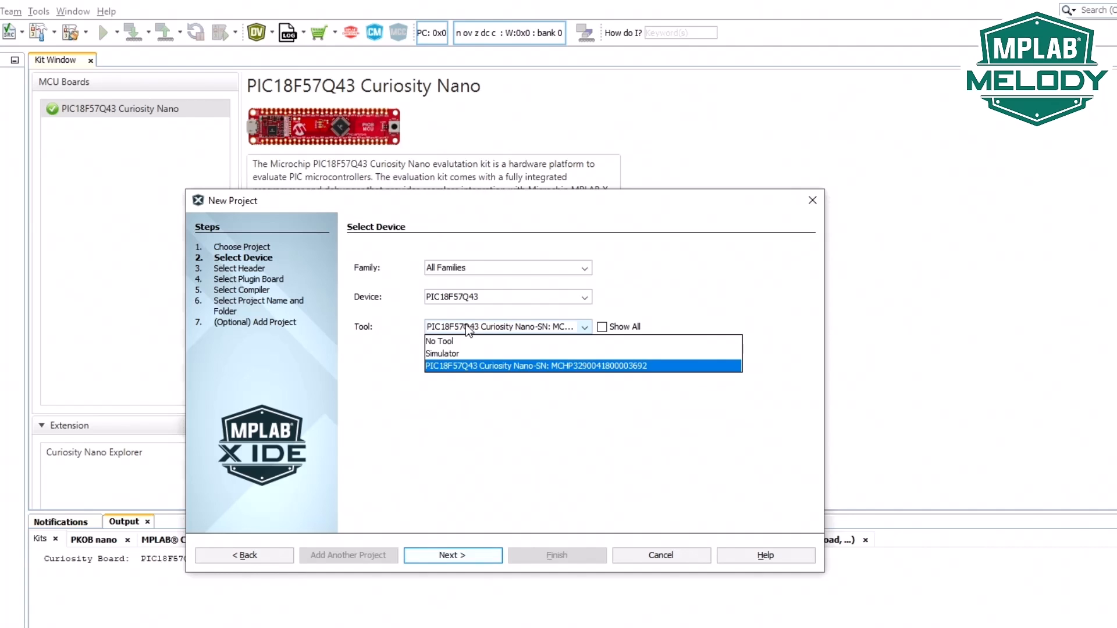
{"action": "left_click", "coordinate": [451, 555]}
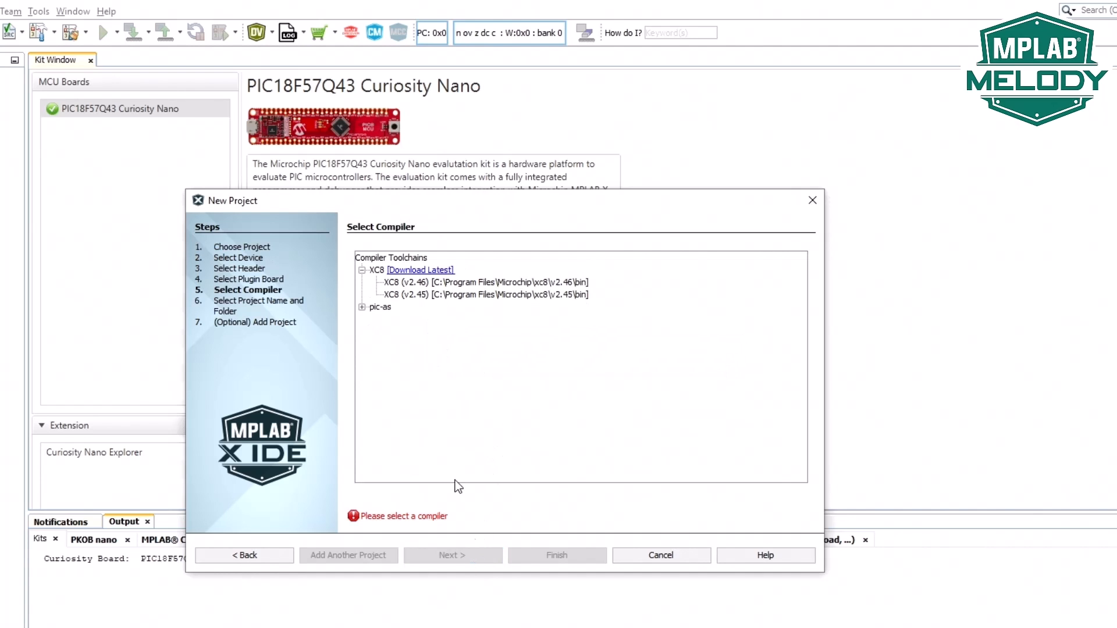
{"action": "left_click", "coordinate": [484, 281]}
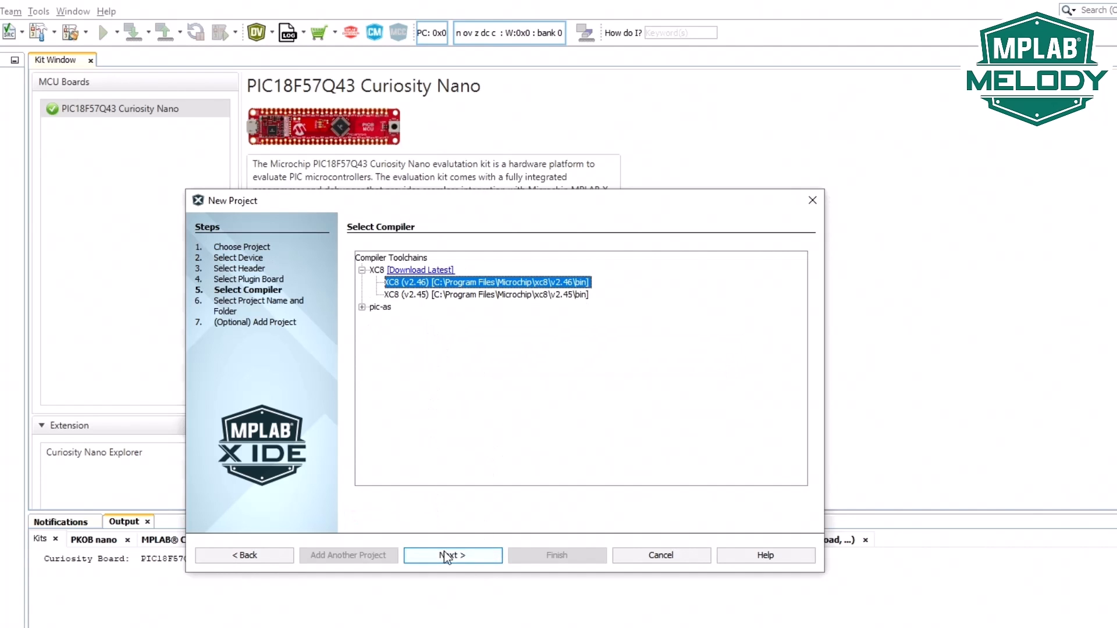
{"action": "left_click", "coordinate": [453, 555]}
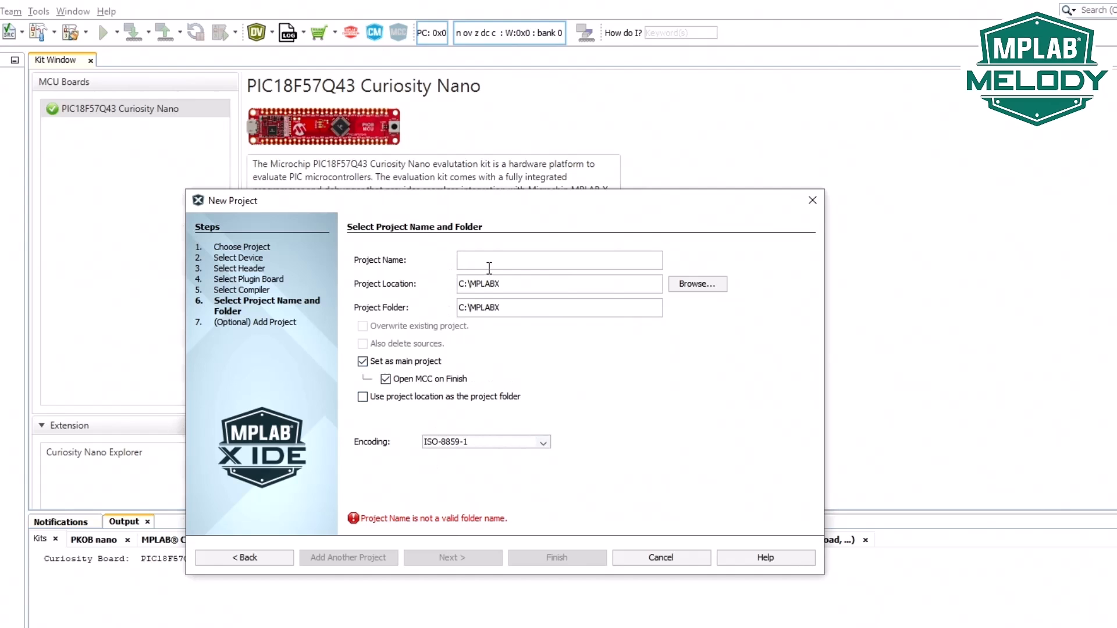
Name the project ADCC_Examples_Q43 and finish creating it.
{"action": "type", "text": "ADCC"}
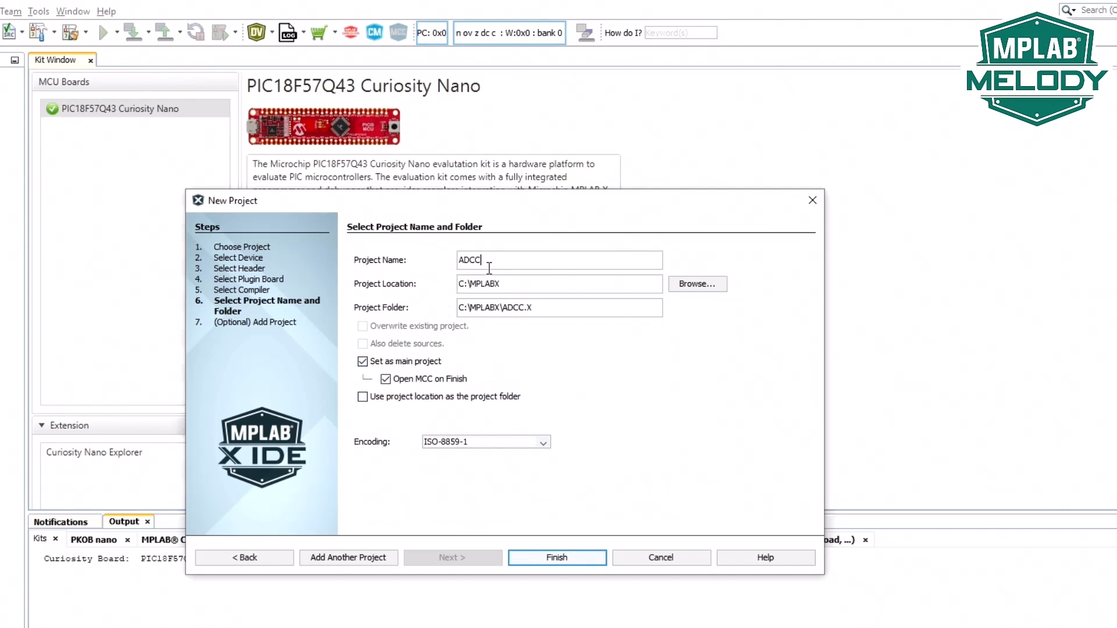
{"action": "type", "text": "_Examples_Q43"}
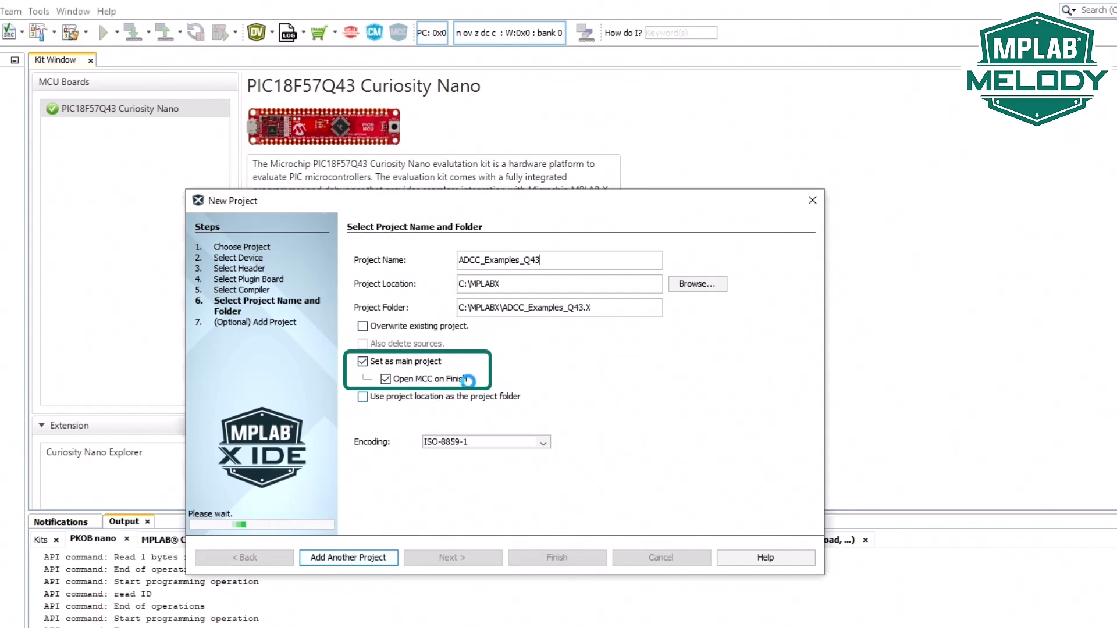
{"action": "left_click", "coordinate": [556, 558]}
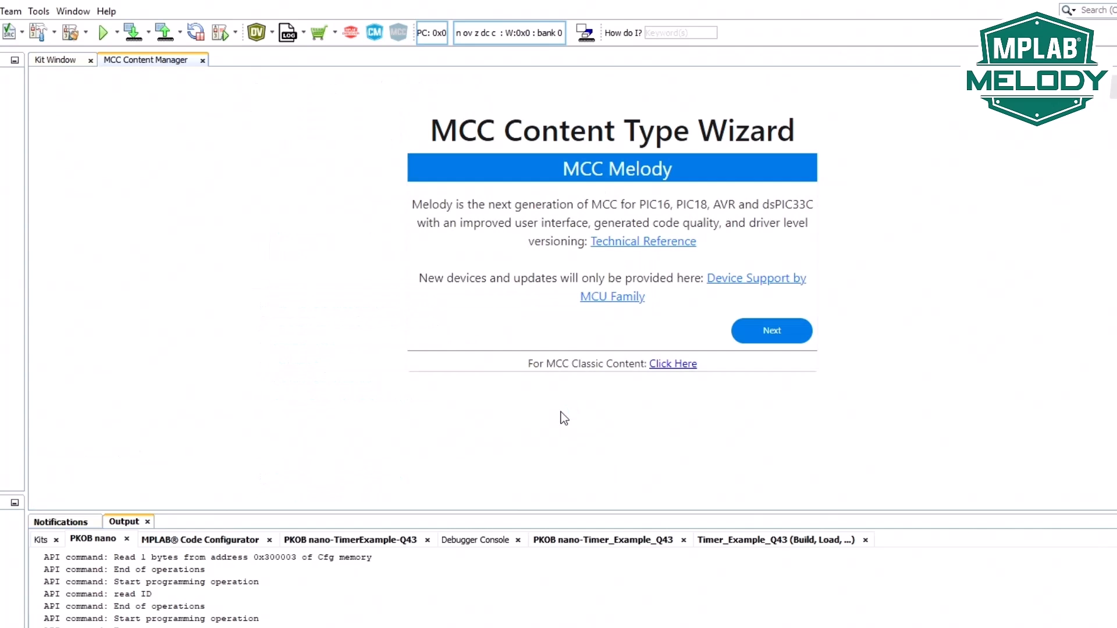
Continue with MCC Melody content so the Builder loads for the project.
{"action": "left_click", "coordinate": [770, 330]}
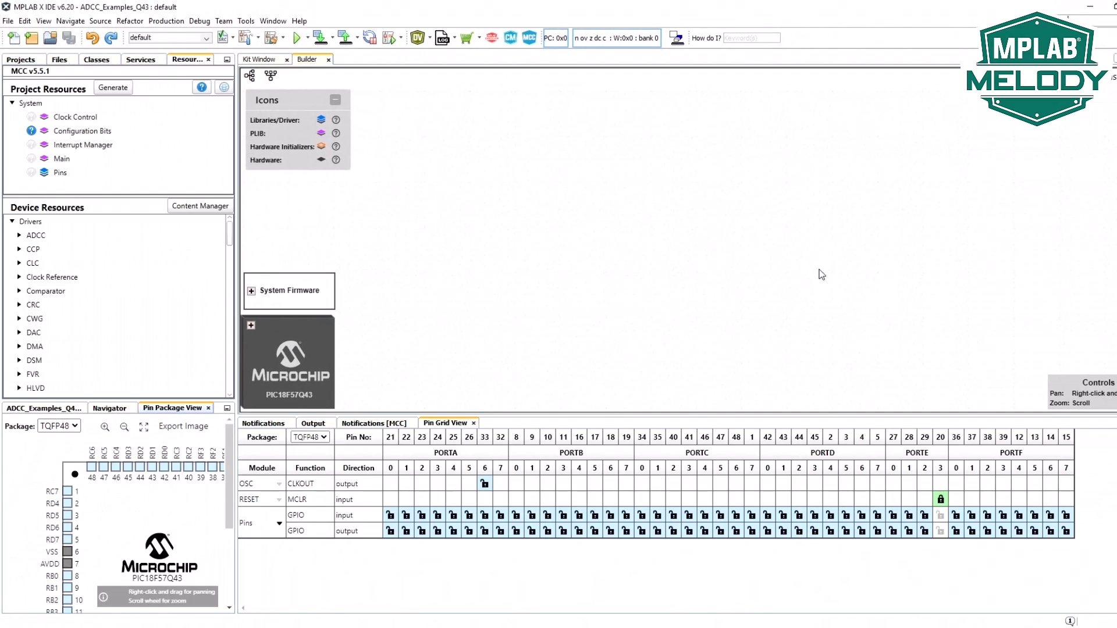
{"action": "mouse_move", "coordinate": [383, 332]}
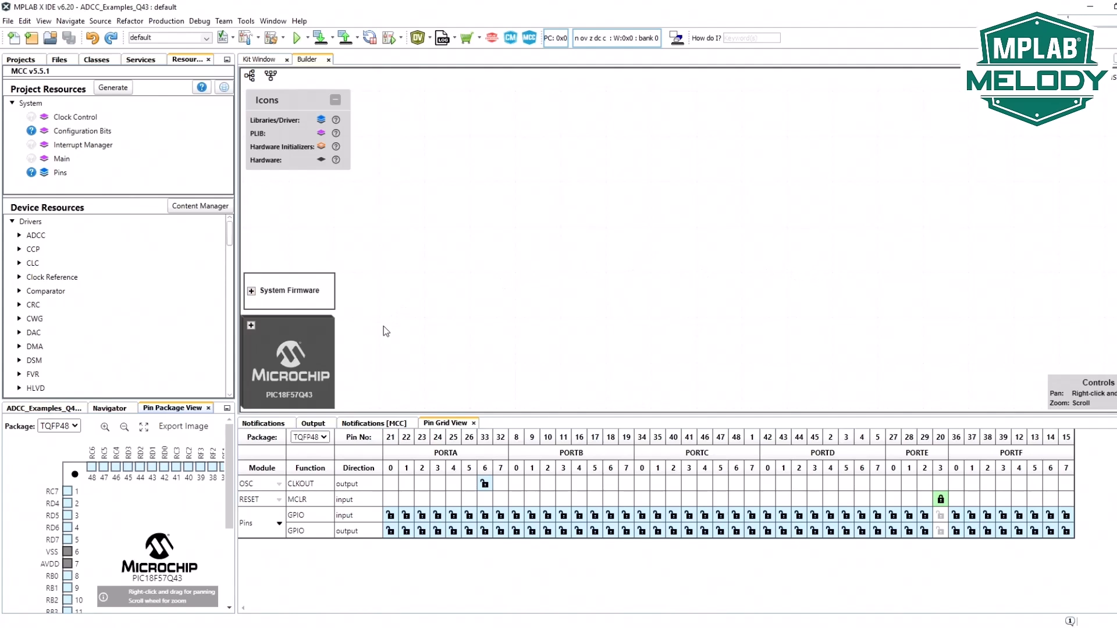
{"action": "mouse_move", "coordinate": [389, 329]}
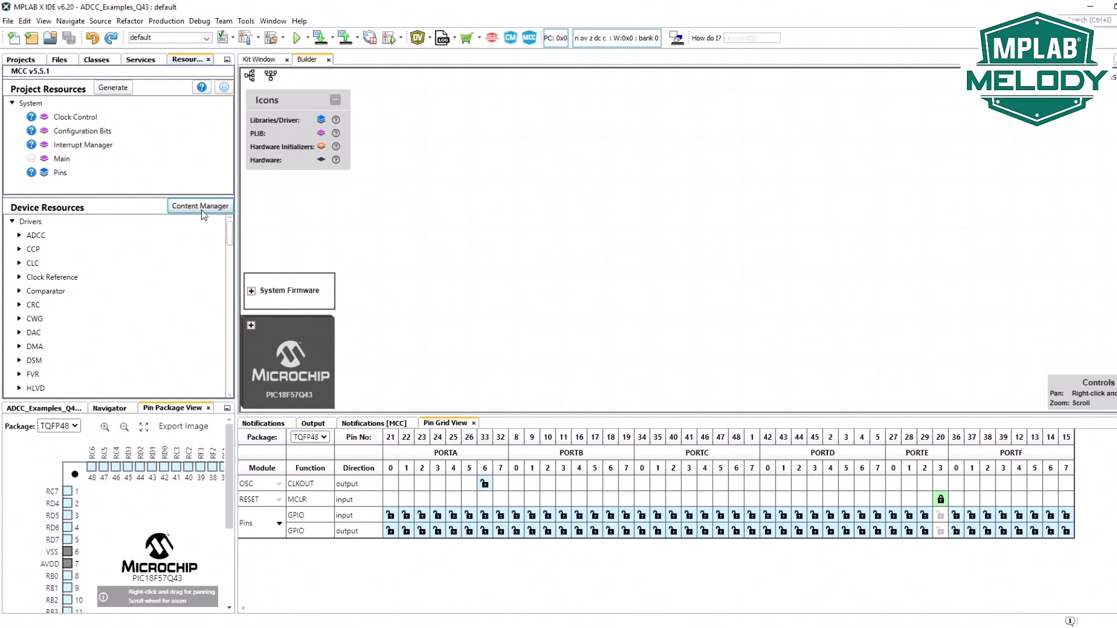
Review the installed Examples content in Content Manager, then expand the ADCC drivers group.
{"action": "left_click", "coordinate": [200, 206]}
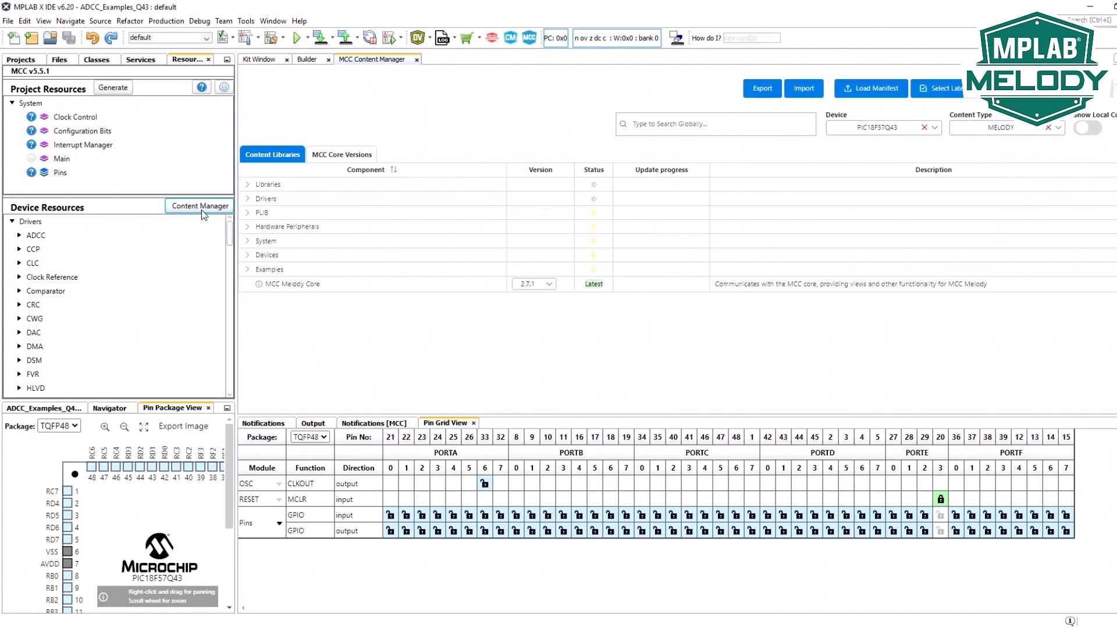
{"action": "left_click", "coordinate": [268, 269]}
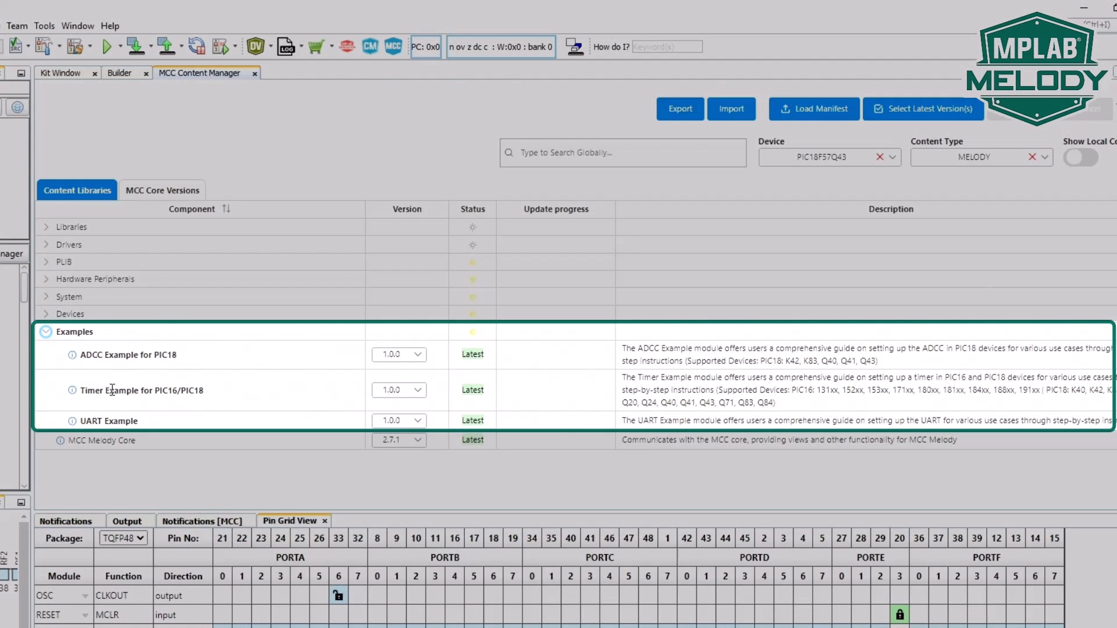
{"action": "mouse_move", "coordinate": [77, 344]}
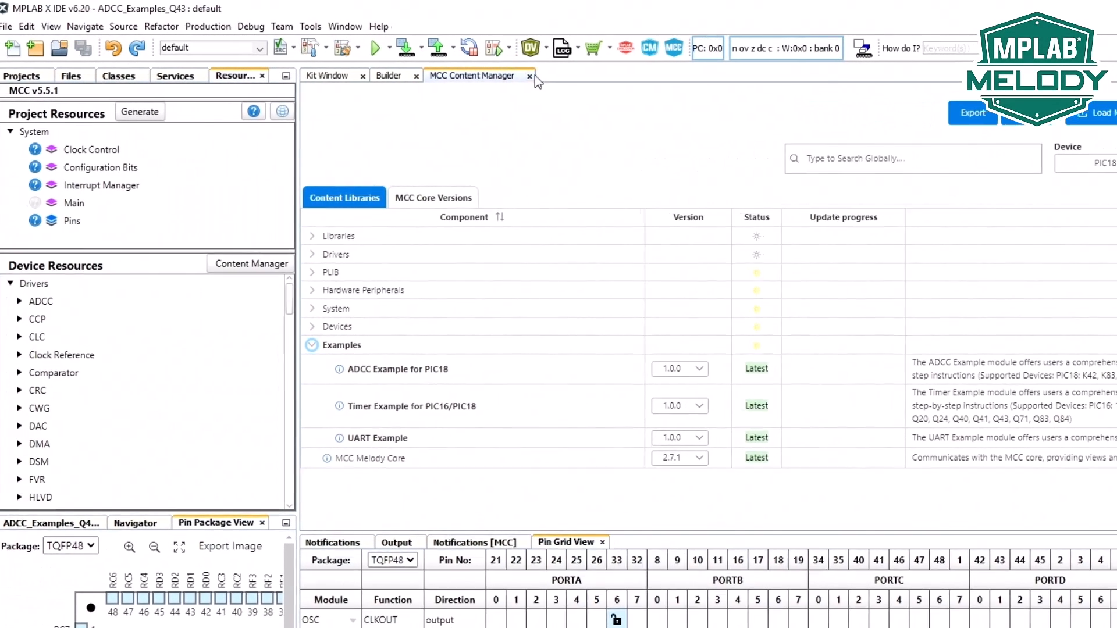
{"action": "left_click", "coordinate": [529, 76]}
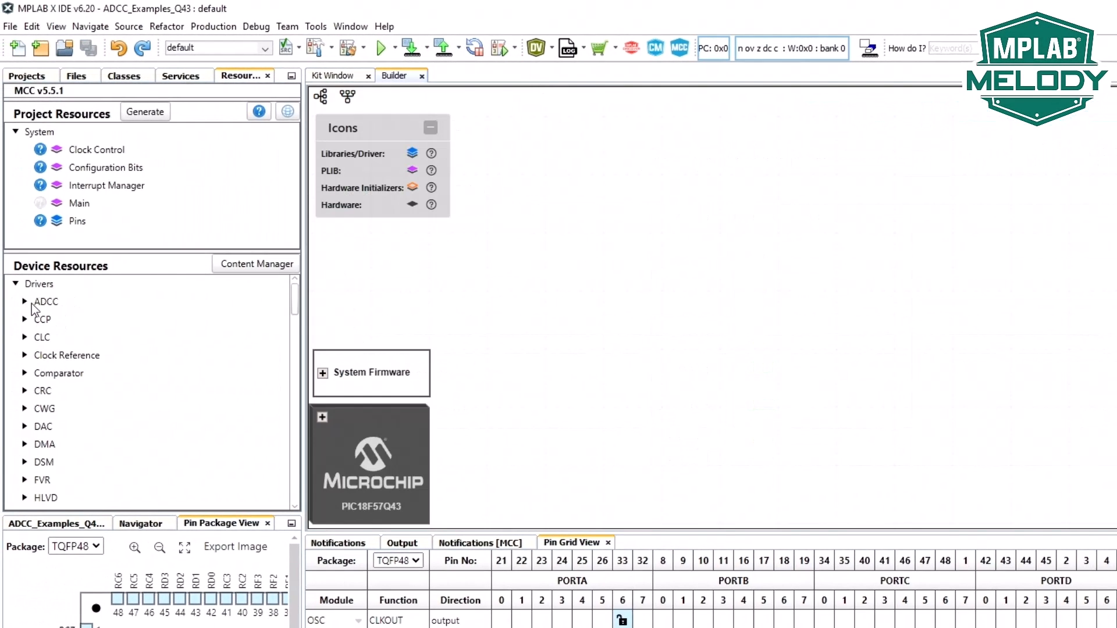
{"action": "left_click", "coordinate": [25, 301]}
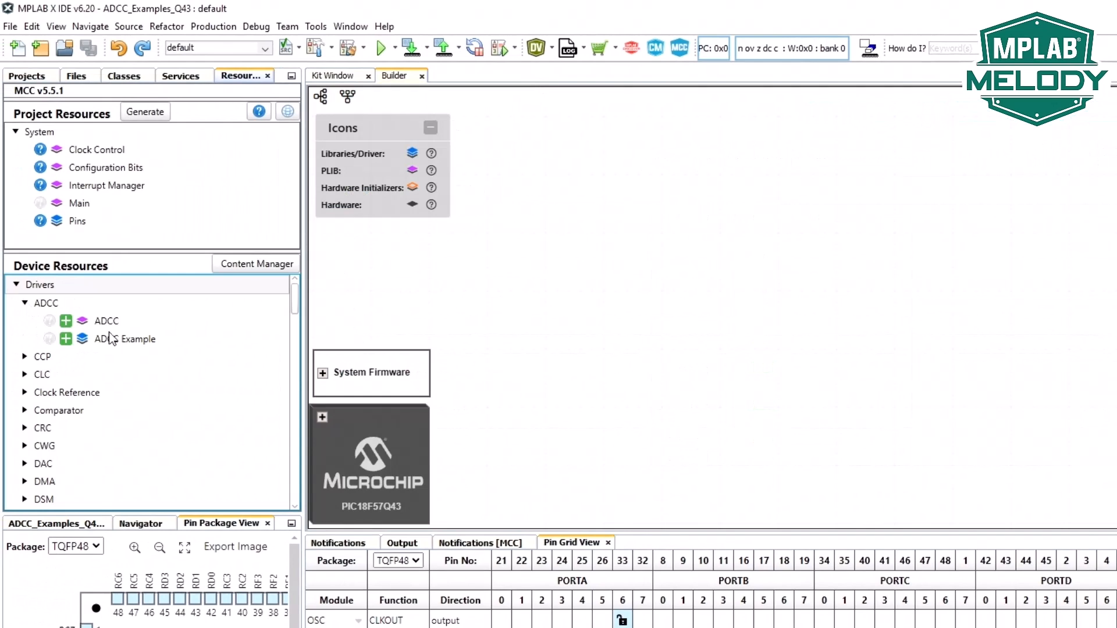
{"action": "mouse_move", "coordinate": [120, 329]}
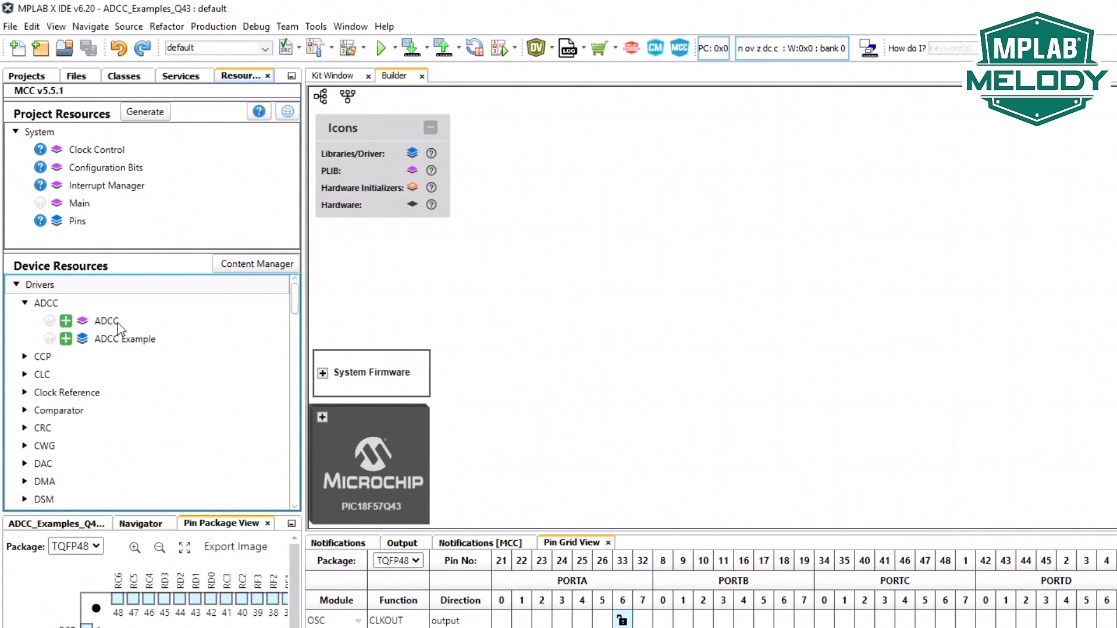
{"action": "mouse_move", "coordinate": [66, 348]}
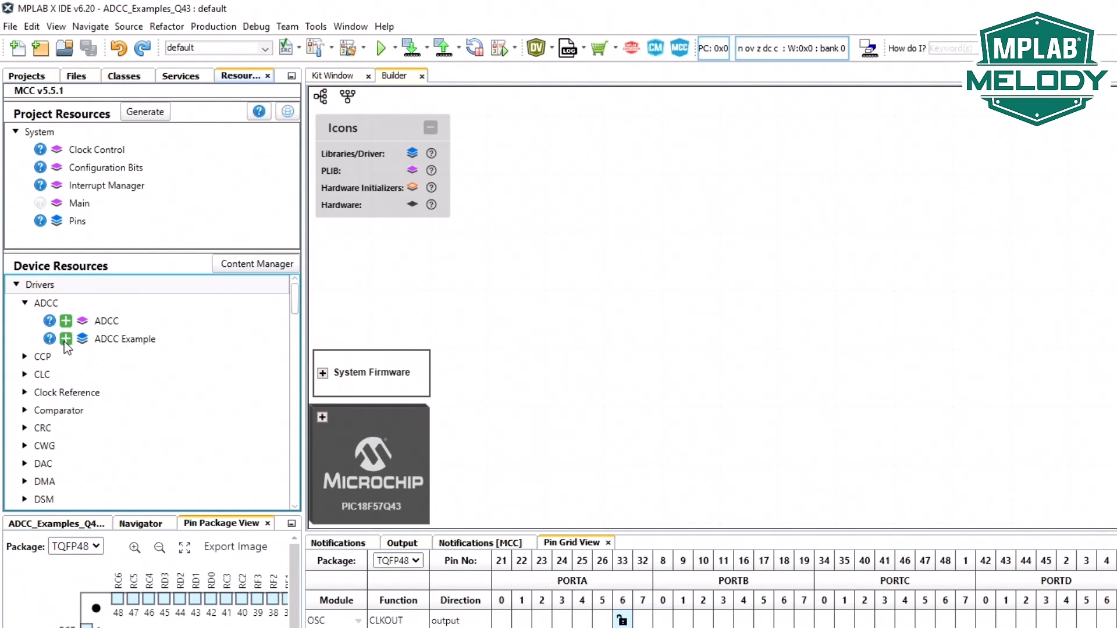
{"action": "mouse_move", "coordinate": [49, 339]}
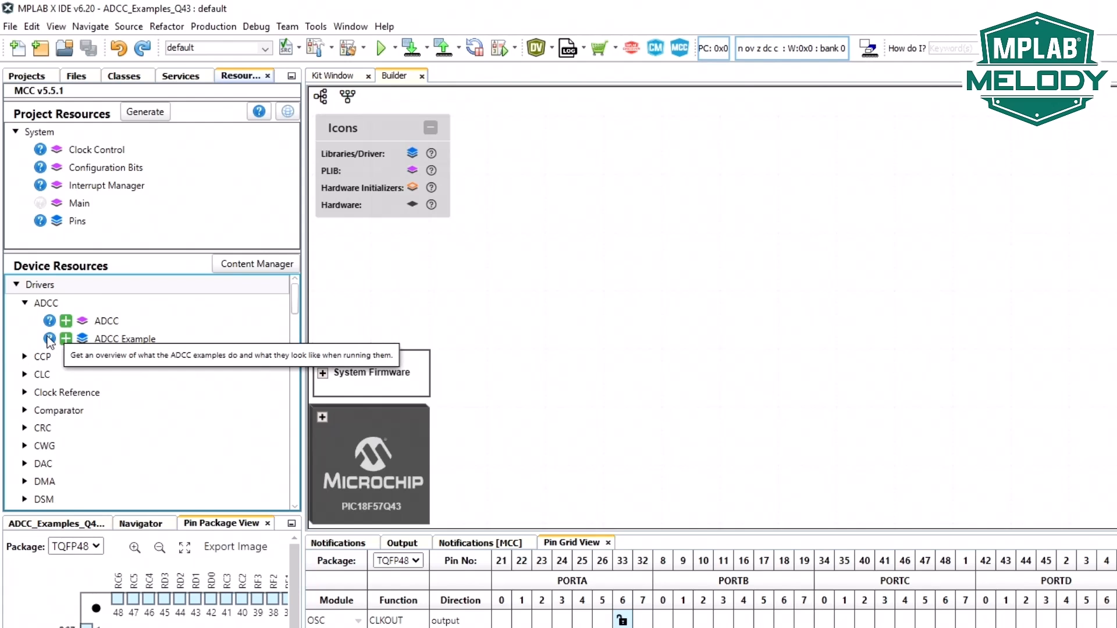
{"action": "mouse_move", "coordinate": [50, 344]}
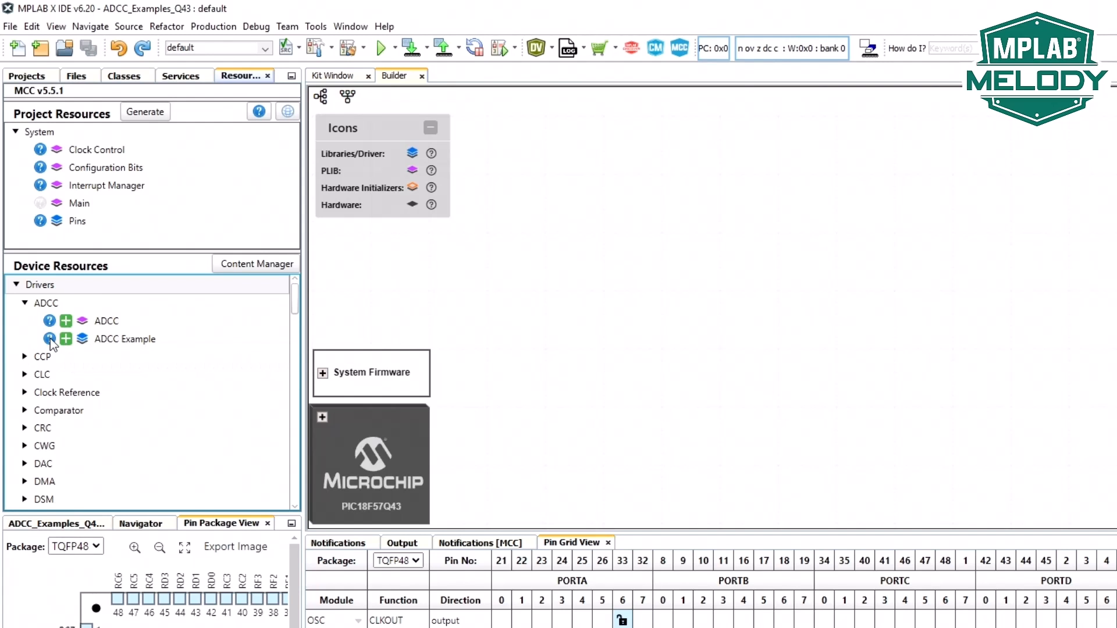
Browse the online ADCC examples overview and enlarge the Data Visualizer time plot picture.
{"action": "left_click", "coordinate": [50, 339]}
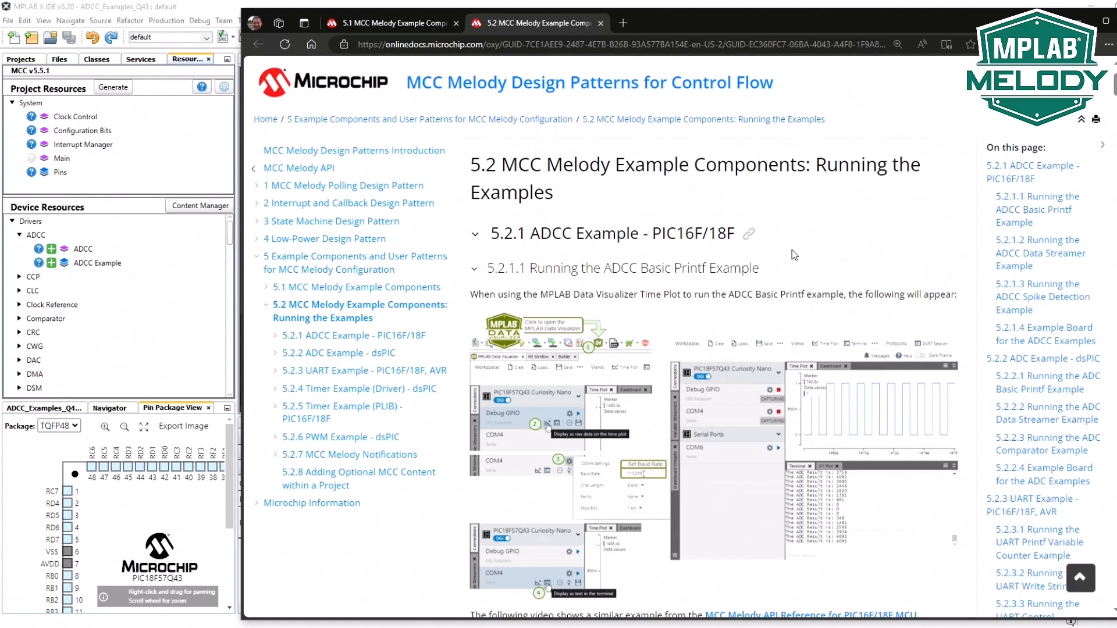
{"action": "scroll", "scroll_direction": "down", "scroll_amount": 3}
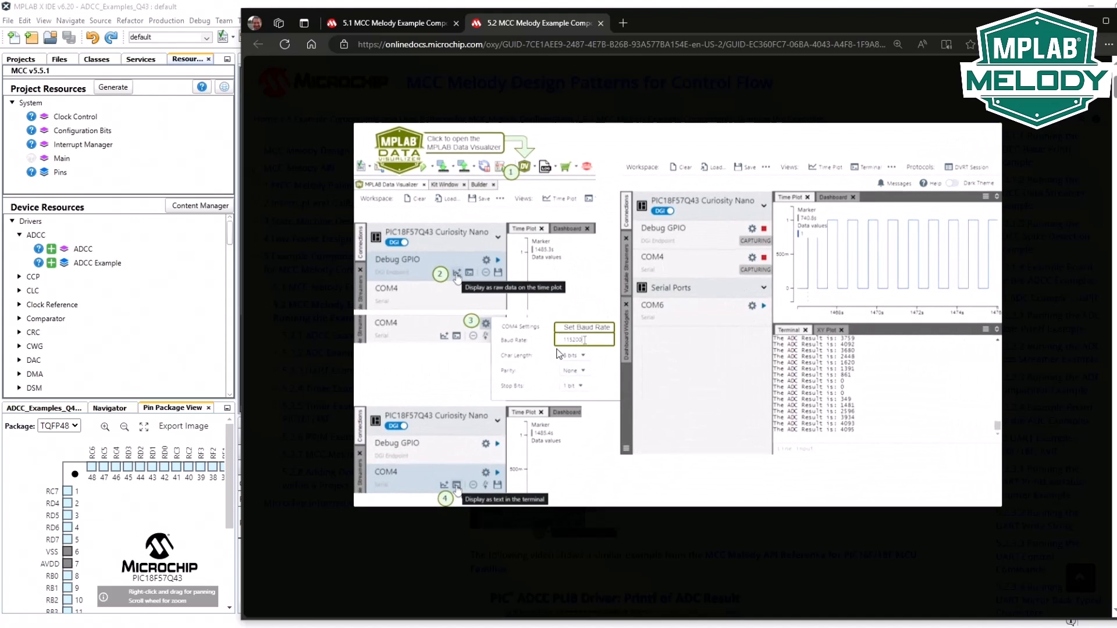
{"action": "mouse_move", "coordinate": [560, 284]}
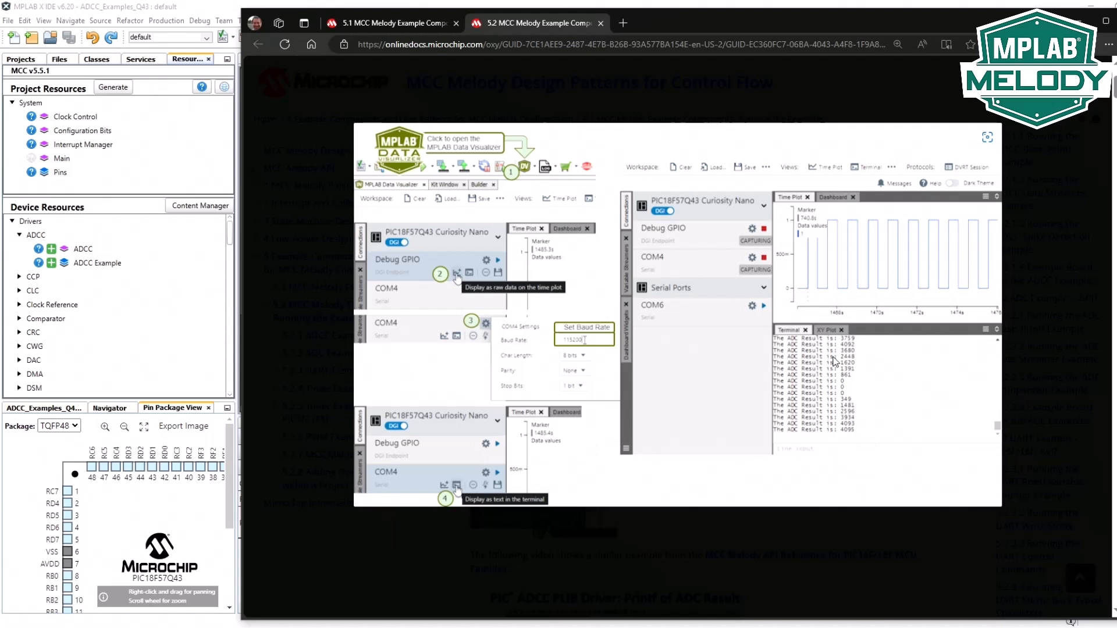
{"action": "mouse_move", "coordinate": [893, 287]}
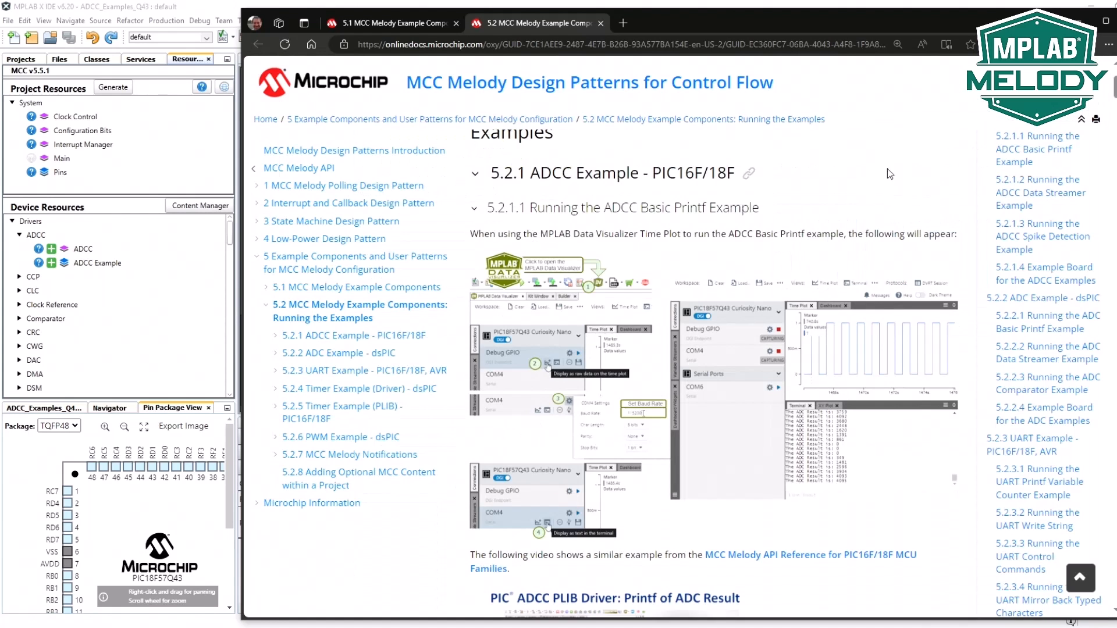
{"action": "scroll", "scroll_direction": "down", "scroll_amount": 3}
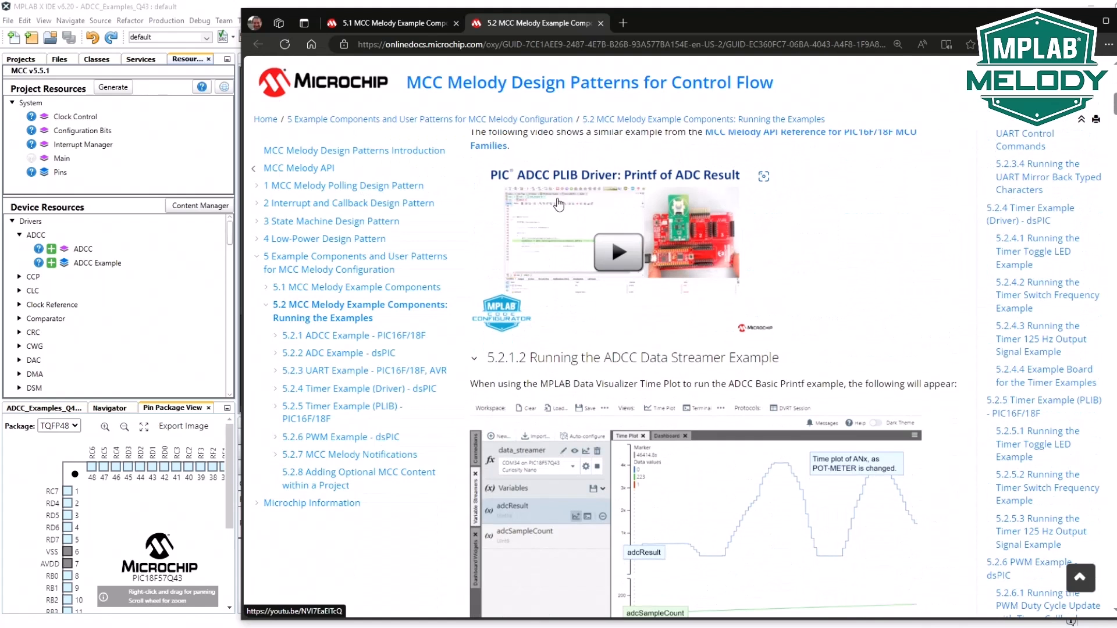
{"action": "scroll", "scroll_direction": "down", "scroll_amount": 3}
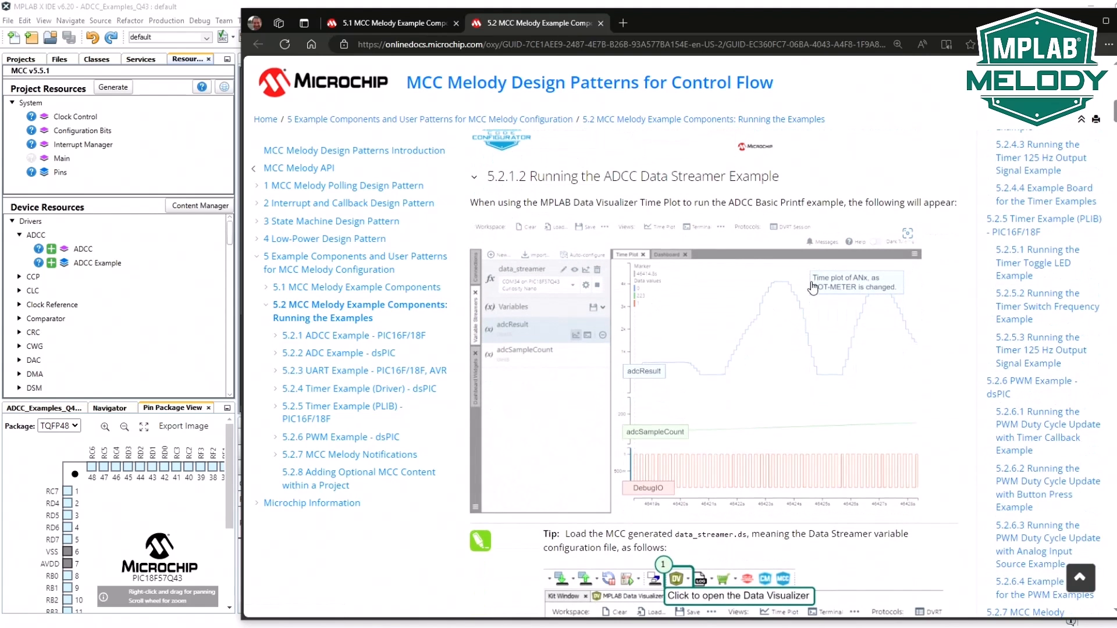
{"action": "scroll", "scroll_direction": "up", "scroll_amount": 3}
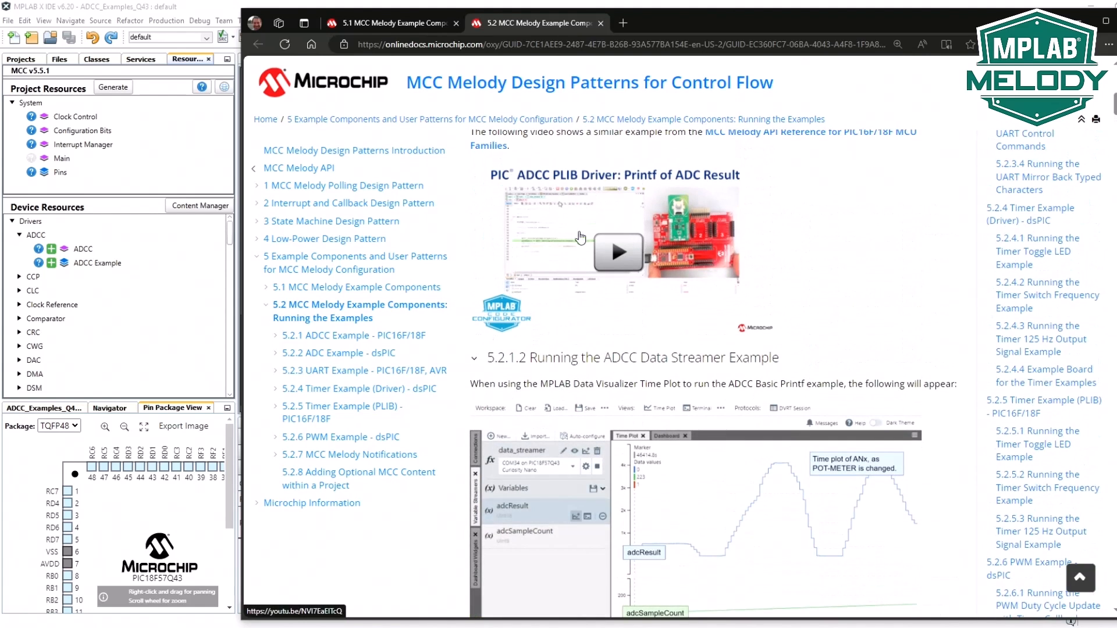
{"action": "mouse_move", "coordinate": [826, 330]}
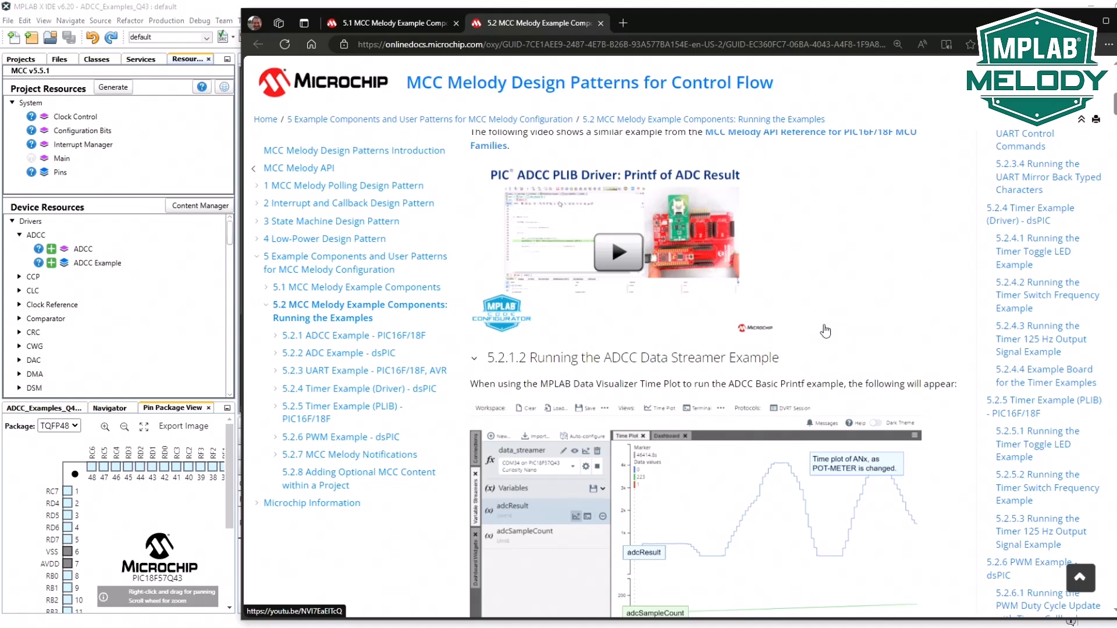
{"action": "scroll", "scroll_direction": "down", "scroll_amount": 3}
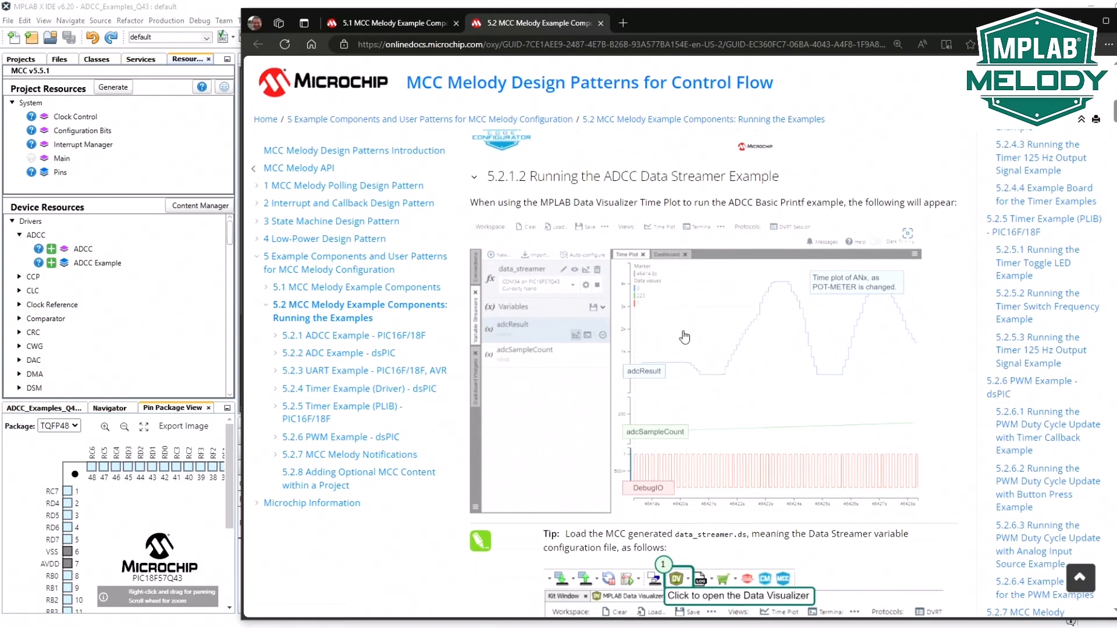
{"action": "left_click", "coordinate": [678, 578]}
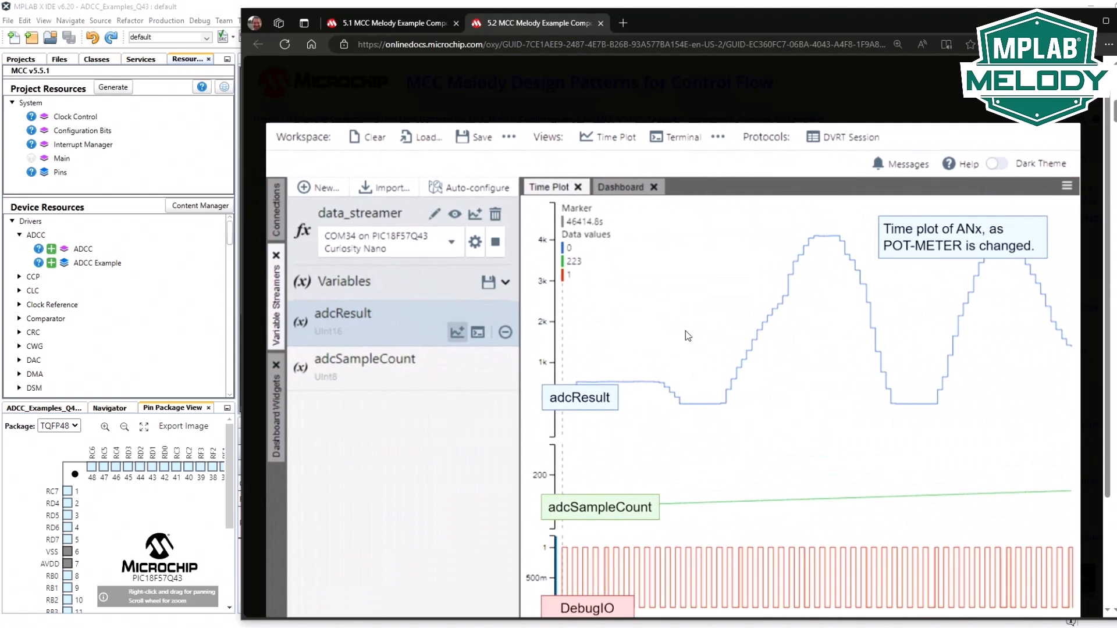
{"action": "mouse_move", "coordinate": [657, 395]}
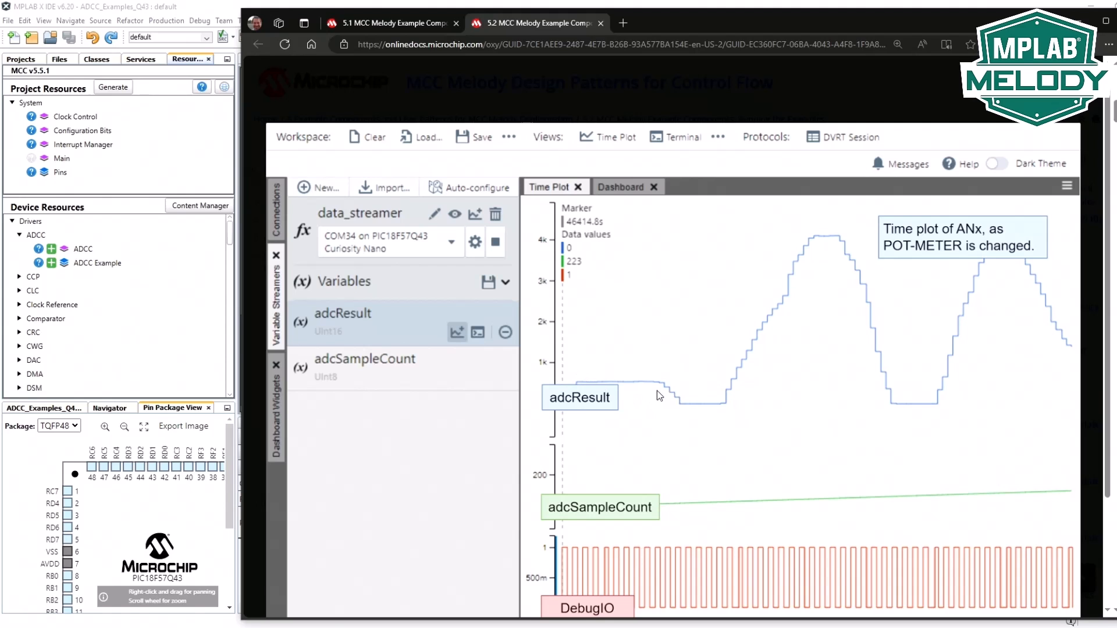
{"action": "mouse_move", "coordinate": [784, 227]}
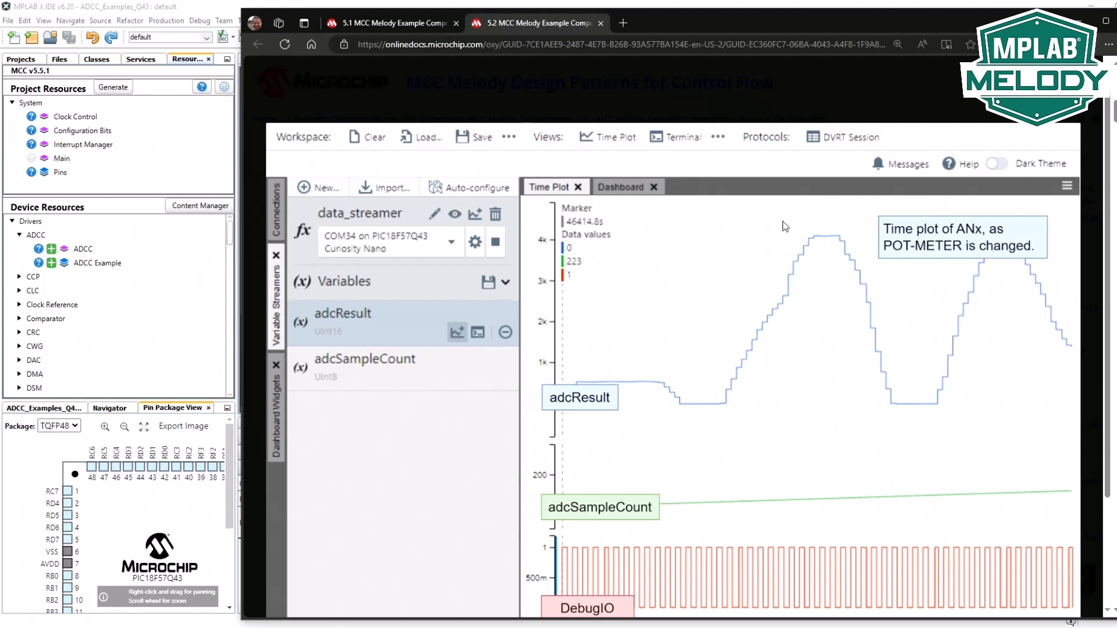
{"action": "mouse_move", "coordinate": [856, 277]}
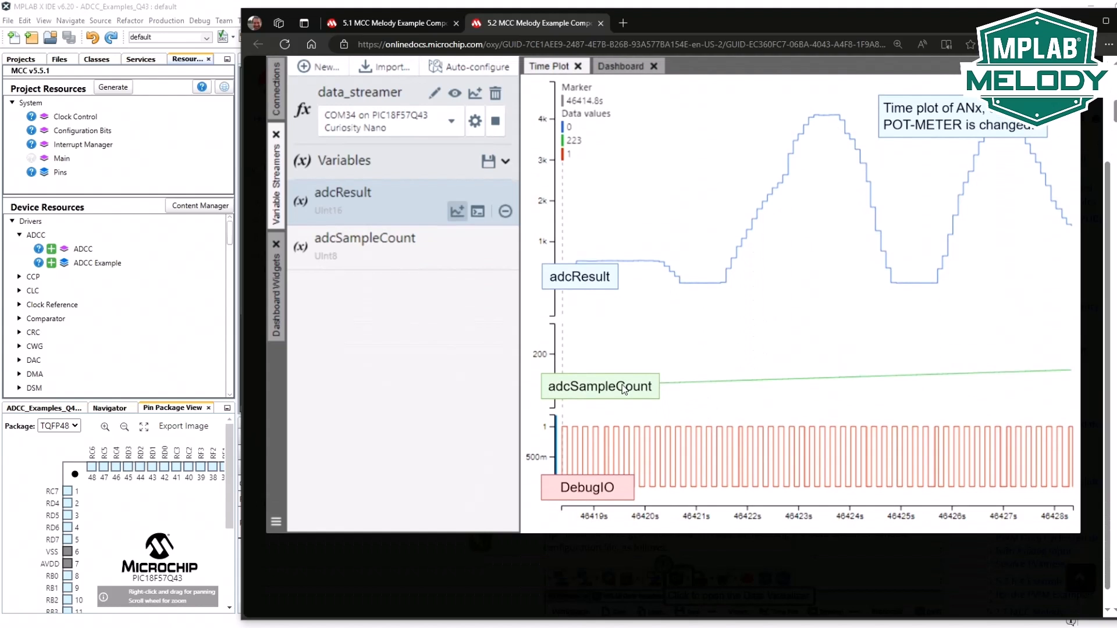
{"action": "mouse_move", "coordinate": [900, 432]}
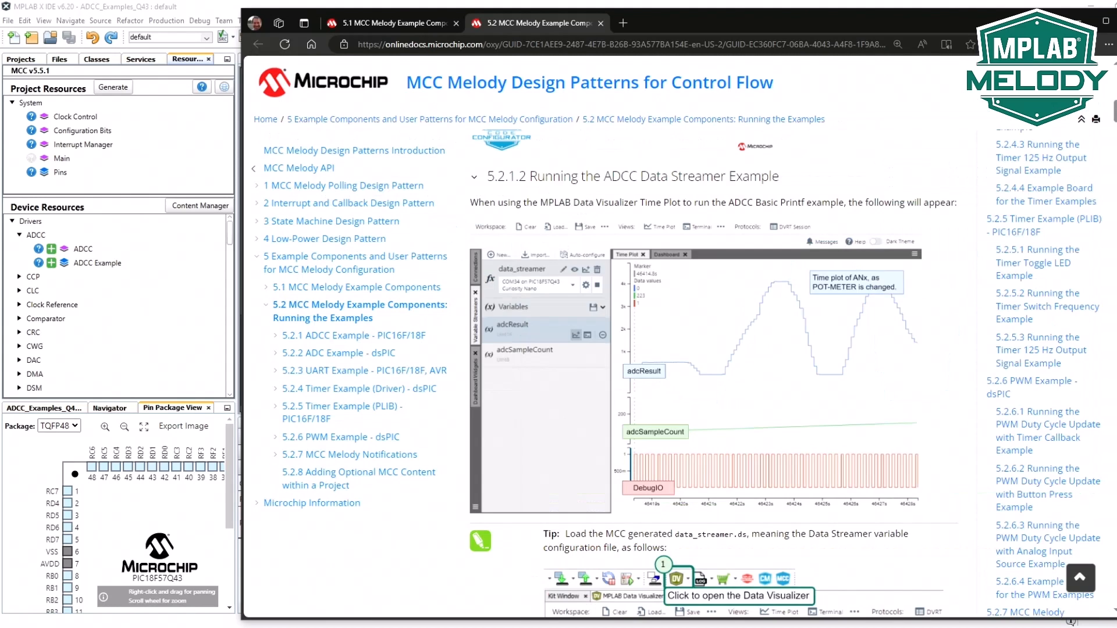
Scroll on to the Tip about loading data_streamer.ds.
{"action": "scroll", "scroll_direction": "down", "scroll_amount": 3}
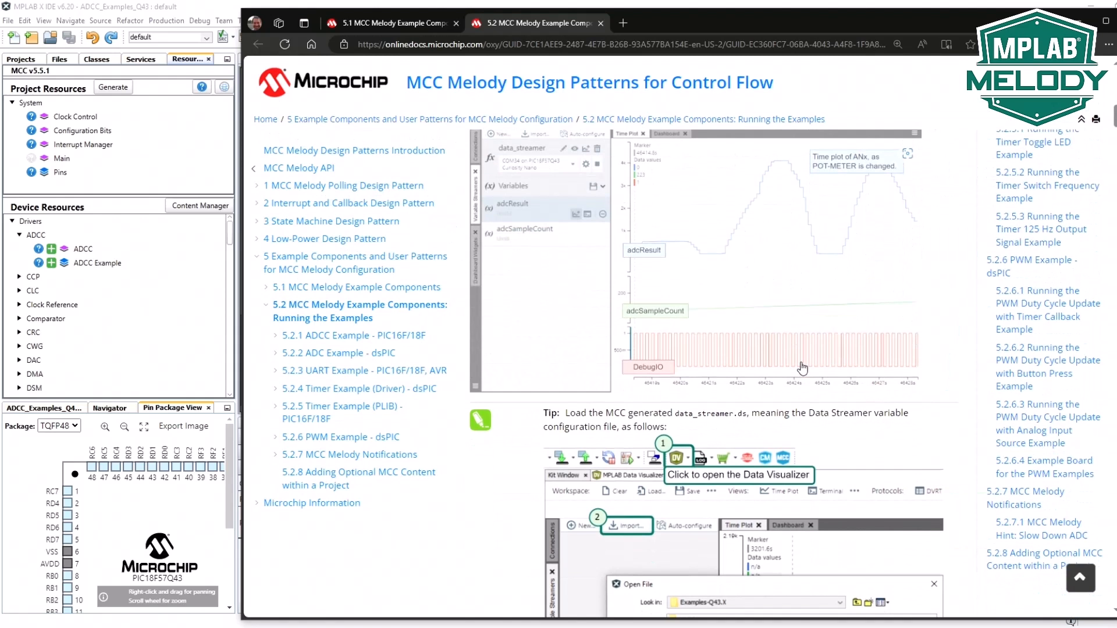
{"action": "scroll", "scroll_direction": "down", "scroll_amount": 3}
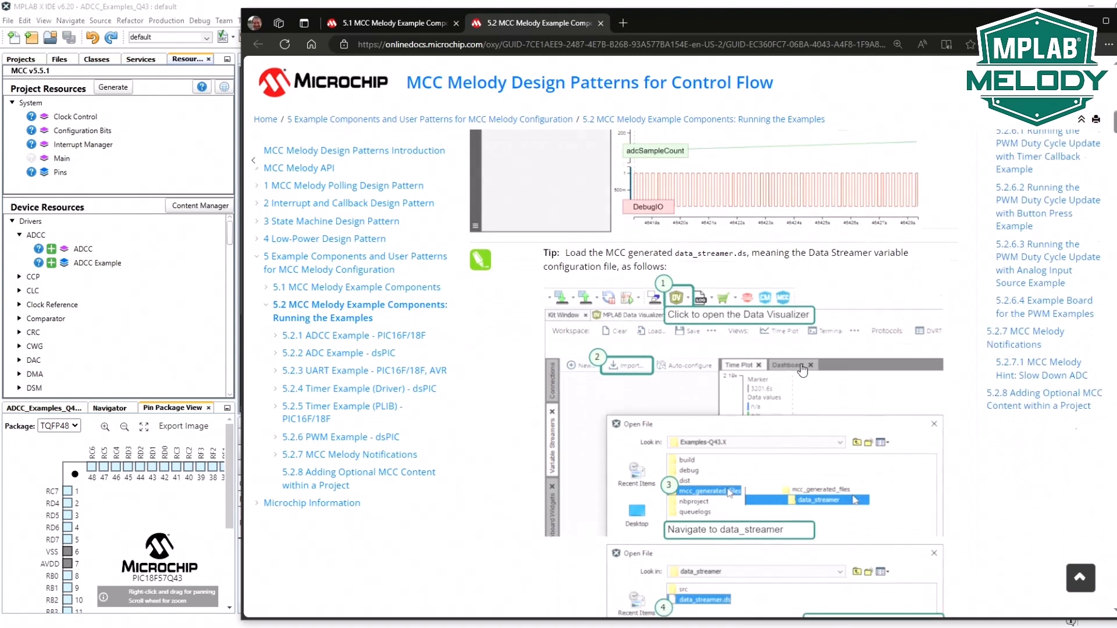
{"action": "scroll", "scroll_direction": "down", "scroll_amount": 3}
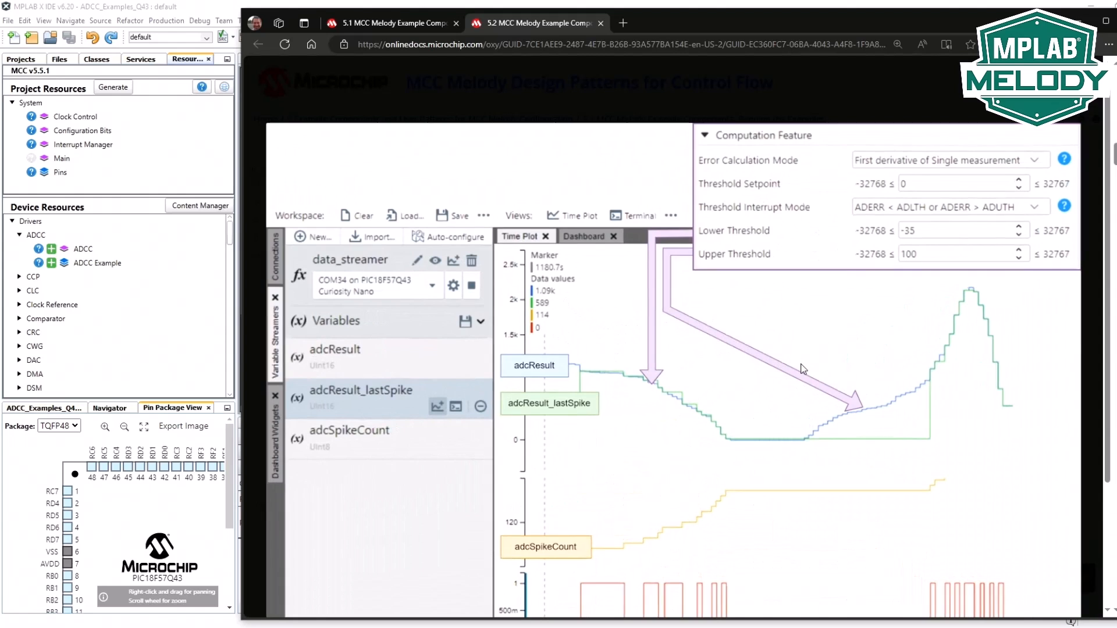
Scroll to the enlarged spike-detection time plot with its threshold settings.
{"action": "scroll", "scroll_direction": "down", "scroll_amount": 3}
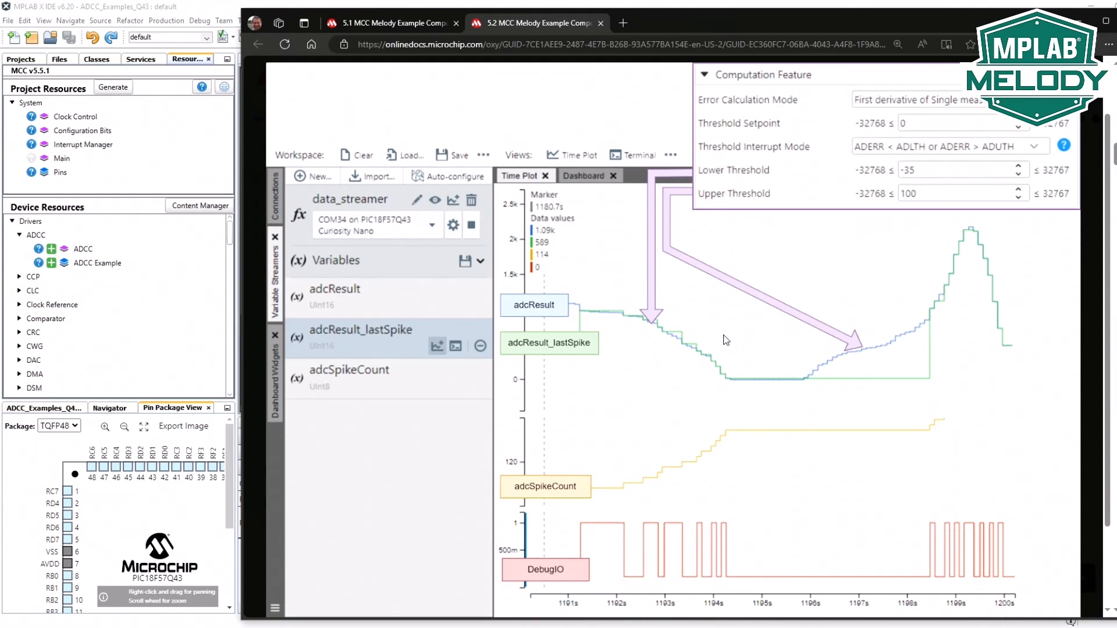
{"action": "mouse_move", "coordinate": [768, 383]}
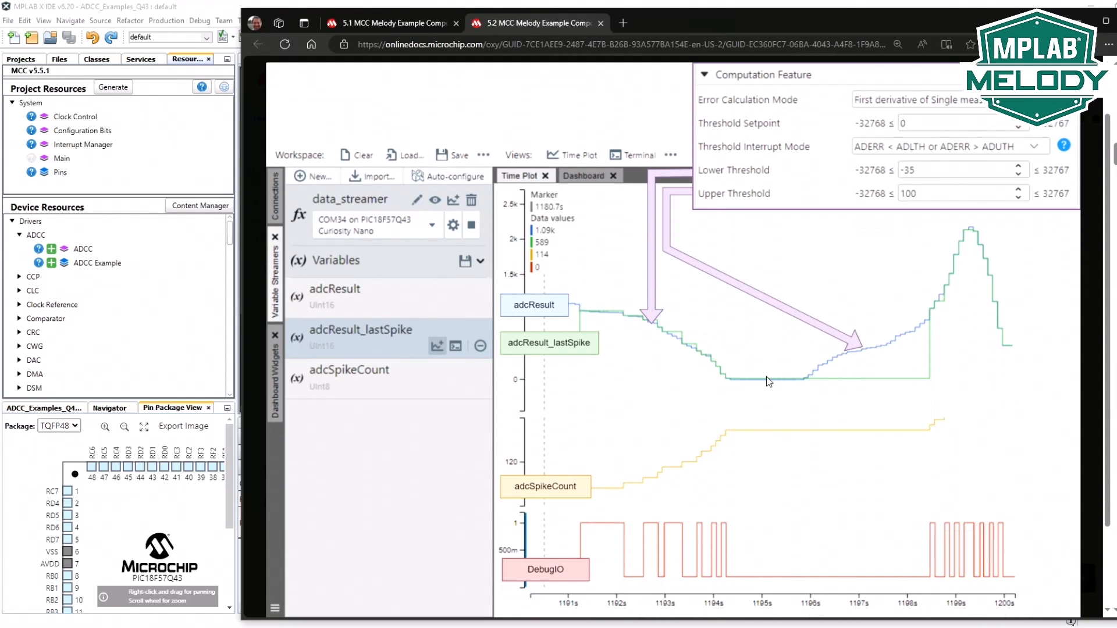
{"action": "mouse_move", "coordinate": [880, 347]}
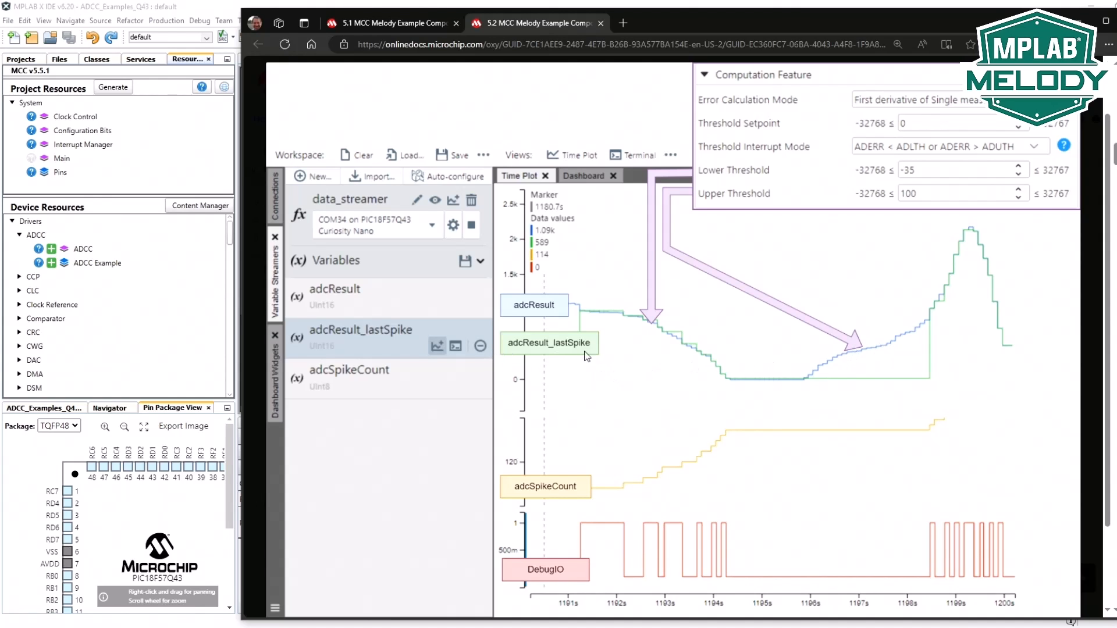
{"action": "mouse_move", "coordinate": [745, 387]}
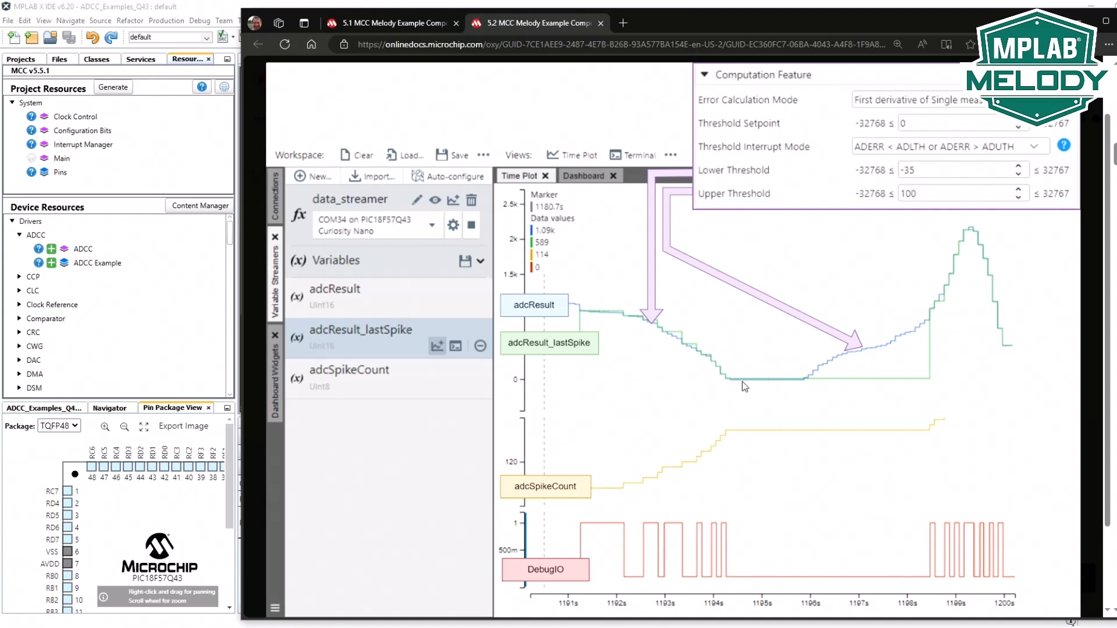
{"action": "mouse_move", "coordinate": [502, 504]}
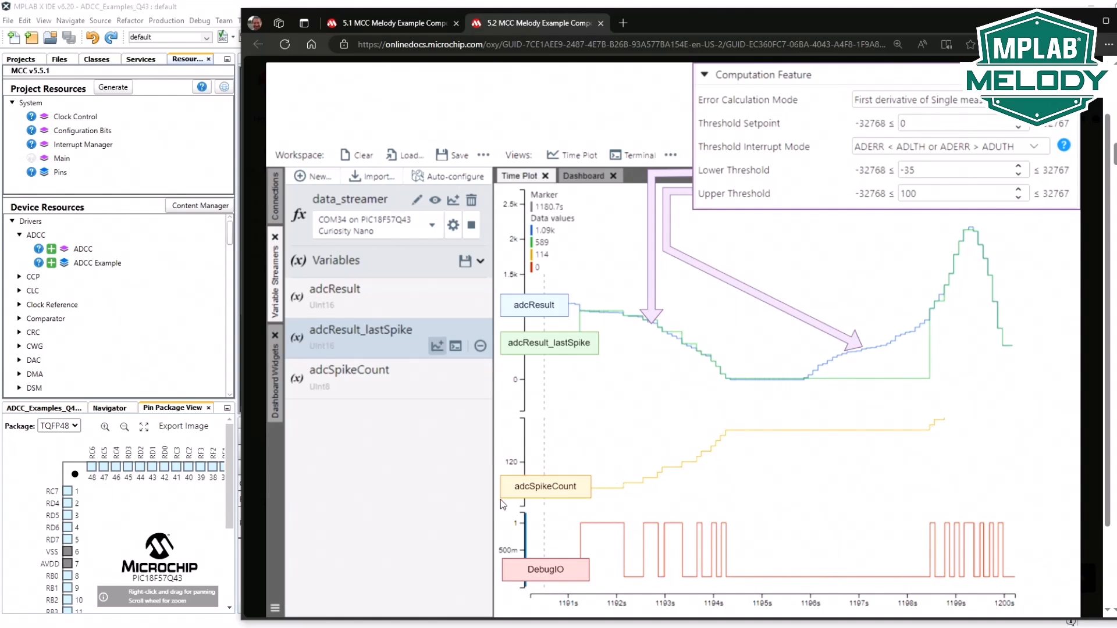
{"action": "mouse_move", "coordinate": [664, 322]}
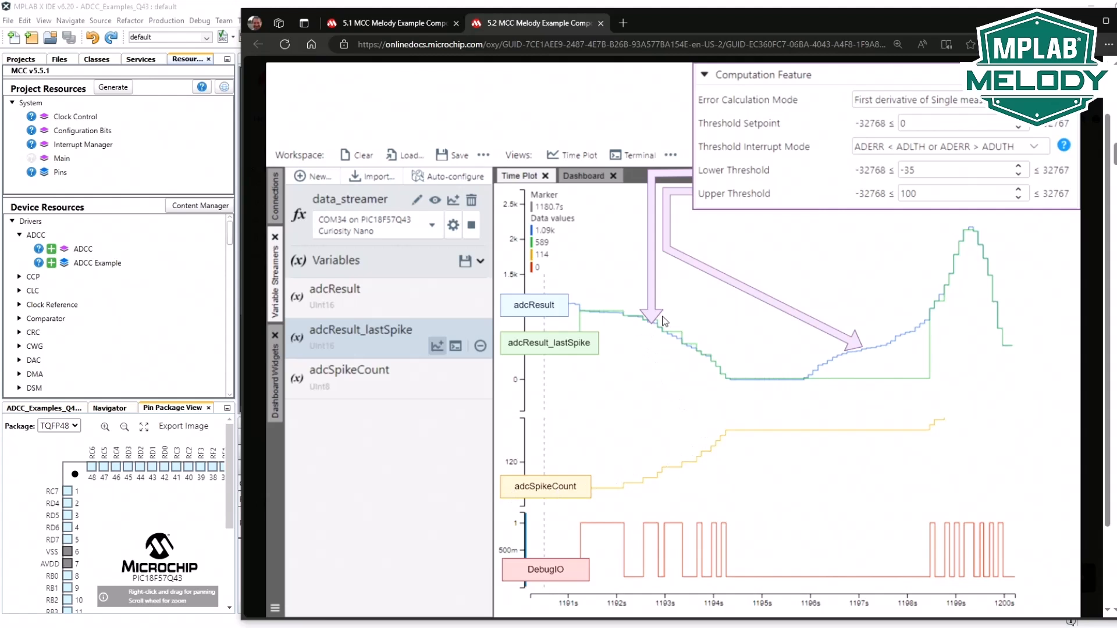
{"action": "mouse_move", "coordinate": [819, 379]}
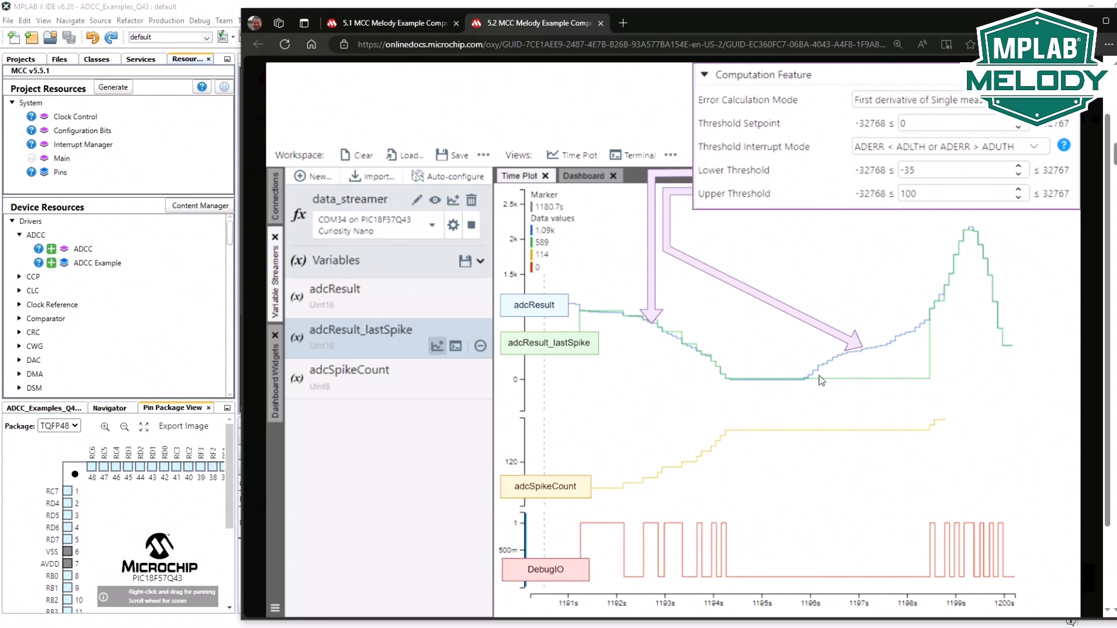
{"action": "mouse_move", "coordinate": [593, 525]}
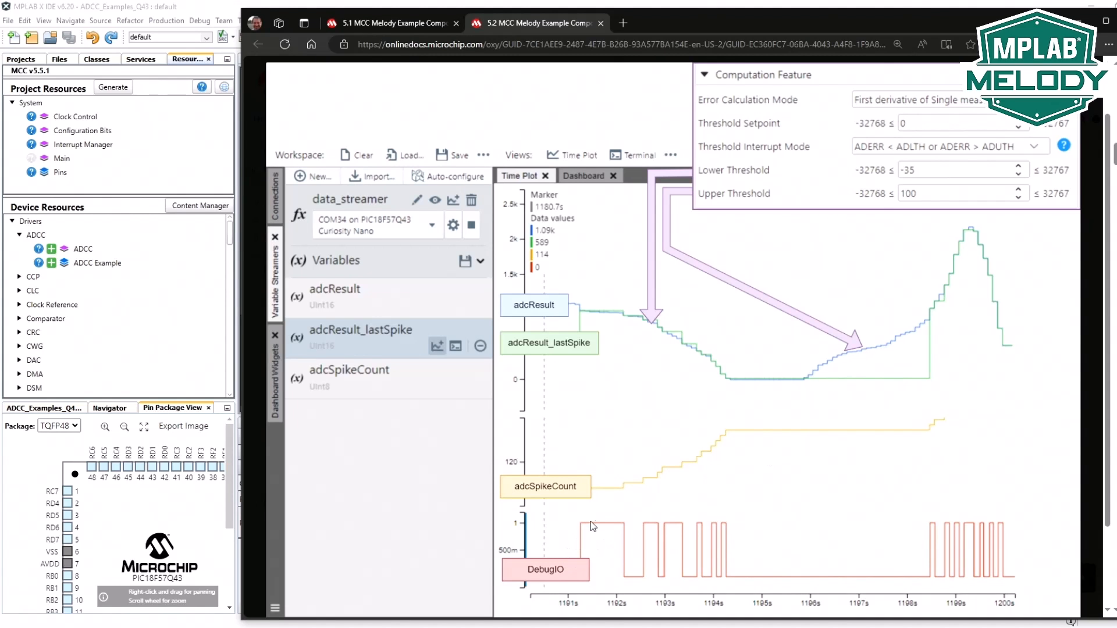
{"action": "mouse_move", "coordinate": [650, 576]}
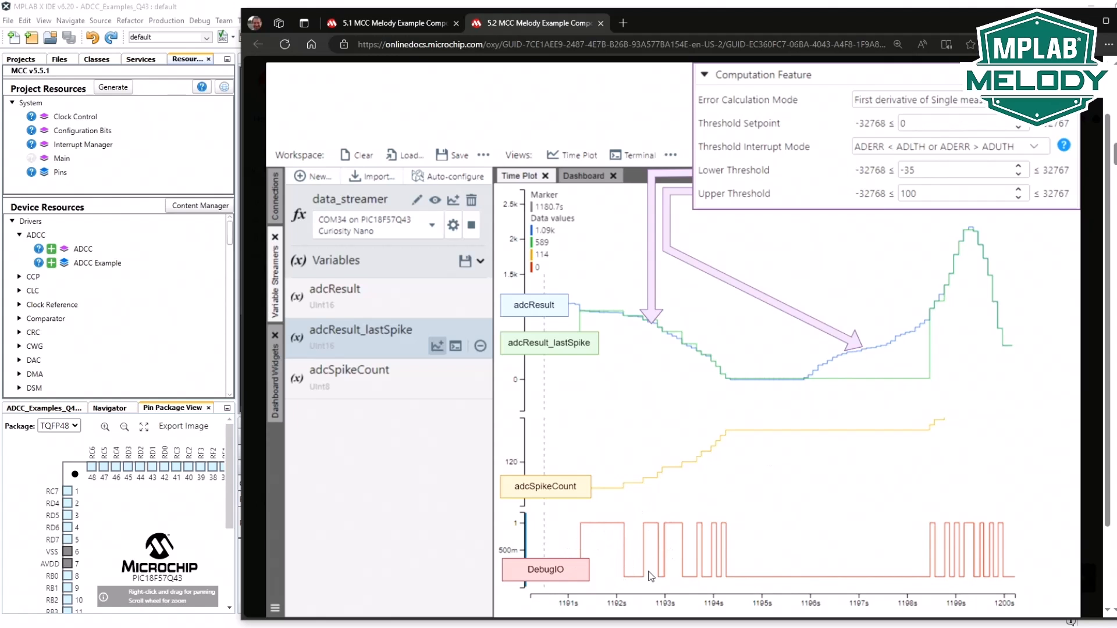
{"action": "mouse_move", "coordinate": [633, 528]}
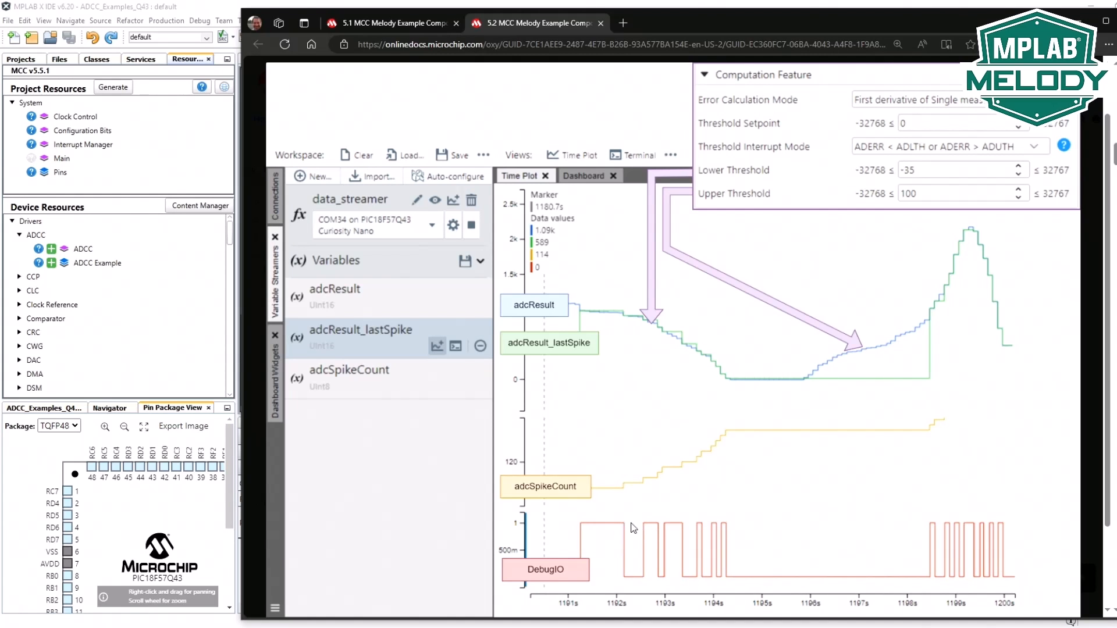
{"action": "mouse_move", "coordinate": [516, 471]}
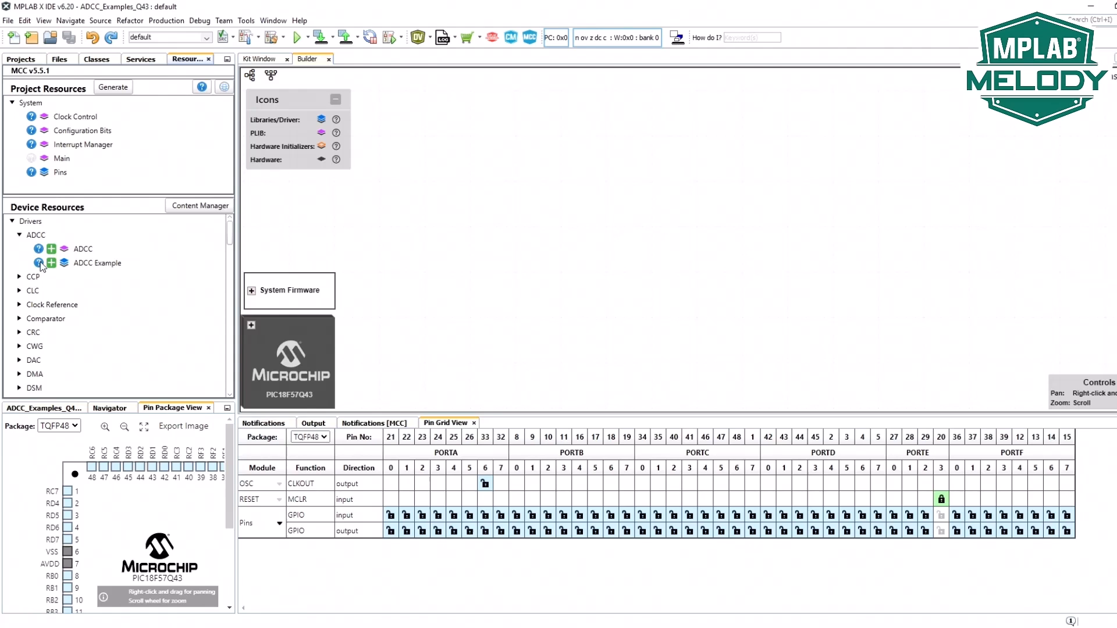
{"action": "left_click", "coordinate": [50, 263]}
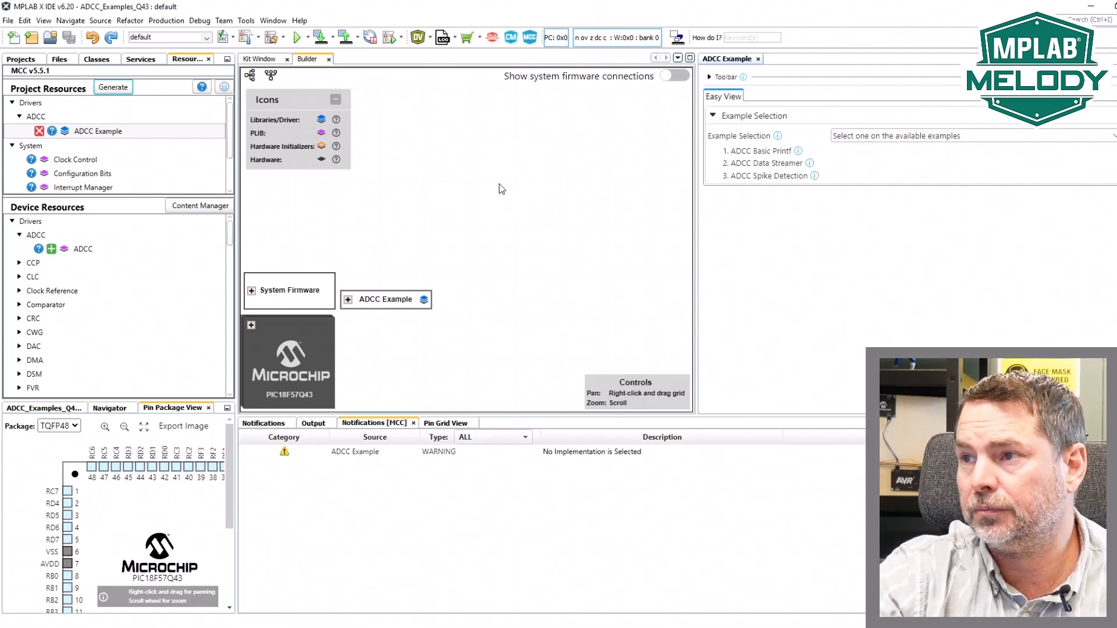
{"action": "mouse_move", "coordinate": [776, 157]}
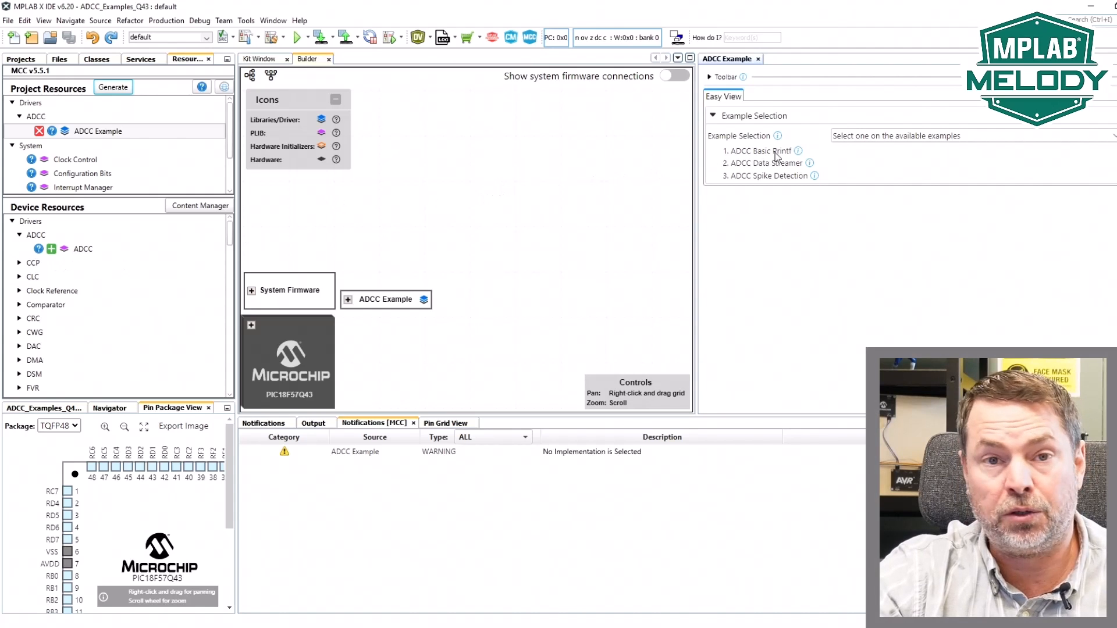
{"action": "mouse_move", "coordinate": [777, 136]}
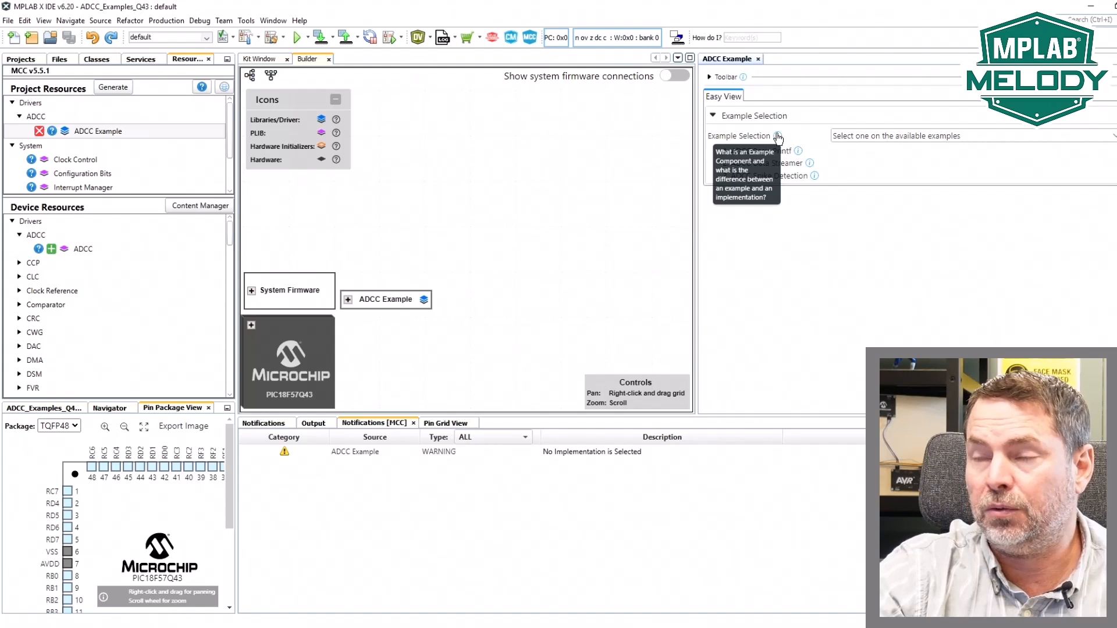
{"action": "left_click", "coordinate": [798, 151]}
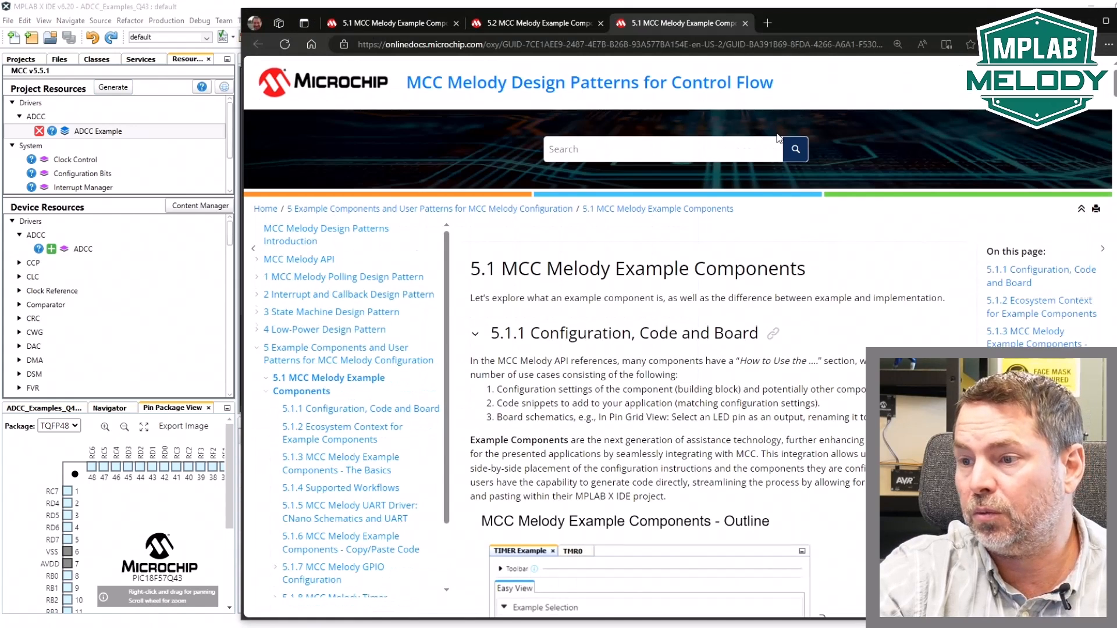
{"action": "scroll", "scroll_direction": "down", "scroll_amount": 3}
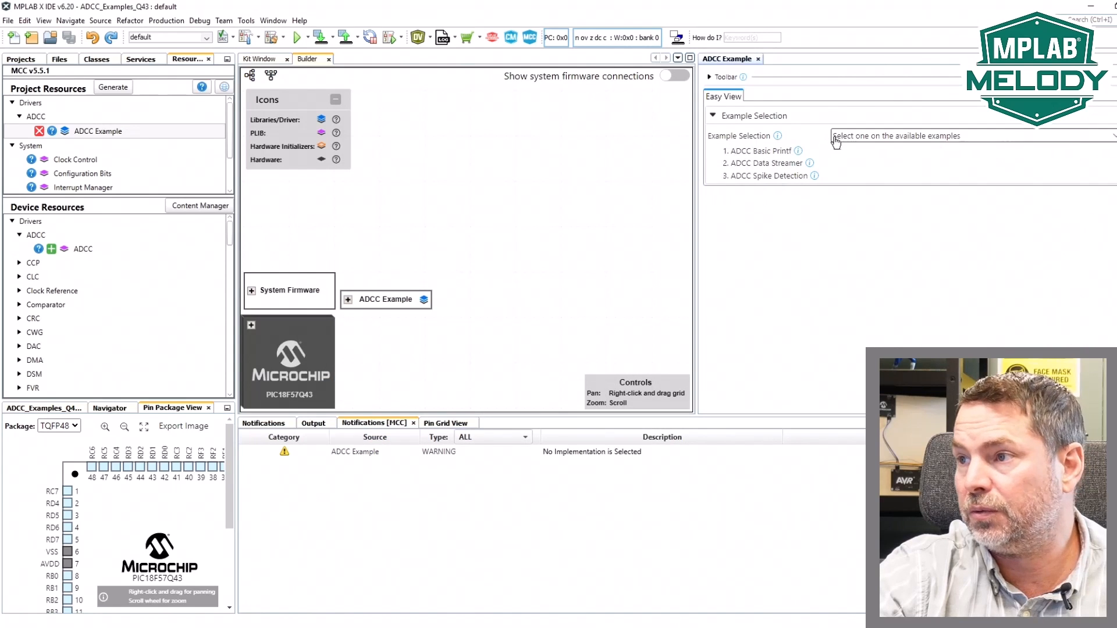
{"action": "left_click", "coordinate": [761, 150]}
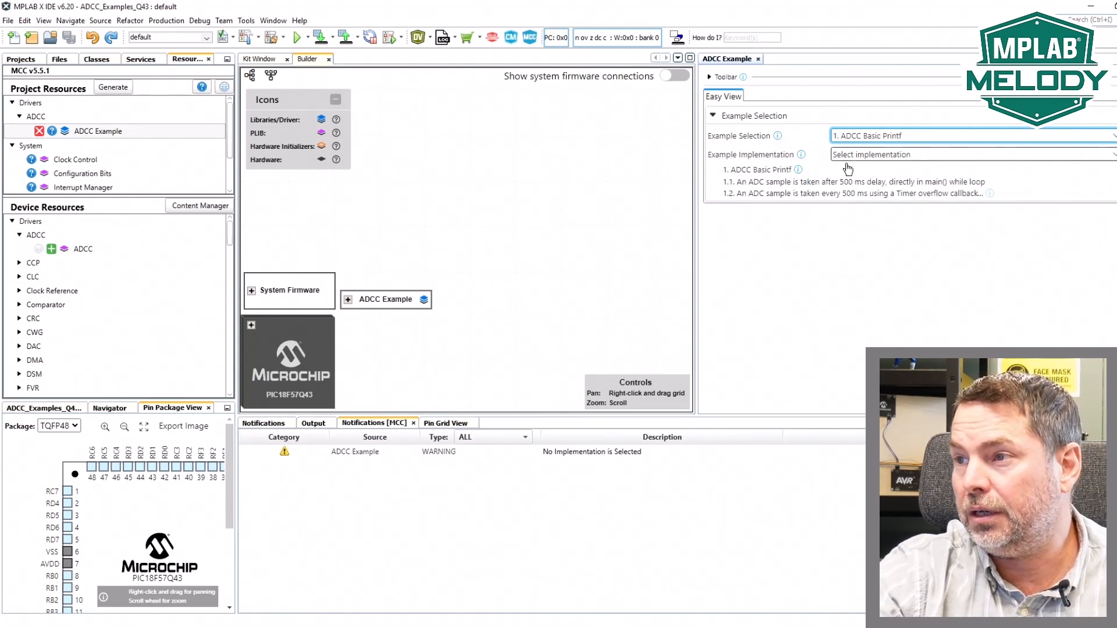
{"action": "mouse_move", "coordinate": [825, 157]}
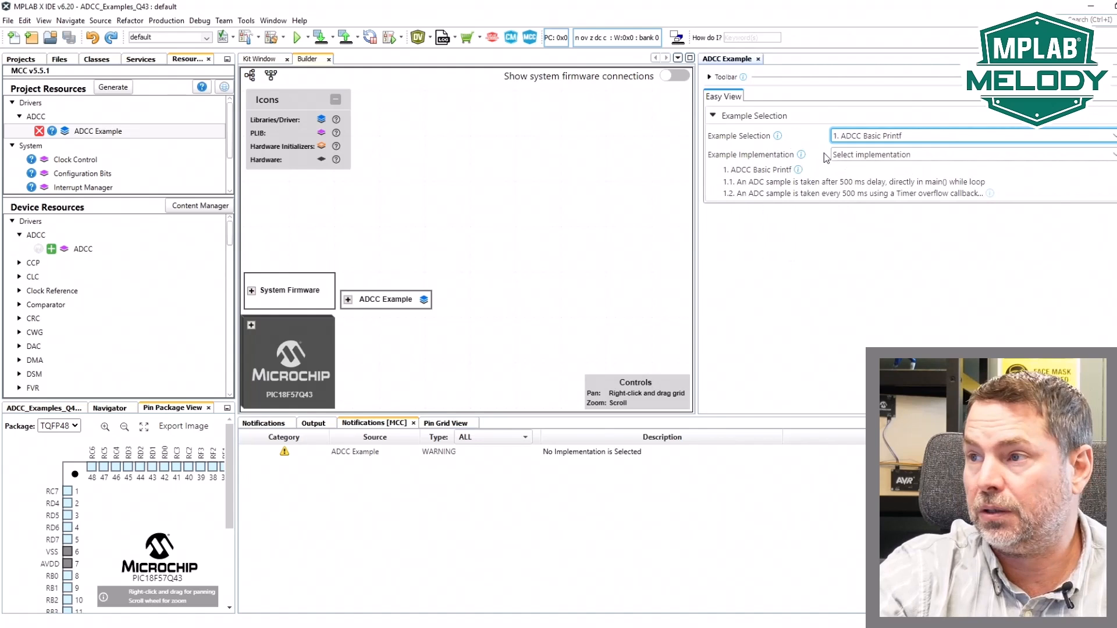
{"action": "mouse_move", "coordinate": [800, 154]}
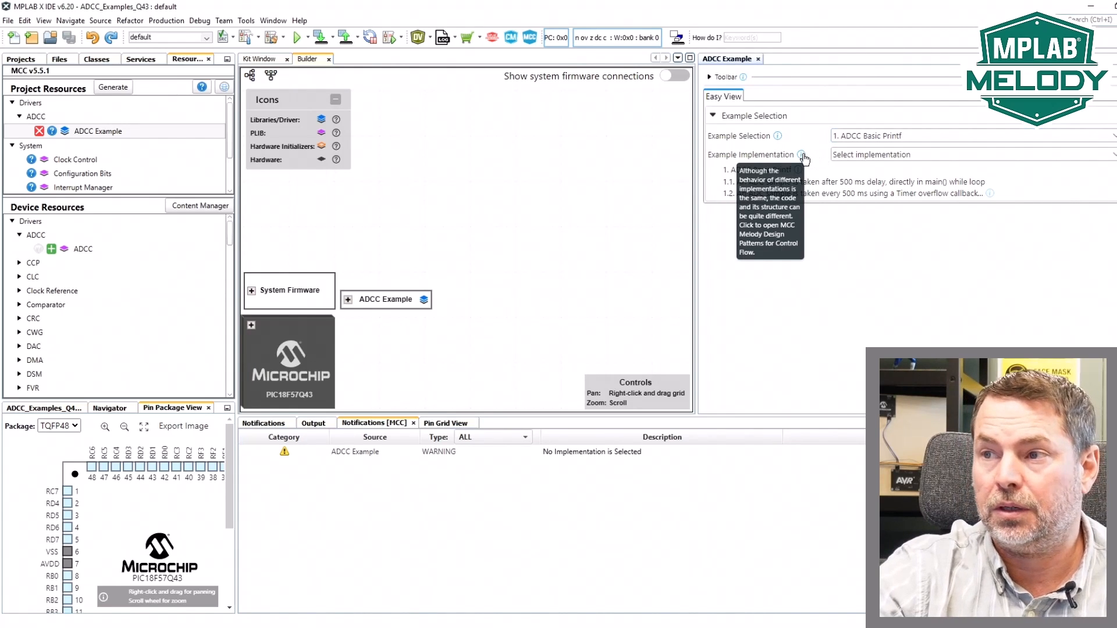
{"action": "left_click", "coordinate": [802, 154]}
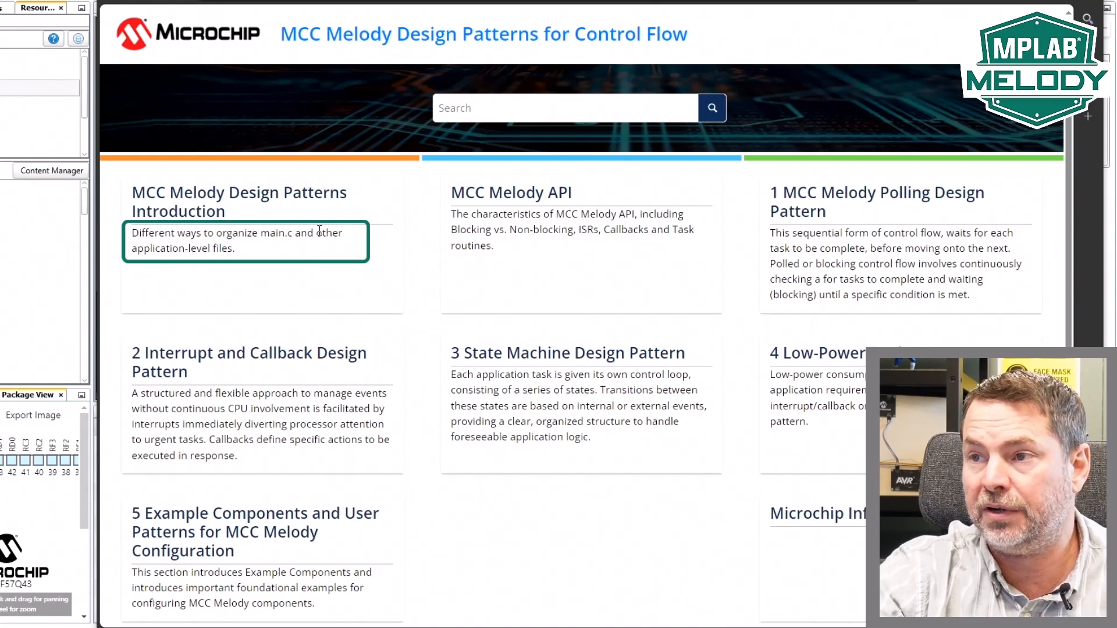
{"action": "mouse_move", "coordinate": [356, 296]}
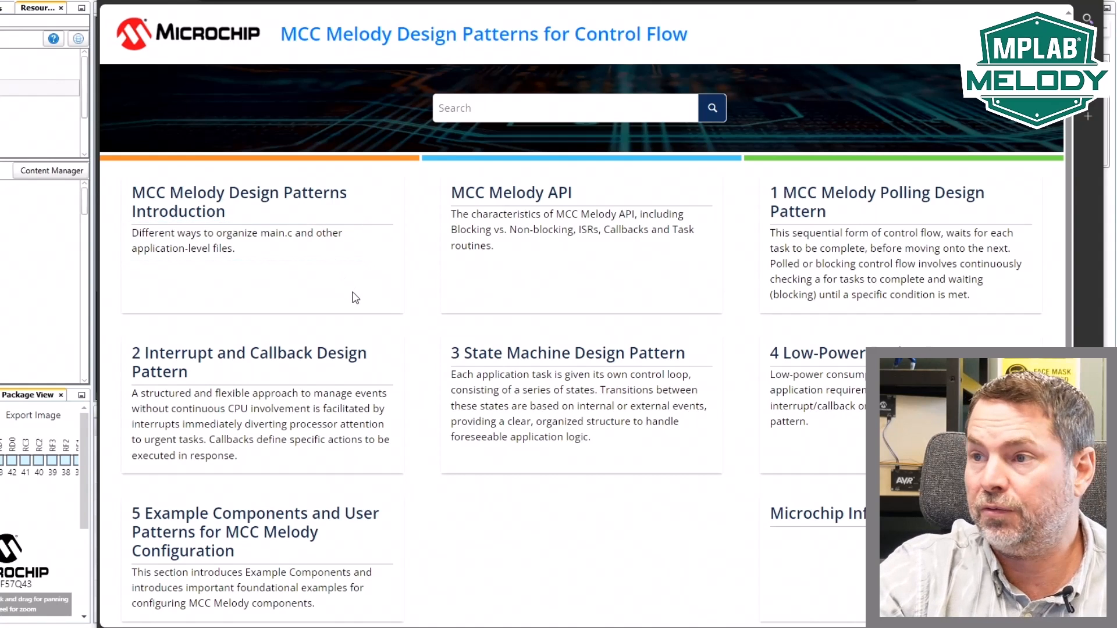
{"action": "mouse_move", "coordinate": [541, 216]}
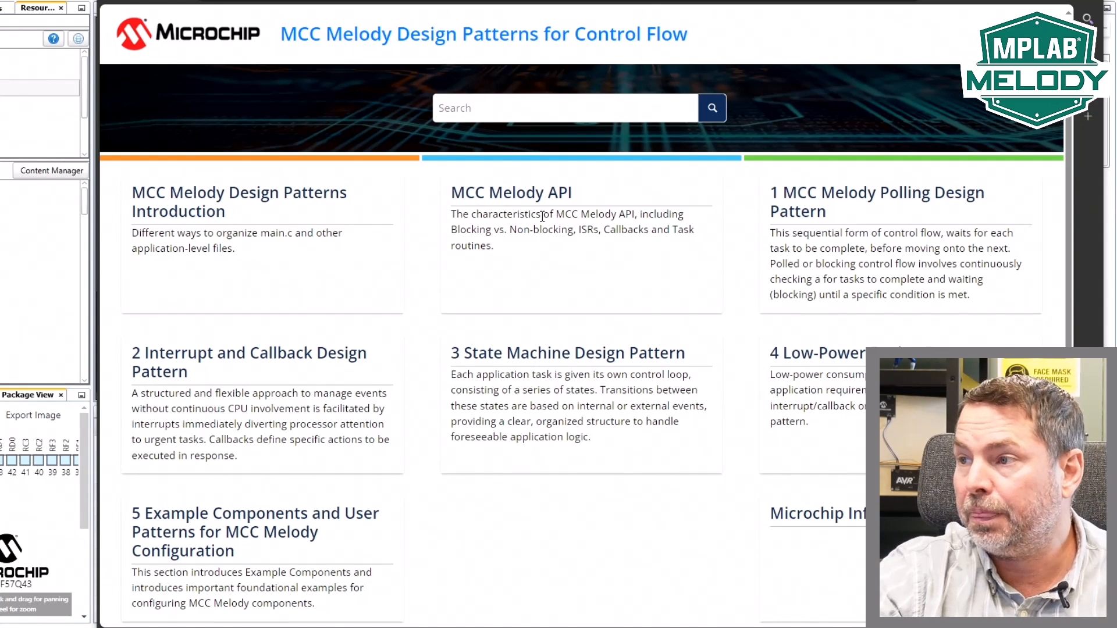
{"action": "mouse_move", "coordinate": [548, 251]}
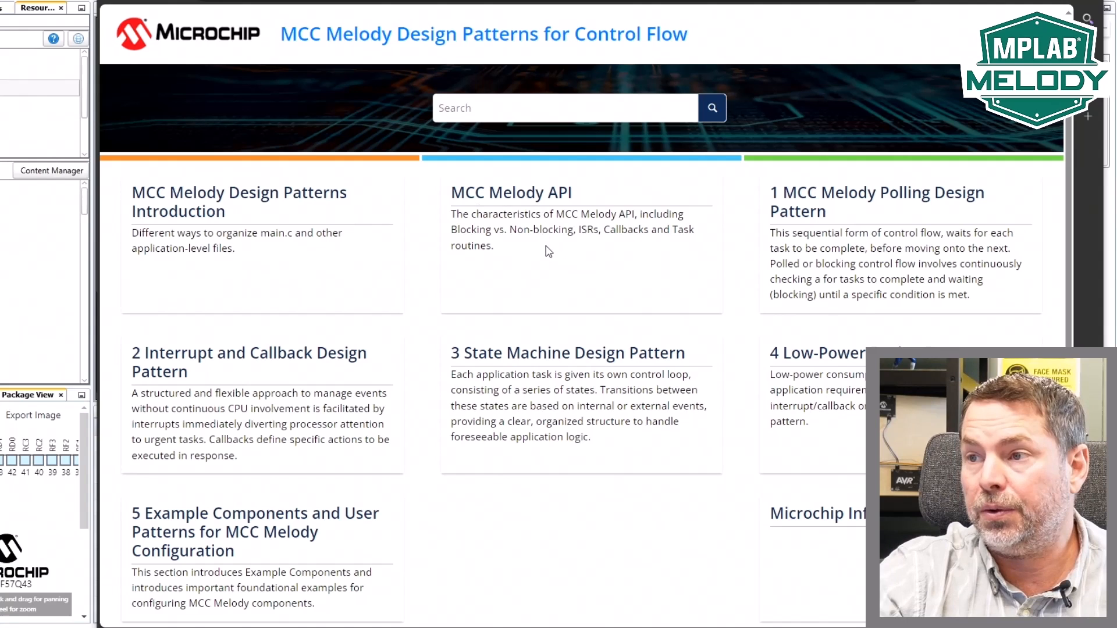
{"action": "mouse_move", "coordinate": [487, 231]}
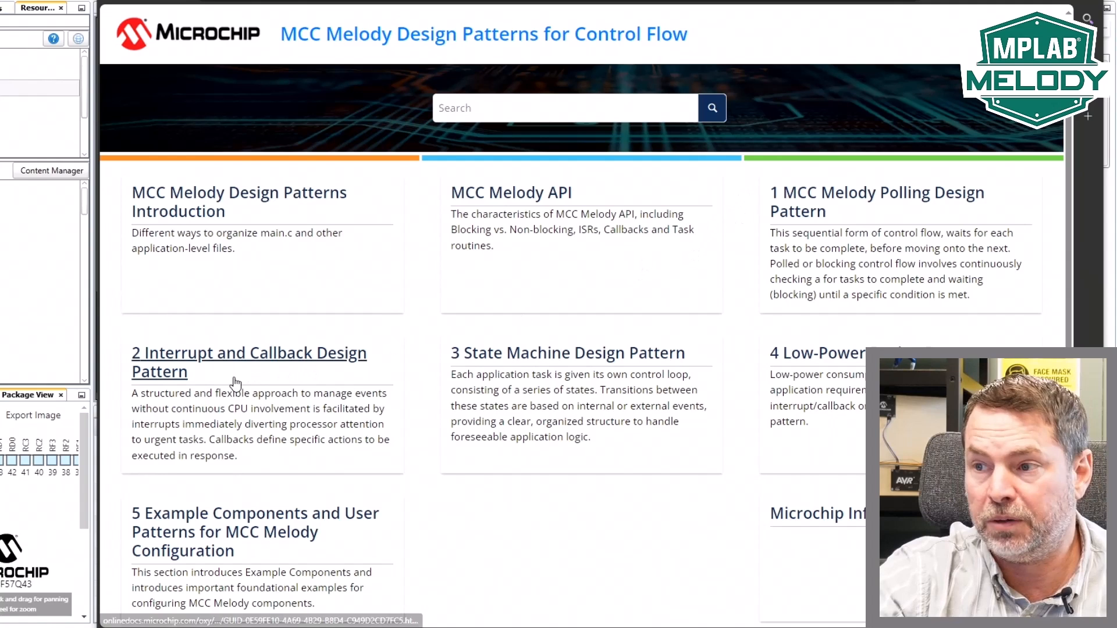
{"action": "mouse_move", "coordinate": [413, 427]}
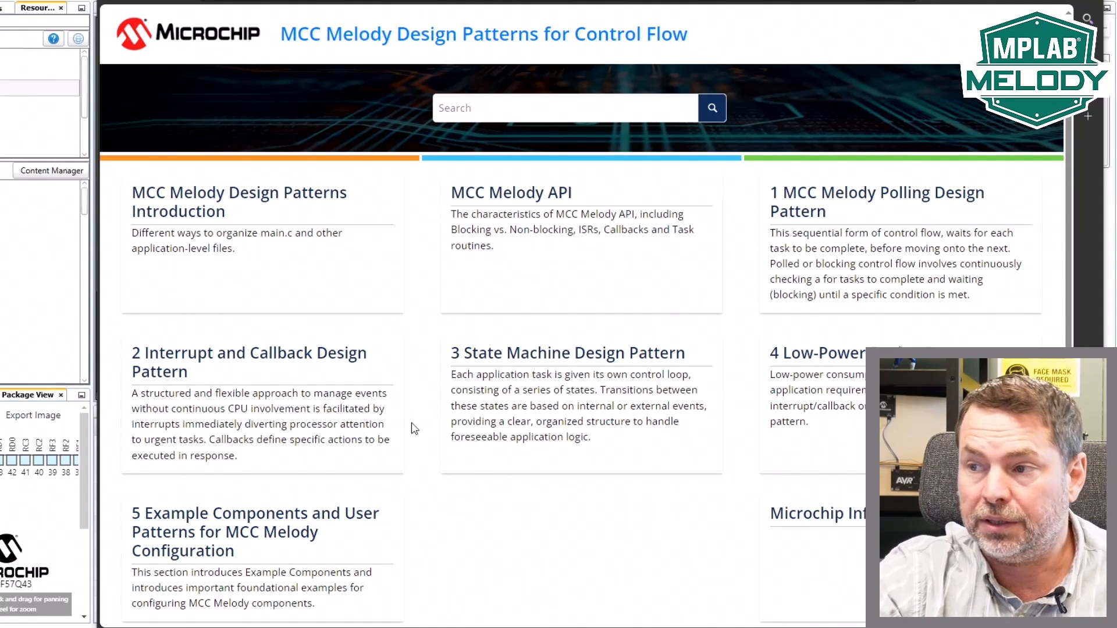
{"action": "mouse_move", "coordinate": [622, 373]}
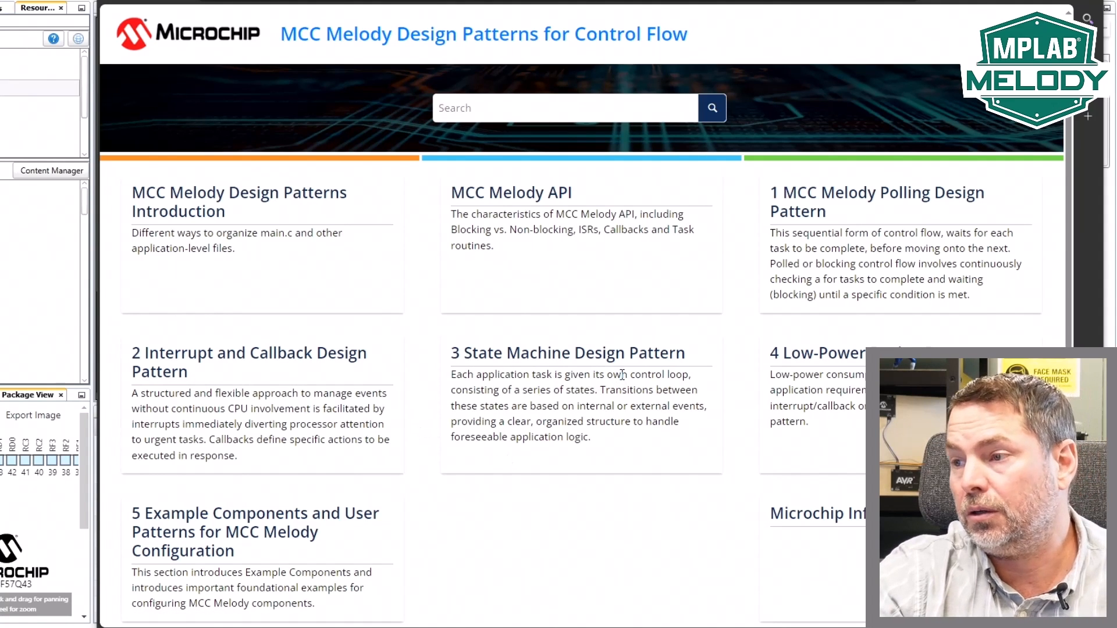
{"action": "mouse_move", "coordinate": [747, 391]}
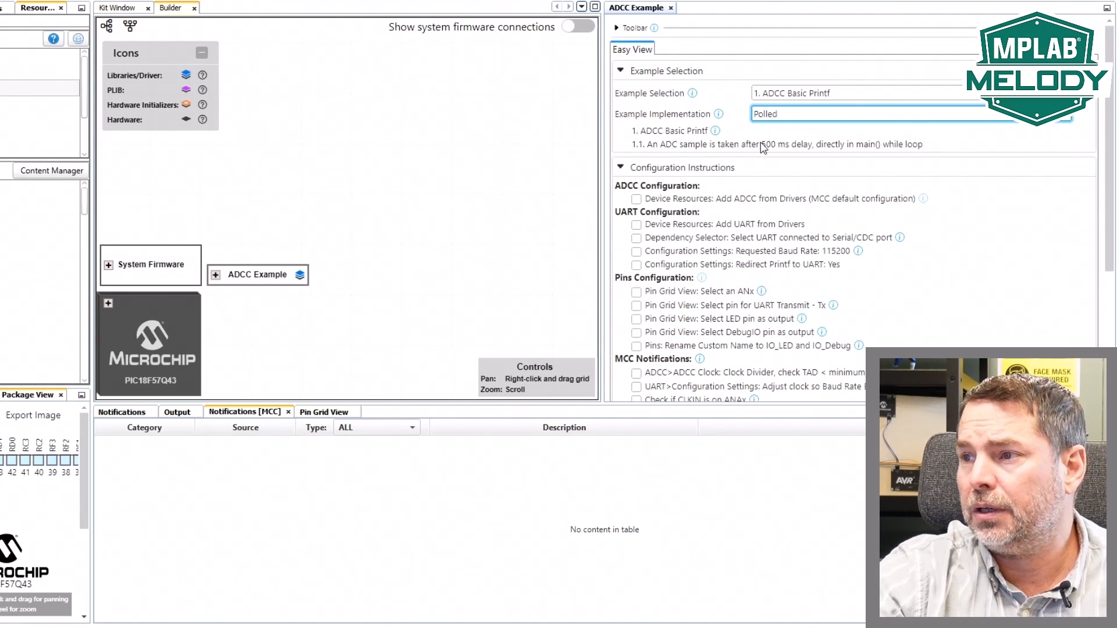
{"action": "mouse_move", "coordinate": [634, 207]}
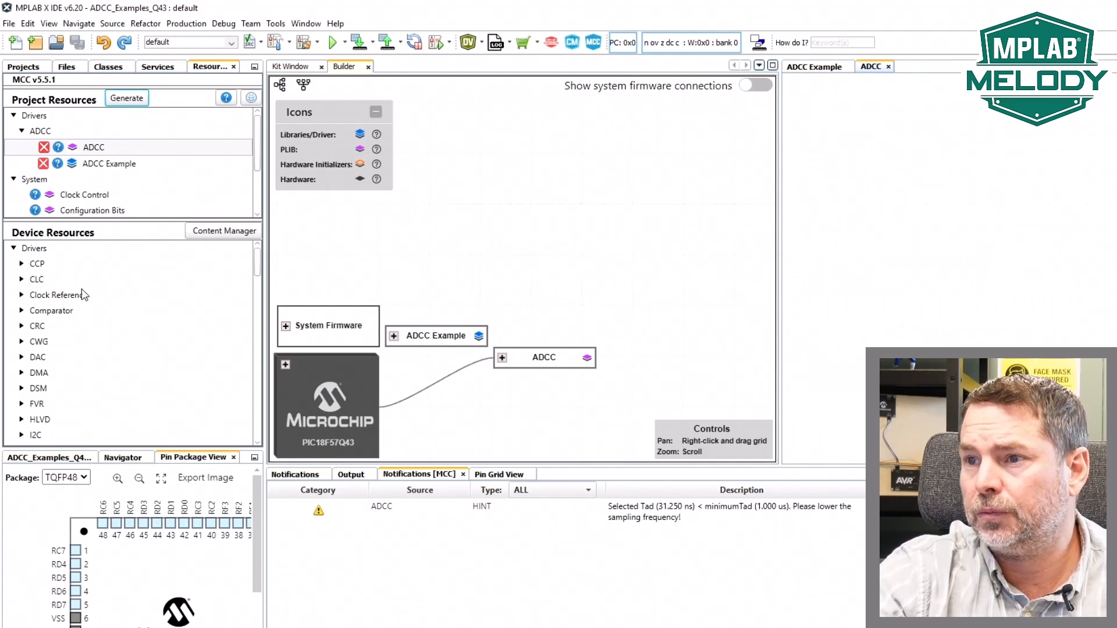
{"action": "mouse_move", "coordinate": [599, 272]}
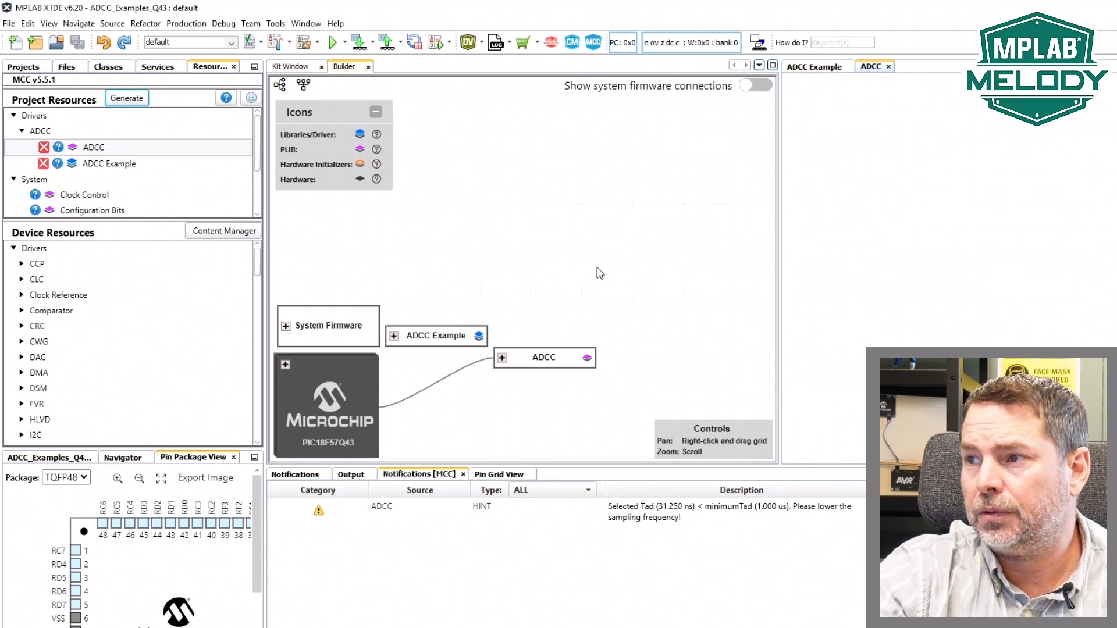
Glance at the ADCC driver settings and check off the add-ADCC task in the example instructions.
{"action": "left_click", "coordinate": [870, 67]}
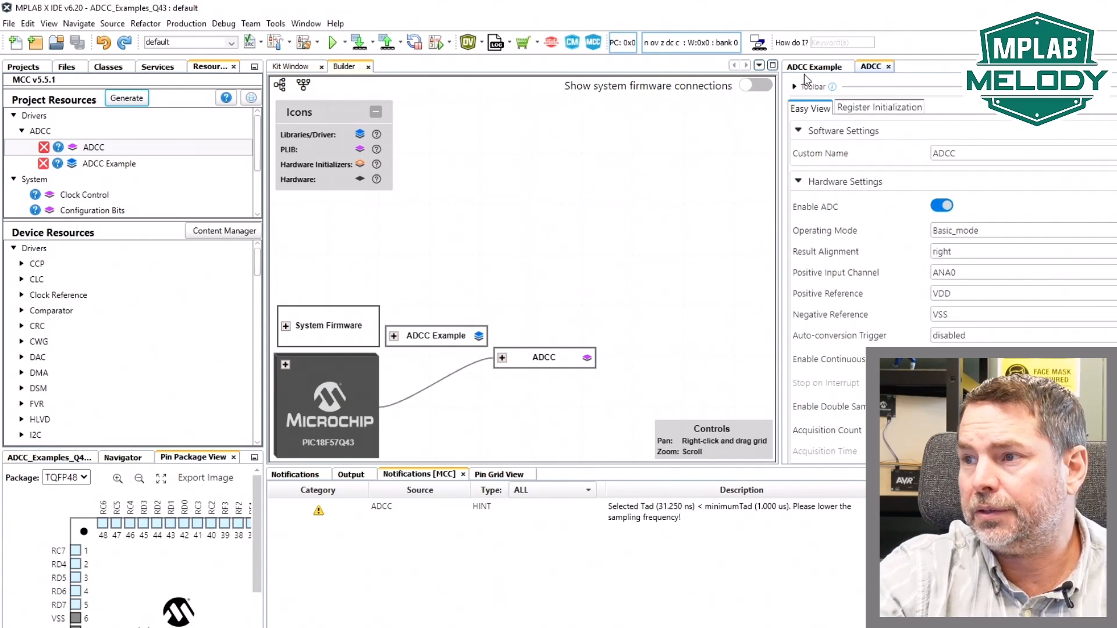
{"action": "left_click", "coordinate": [815, 66]}
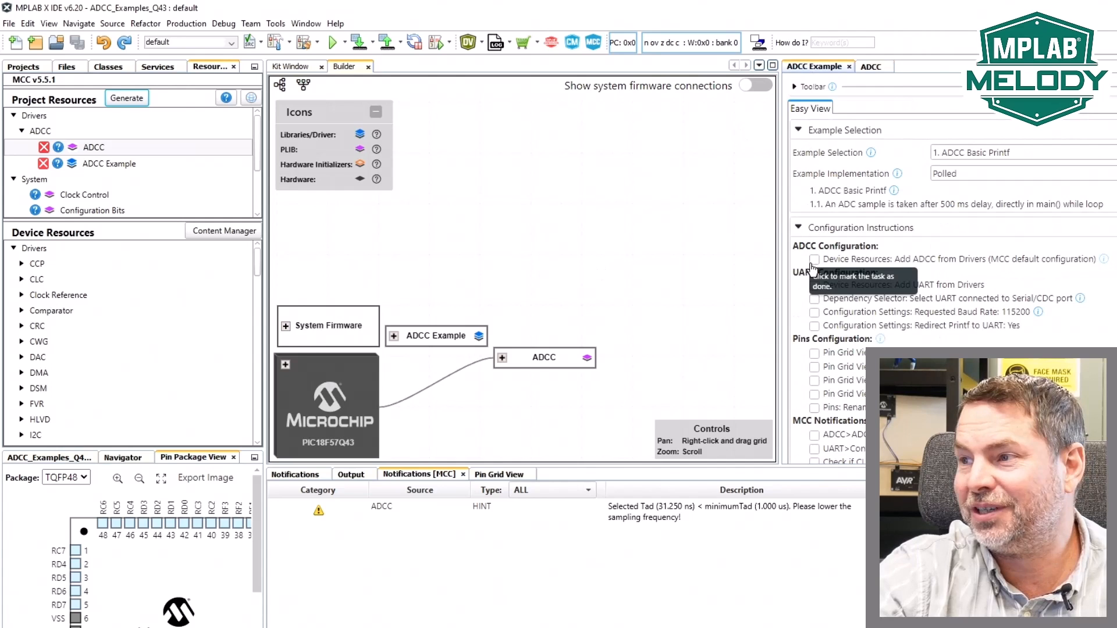
{"action": "mouse_move", "coordinate": [1087, 276]}
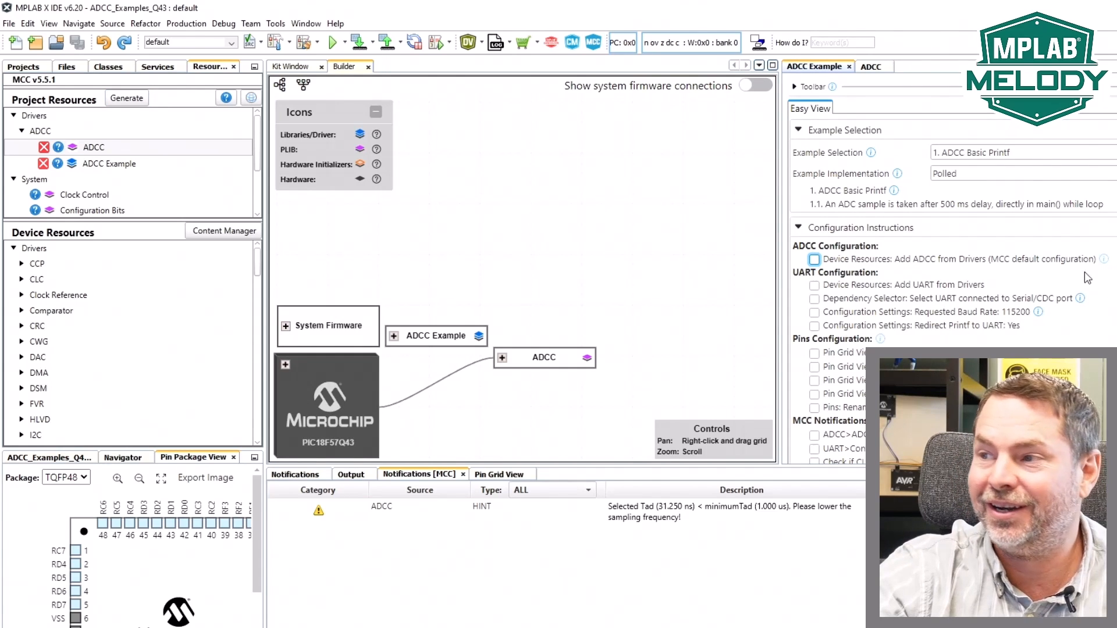
{"action": "mouse_move", "coordinate": [1001, 263]}
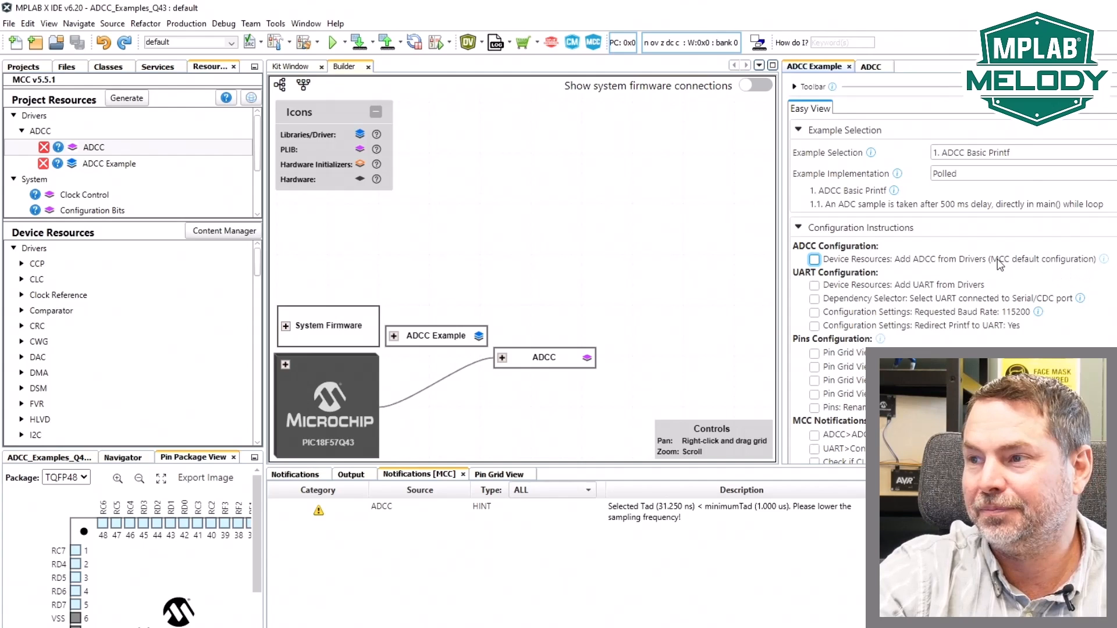
{"action": "left_click", "coordinate": [814, 259]}
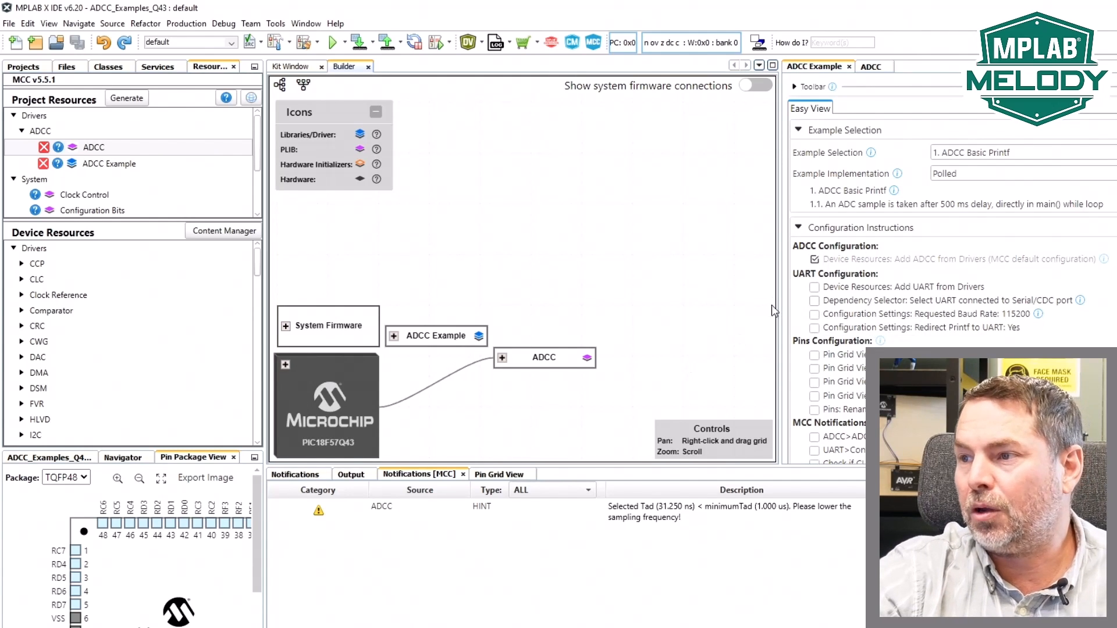
{"action": "mouse_move", "coordinate": [912, 298]}
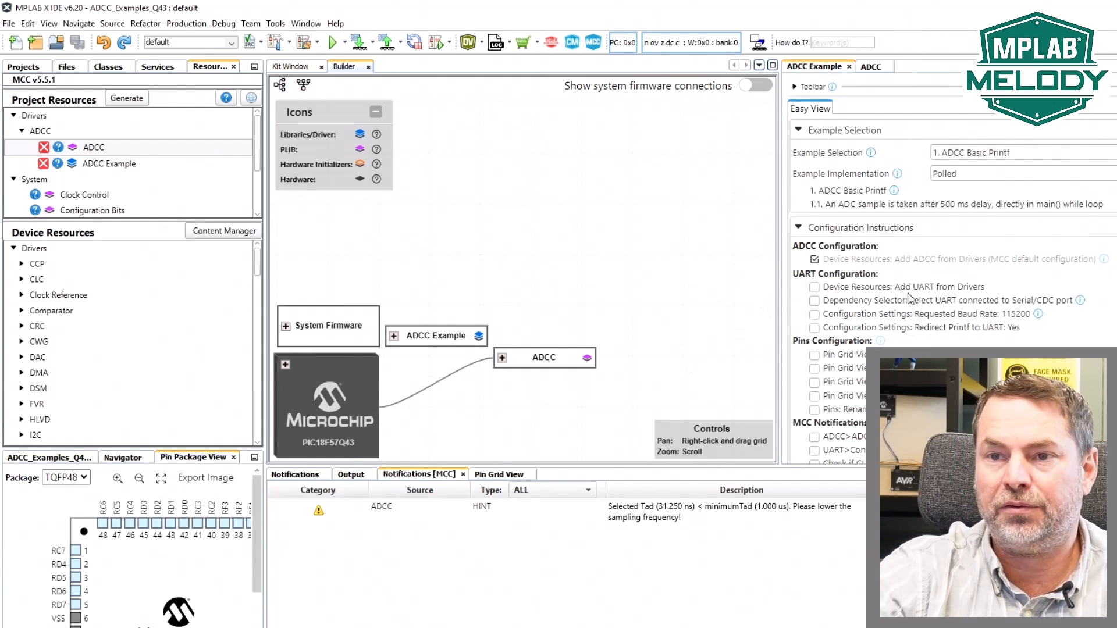
Expand the UART group in Device Resources to show UART and UART Example.
{"action": "scroll", "scroll_direction": "down", "scroll_amount": 3}
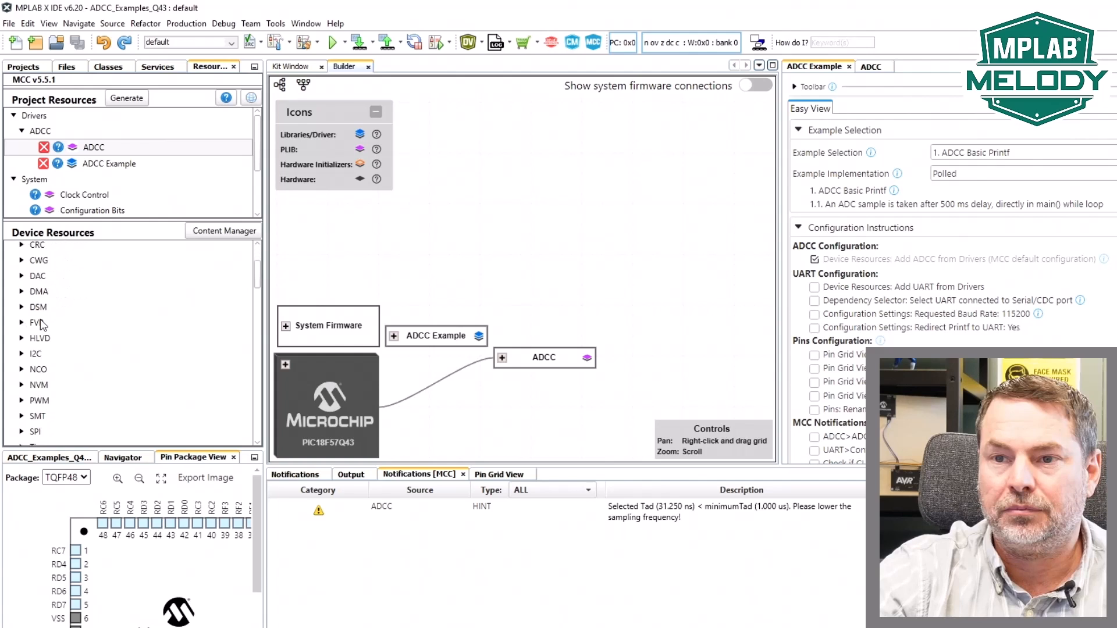
{"action": "scroll", "scroll_direction": "down", "scroll_amount": 3}
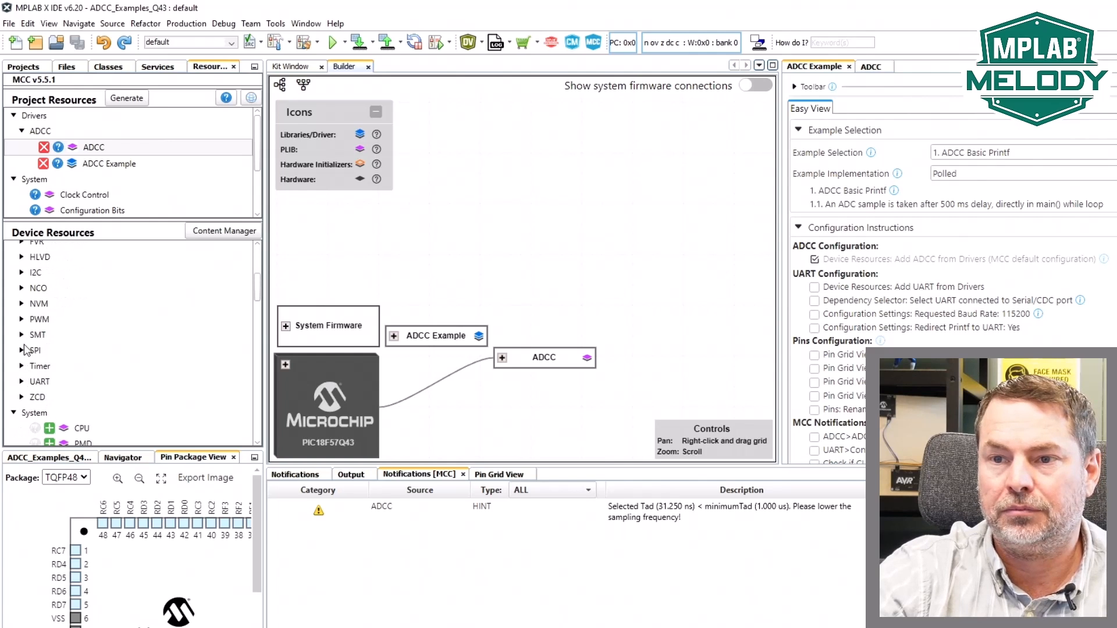
{"action": "left_click", "coordinate": [21, 381]}
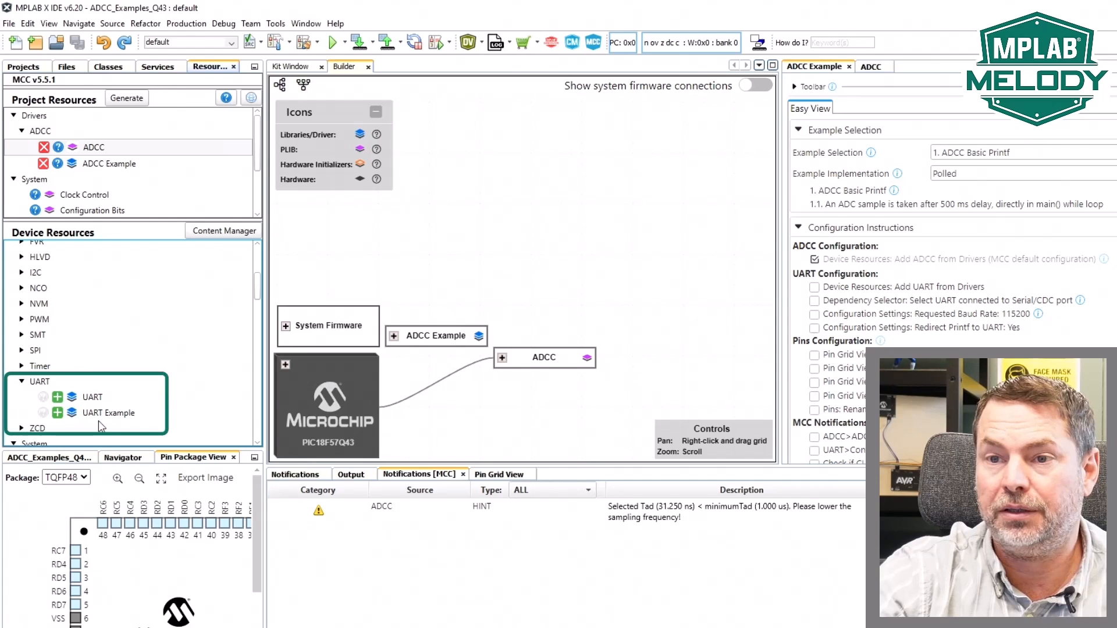
Add the UART driver to the project and check off the add-UART task.
{"action": "left_click", "coordinate": [57, 396]}
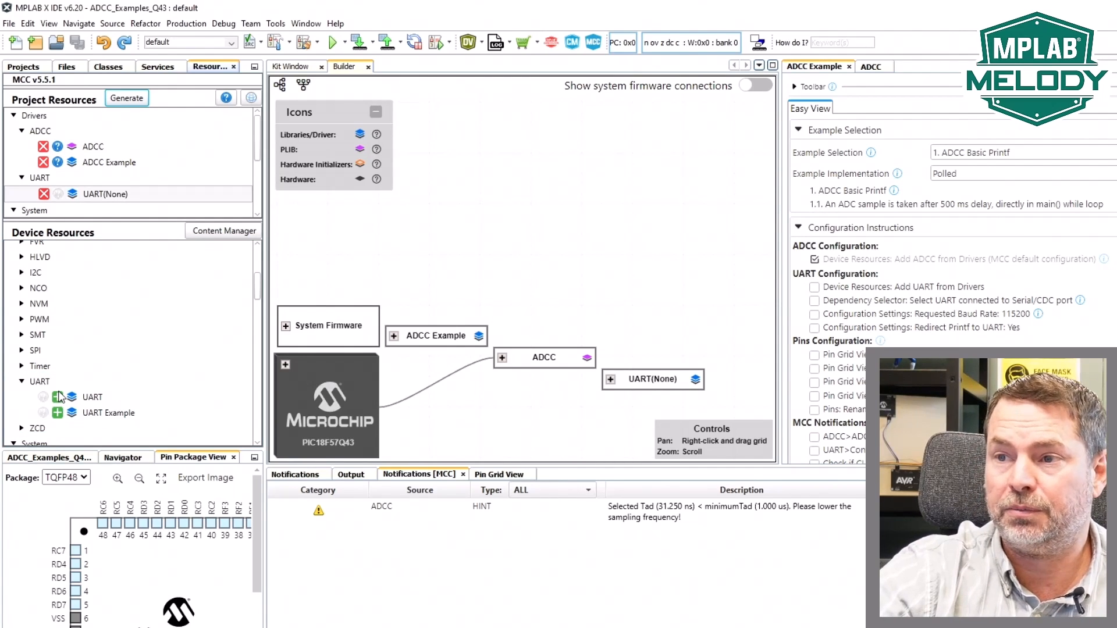
{"action": "left_click", "coordinate": [910, 66]}
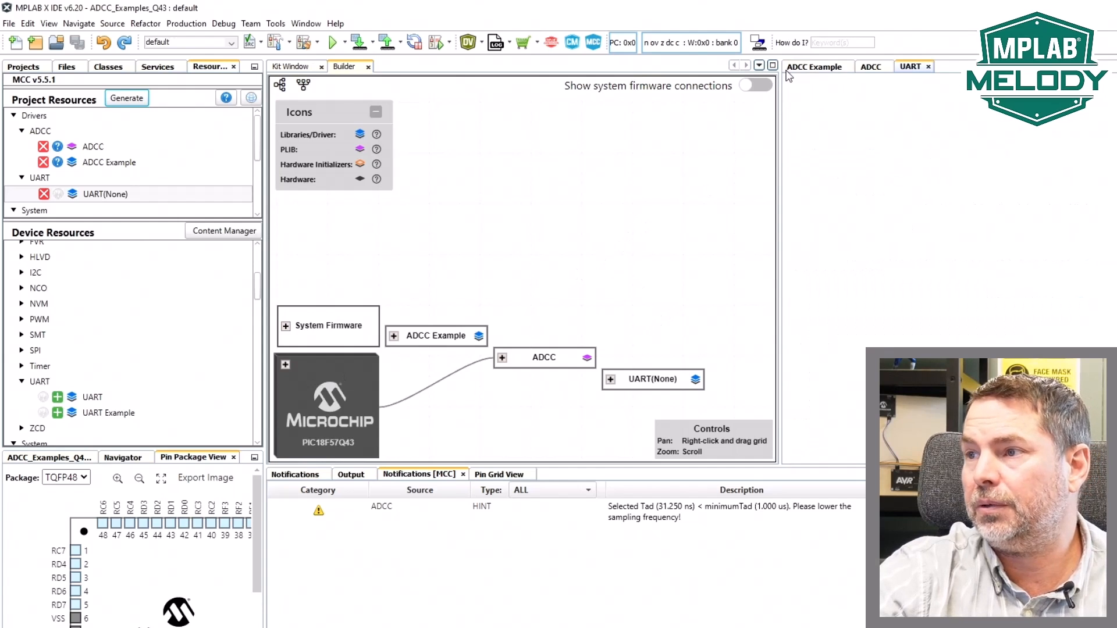
{"action": "left_click", "coordinate": [814, 66]}
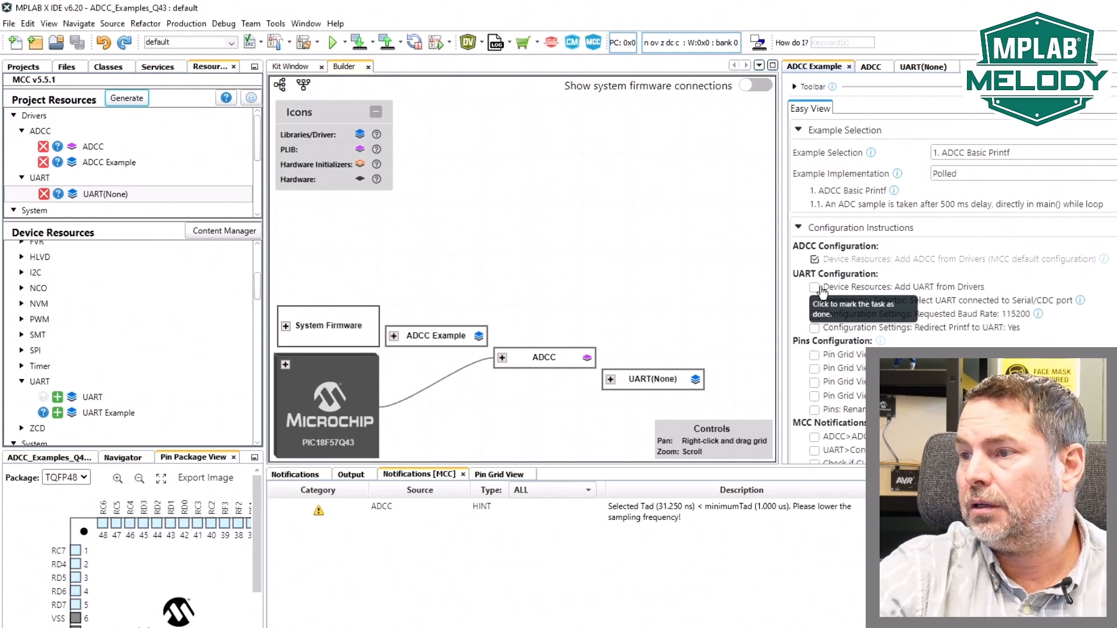
{"action": "left_click", "coordinate": [815, 286]}
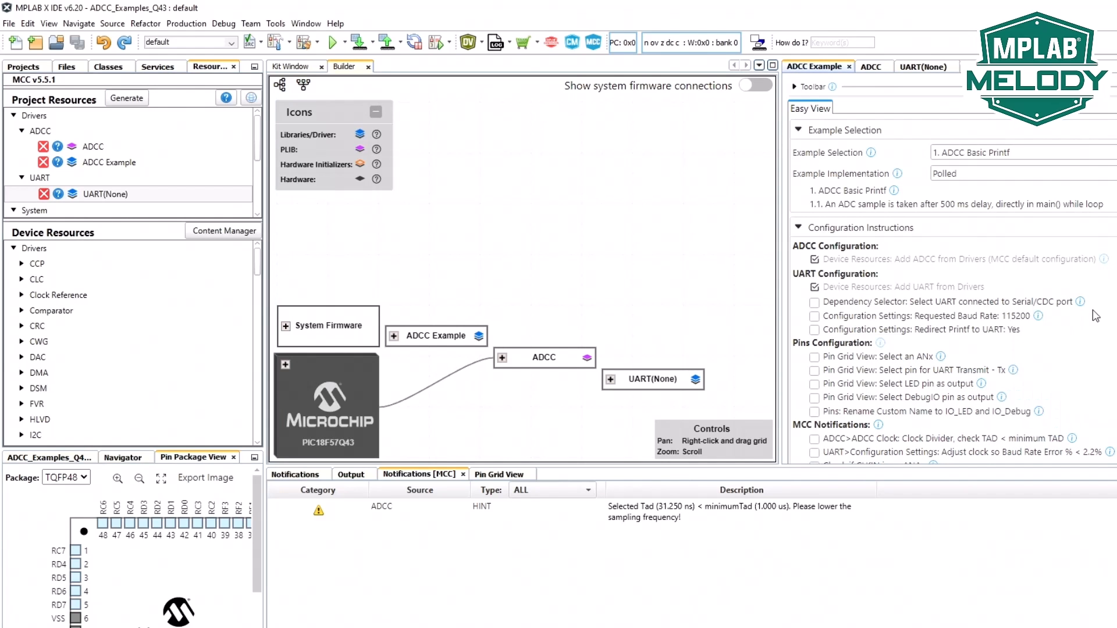
{"action": "mouse_move", "coordinate": [1080, 301]}
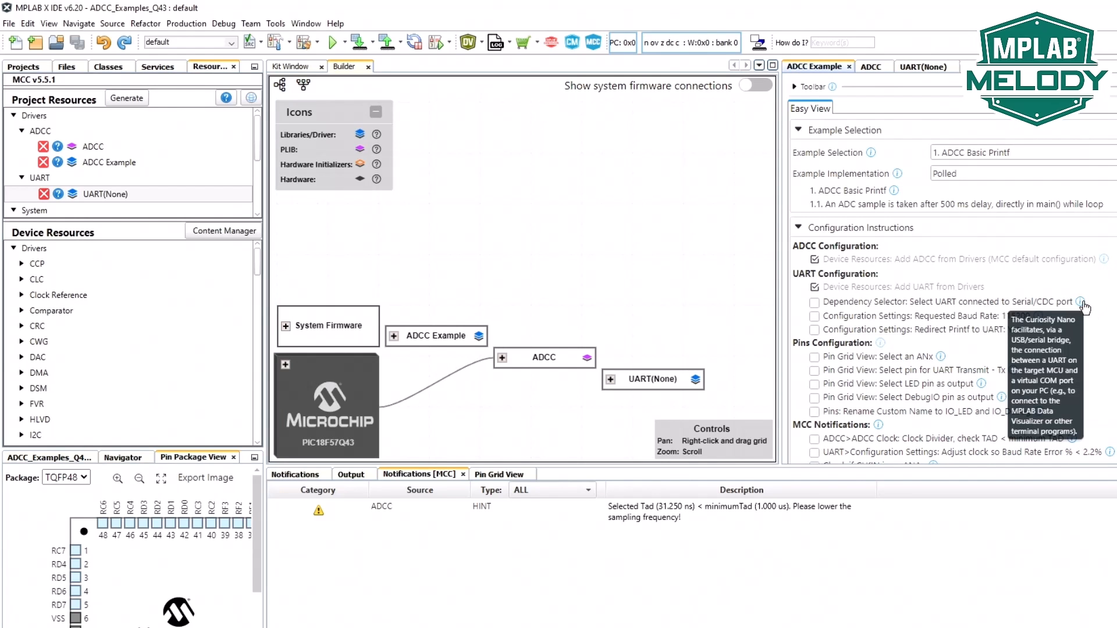
Open the Serial/CDC UART help and scroll to the Dependency Selector / Serial CDC port diagram.
{"action": "left_click", "coordinate": [1081, 301]}
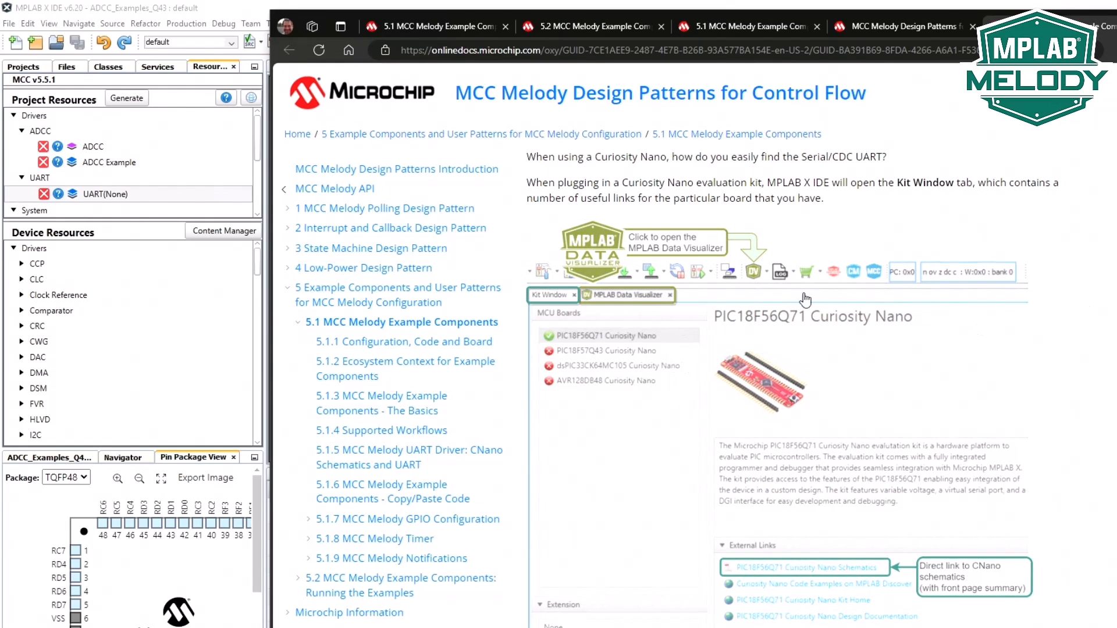
{"action": "scroll", "scroll_direction": "down", "scroll_amount": 3}
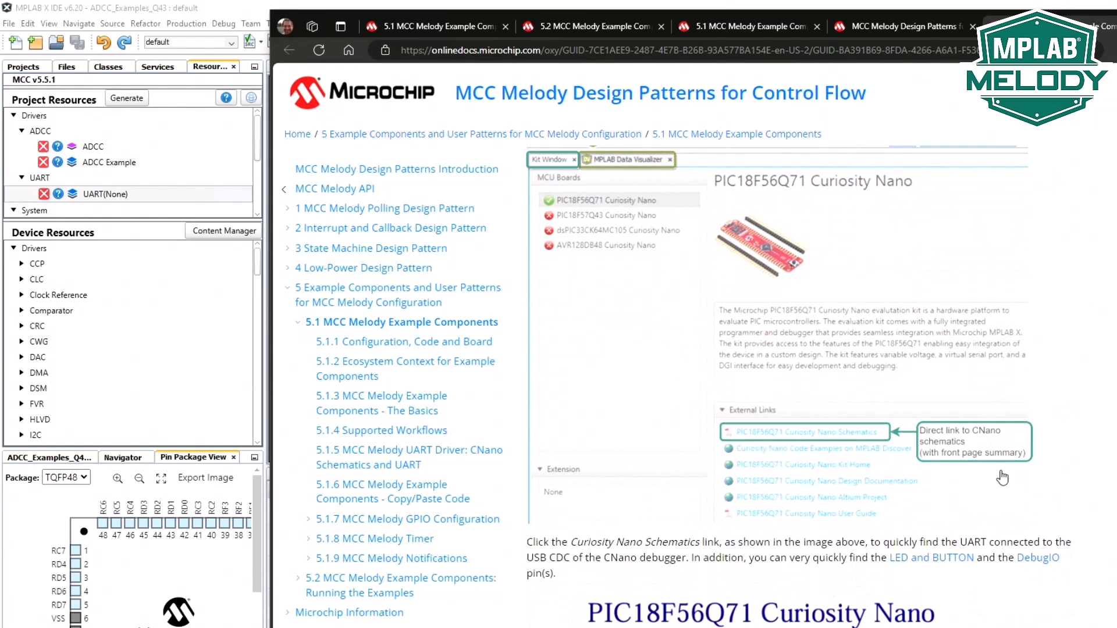
{"action": "scroll", "scroll_direction": "down", "scroll_amount": 3}
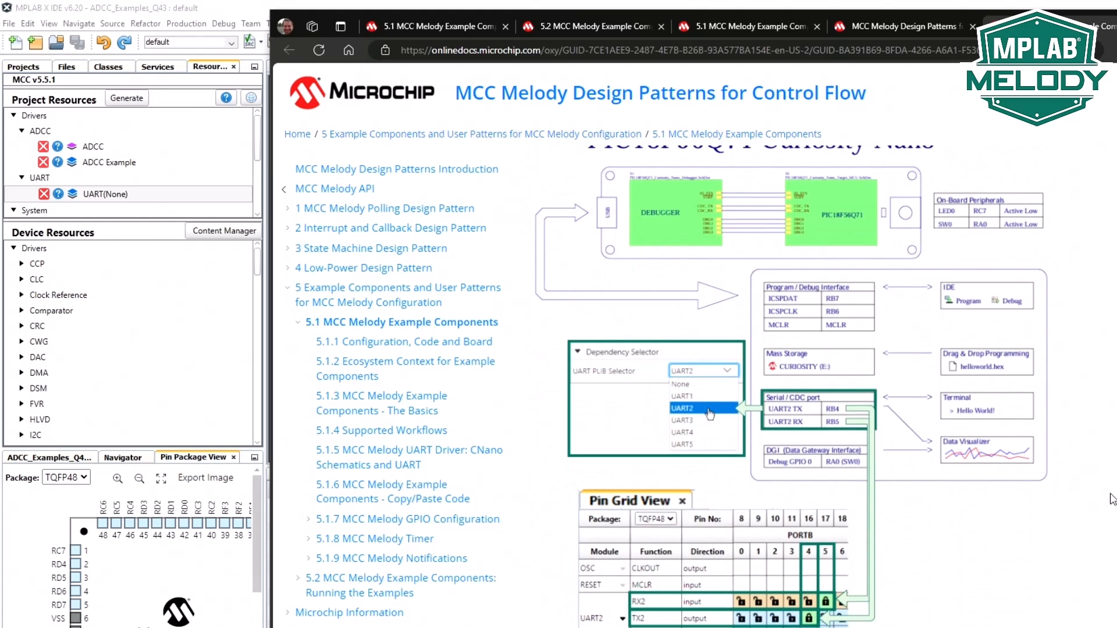
{"action": "mouse_move", "coordinate": [1100, 506]}
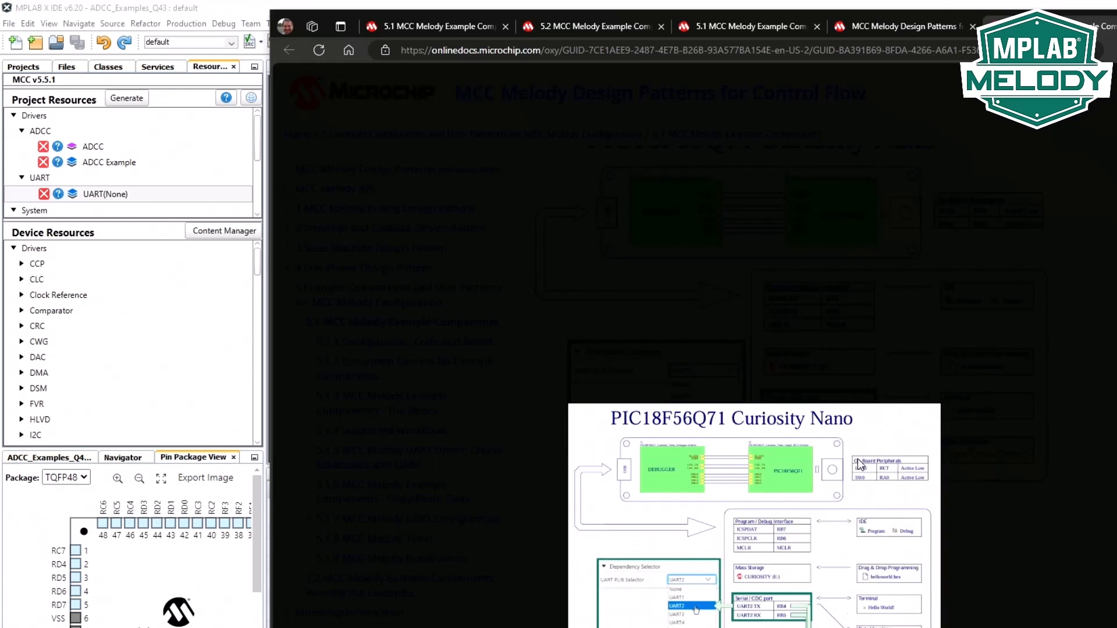
{"action": "scroll", "scroll_direction": "up", "scroll_amount": 3}
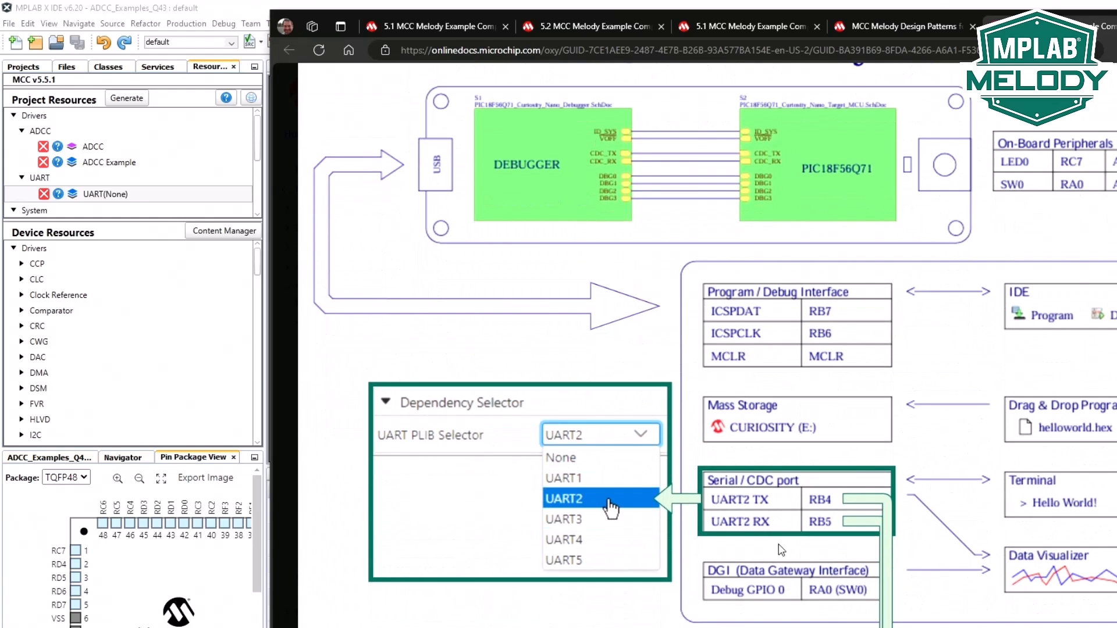
{"action": "scroll", "scroll_direction": "down", "scroll_amount": 3}
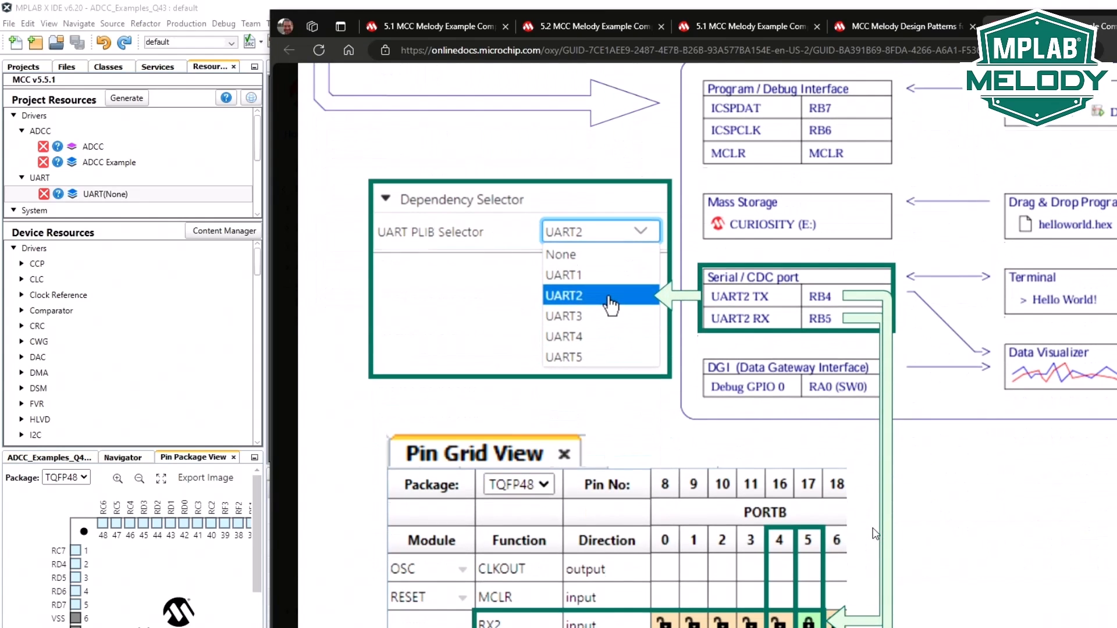
{"action": "mouse_move", "coordinate": [783, 584]}
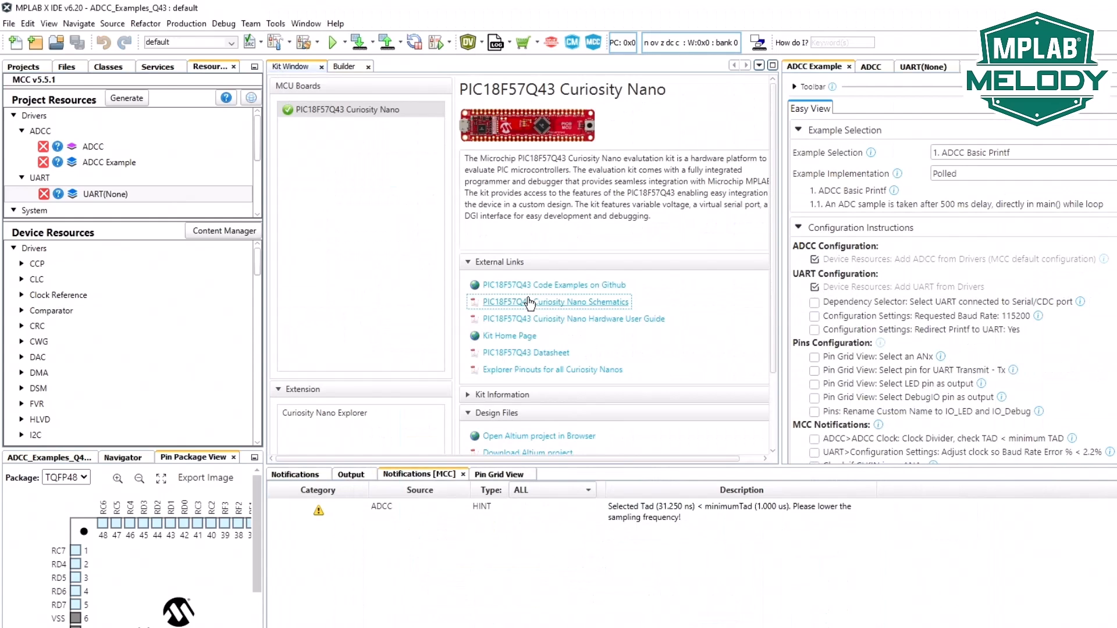
{"action": "mouse_move", "coordinate": [538, 306]}
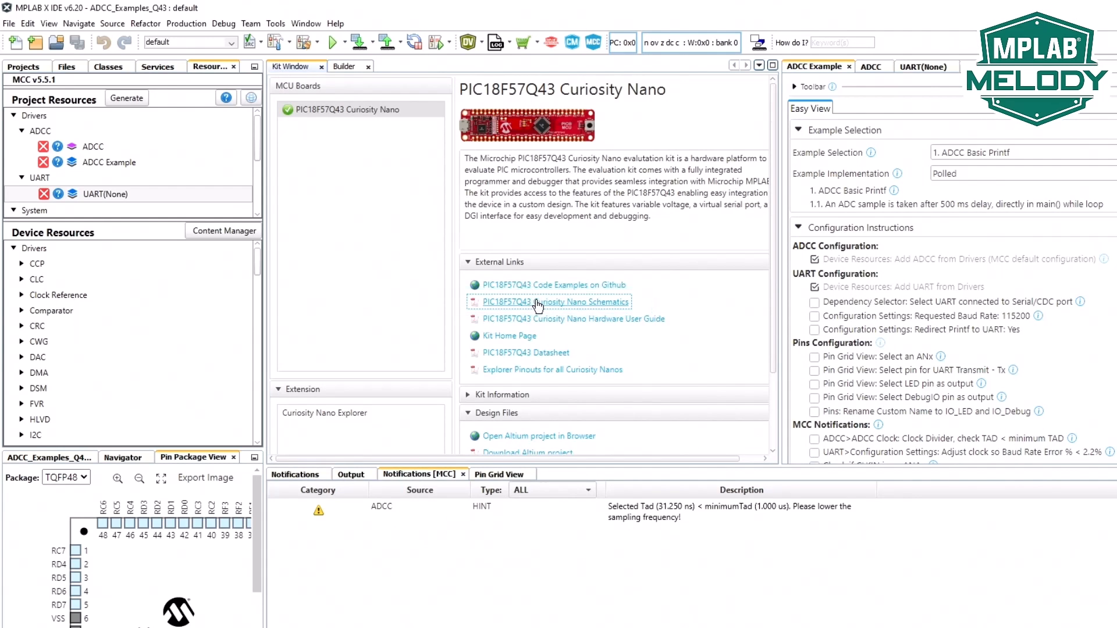
Open the PIC18F57Q43 Curiosity Nano schematics from the Kit Window's External Links.
{"action": "left_click", "coordinate": [554, 302]}
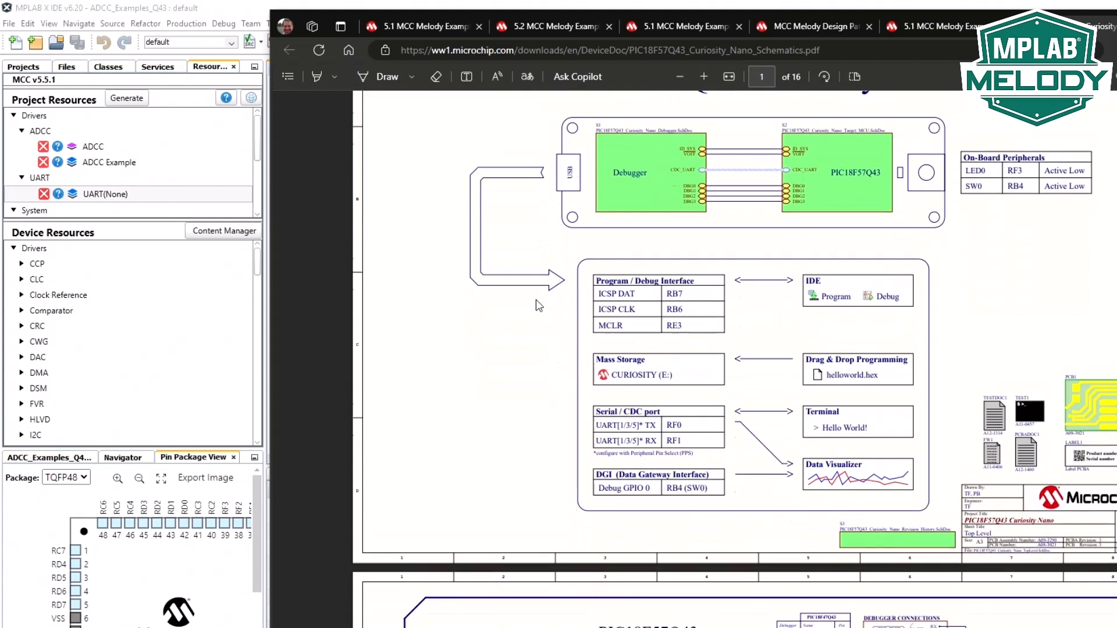
Scroll the schematics to the block diagram showing UART TX on RF0 and RX on RF1.
{"action": "scroll", "scroll_direction": "down", "scroll_amount": 3}
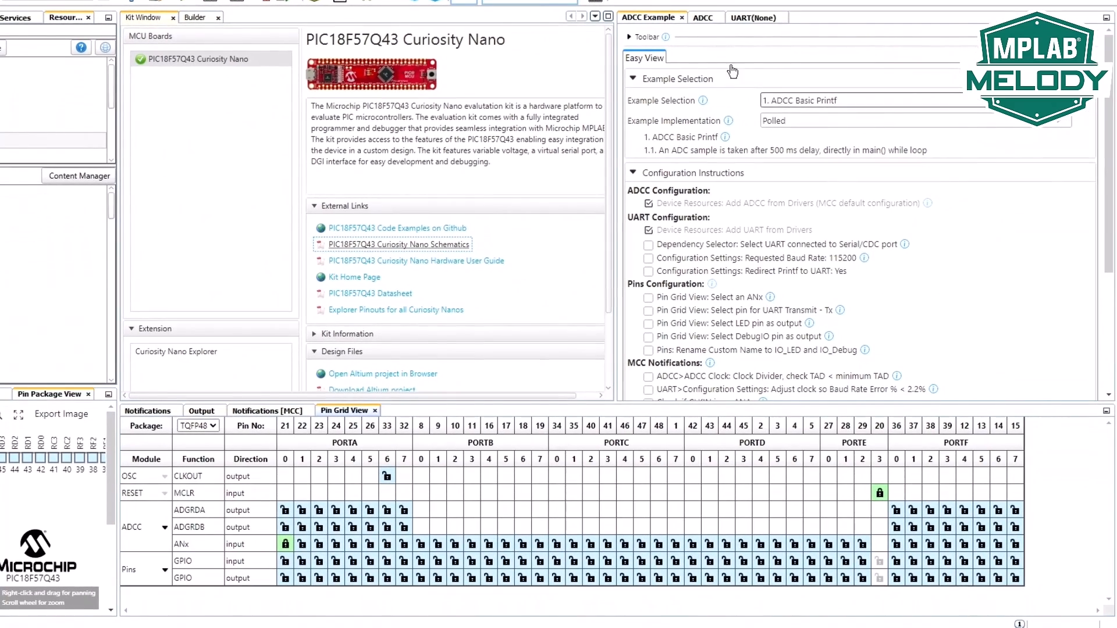
Select UART1 as the UART PLIB with TX1 on RF0 and RX1 on RF1, then return to the ADCC example.
{"action": "left_click", "coordinate": [751, 17]}
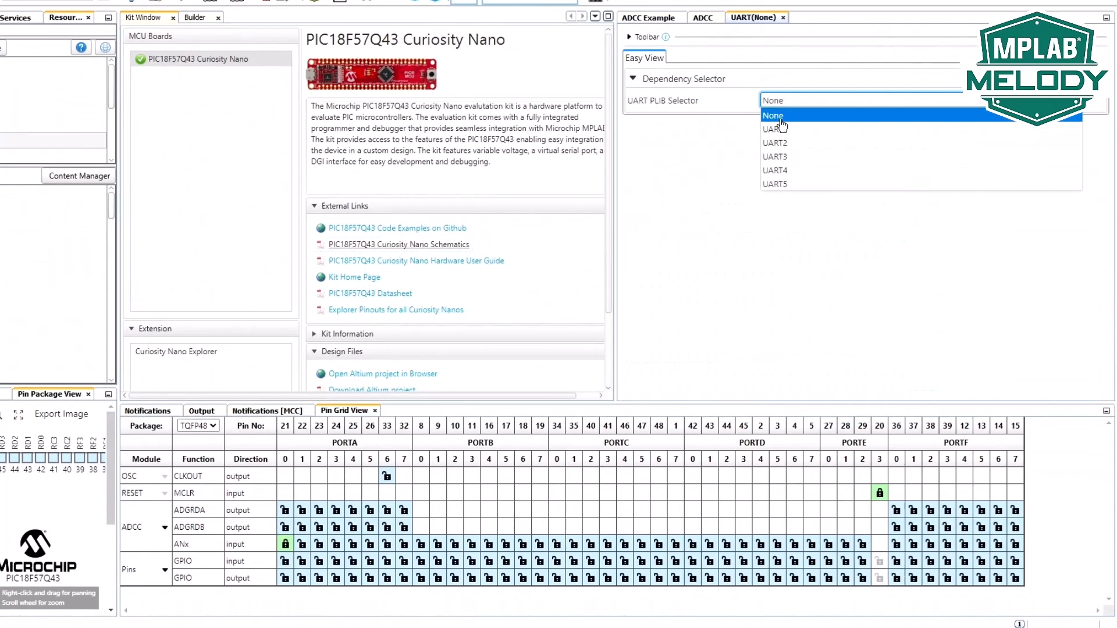
{"action": "left_click", "coordinate": [773, 129]}
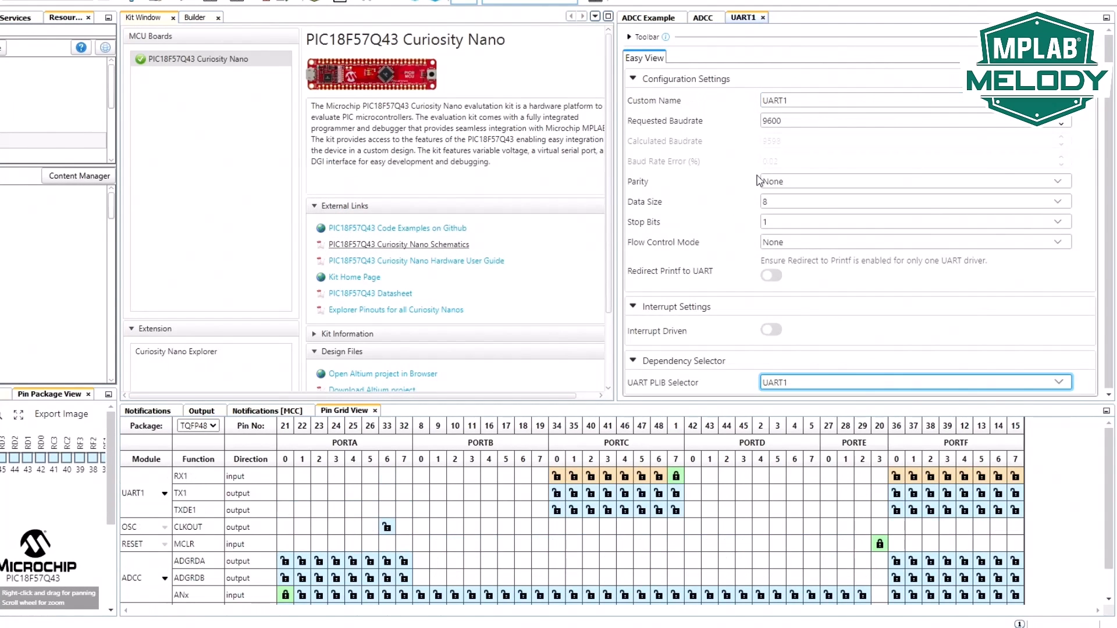
{"action": "mouse_move", "coordinate": [897, 494]}
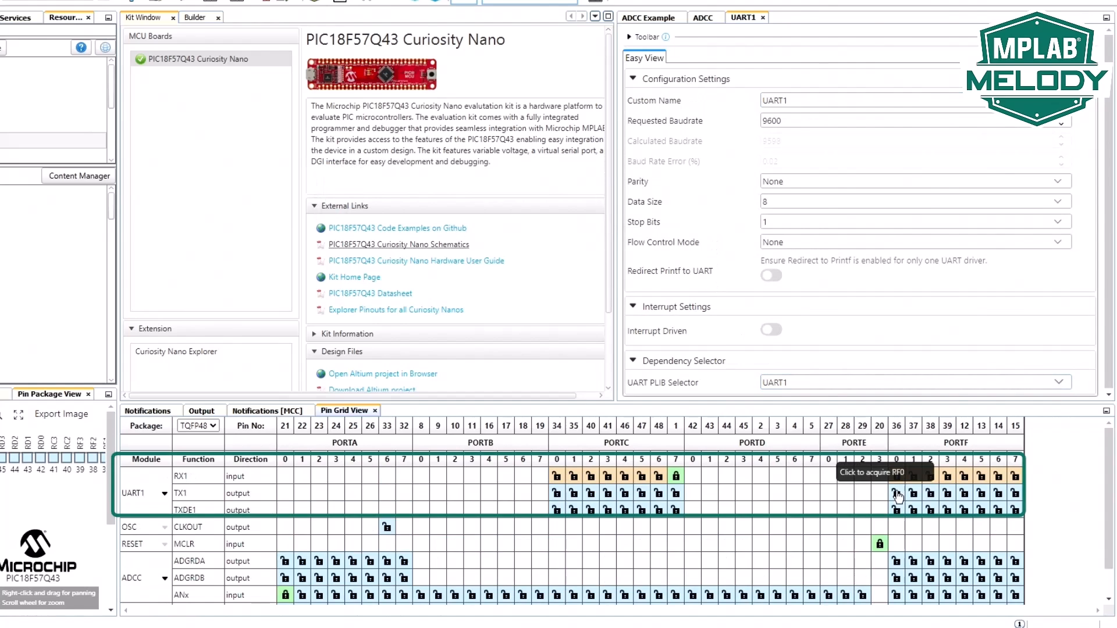
{"action": "left_click", "coordinate": [896, 493]}
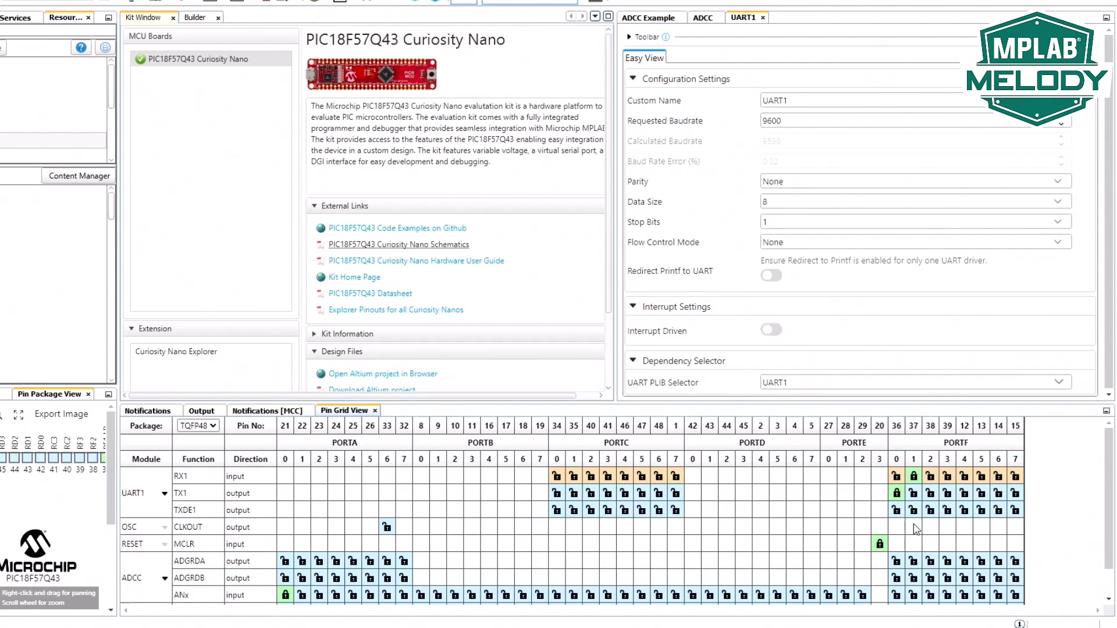
{"action": "left_click", "coordinate": [399, 244]}
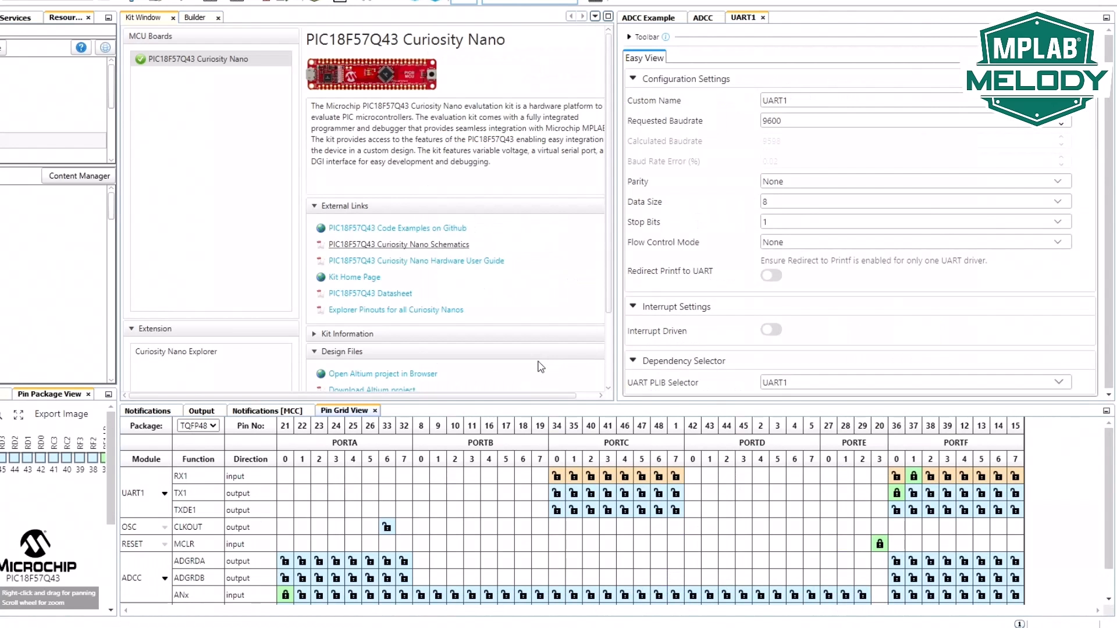
{"action": "left_click", "coordinate": [648, 17]}
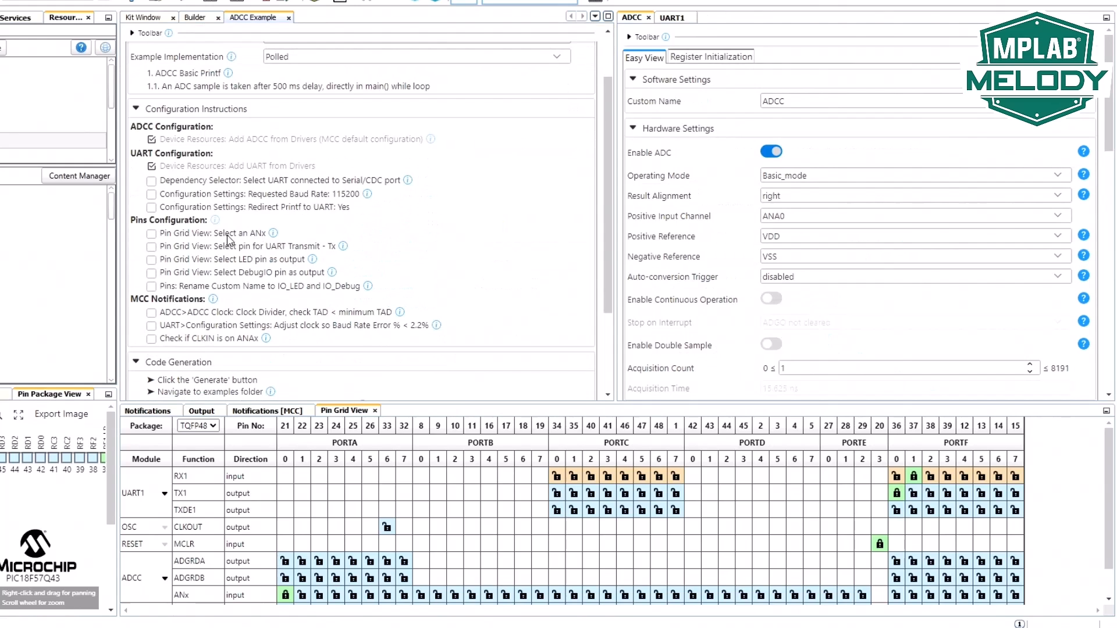
Set UART1 to 115200 baud with Redirect Printf enabled and tick the UART selection, baud and printf tasks.
{"action": "left_click", "coordinate": [151, 180]}
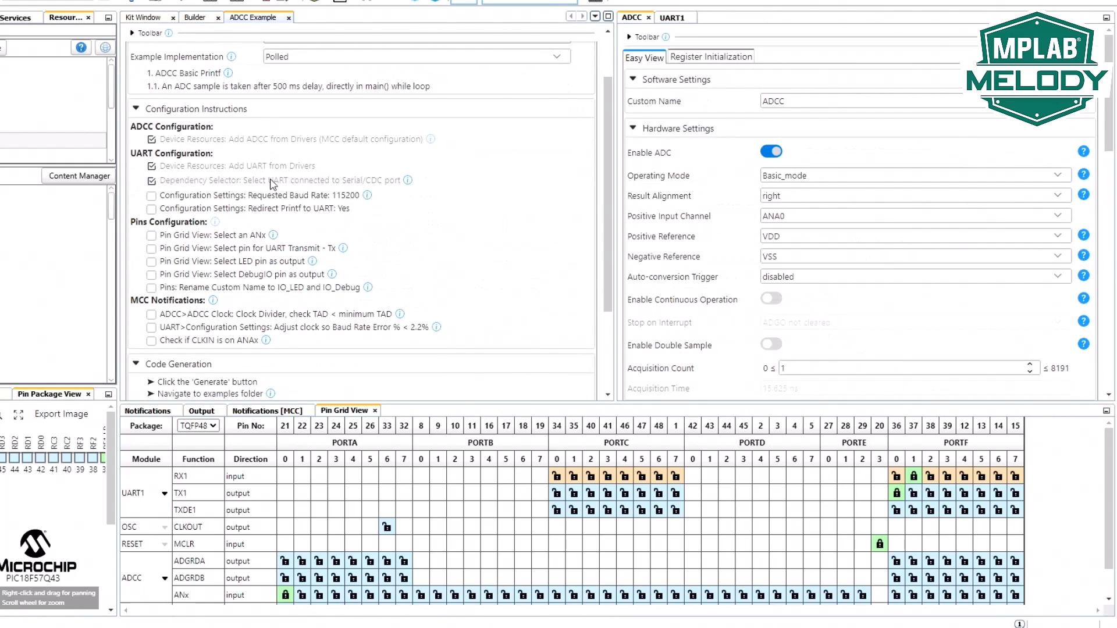
{"action": "mouse_move", "coordinate": [381, 220]}
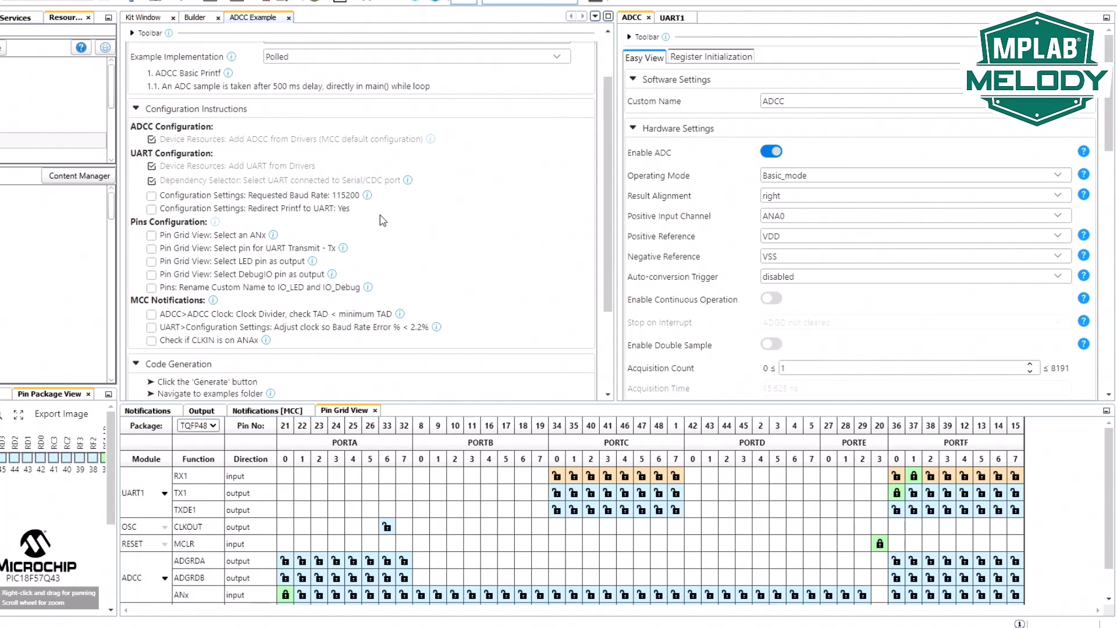
{"action": "left_click", "coordinate": [670, 17]}
{"action": "type", "text": "115"}
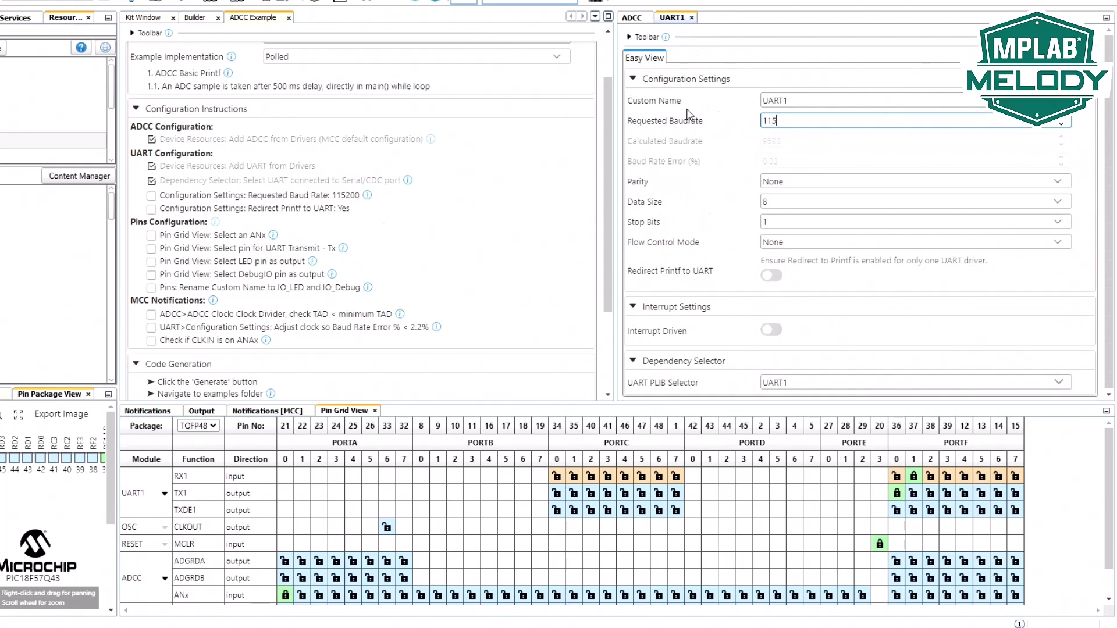
{"action": "type", "text": "200"}
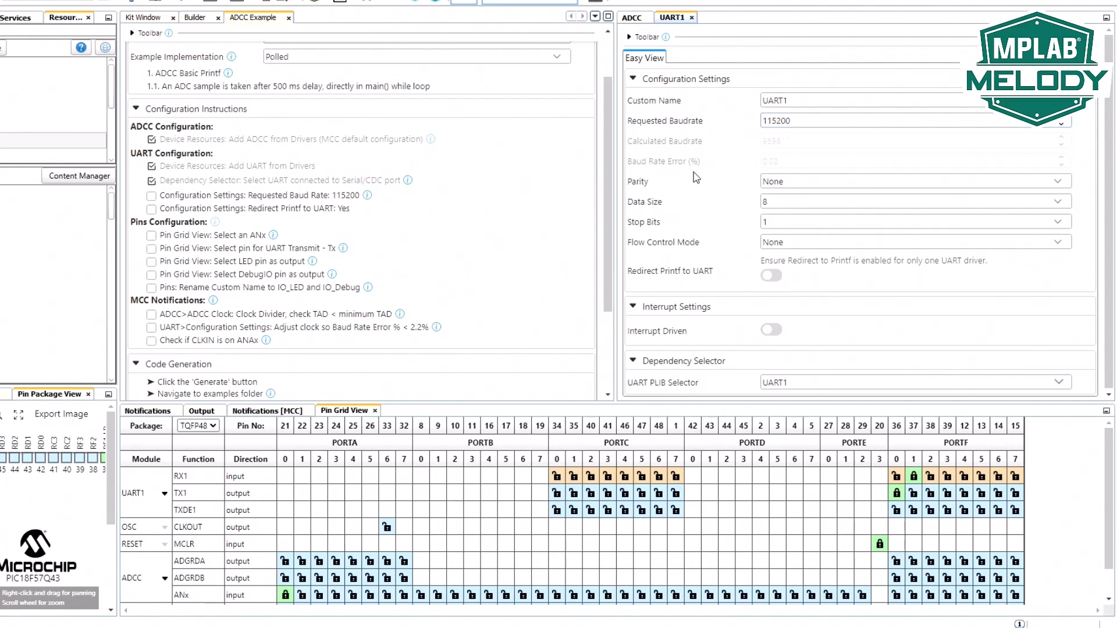
{"action": "mouse_move", "coordinate": [764, 171]}
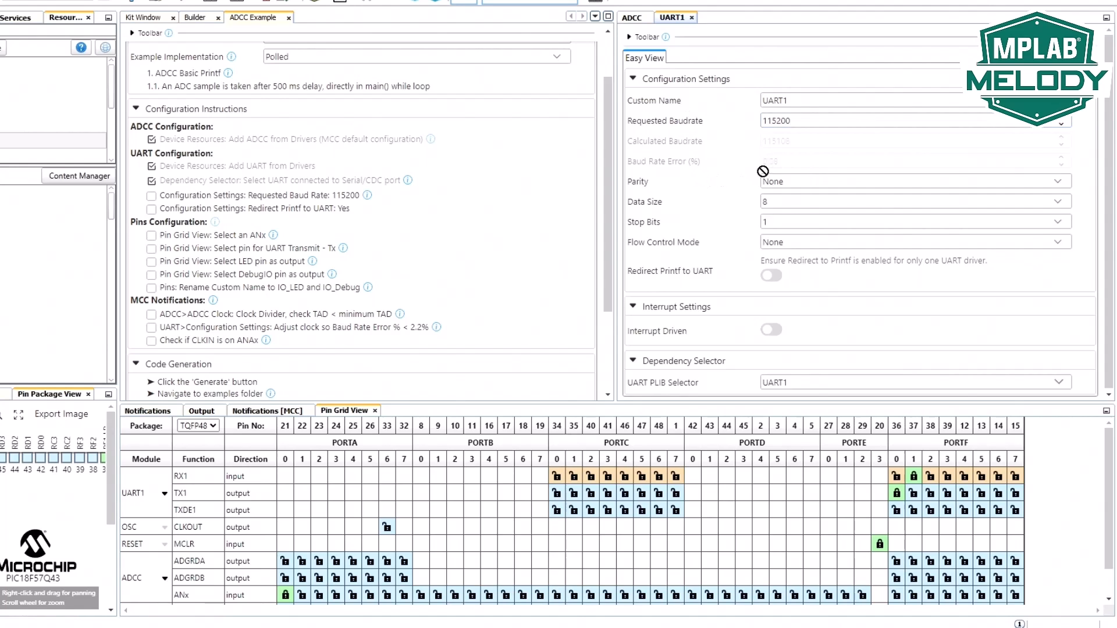
{"action": "mouse_move", "coordinate": [711, 255]}
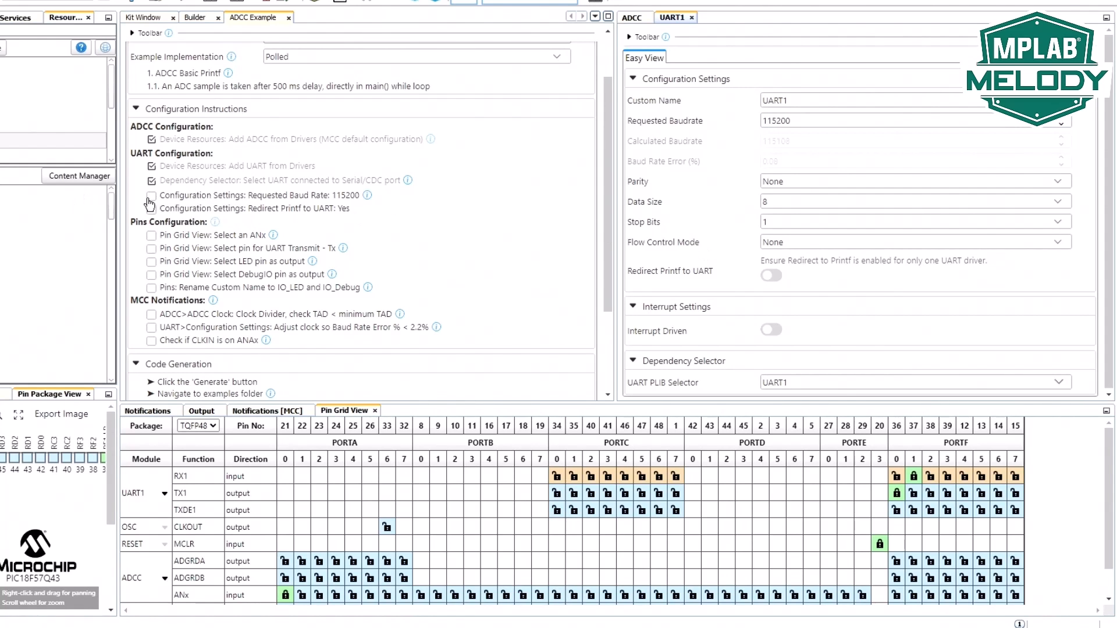
{"action": "left_click", "coordinate": [151, 196]}
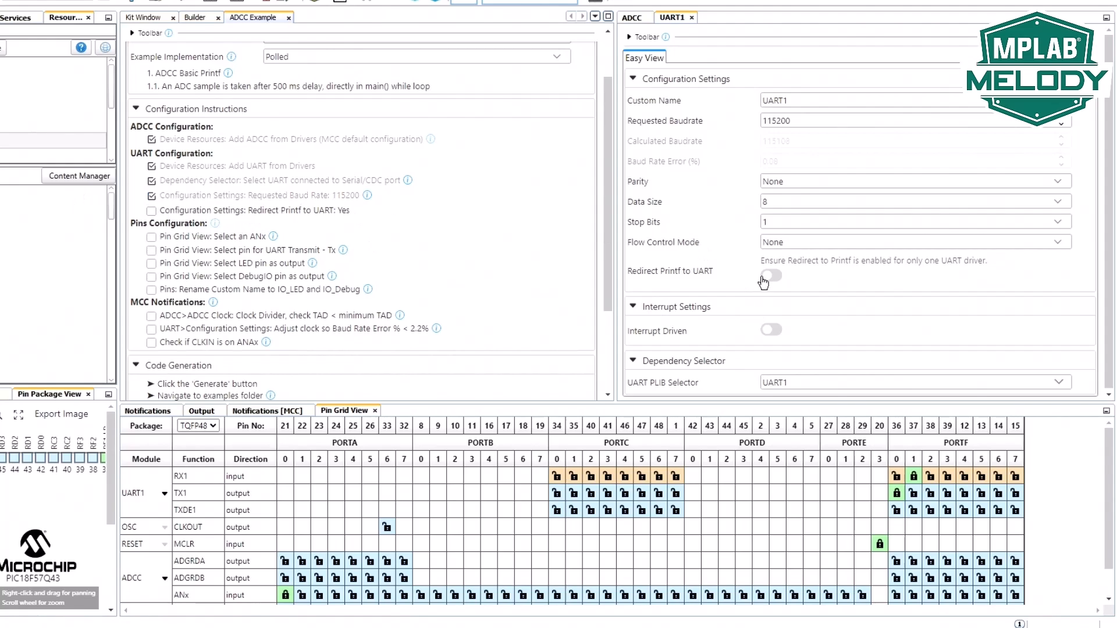
{"action": "left_click", "coordinate": [770, 274]}
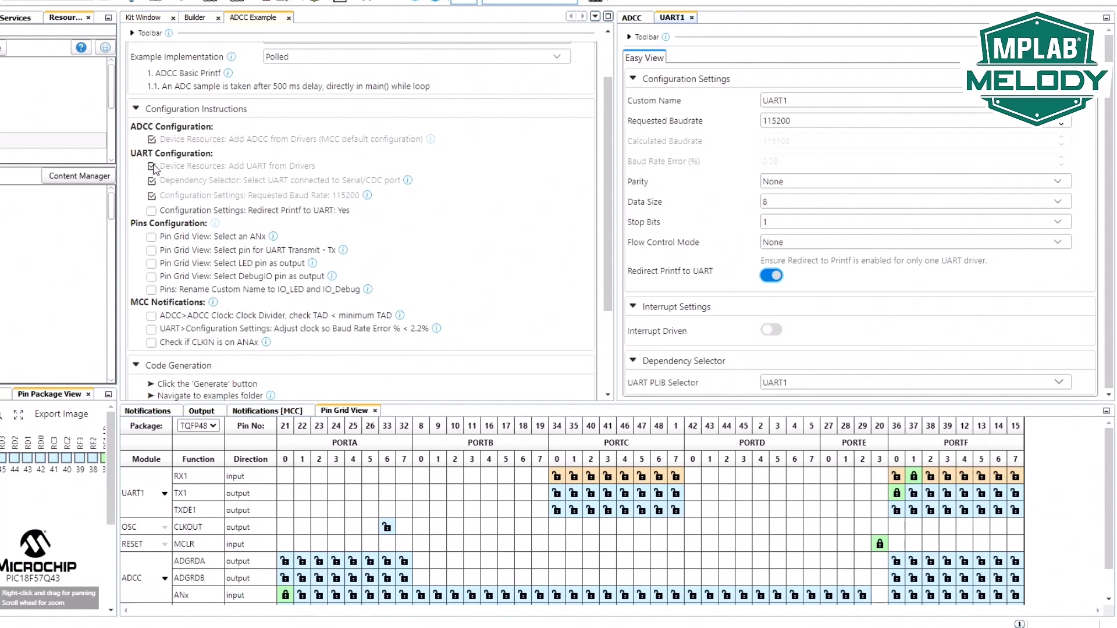
{"action": "mouse_move", "coordinate": [152, 211]}
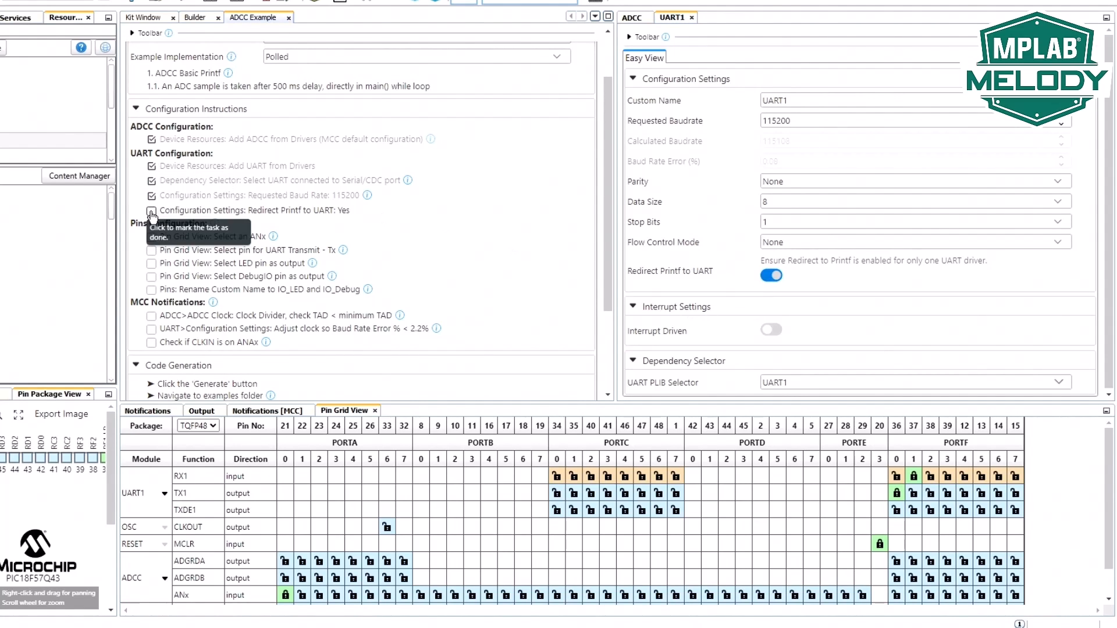
{"action": "left_click", "coordinate": [151, 211]}
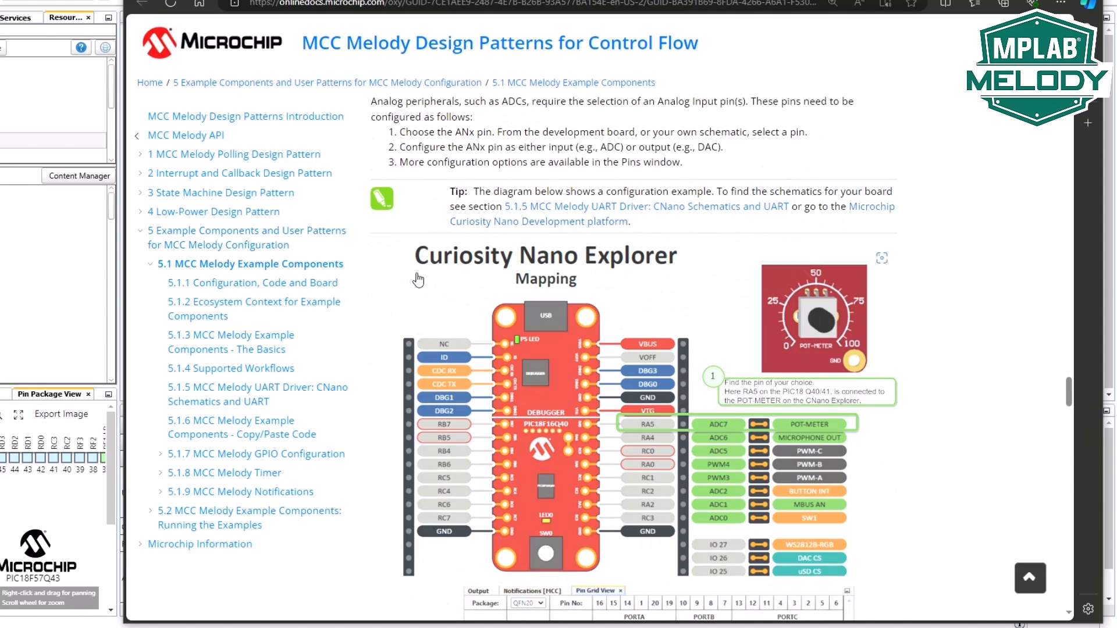
{"action": "mouse_move", "coordinate": [702, 269]}
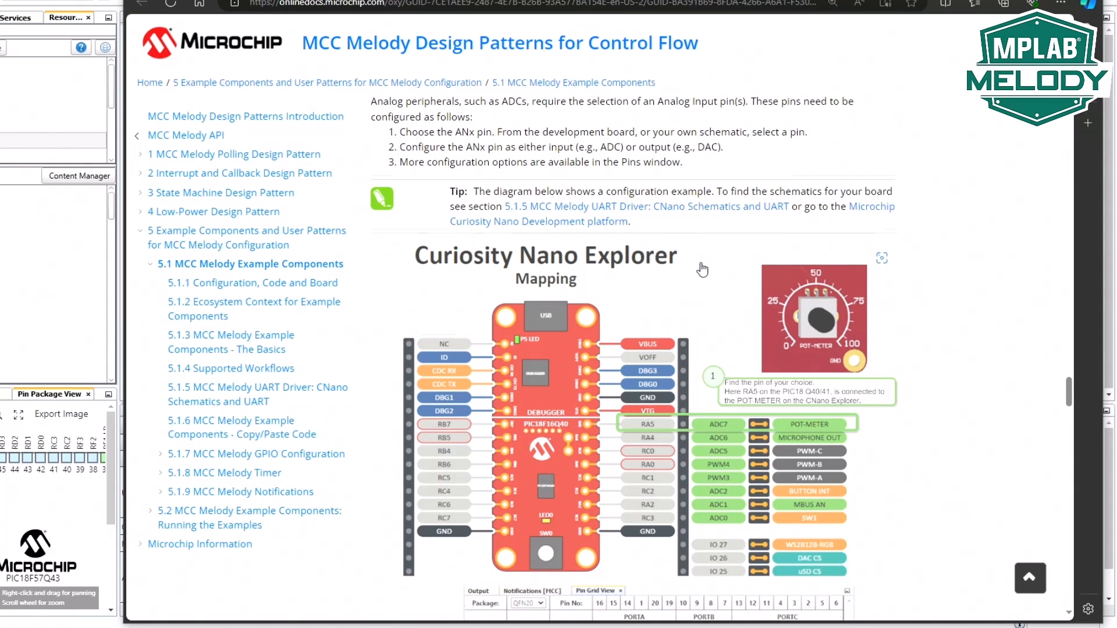
Scroll the online docs down to the Curiosity Nano Explorer mapping diagram with the POT-METER pin.
{"action": "scroll", "scroll_direction": "down", "scroll_amount": 3}
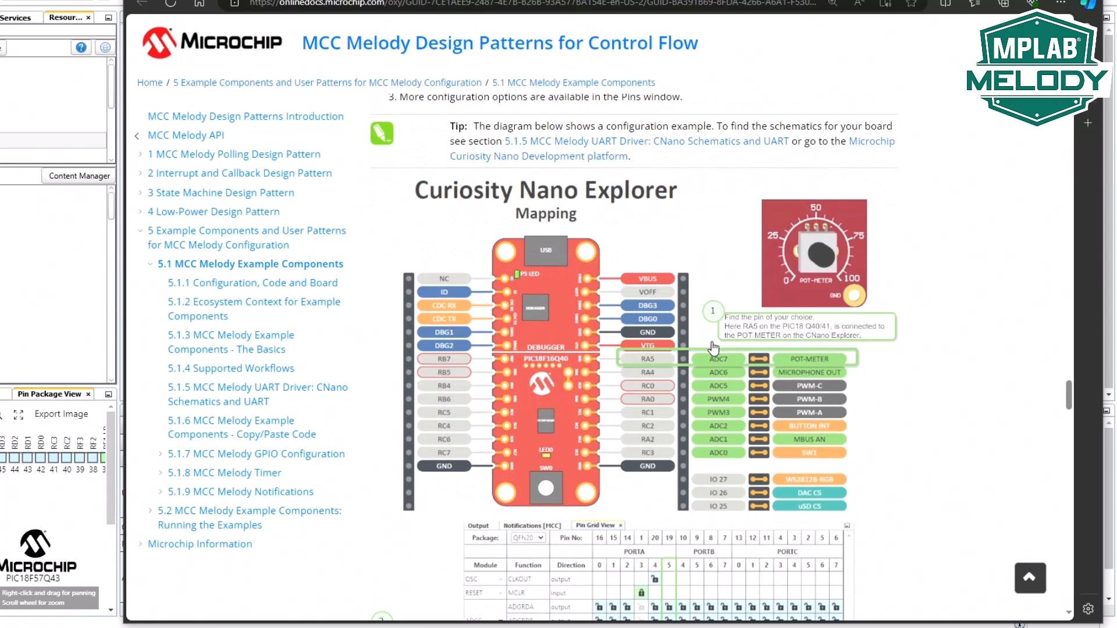
{"action": "mouse_move", "coordinate": [725, 348]}
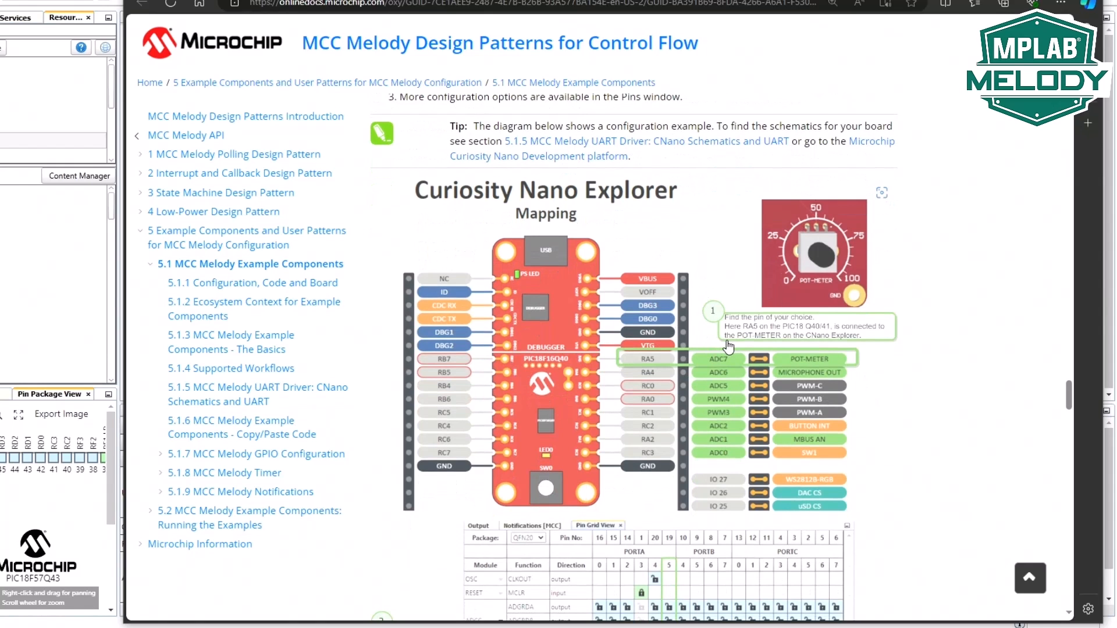
{"action": "scroll", "scroll_direction": "down", "scroll_amount": 3}
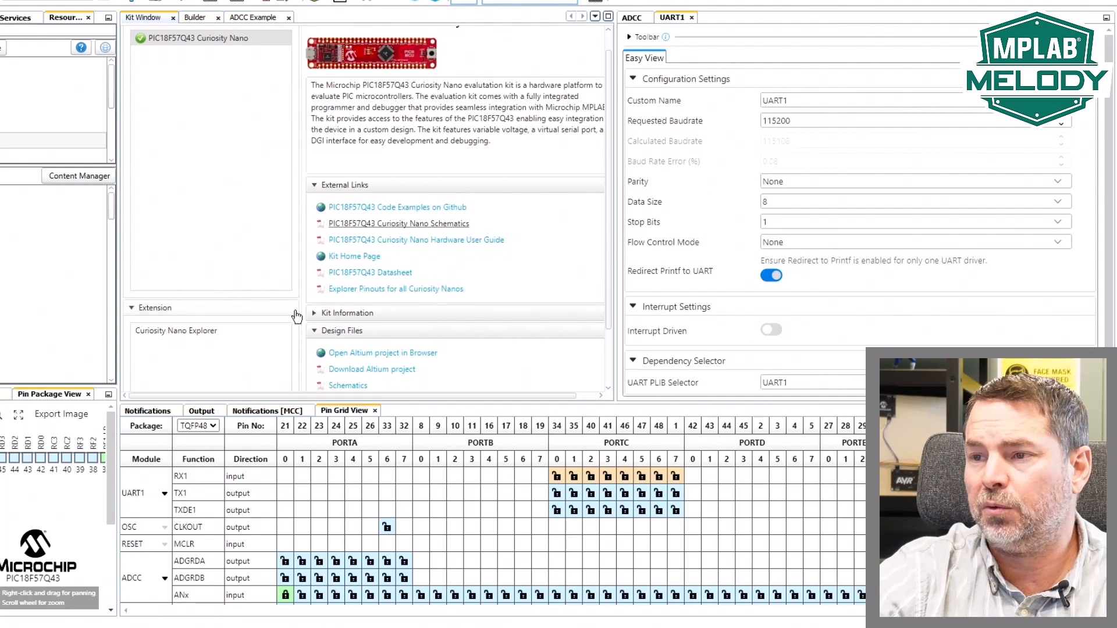
{"action": "mouse_move", "coordinate": [480, 298]}
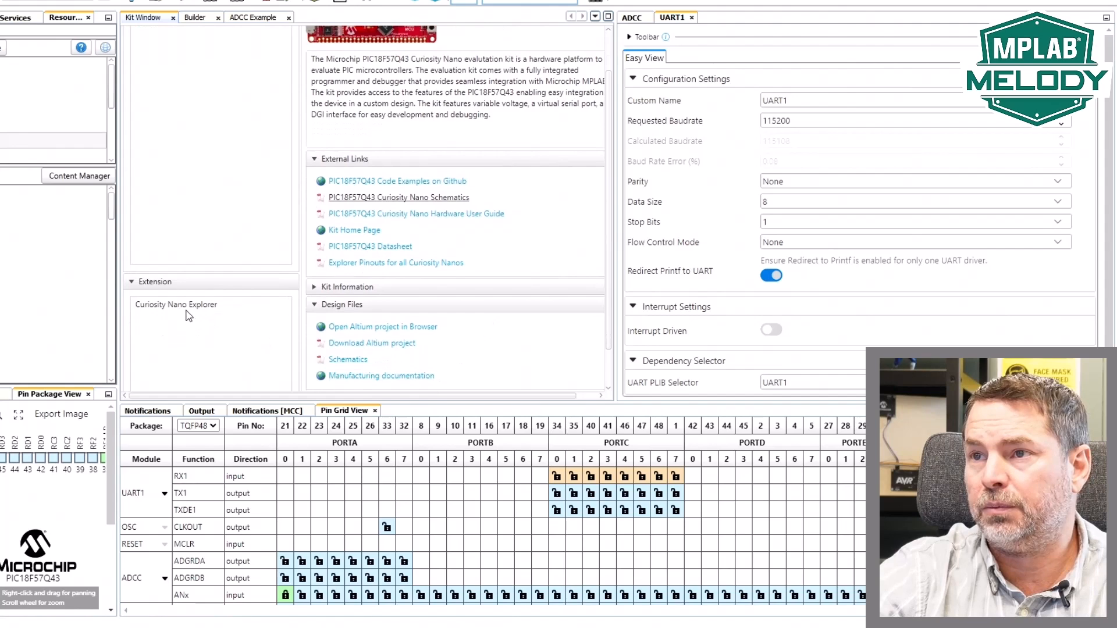
View the Curiosity Nano Explorer and PIC18F57Q43 board details and open the Explorer user guide PDF.
{"action": "left_click", "coordinate": [176, 304]}
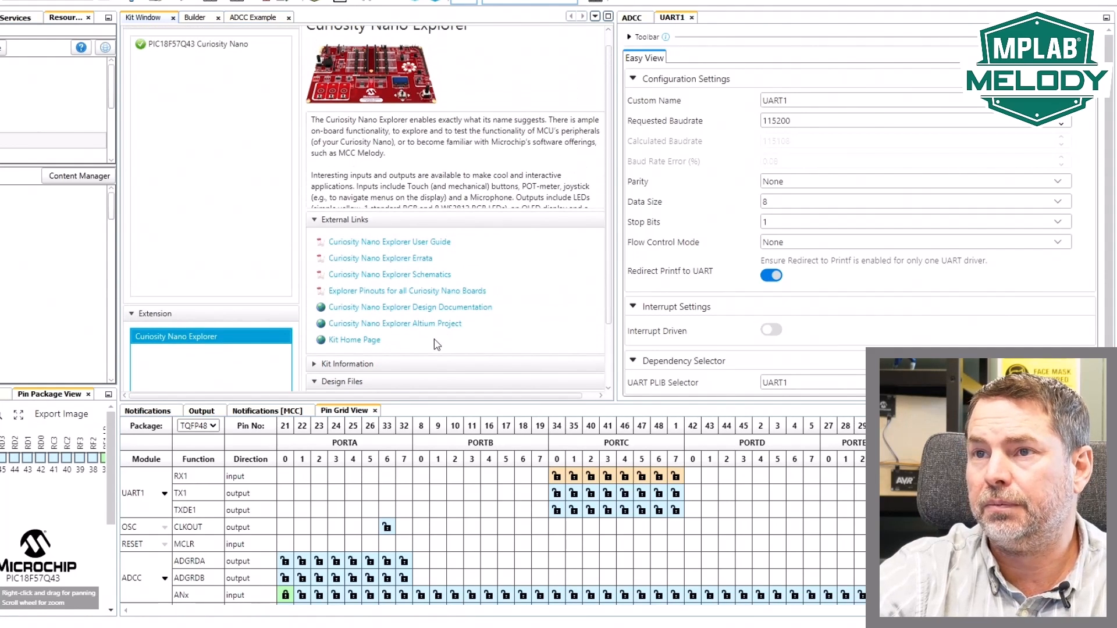
{"action": "left_click", "coordinate": [209, 58]}
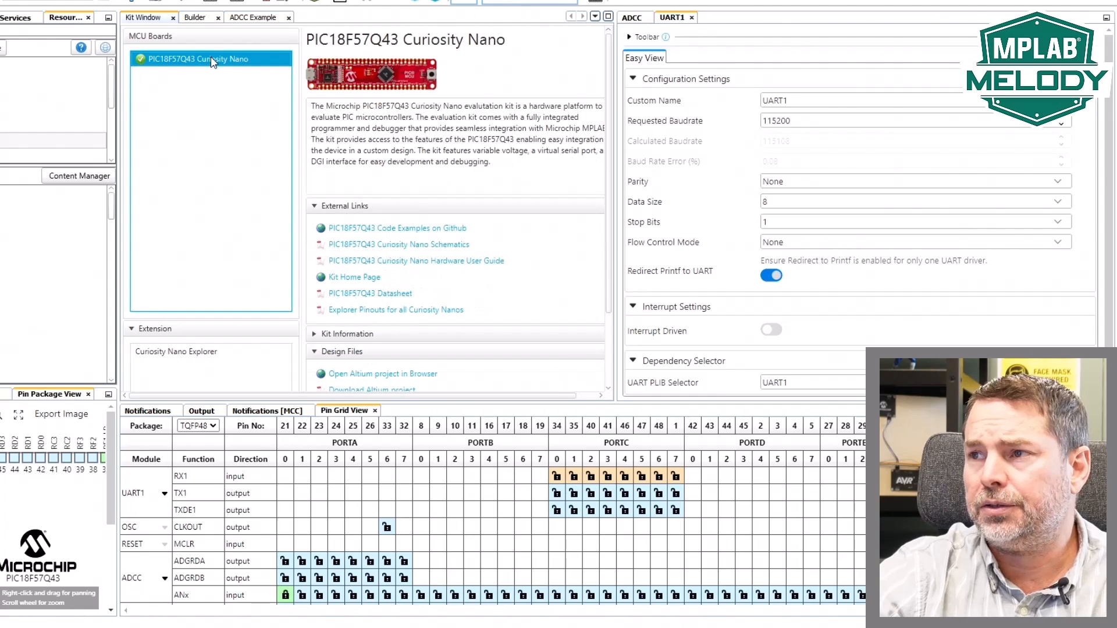
{"action": "mouse_move", "coordinate": [509, 289]}
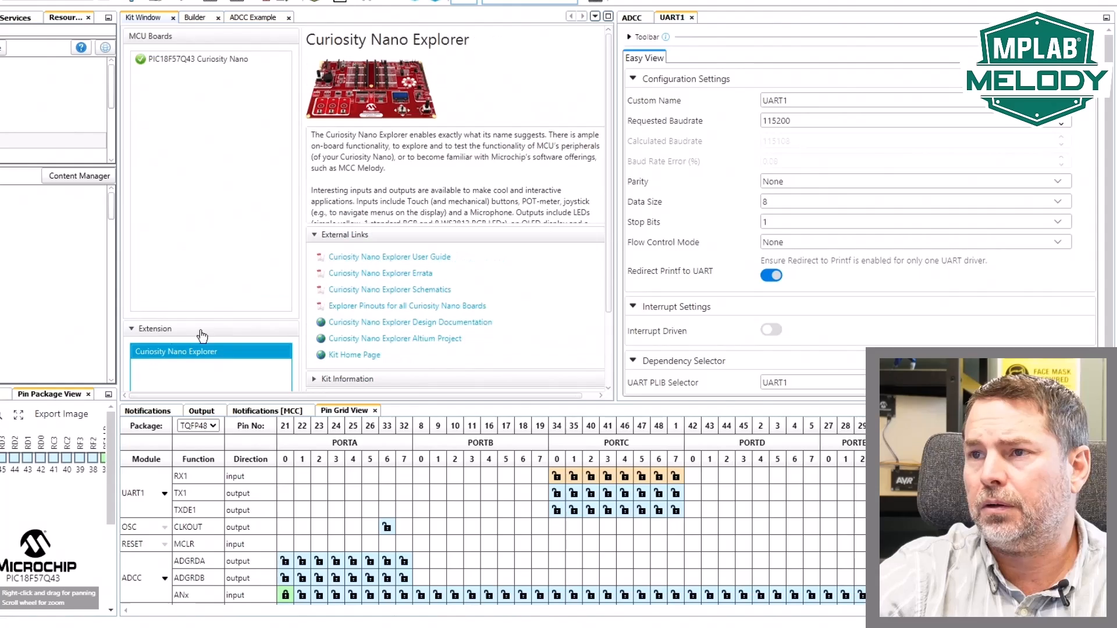
{"action": "left_click", "coordinate": [388, 256]}
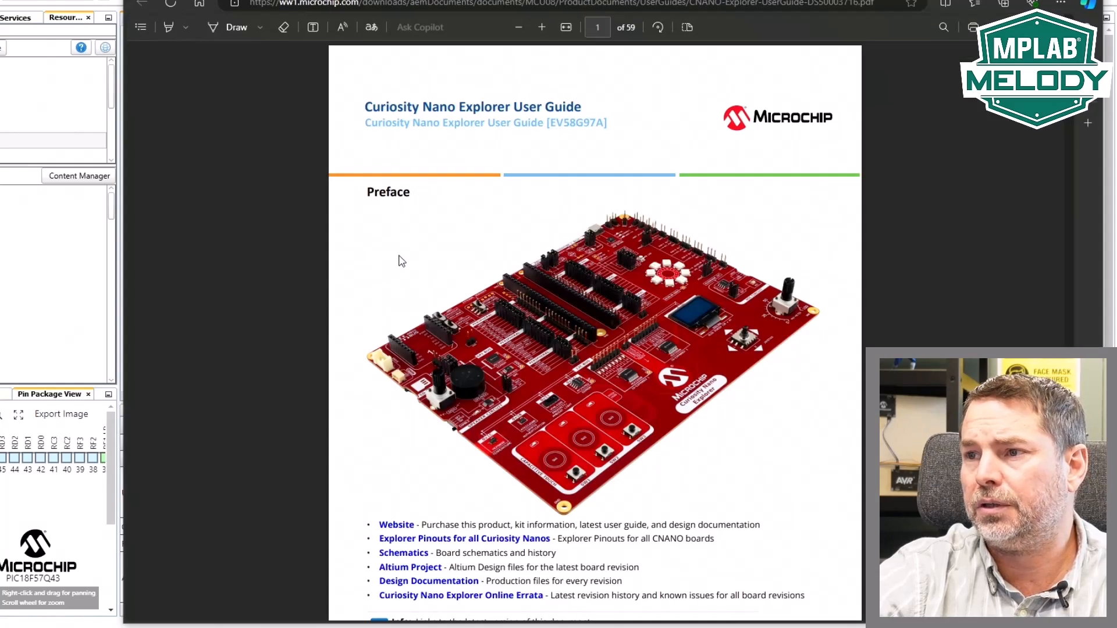
From the page-6 block diagram jump to section 7.3 Rotary Potentiometer of the user guide.
{"action": "scroll", "scroll_direction": "down", "scroll_amount": 3}
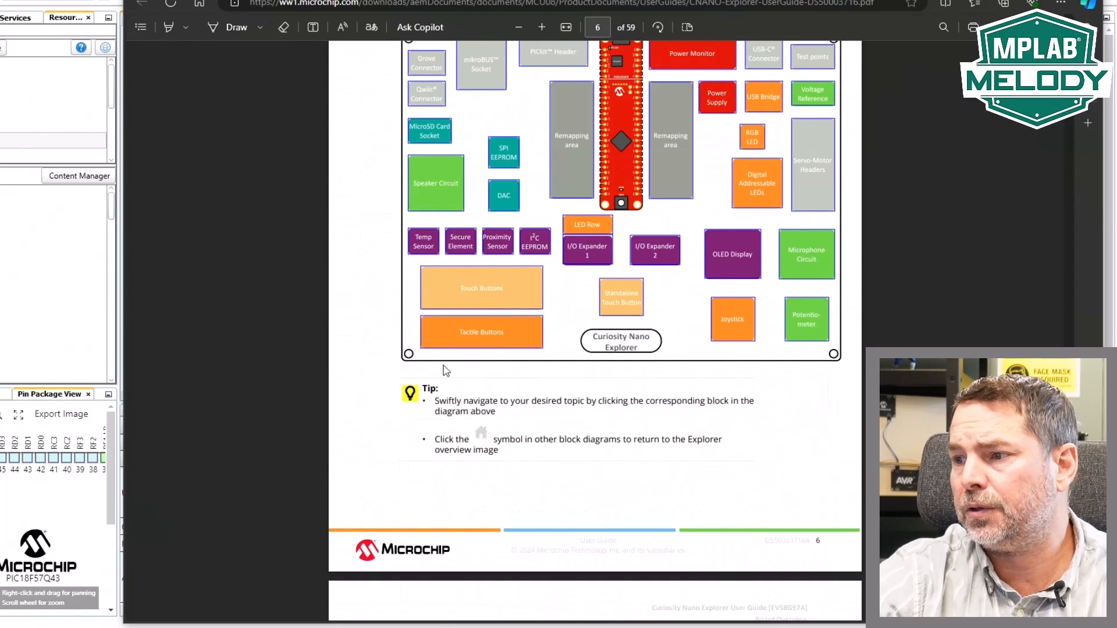
{"action": "scroll", "scroll_direction": "up", "scroll_amount": 3}
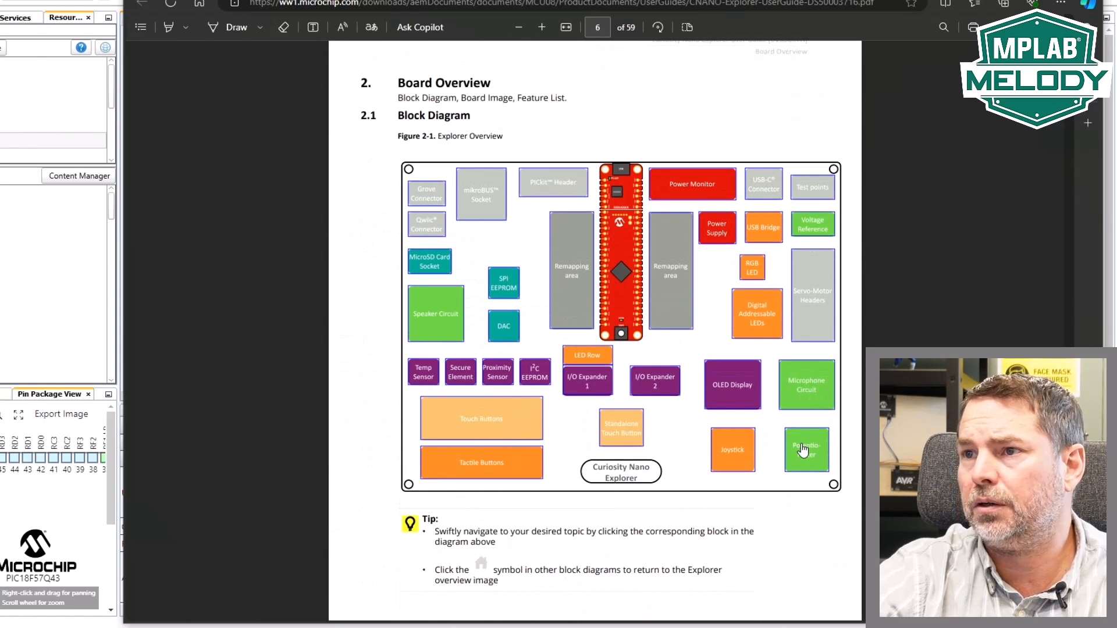
{"action": "left_click", "coordinate": [805, 449]}
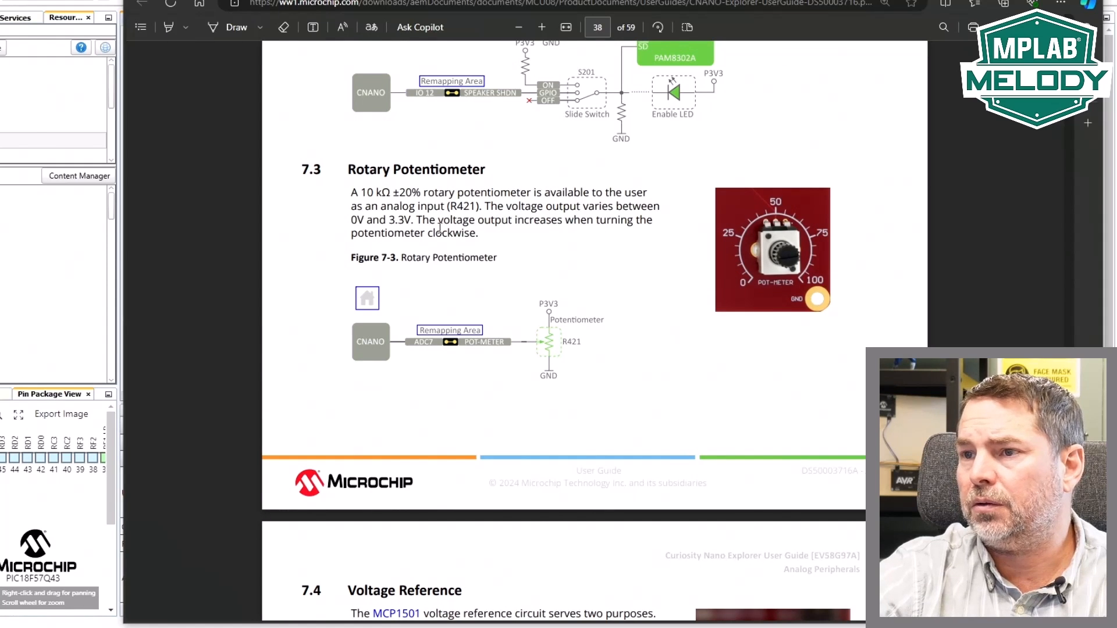
{"action": "mouse_move", "coordinate": [449, 256]}
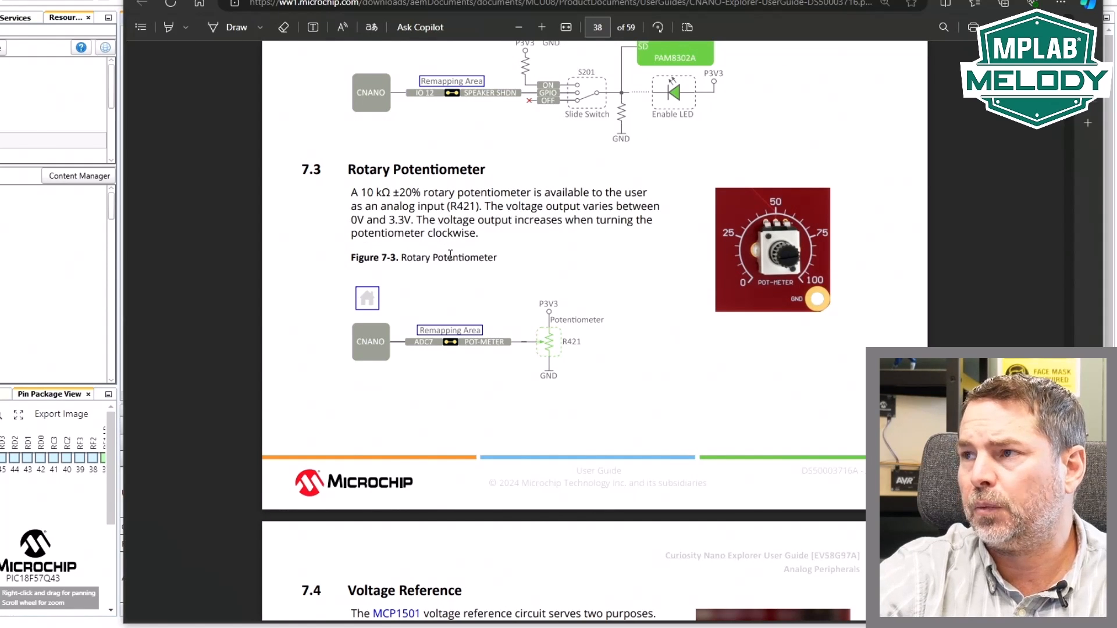
{"action": "mouse_move", "coordinate": [449, 257]}
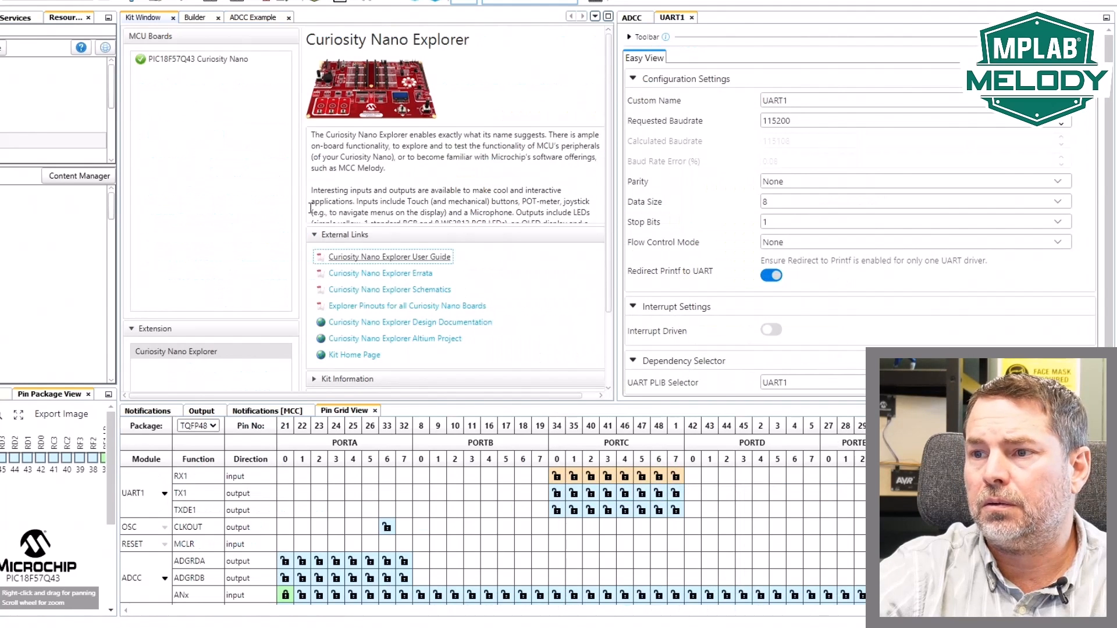
Select the PIC18F57Q43 Curiosity Nano kit and open the Explorer pinouts document for all Curiosity Nanos.
{"action": "left_click", "coordinate": [201, 58]}
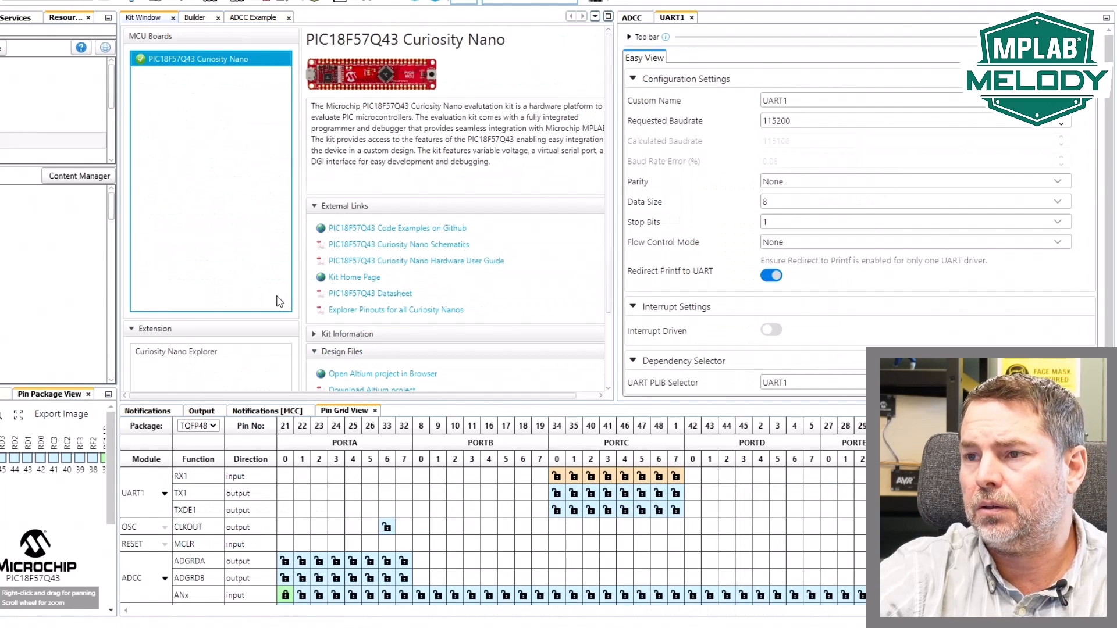
{"action": "mouse_move", "coordinate": [399, 244]}
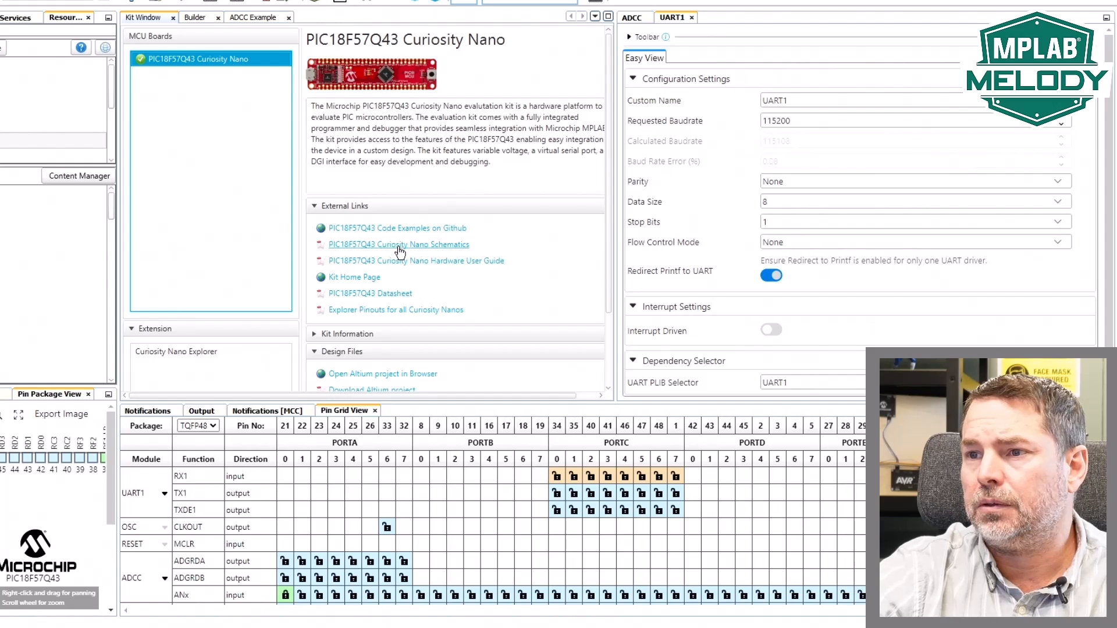
{"action": "mouse_move", "coordinate": [395, 267]}
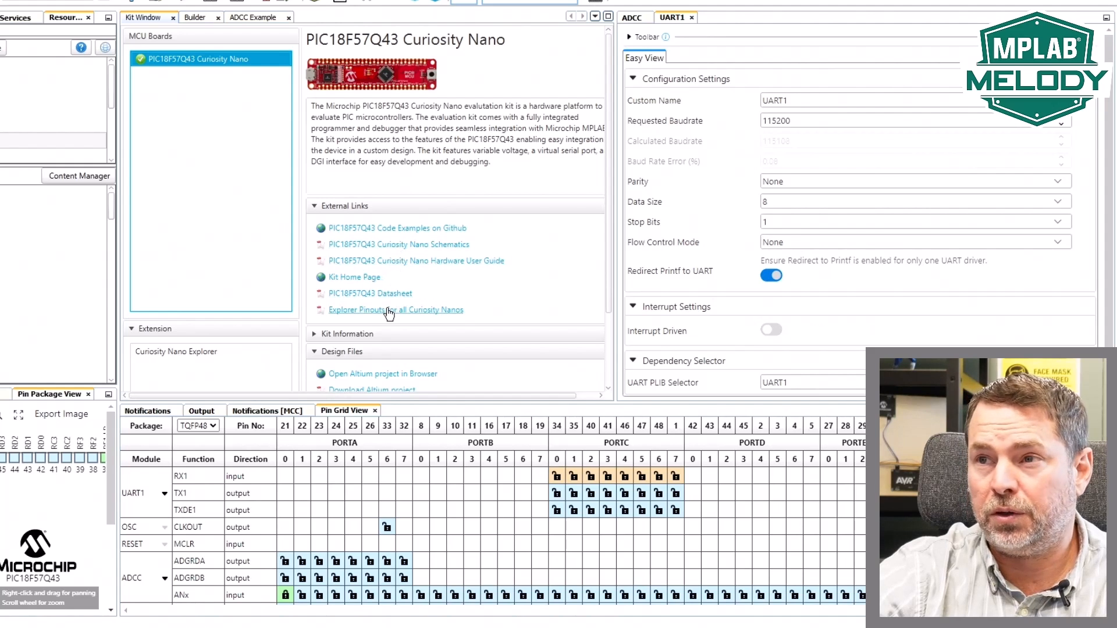
{"action": "left_click", "coordinate": [395, 309]}
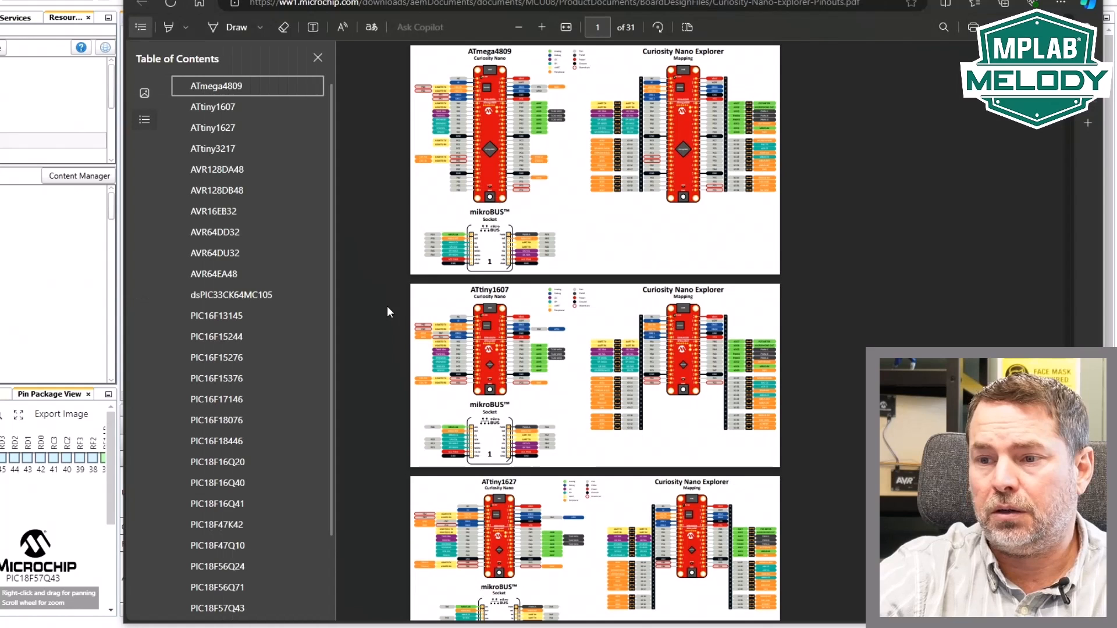
Jump via the table of contents to the PIC18F57Q43 Explorer mapping page, then return to the kit details.
{"action": "scroll", "scroll_direction": "down", "scroll_amount": 3}
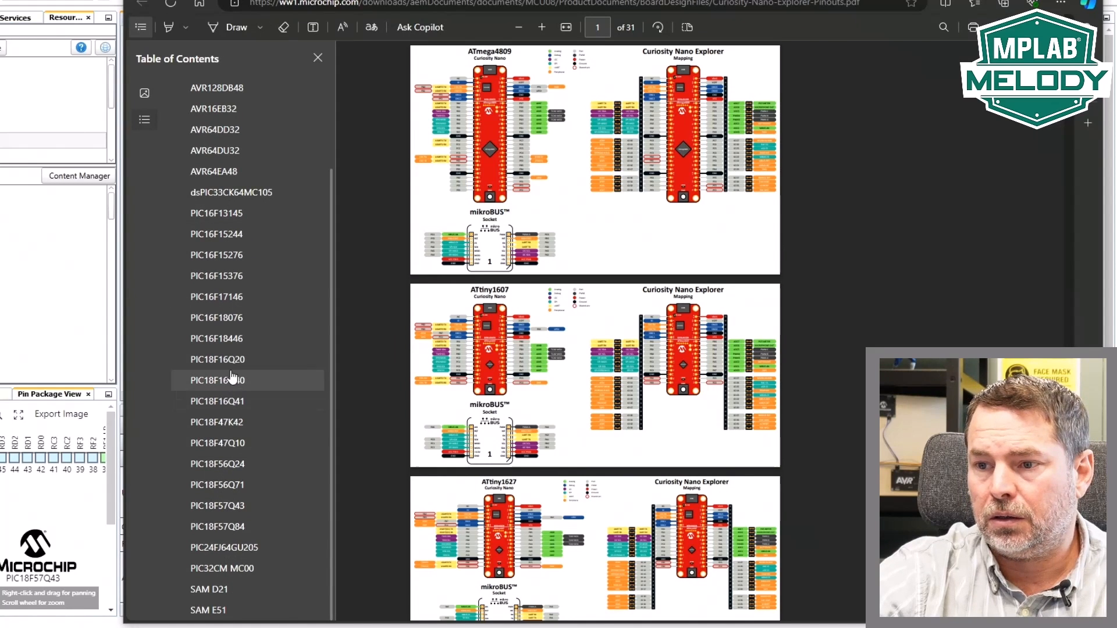
{"action": "mouse_move", "coordinate": [229, 512]}
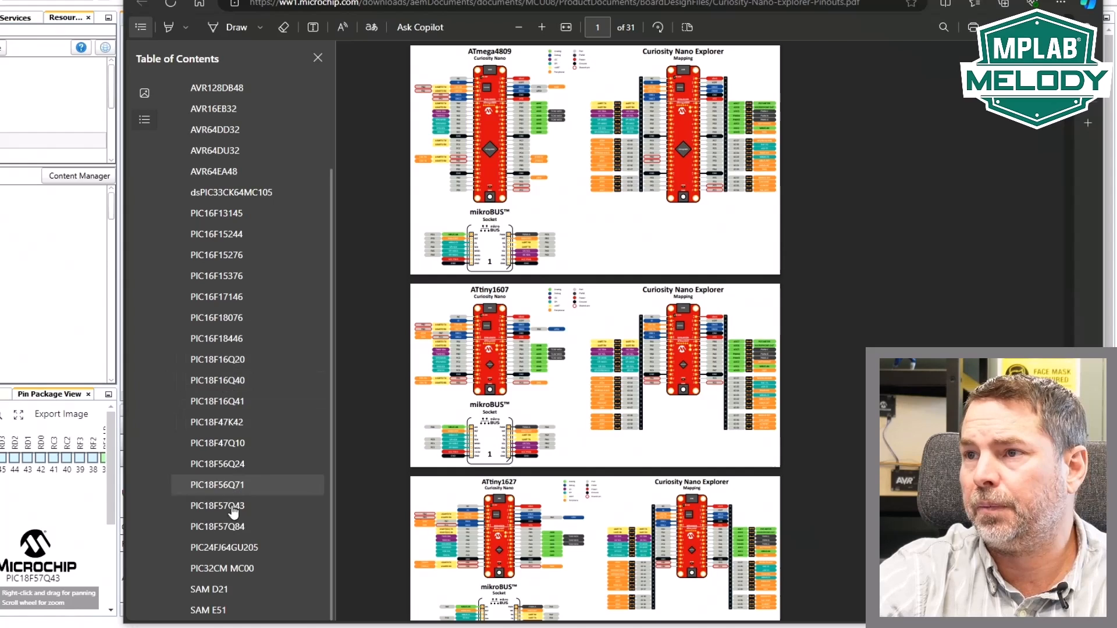
{"action": "left_click", "coordinate": [218, 506]}
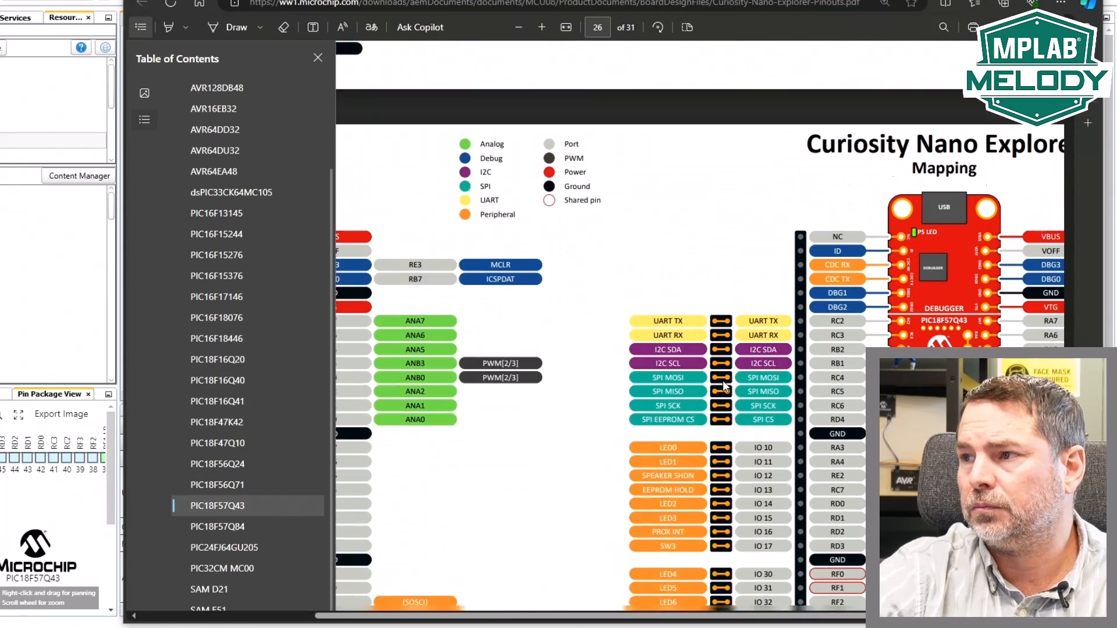
{"action": "left_click", "coordinate": [318, 58]}
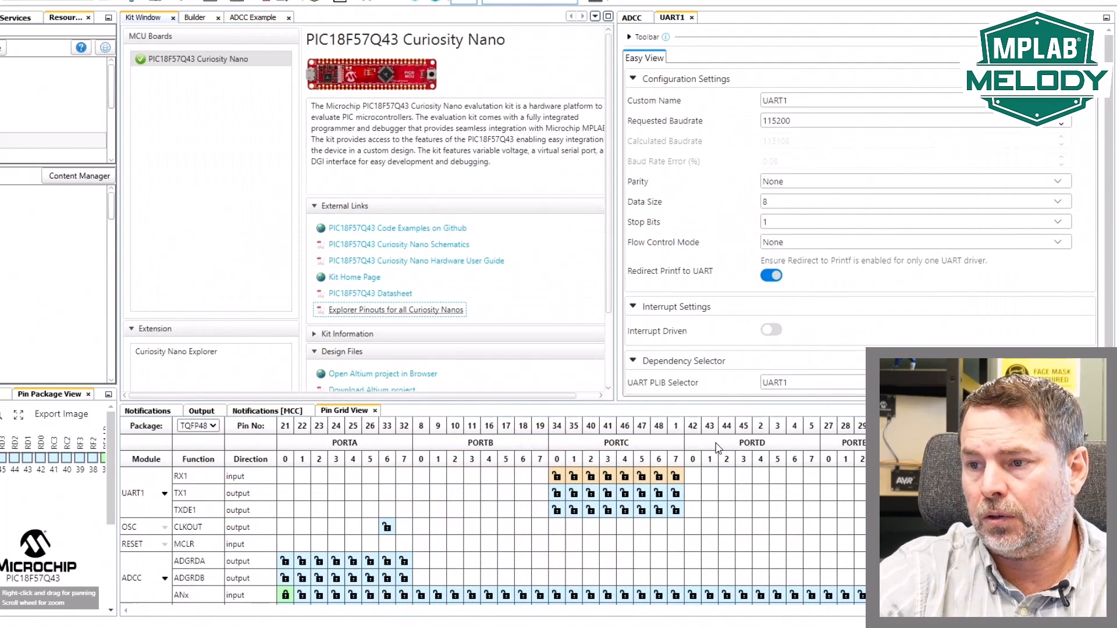
{"action": "mouse_move", "coordinate": [404, 602]}
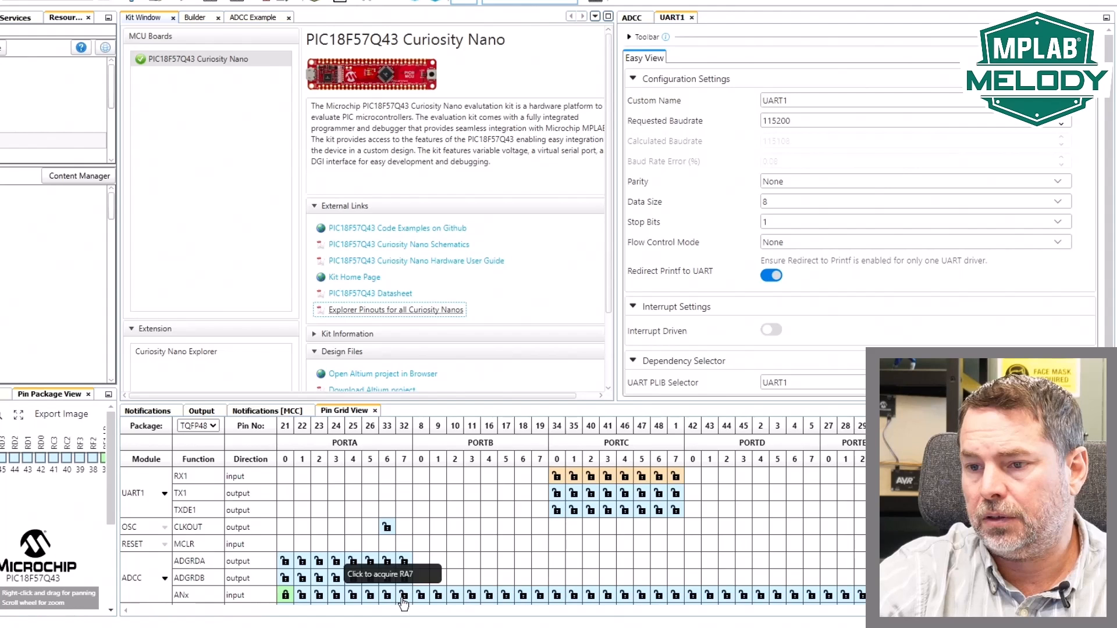
Verify RA7 (ANA7) as the ADCC analog input in the ADCC settings and tick the 'Select an ANx' checklist item.
{"action": "scroll", "scroll_direction": "down", "scroll_amount": 3}
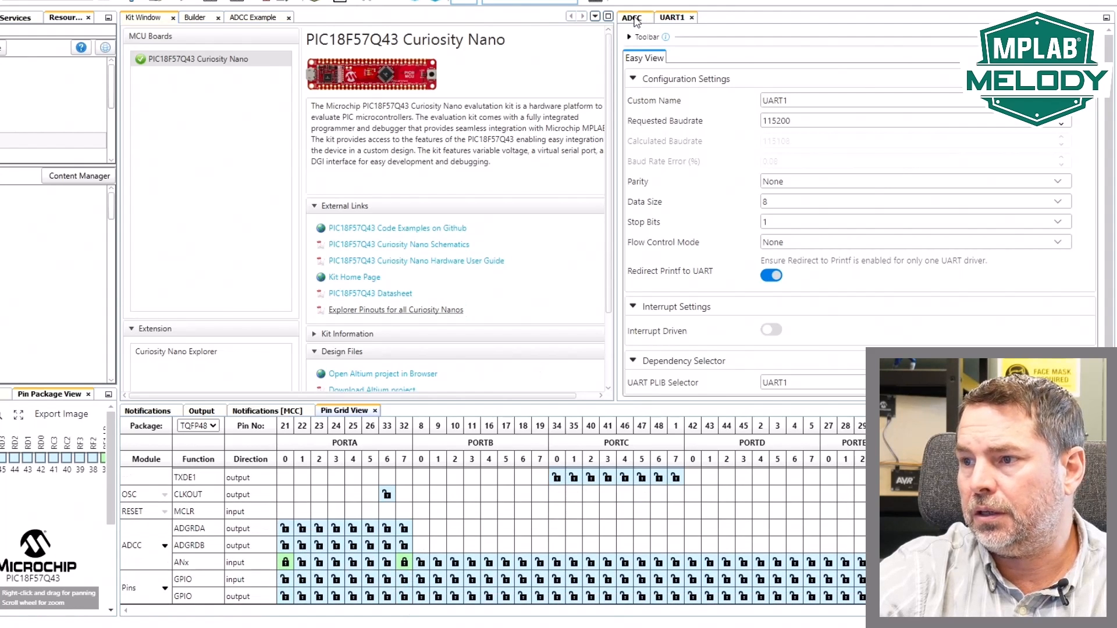
{"action": "left_click", "coordinate": [629, 17]}
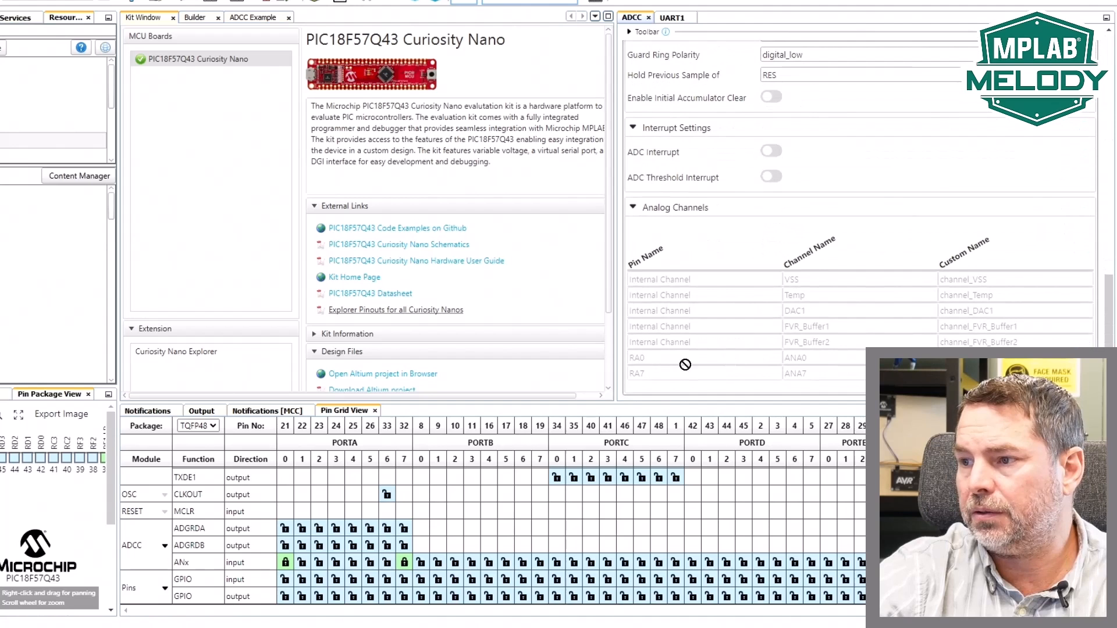
{"action": "mouse_move", "coordinate": [286, 562]}
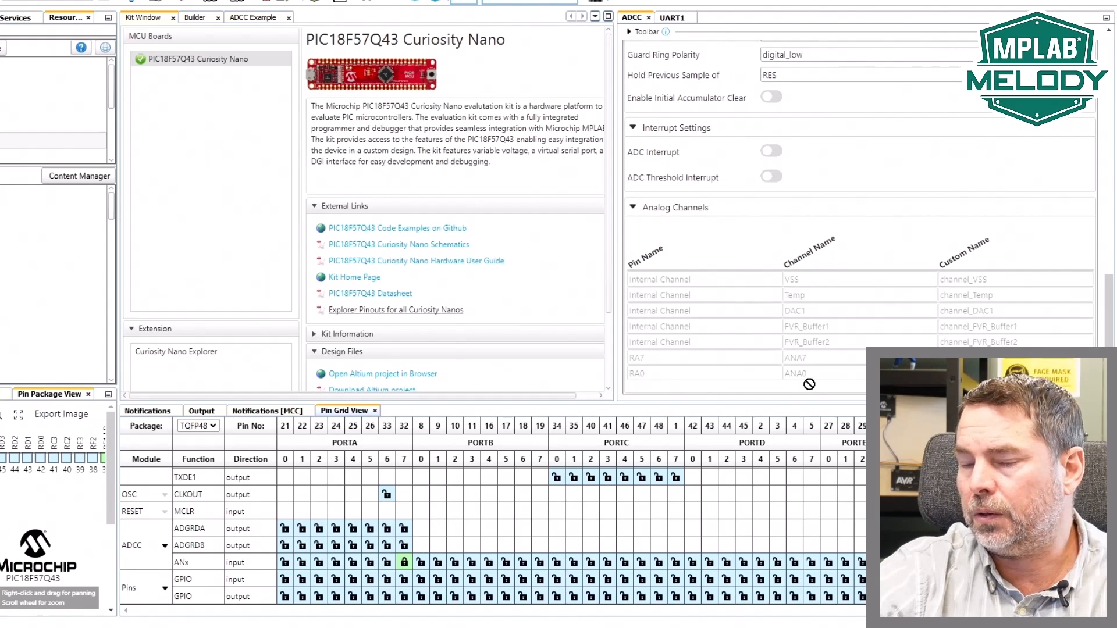
{"action": "mouse_move", "coordinate": [754, 397]}
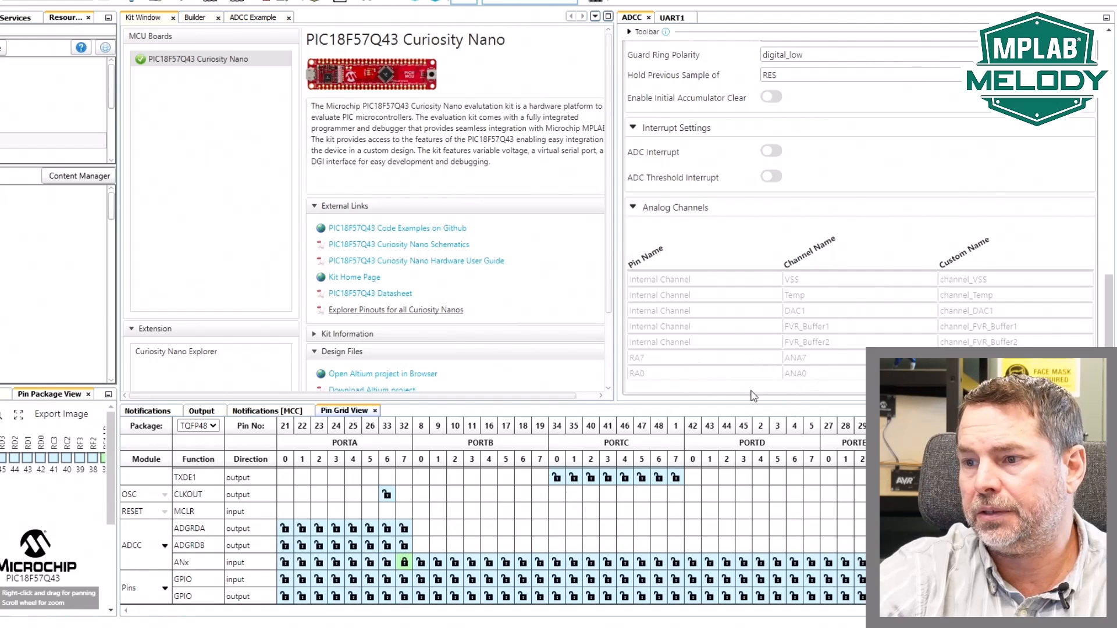
{"action": "mouse_move", "coordinate": [749, 398]}
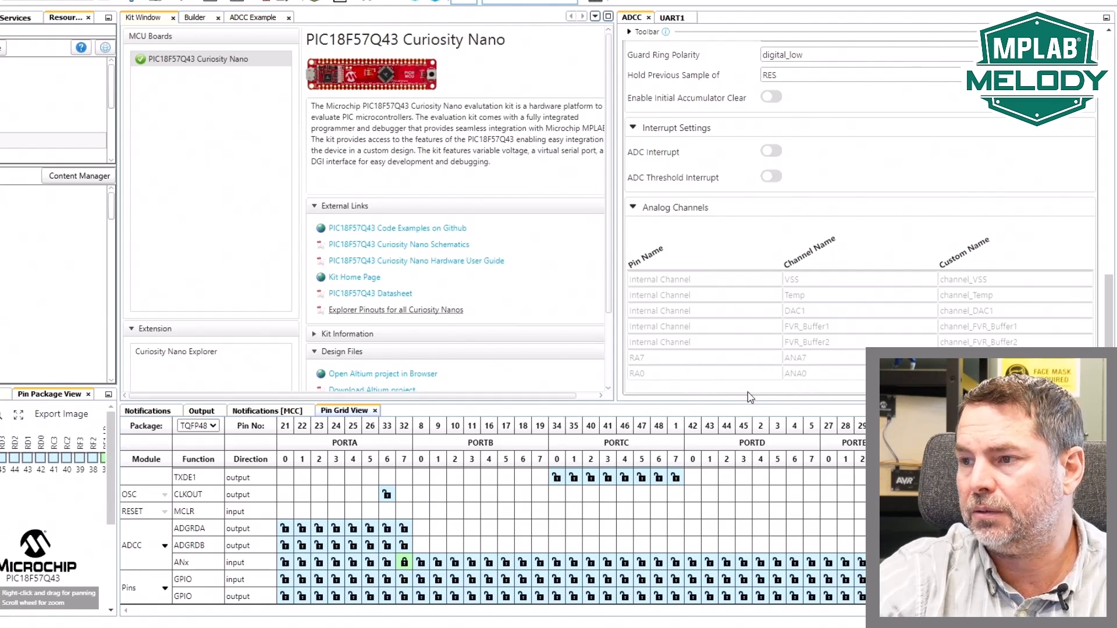
{"action": "mouse_move", "coordinate": [342, 496]}
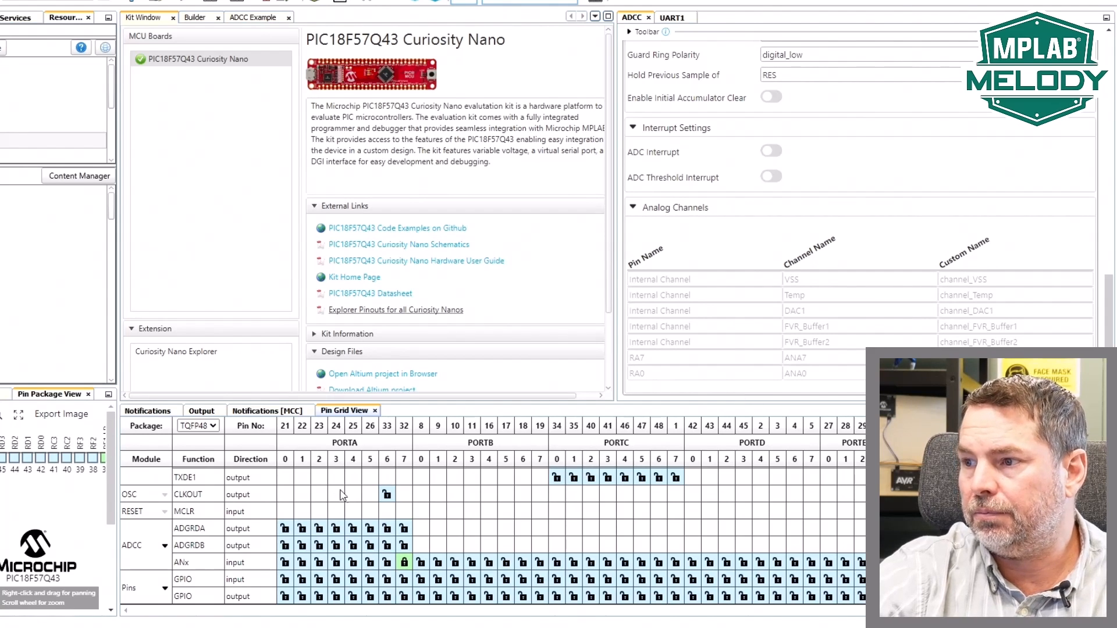
{"action": "mouse_move", "coordinate": [777, 384]}
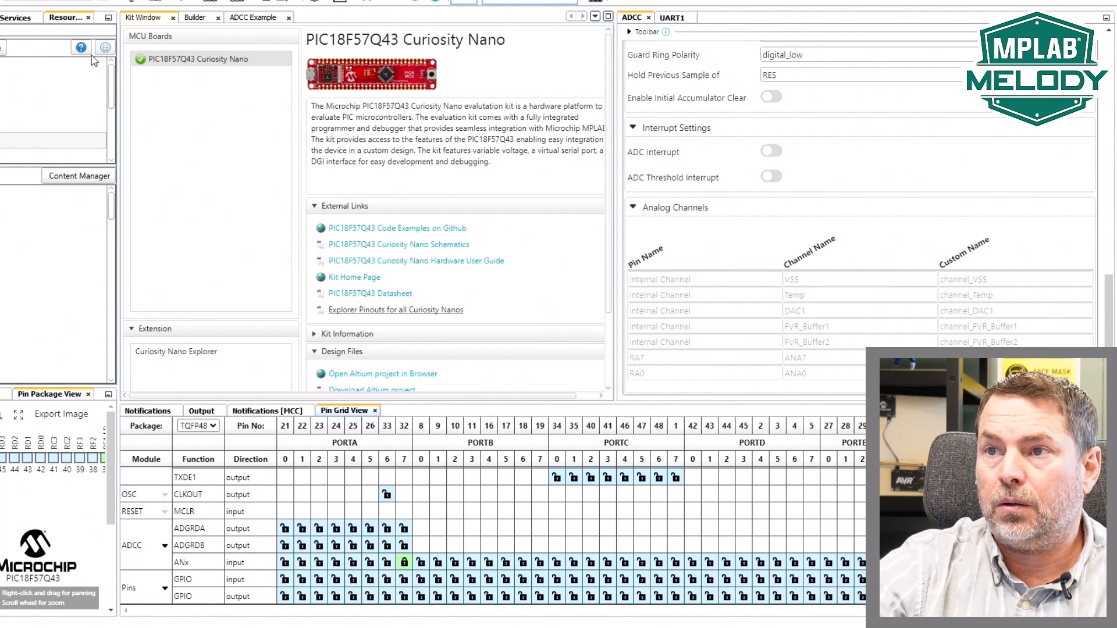
{"action": "left_click", "coordinate": [255, 18]}
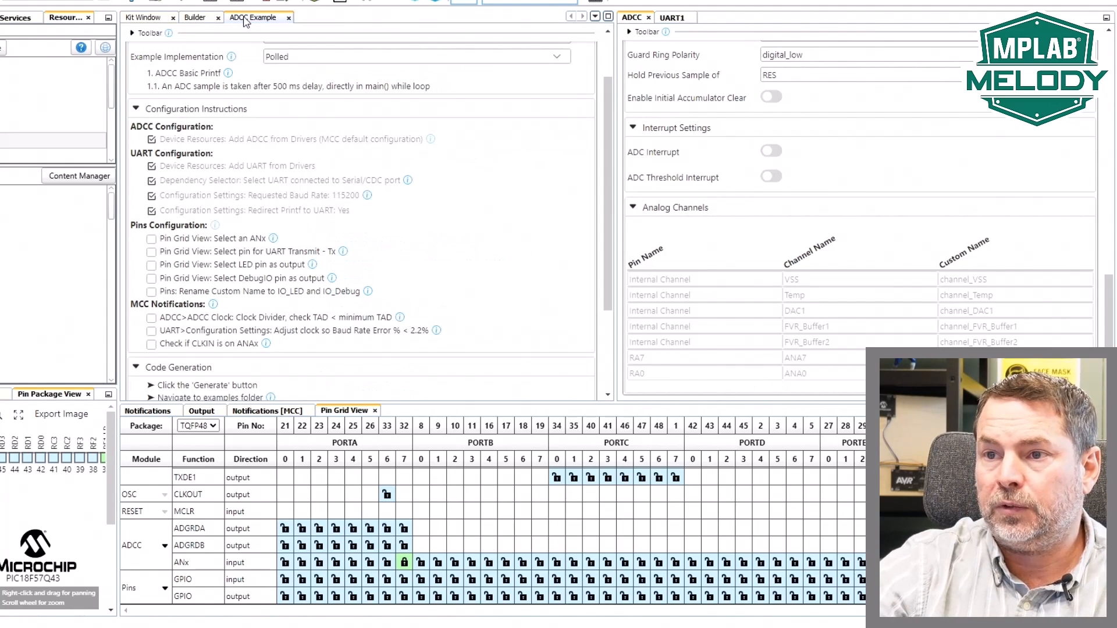
{"action": "left_click", "coordinate": [151, 237]}
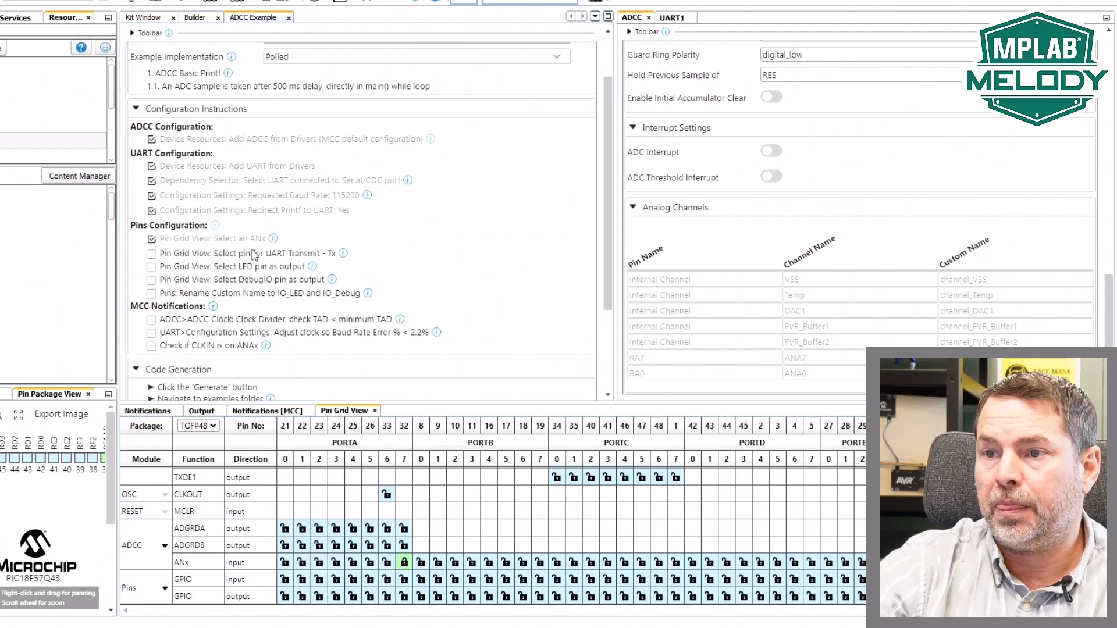
{"action": "mouse_move", "coordinate": [255, 262]}
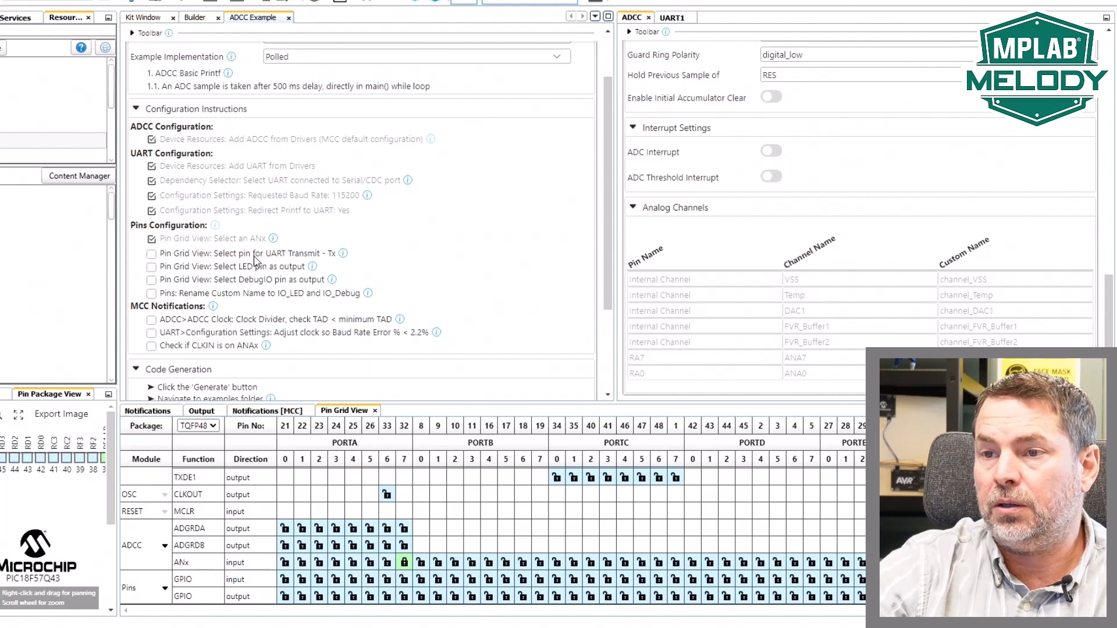
{"action": "mouse_move", "coordinate": [151, 254]}
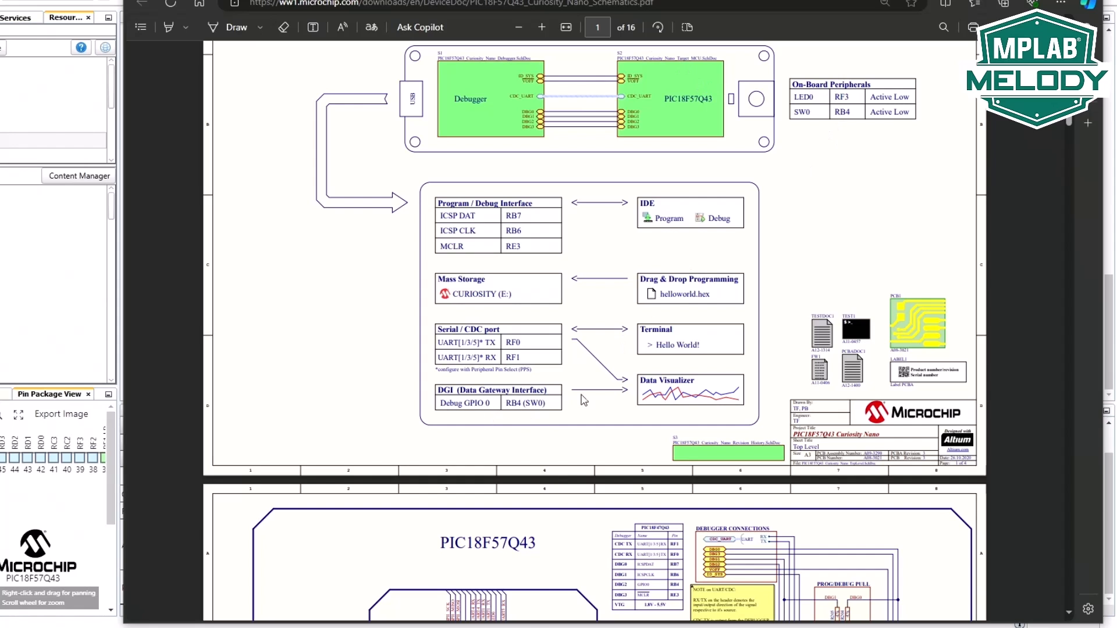
{"action": "mouse_move", "coordinate": [842, 129]}
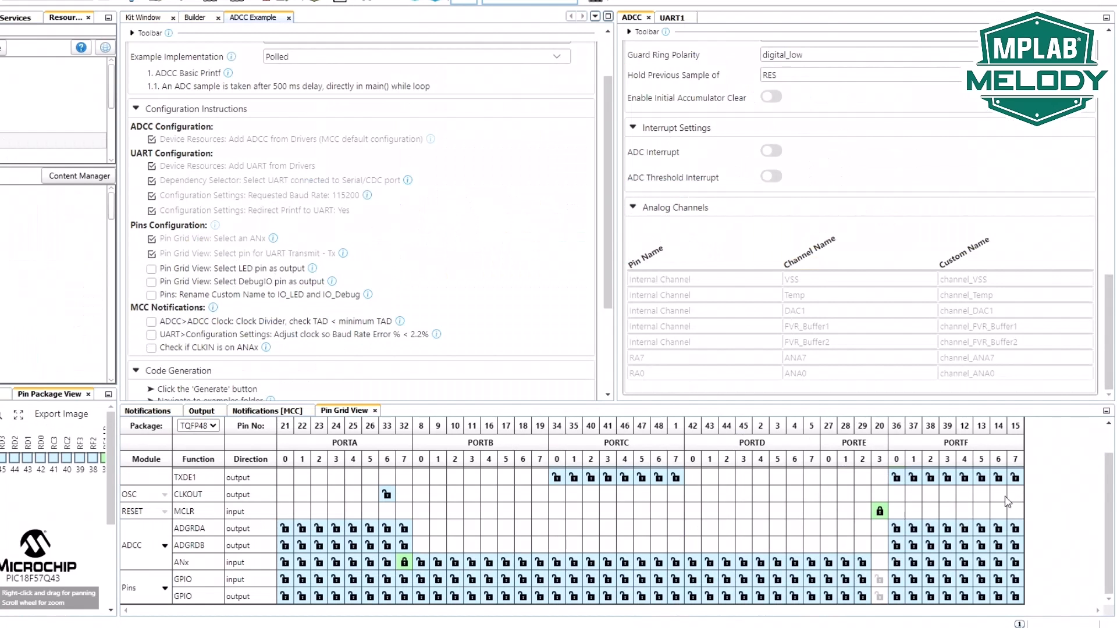
{"action": "mouse_move", "coordinate": [947, 596]}
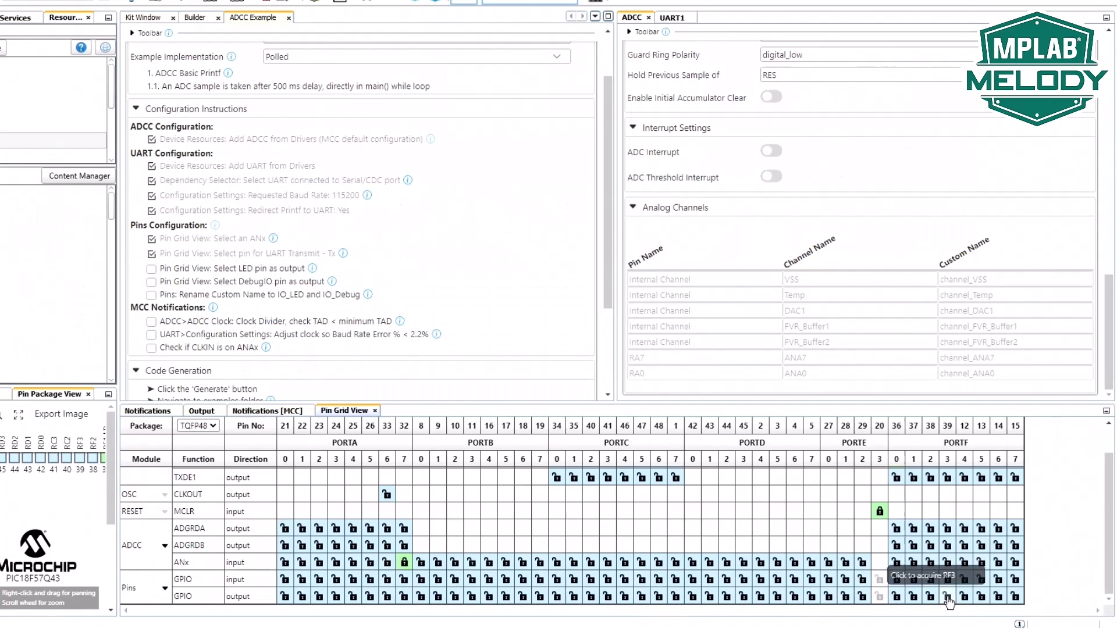
{"action": "mouse_move", "coordinate": [490, 597]}
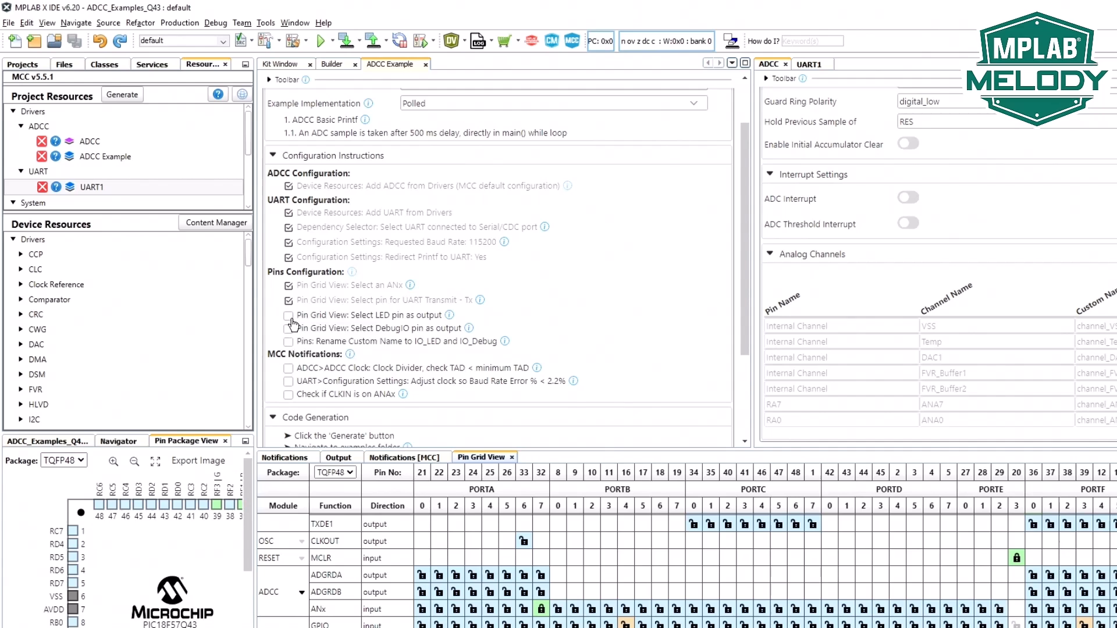
Tick the 'Select DebugIO pin as output' item in the ADCC example's Pins Configuration checklist.
{"action": "left_click", "coordinate": [288, 315]}
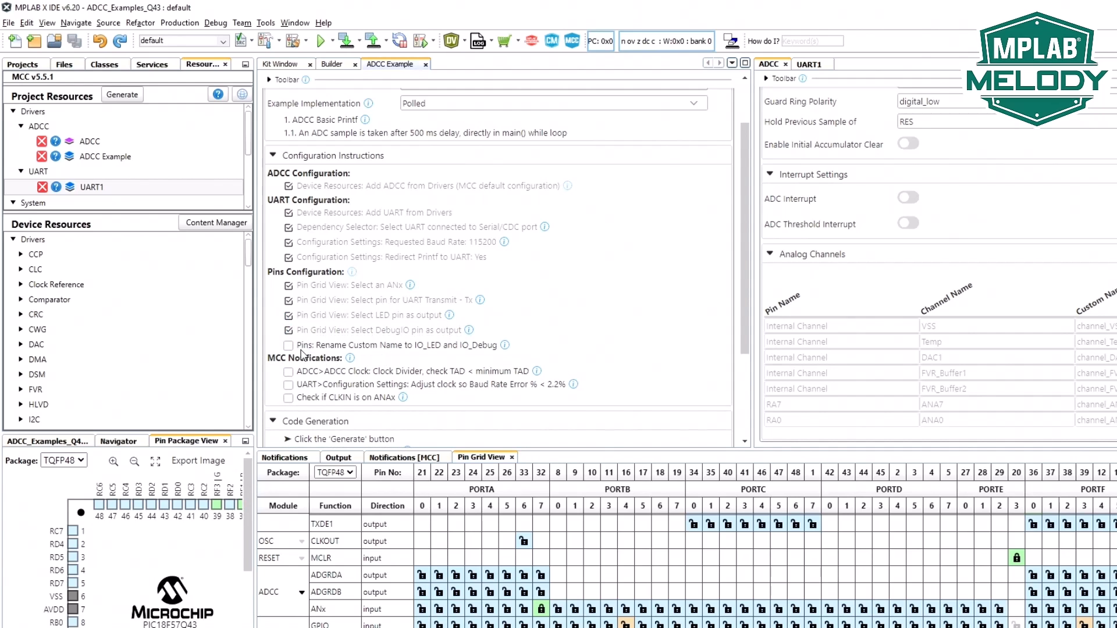
{"action": "mouse_move", "coordinate": [249, 329]}
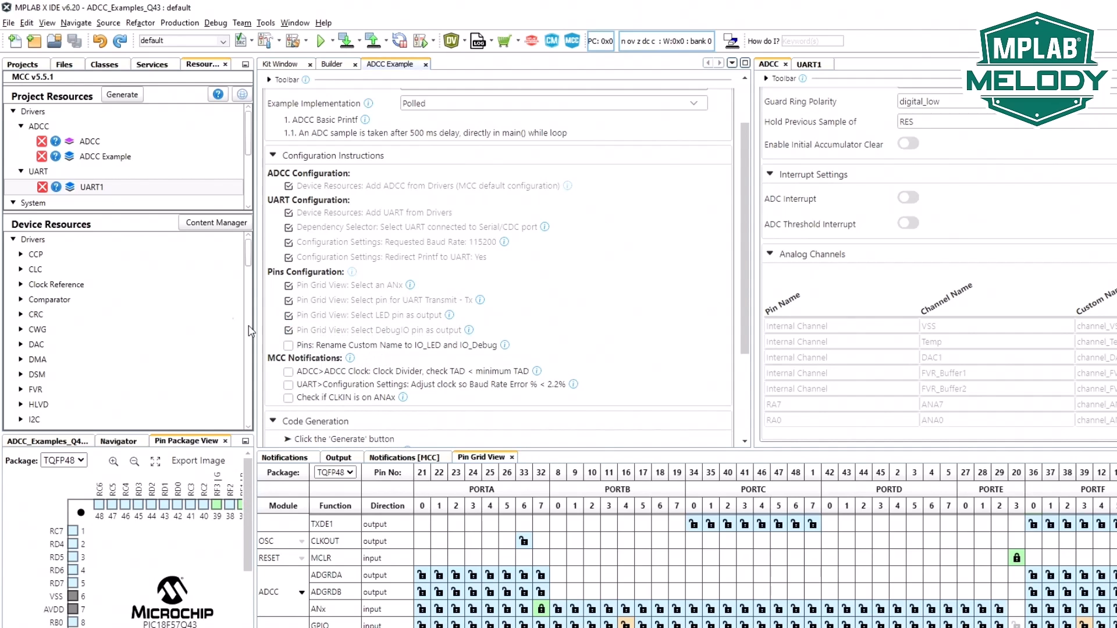
{"action": "mouse_move", "coordinate": [36, 172]}
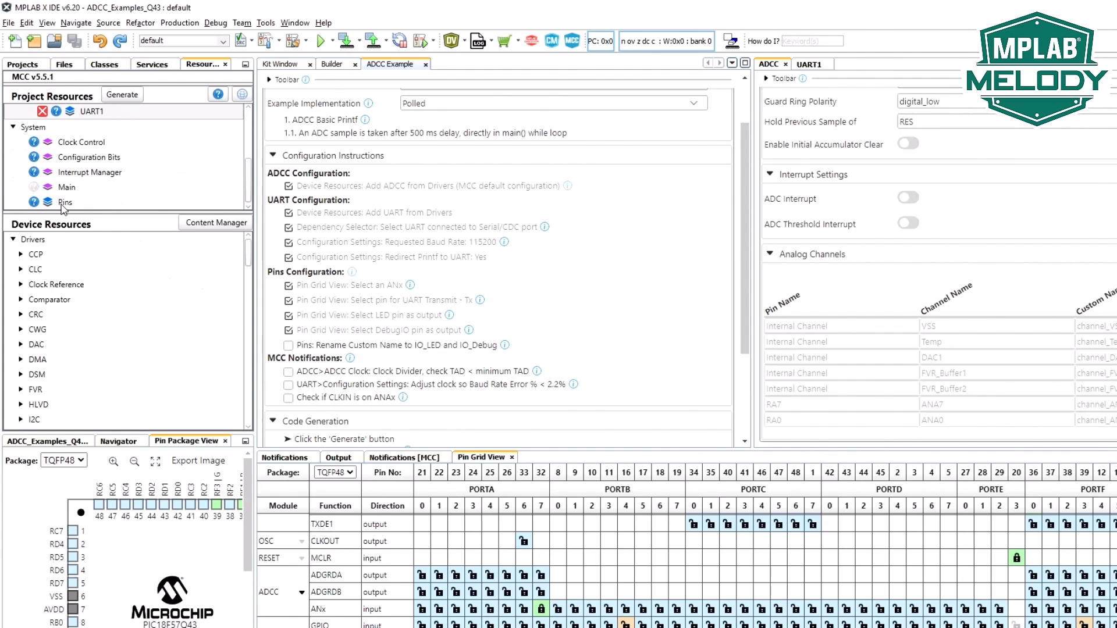
In the Pins table give RF3 the custom name IO_LED and RB4 the custom name IO_Debug.
{"action": "left_click", "coordinate": [64, 202]}
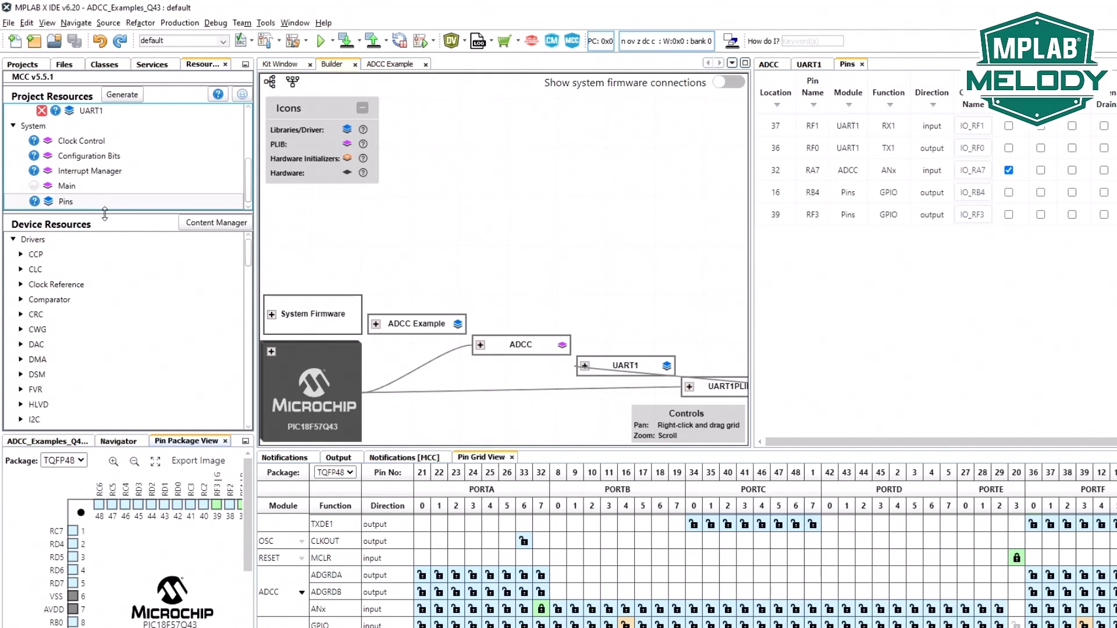
{"action": "left_click", "coordinate": [268, 81]}
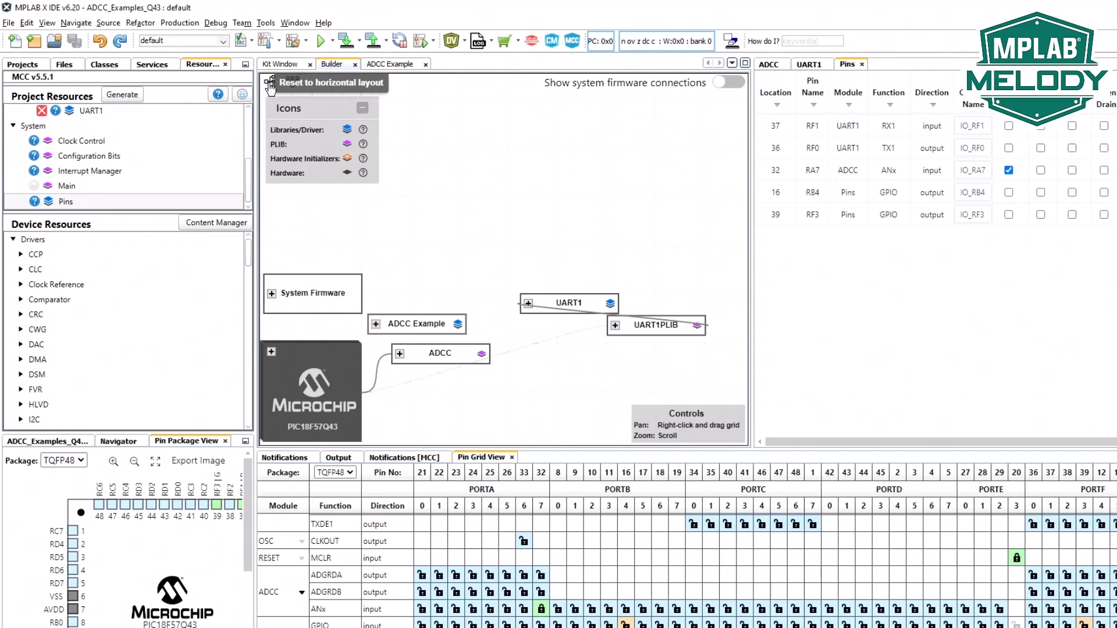
{"action": "left_click", "coordinate": [268, 82]}
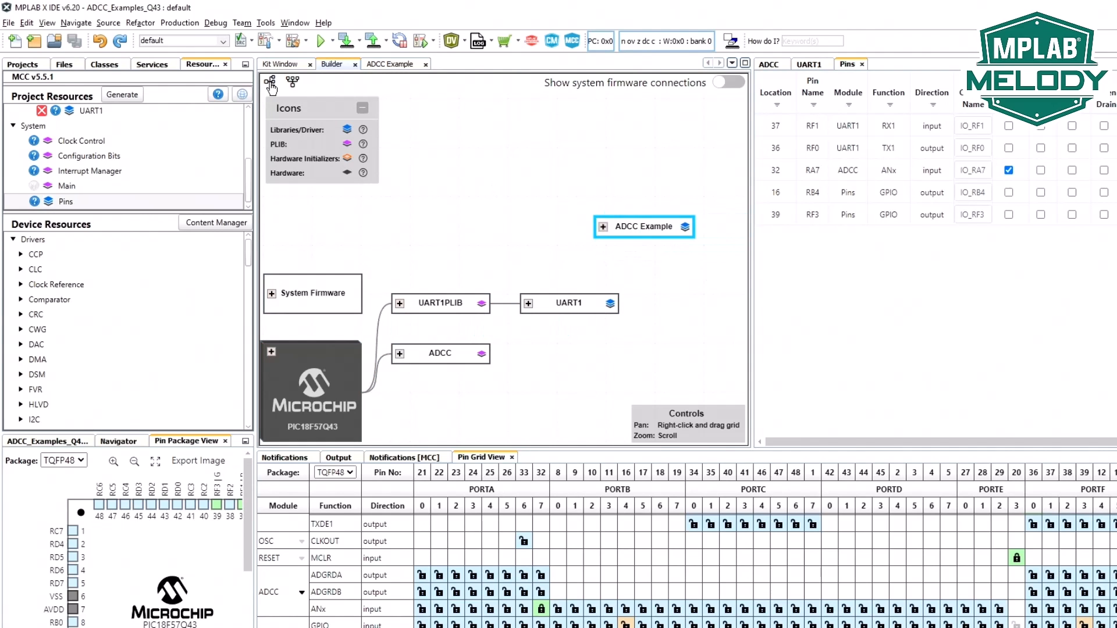
{"action": "mouse_move", "coordinate": [930, 347]}
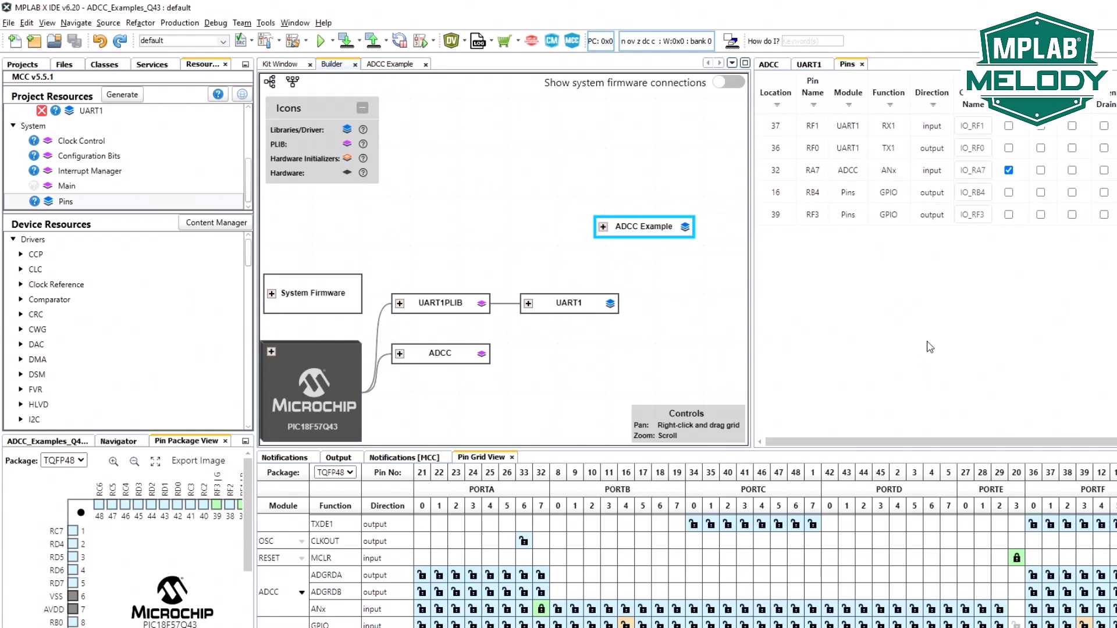
{"action": "mouse_move", "coordinate": [999, 267]}
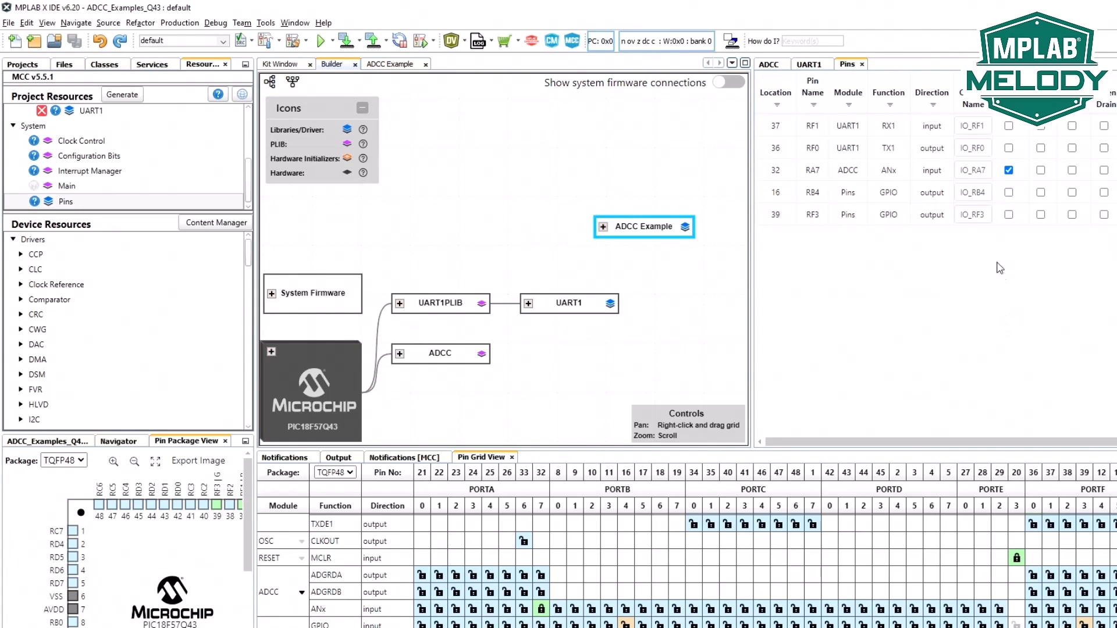
{"action": "mouse_move", "coordinate": [970, 194]}
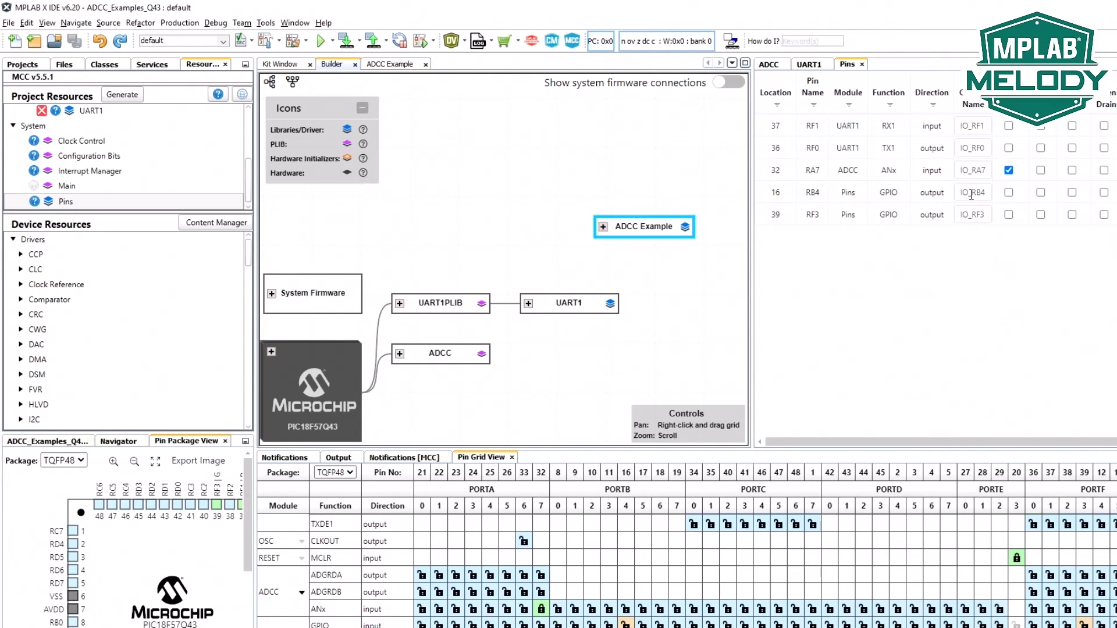
{"action": "double_click", "coordinate": [972, 214]}
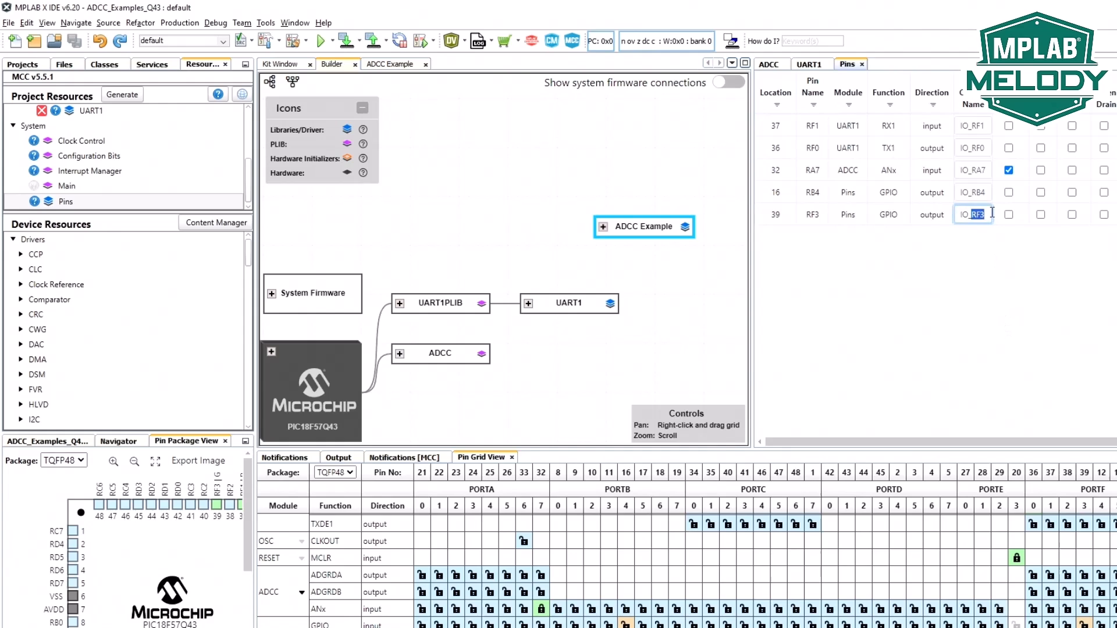
{"action": "type", "text": "IO_LED"}
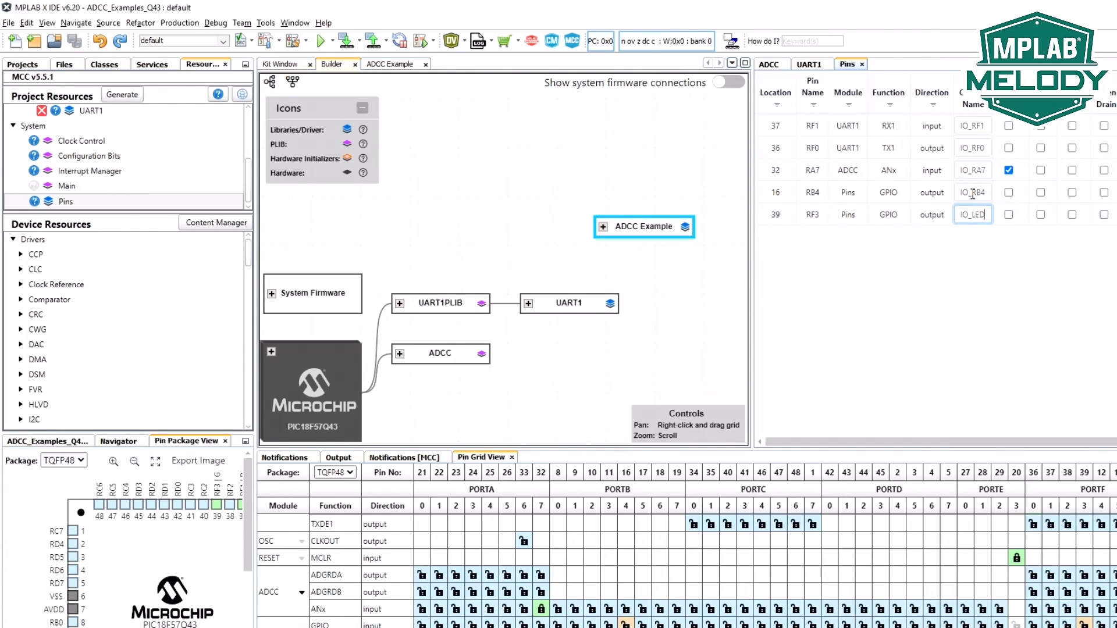
{"action": "type", "text": "D_Debu"}
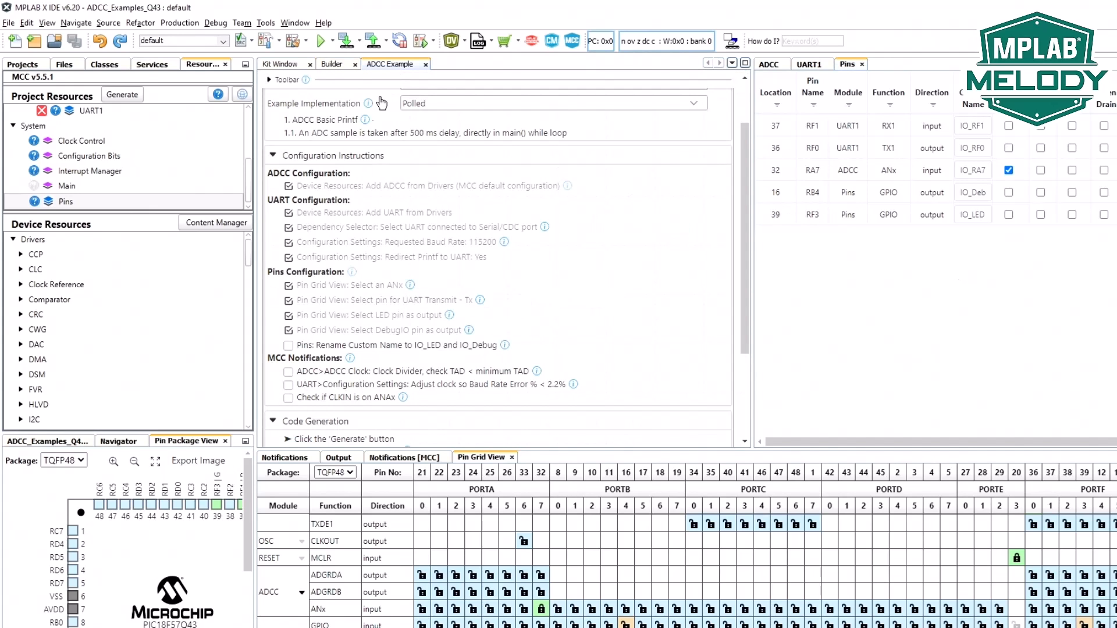
{"action": "mouse_move", "coordinate": [289, 330]}
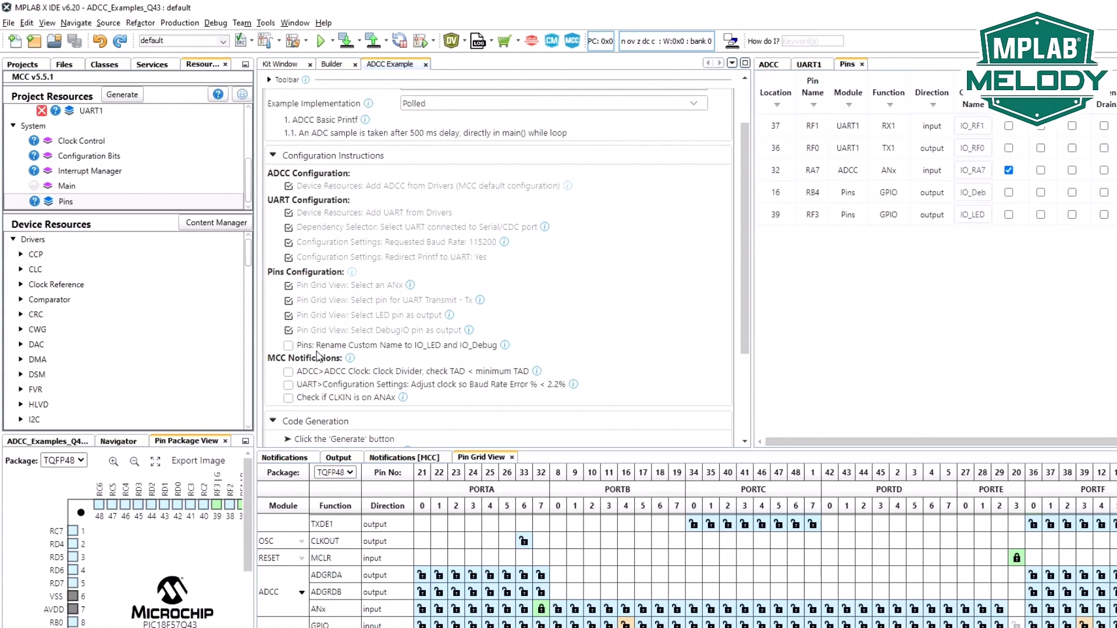
Check off the pin-rename step and bring up help for the ADCC clock TAD notification.
{"action": "left_click", "coordinate": [288, 345]}
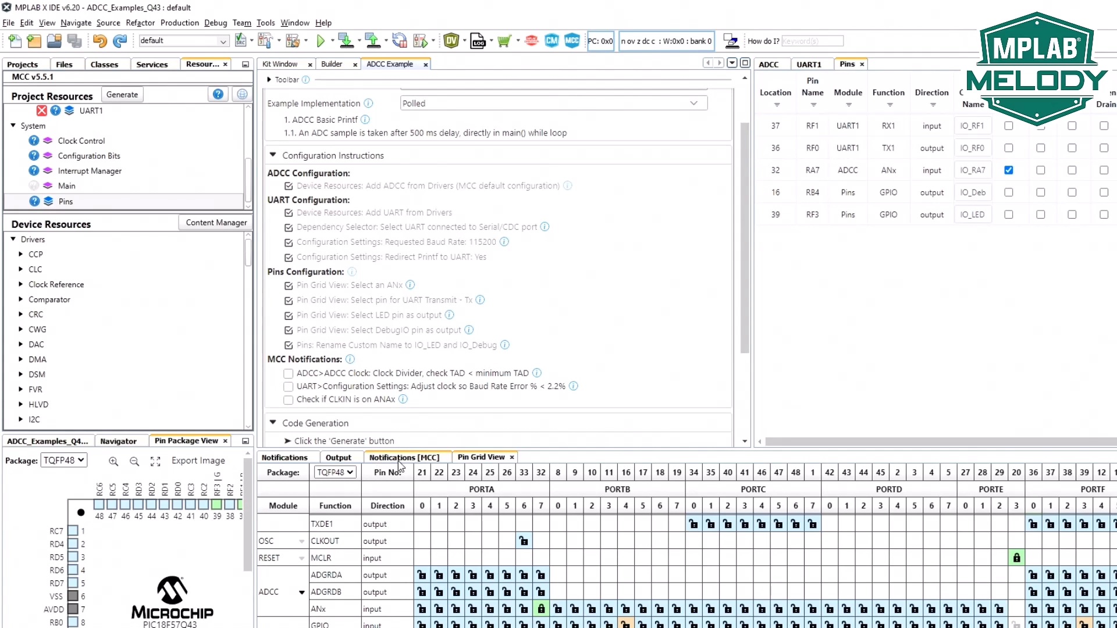
{"action": "left_click", "coordinate": [404, 457]}
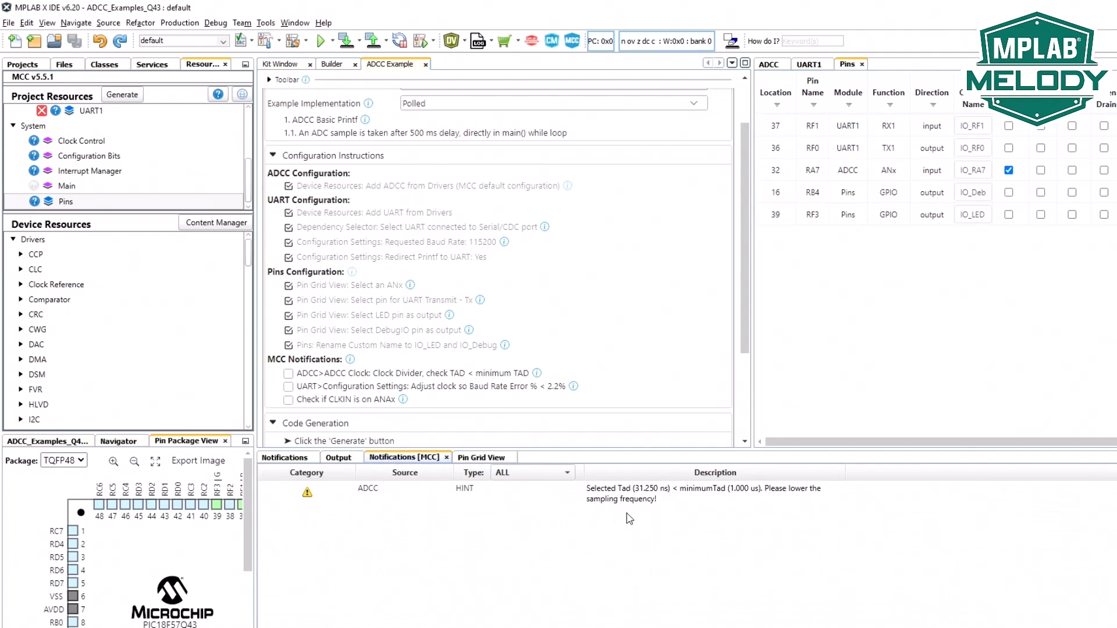
{"action": "mouse_move", "coordinate": [426, 381]}
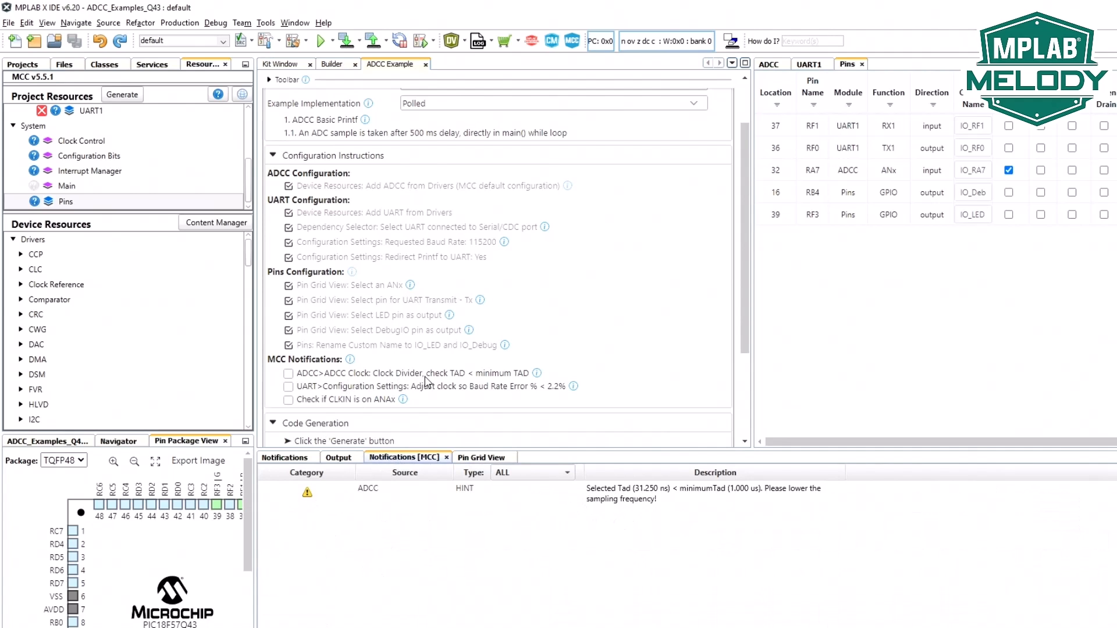
{"action": "mouse_move", "coordinate": [452, 379]}
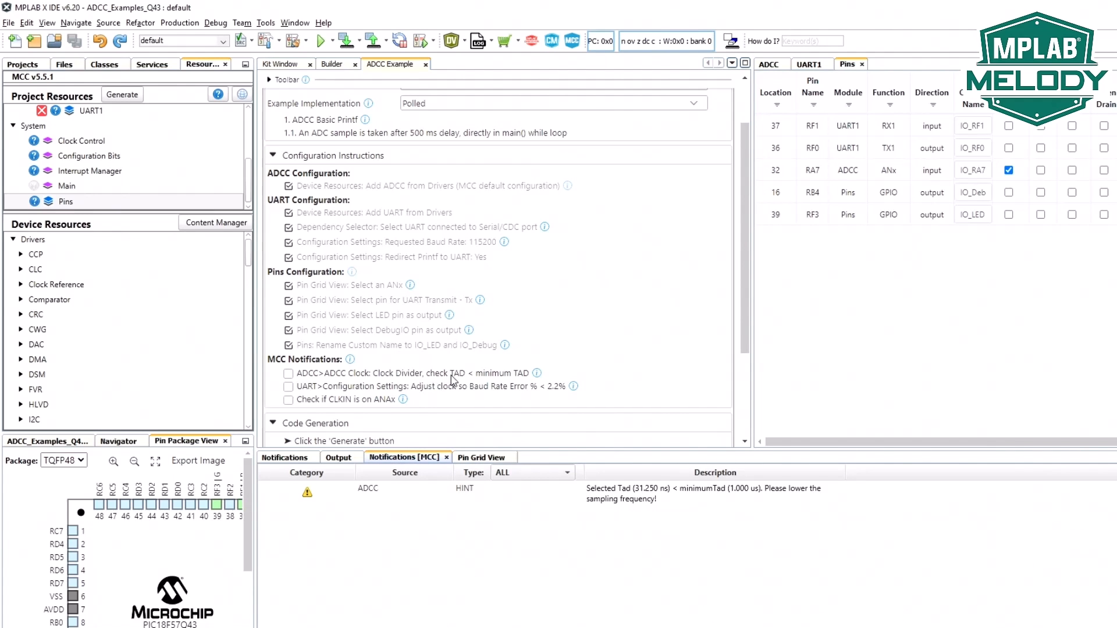
{"action": "mouse_move", "coordinate": [540, 373]}
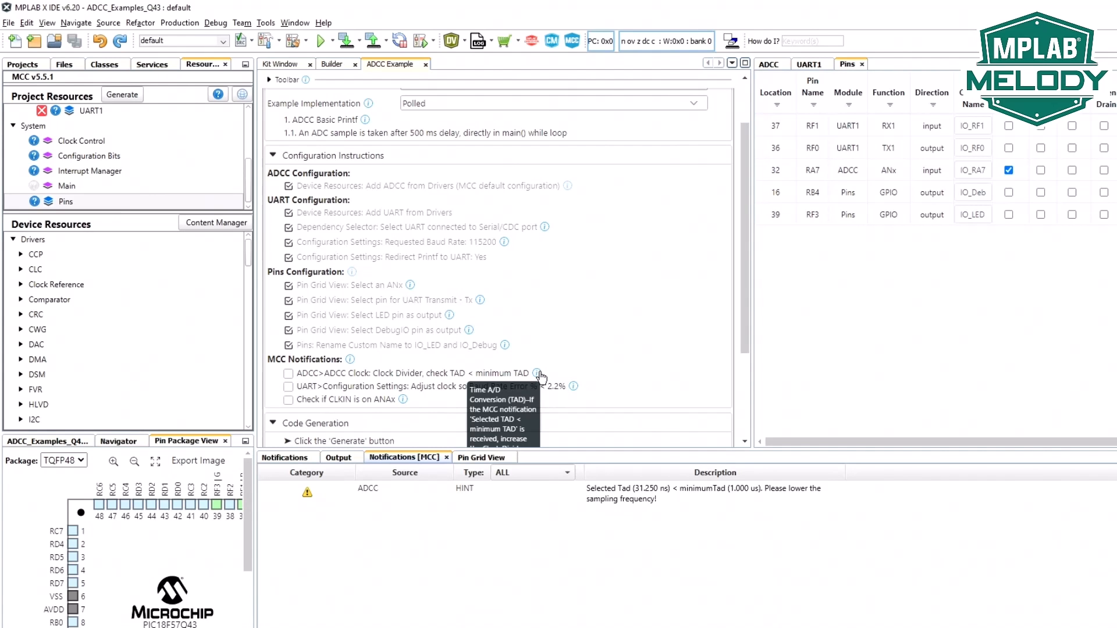
{"action": "left_click", "coordinate": [541, 375]}
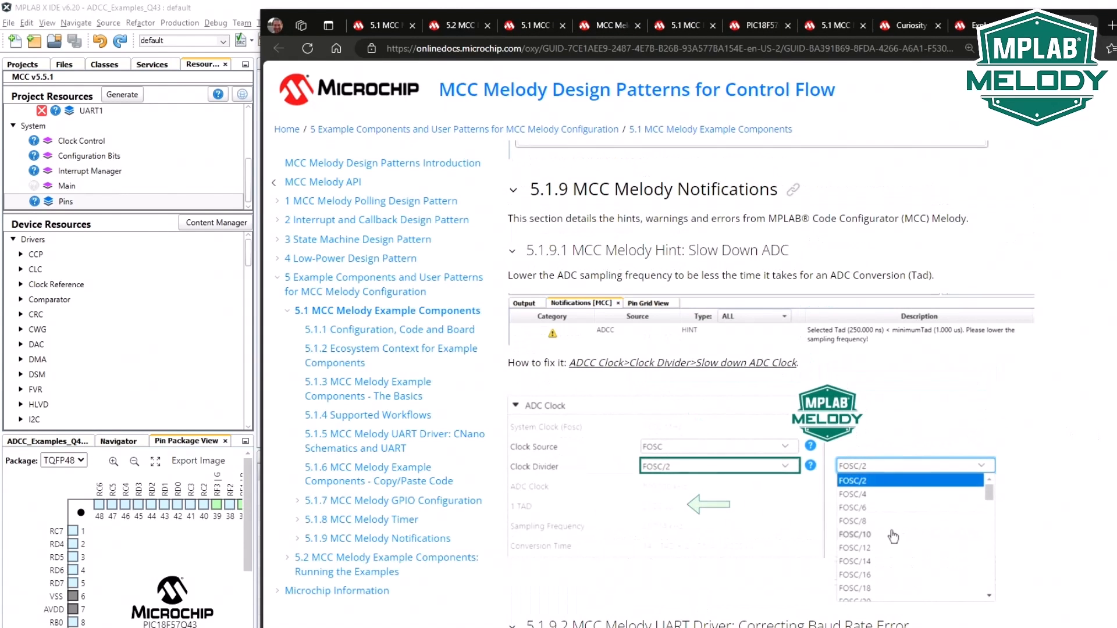
Scroll to section 5.1.9.1 'MCC Melody Hint: Slow Down ADC' and its clock divider fix.
{"action": "scroll", "scroll_direction": "down", "scroll_amount": 3}
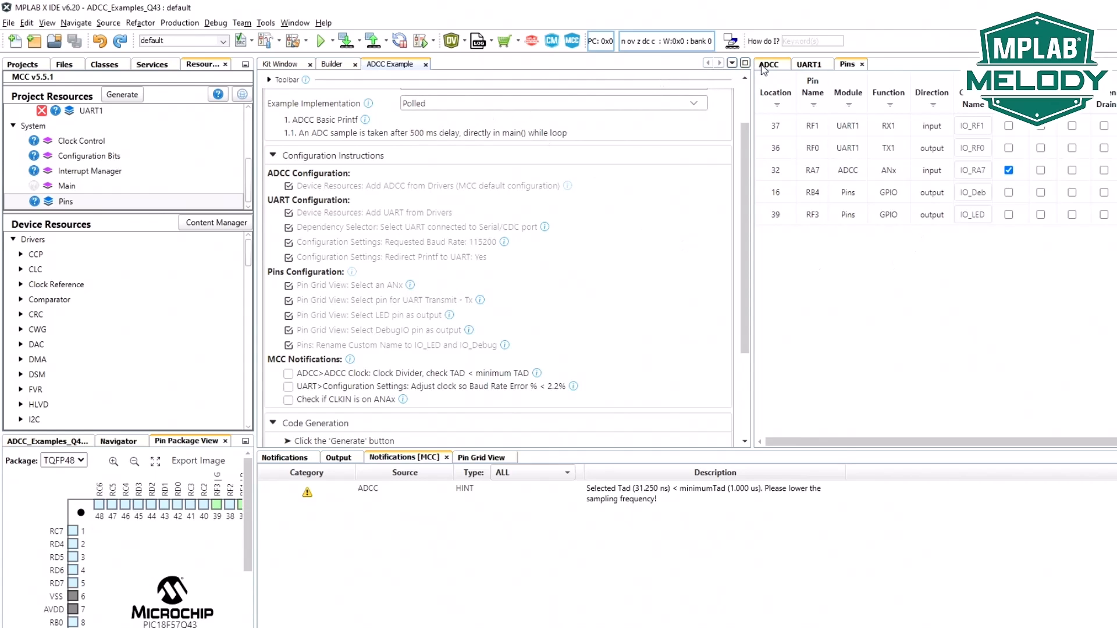
Set the ADCC clock divider to FOSC/64 and check off the clock-divider notification step.
{"action": "left_click", "coordinate": [767, 63]}
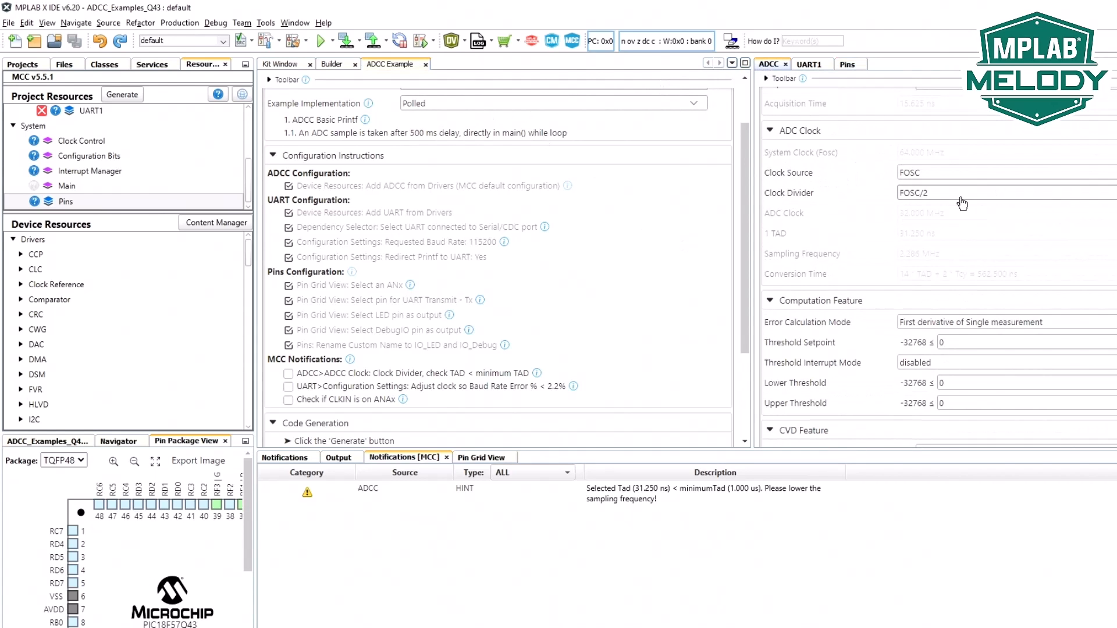
{"action": "left_click", "coordinate": [1004, 192]}
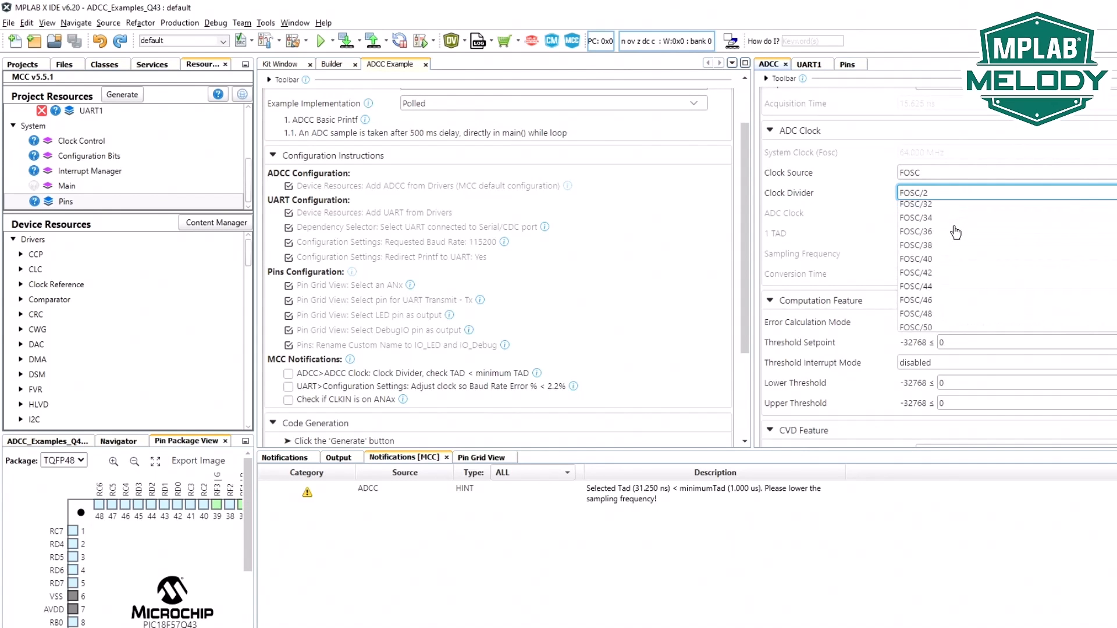
{"action": "scroll", "scroll_direction": "down", "scroll_amount": 3}
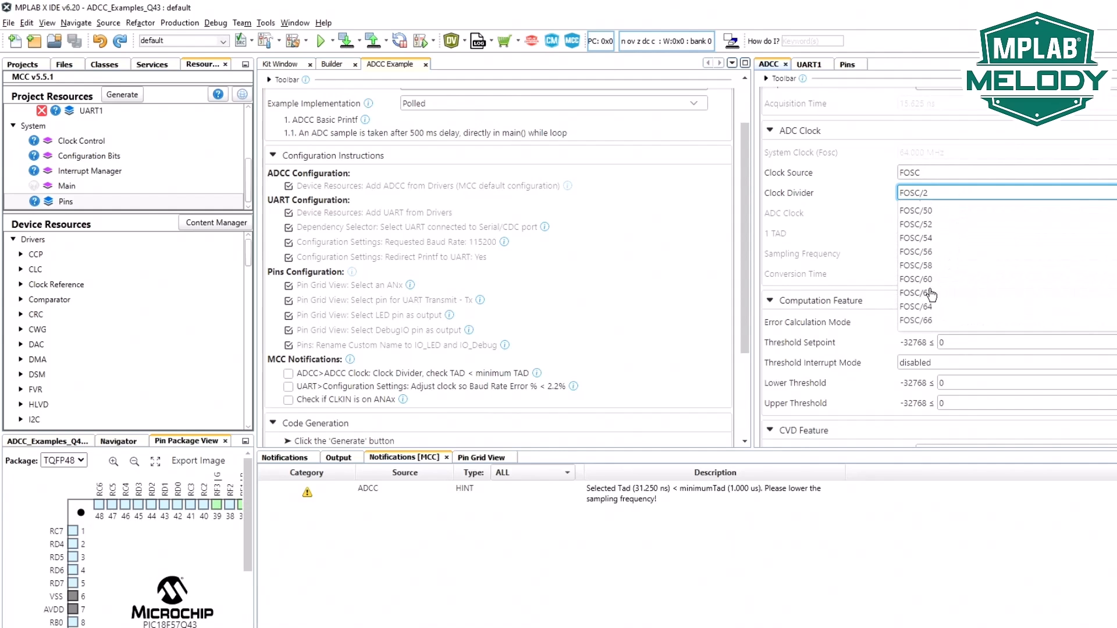
{"action": "left_click", "coordinate": [917, 293]}
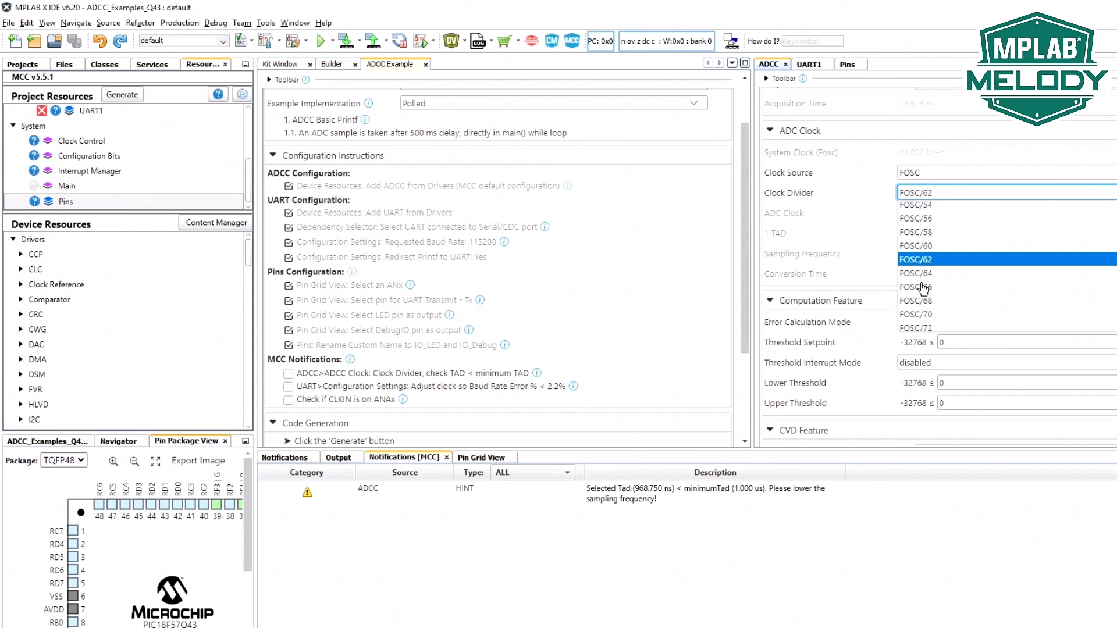
{"action": "left_click", "coordinate": [915, 273]}
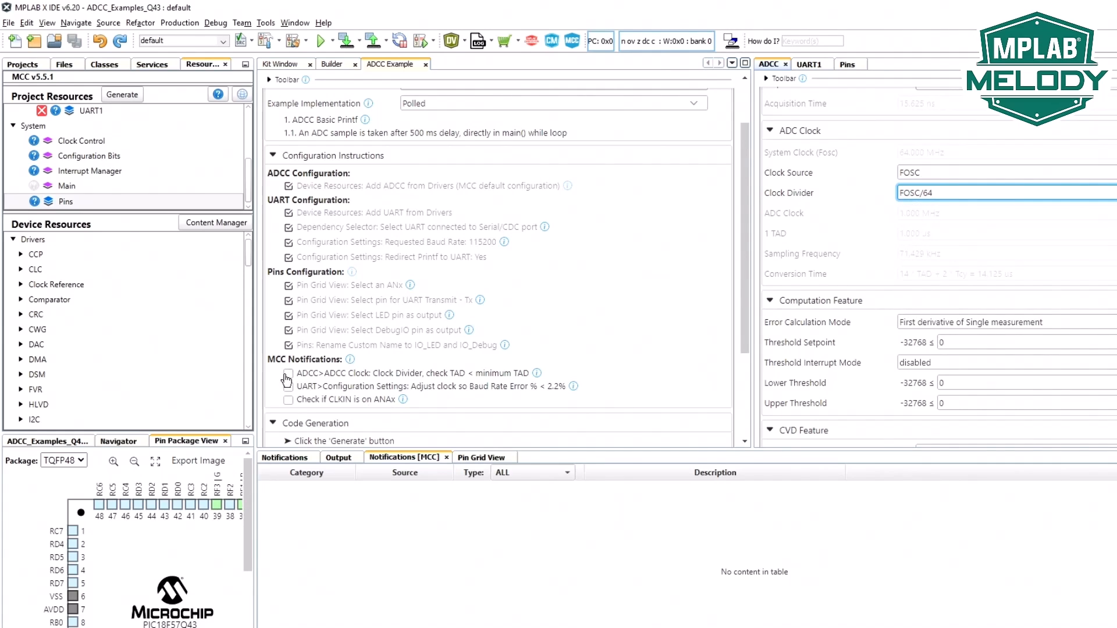
{"action": "left_click", "coordinate": [289, 374]}
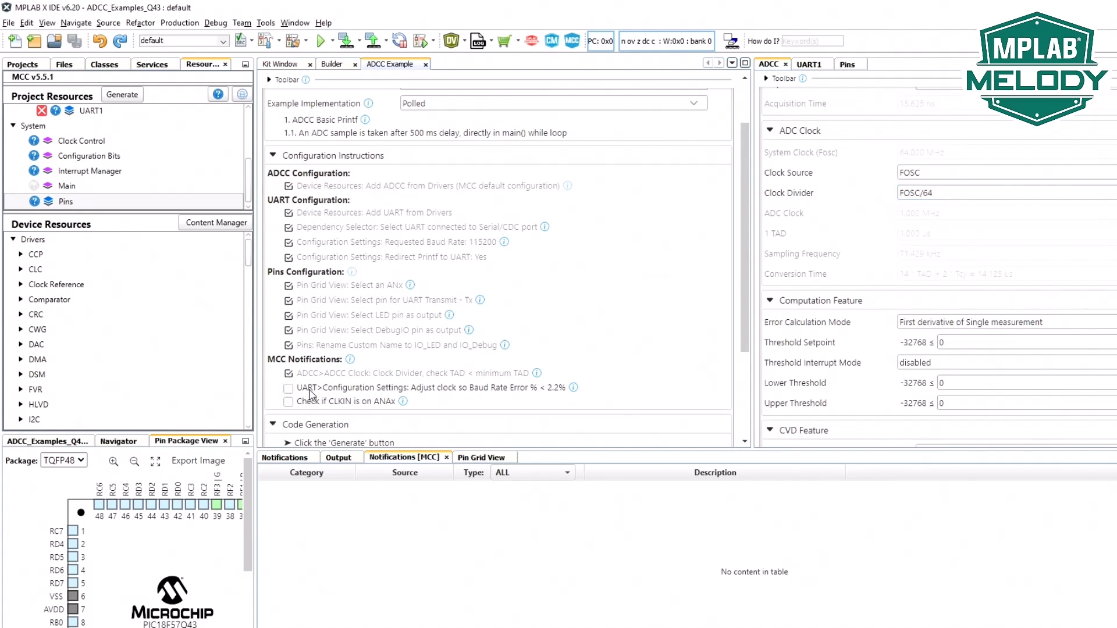
{"action": "mouse_move", "coordinate": [557, 395]}
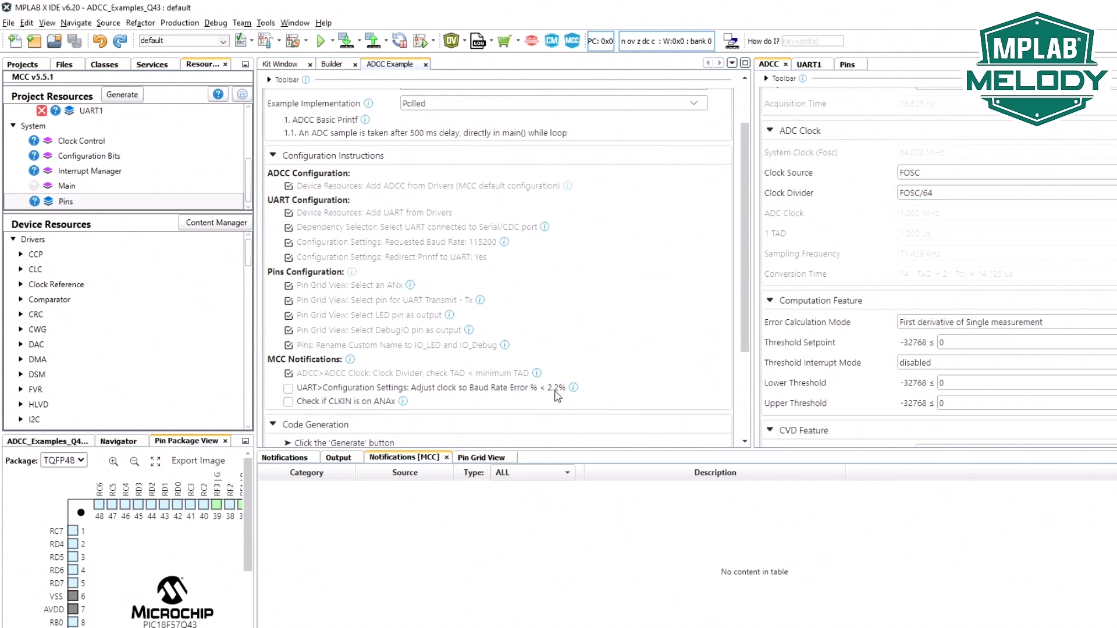
{"action": "mouse_move", "coordinate": [502, 456]}
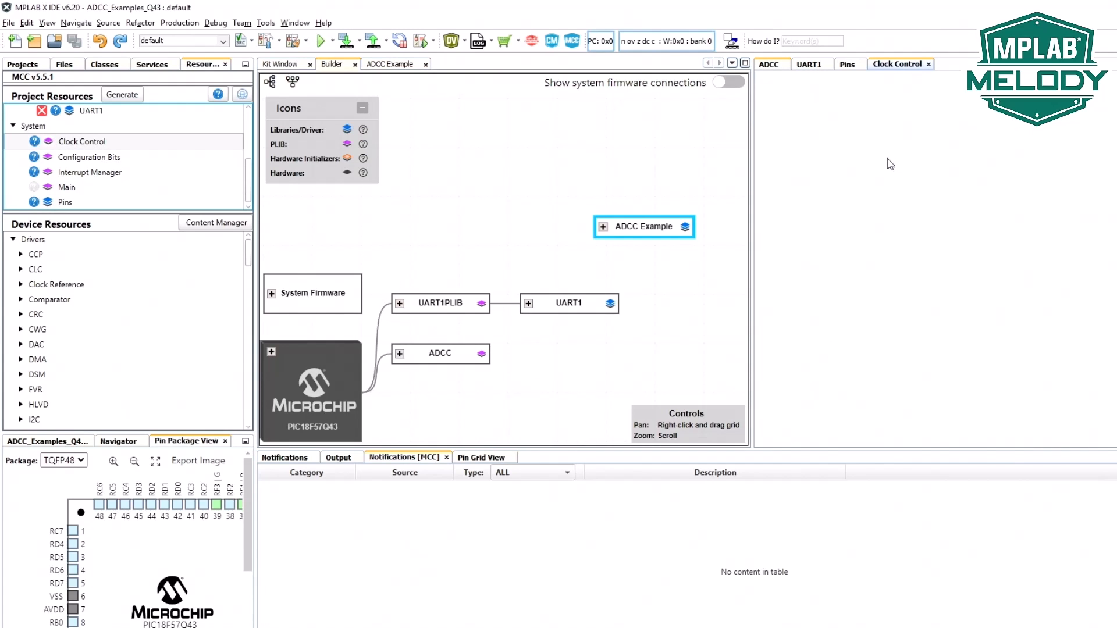
Set HF Internal Clock to 64_MHz in Clock Control and review the UART1 and ADCC warnings.
{"action": "left_click", "coordinate": [897, 64]}
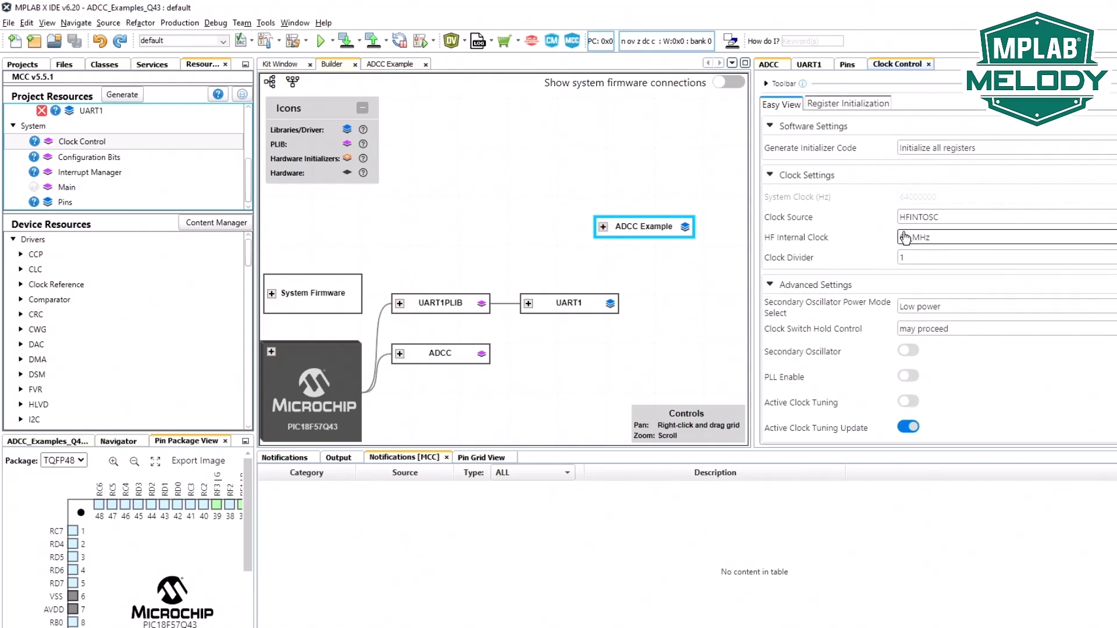
{"action": "left_click", "coordinate": [1004, 237]}
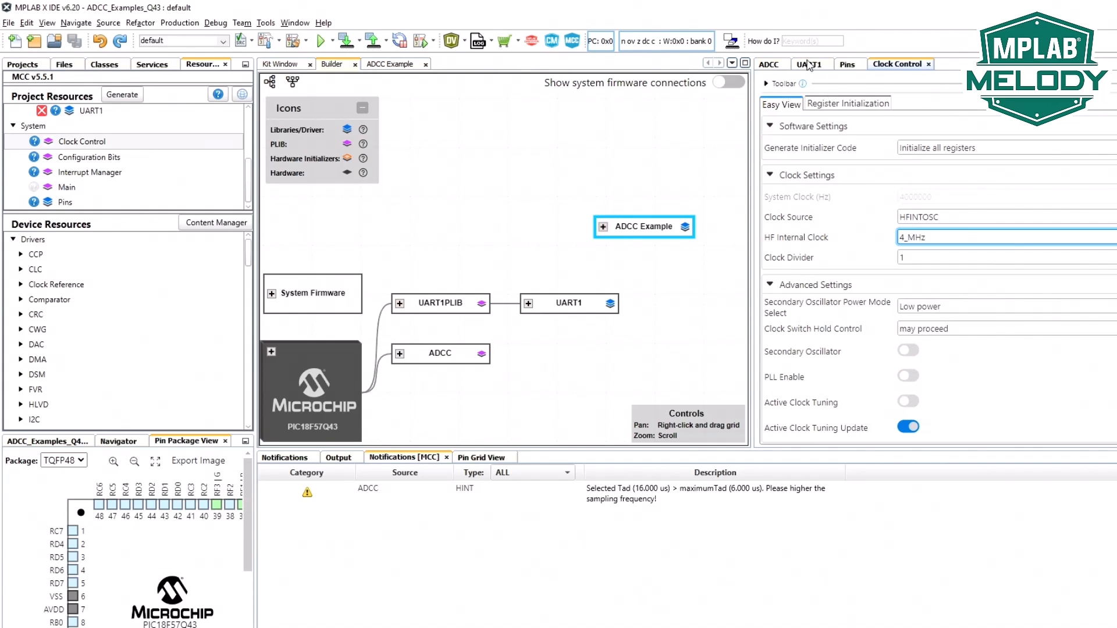
{"action": "left_click", "coordinate": [808, 64]}
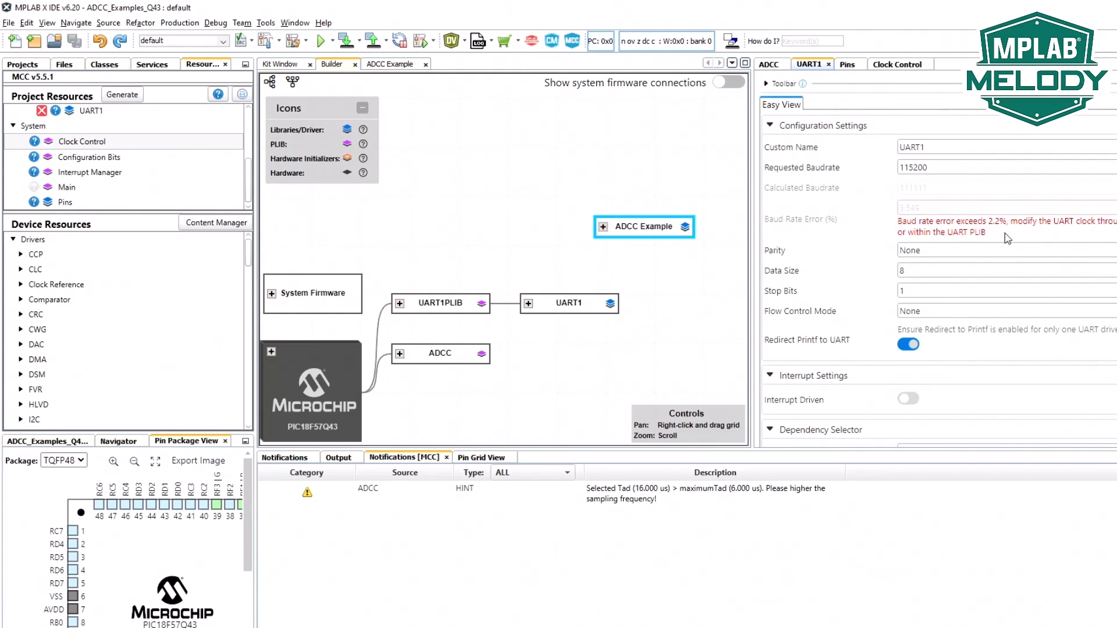
{"action": "left_click", "coordinate": [767, 63]}
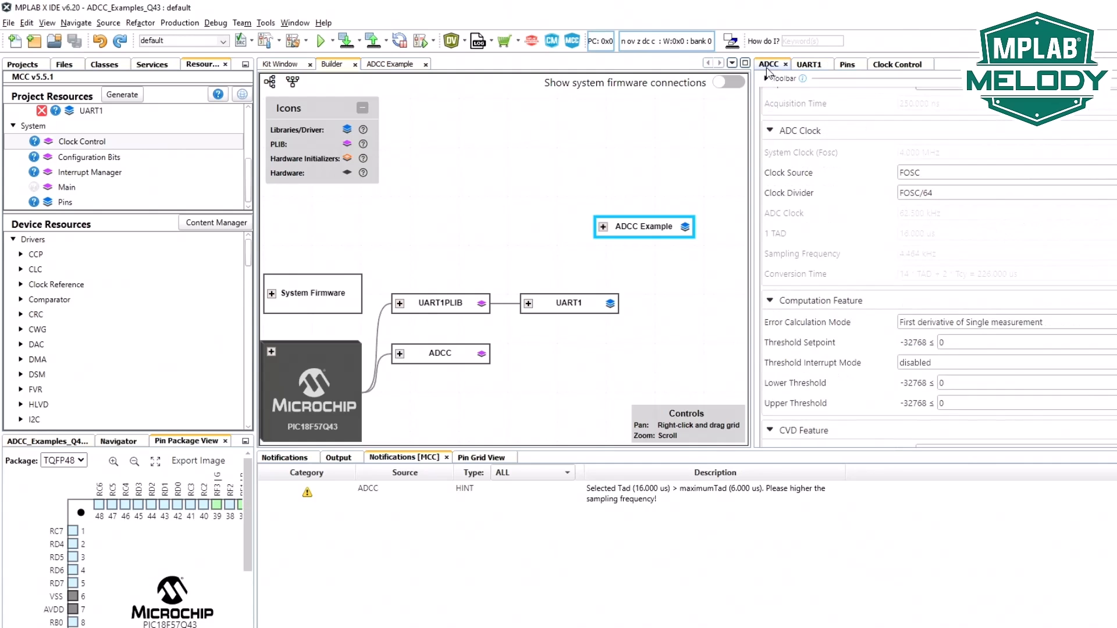
{"action": "mouse_move", "coordinate": [721, 424]}
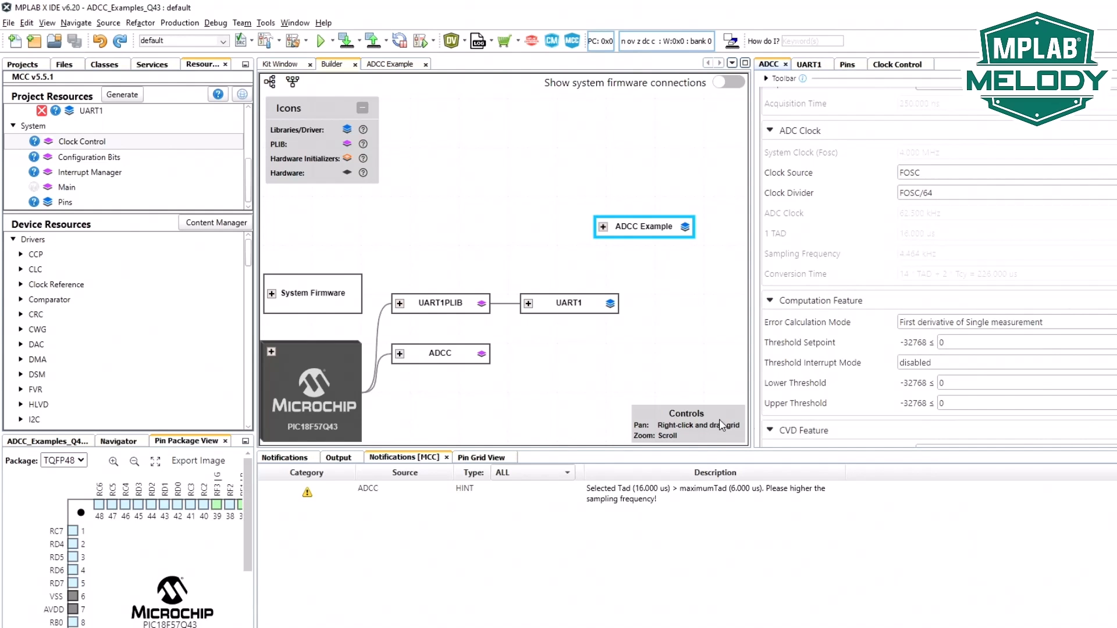
{"action": "mouse_move", "coordinate": [695, 497]}
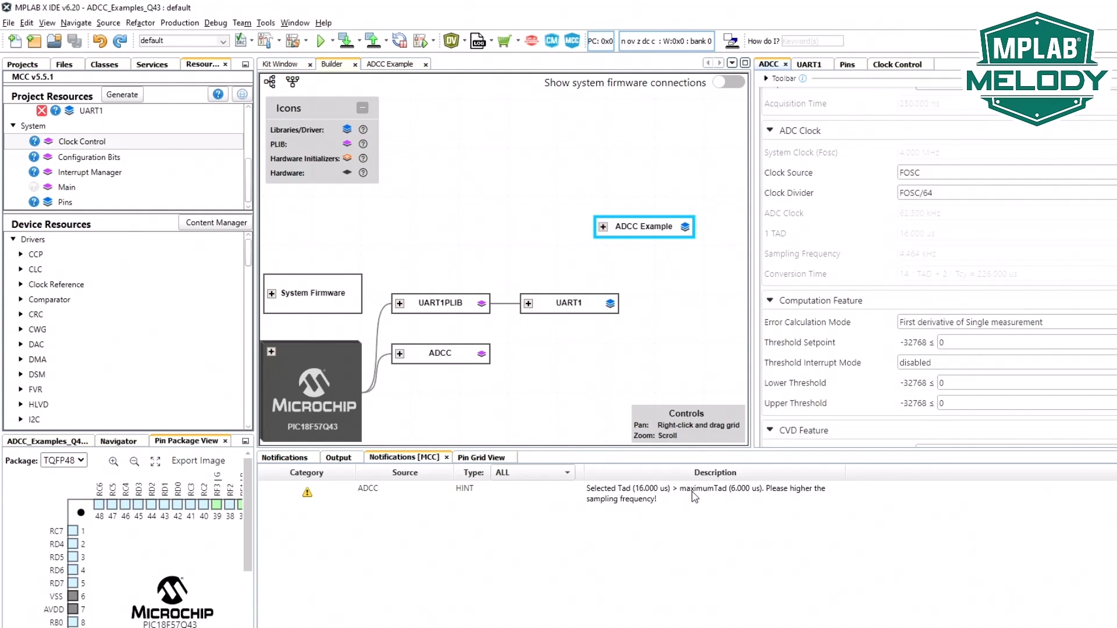
Recheck Clock Control, ADCC timing and UART1 to confirm the TAD hint and baud-rate error are gone.
{"action": "left_click", "coordinate": [897, 63]}
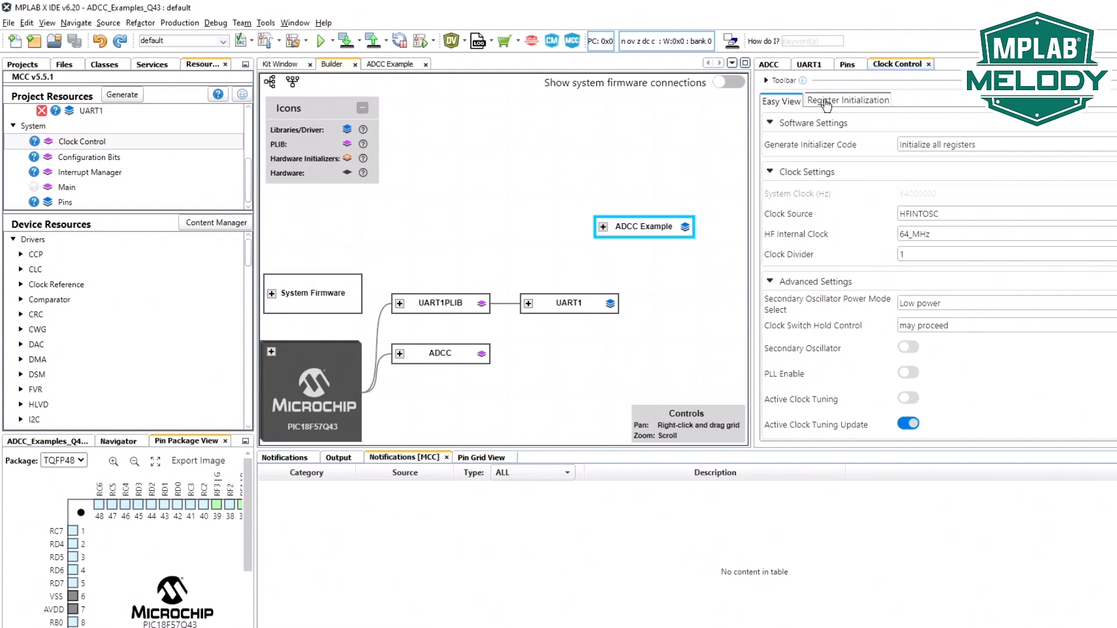
{"action": "left_click", "coordinate": [769, 63]}
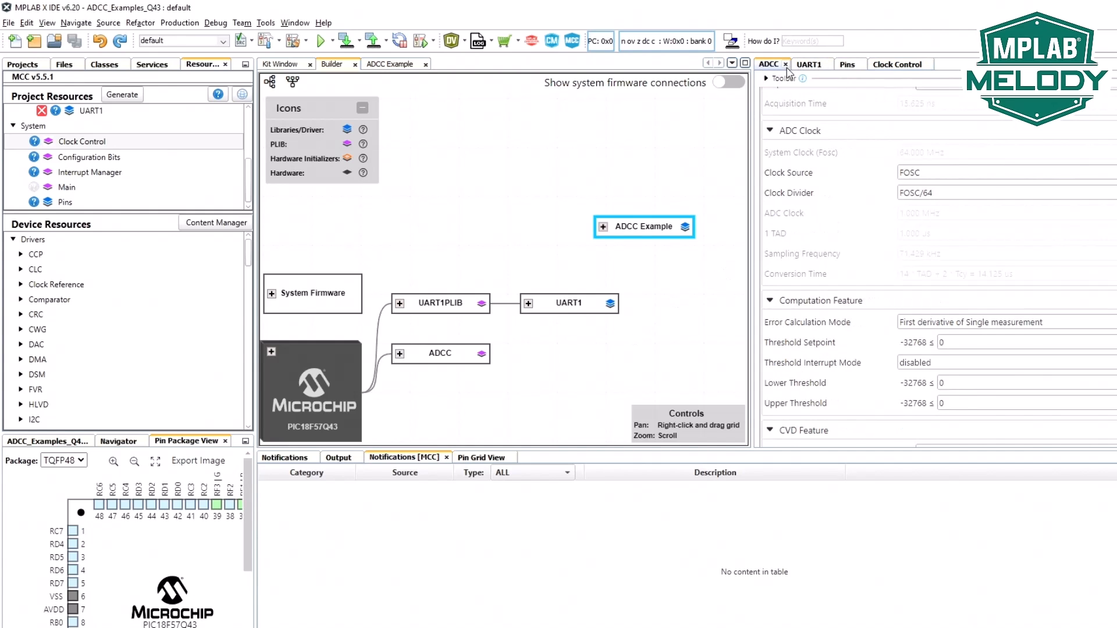
{"action": "left_click", "coordinate": [810, 64]}
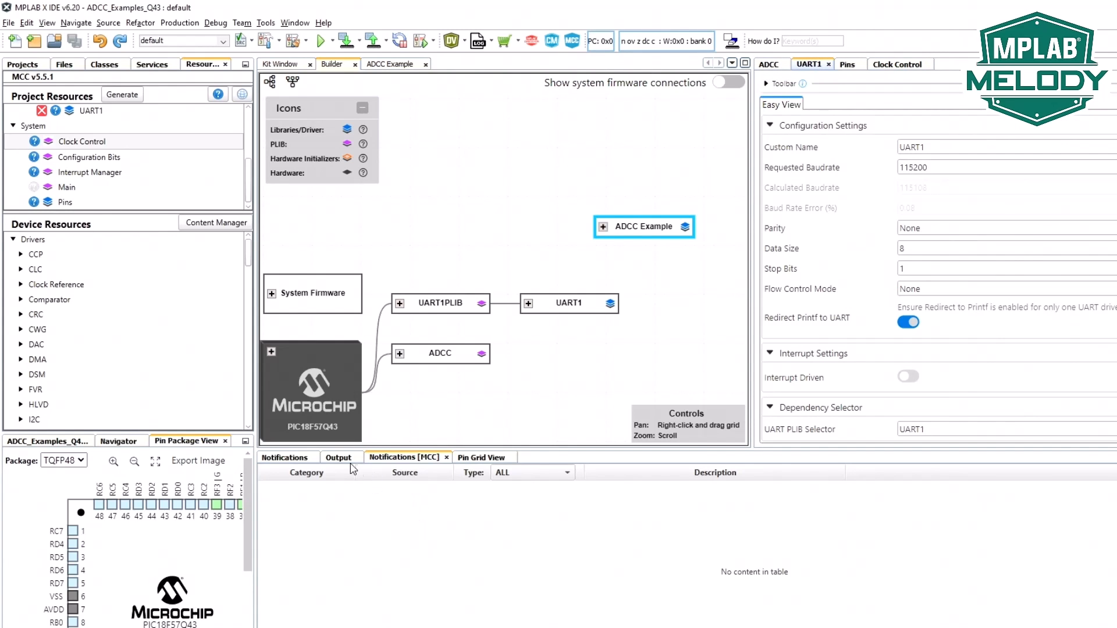
Show the ADCC Example configuration checklist and read the note about CLKIN sharing ANA7.
{"action": "left_click", "coordinate": [643, 226]}
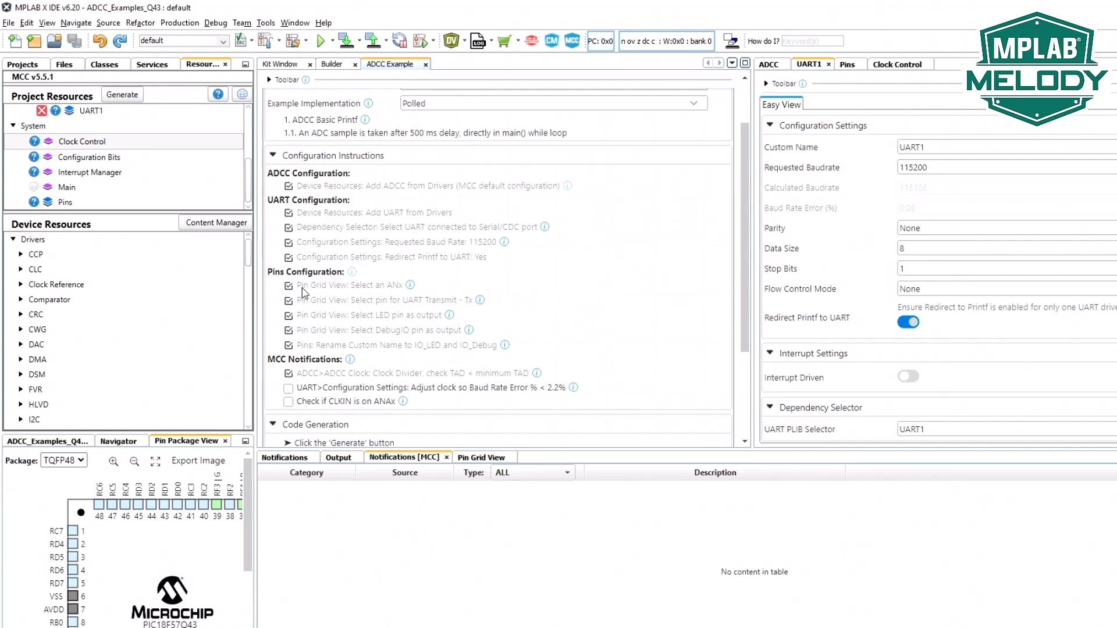
{"action": "mouse_move", "coordinate": [534, 392]}
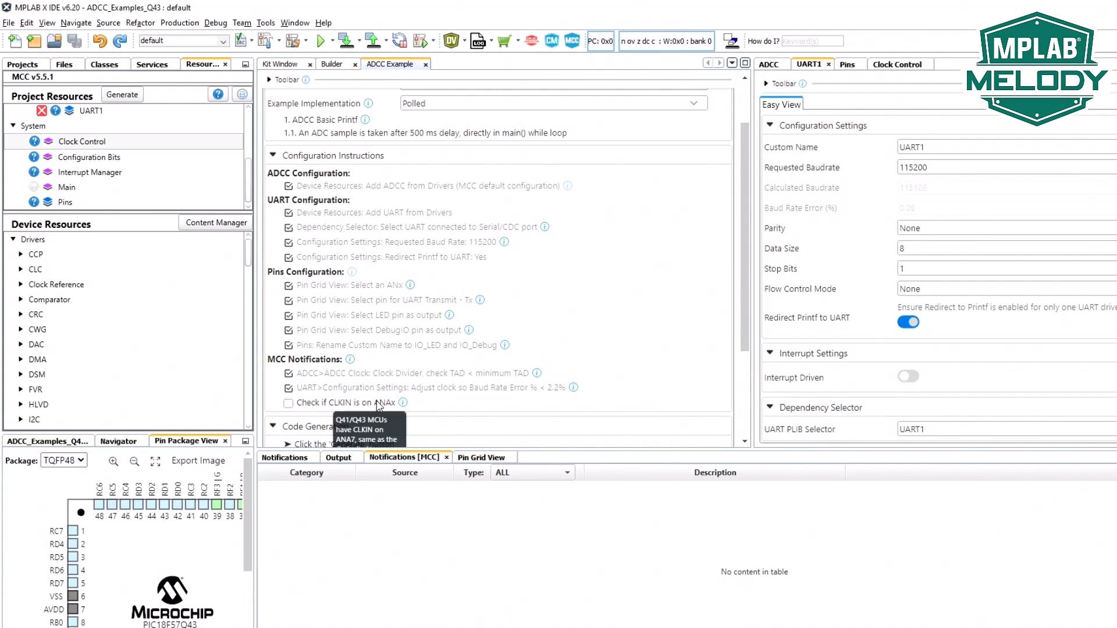
{"action": "mouse_move", "coordinate": [401, 406]}
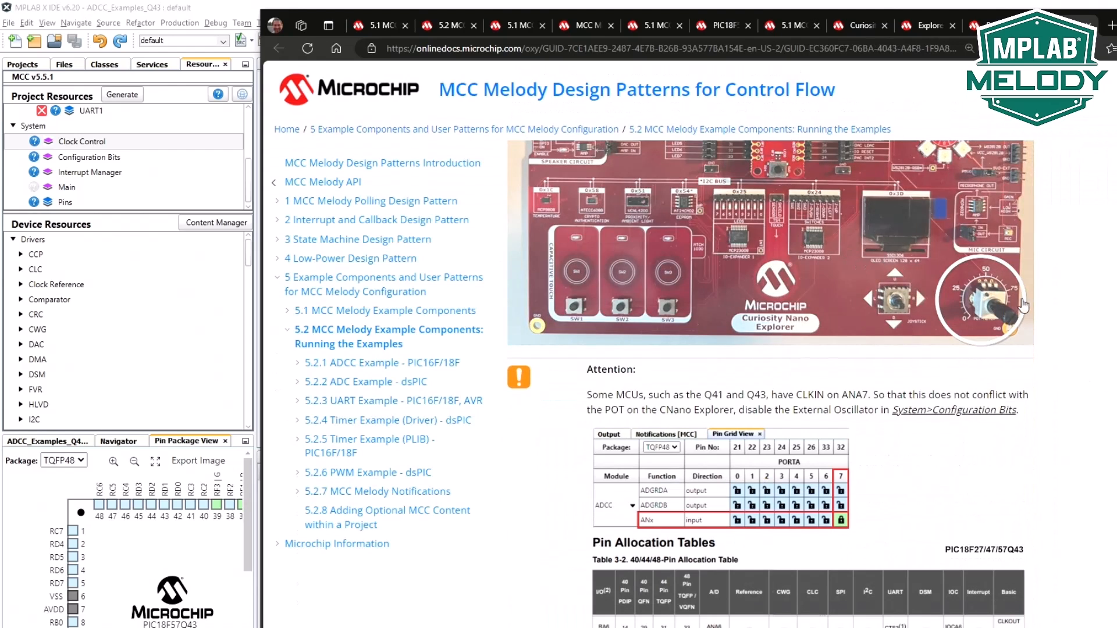
{"action": "scroll", "scroll_direction": "down", "scroll_amount": 3}
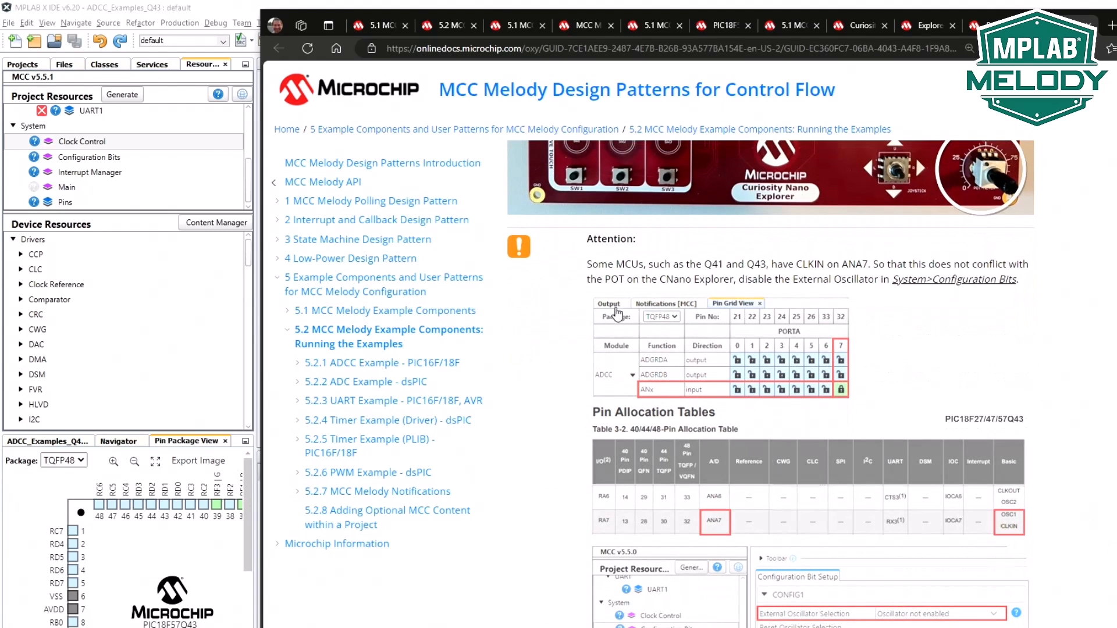
{"action": "scroll", "scroll_direction": "down", "scroll_amount": 3}
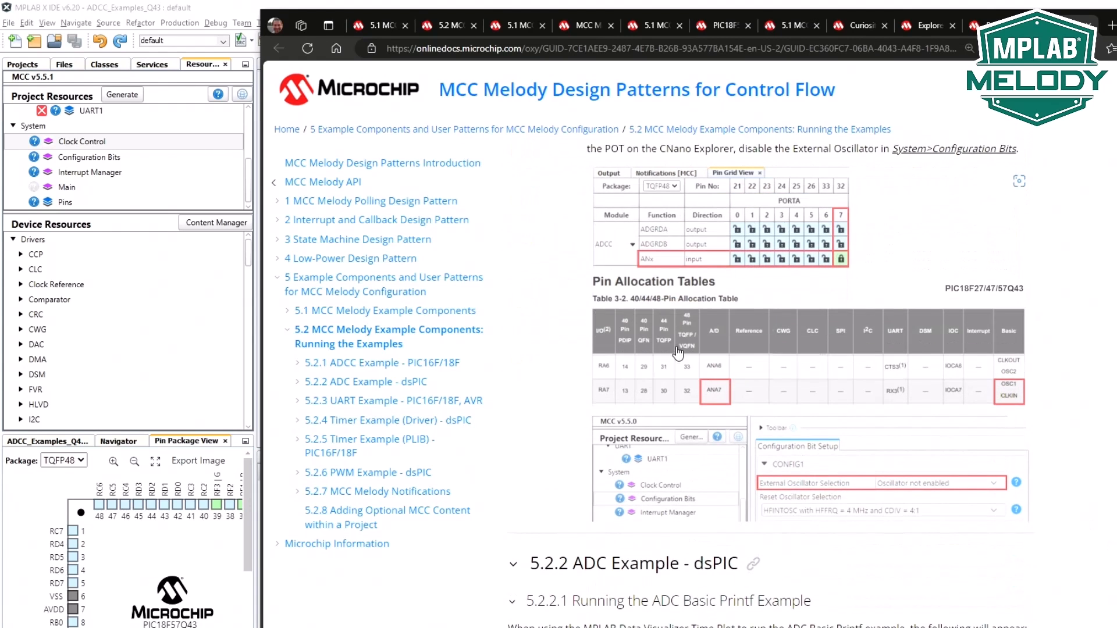
{"action": "mouse_move", "coordinate": [787, 488]}
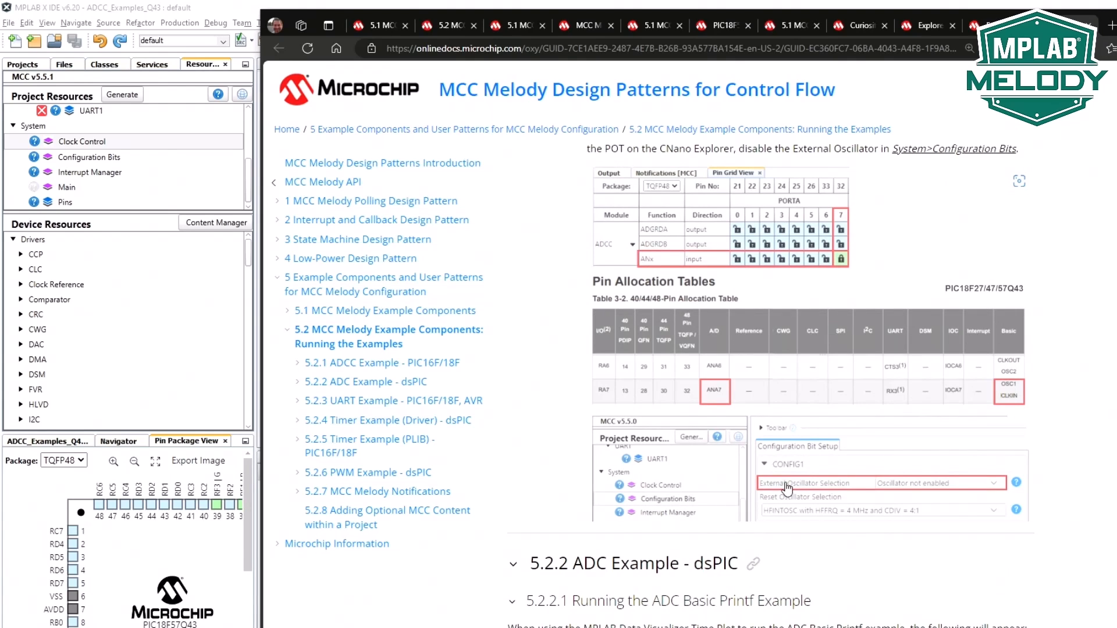
{"action": "mouse_move", "coordinate": [991, 415]}
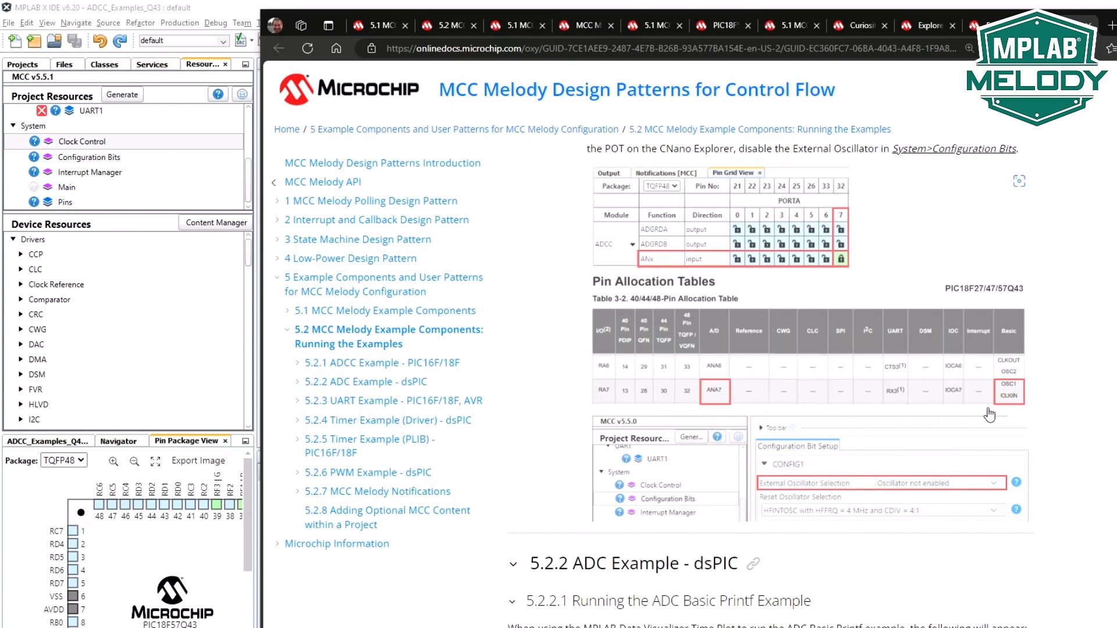
{"action": "mouse_move", "coordinate": [992, 405]}
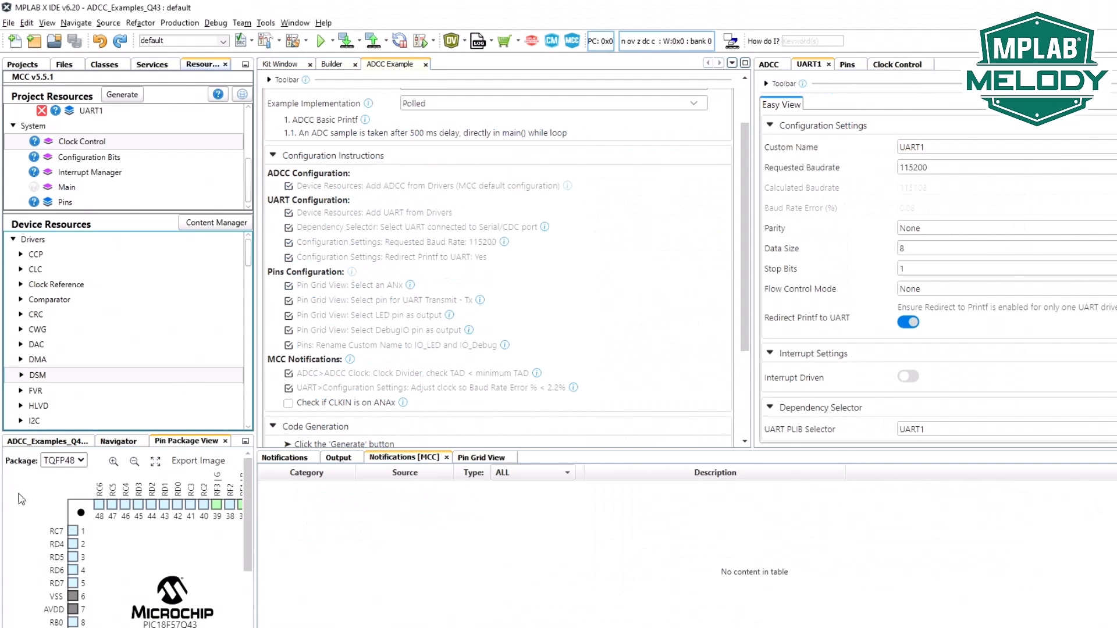
Show the project dashboard overview details.
{"action": "left_click", "coordinate": [46, 441]}
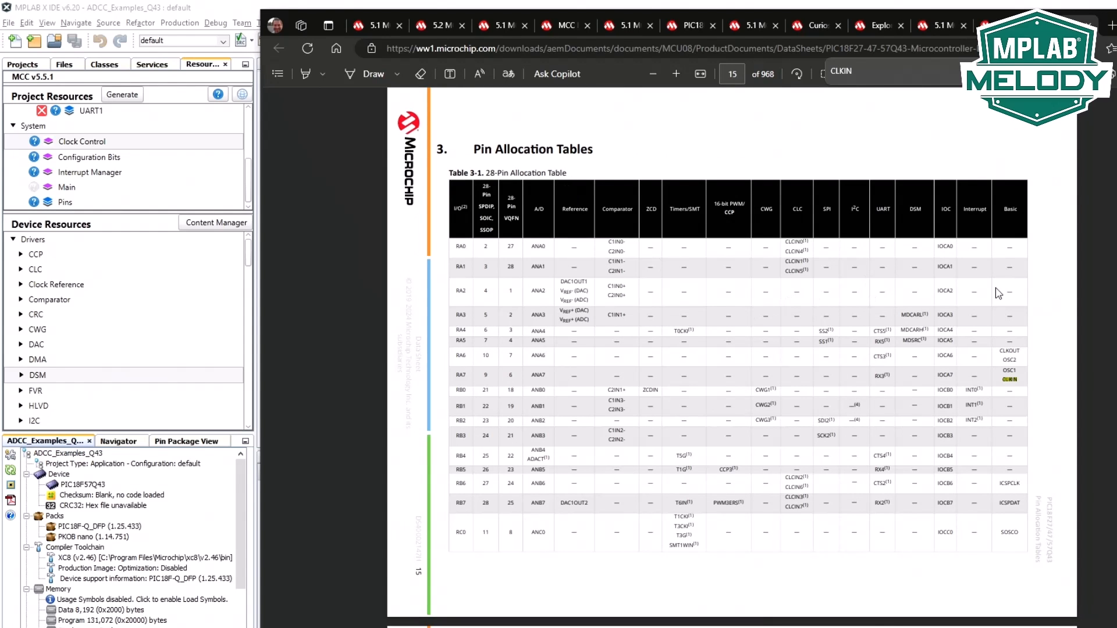
{"action": "mouse_move", "coordinate": [1002, 383]}
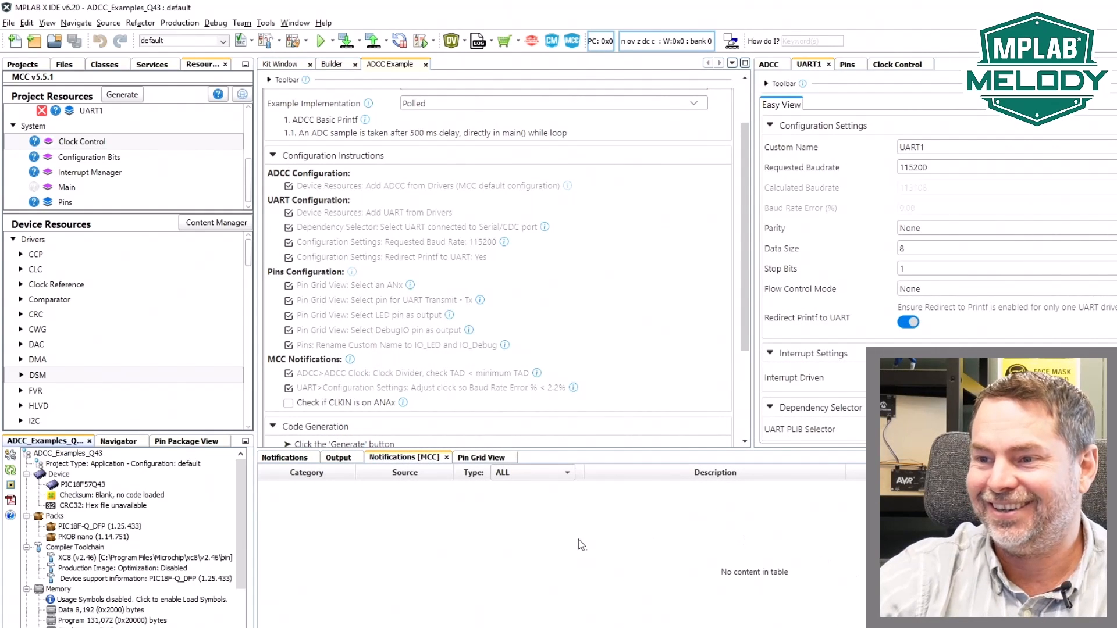
In Configuration Bits set External Oscillator Selection to 'Oscillator not enabled', freeing the analog pin.
{"action": "left_click", "coordinate": [483, 456]}
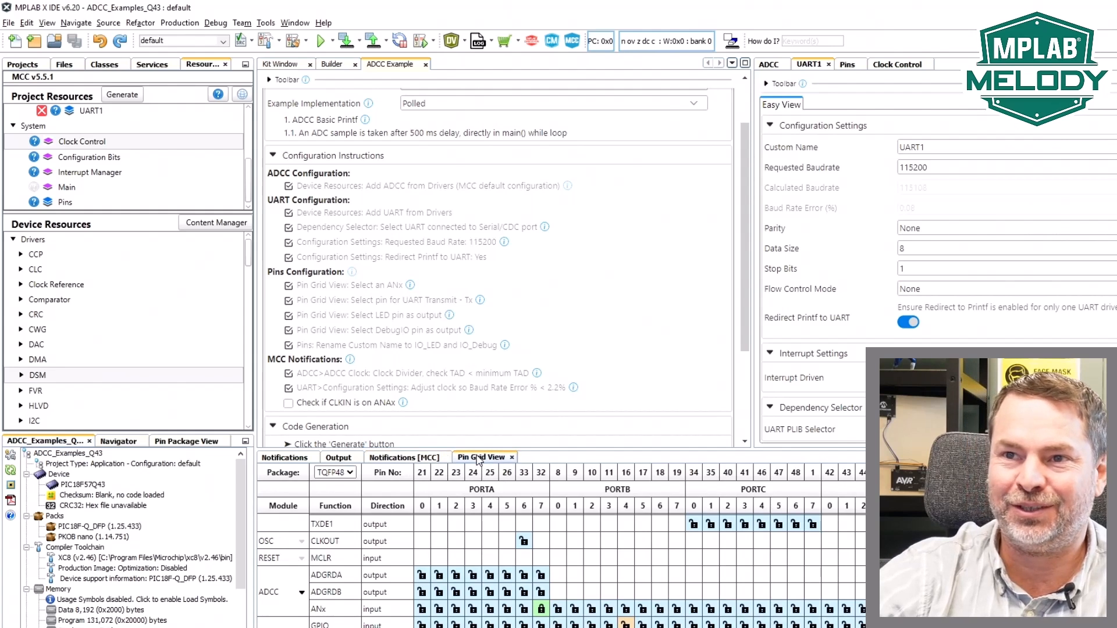
{"action": "mouse_move", "coordinate": [463, 487]}
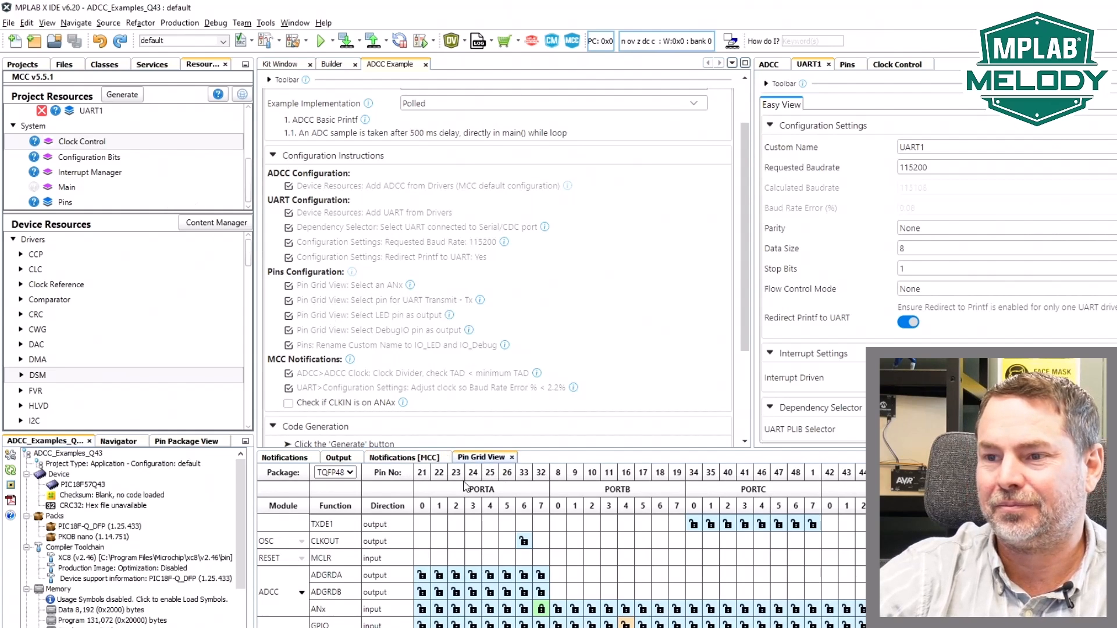
{"action": "mouse_move", "coordinate": [403, 405]}
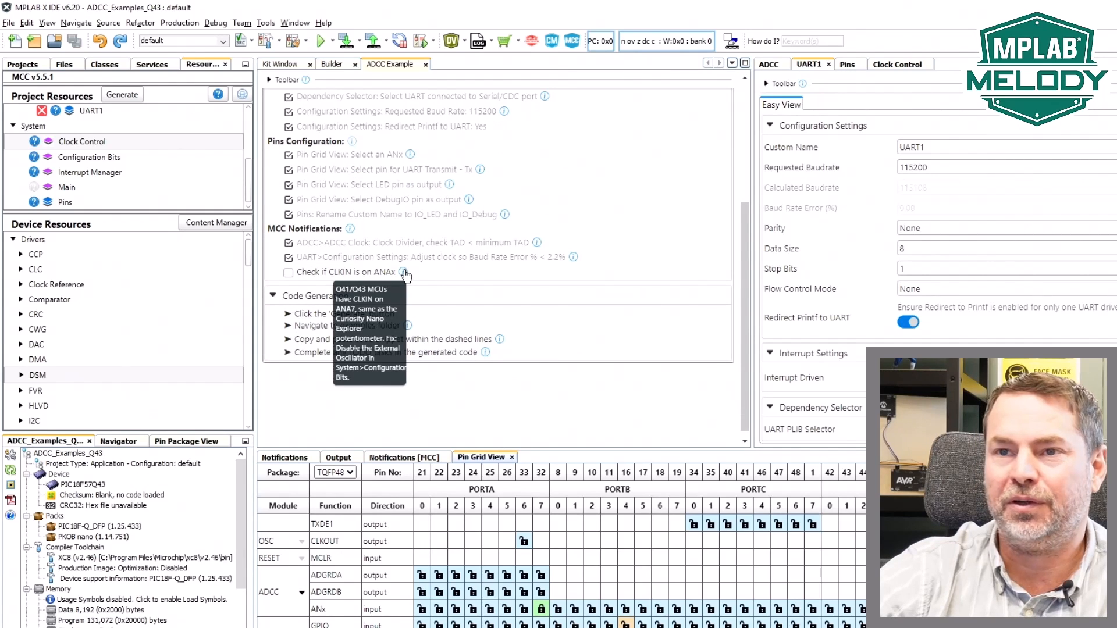
{"action": "mouse_move", "coordinate": [104, 168]}
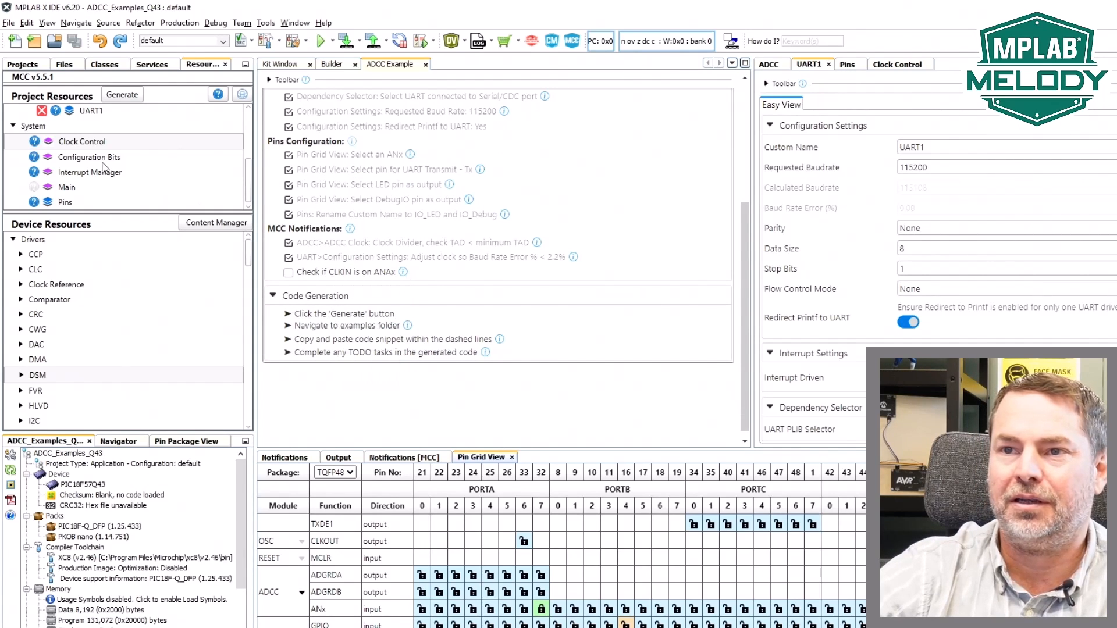
{"action": "left_click", "coordinate": [331, 63]}
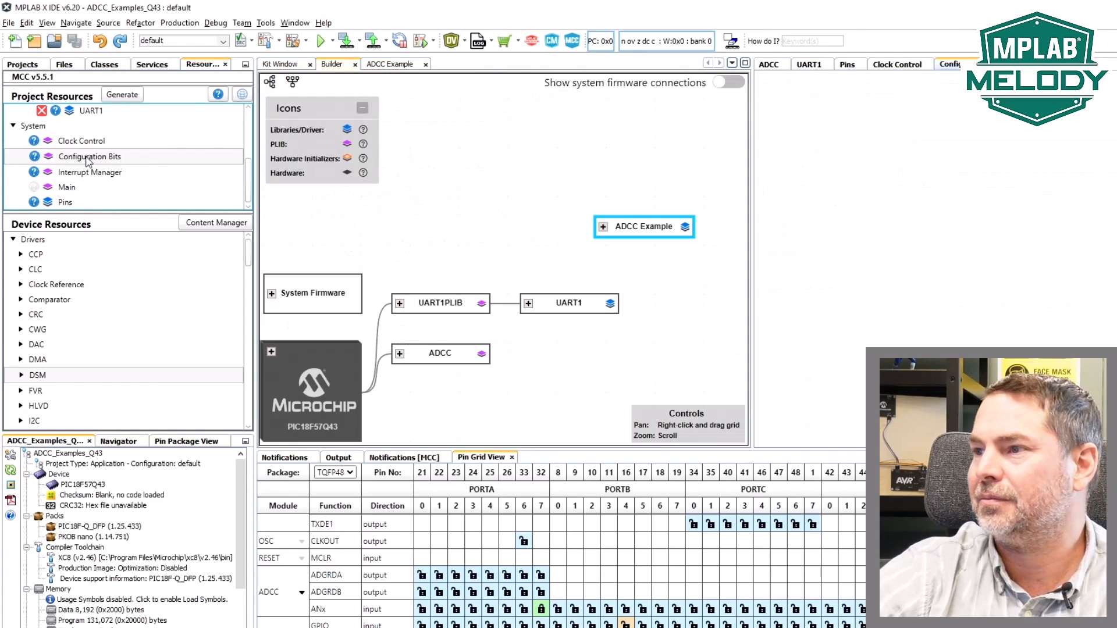
{"action": "left_click", "coordinate": [89, 156]}
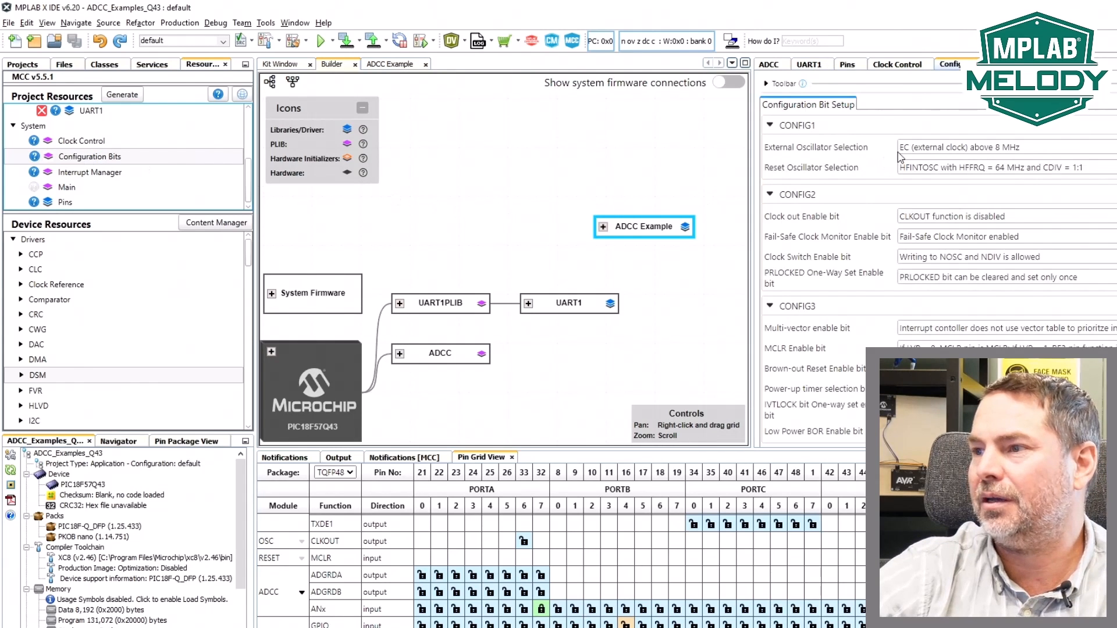
{"action": "left_click", "coordinate": [1004, 147]}
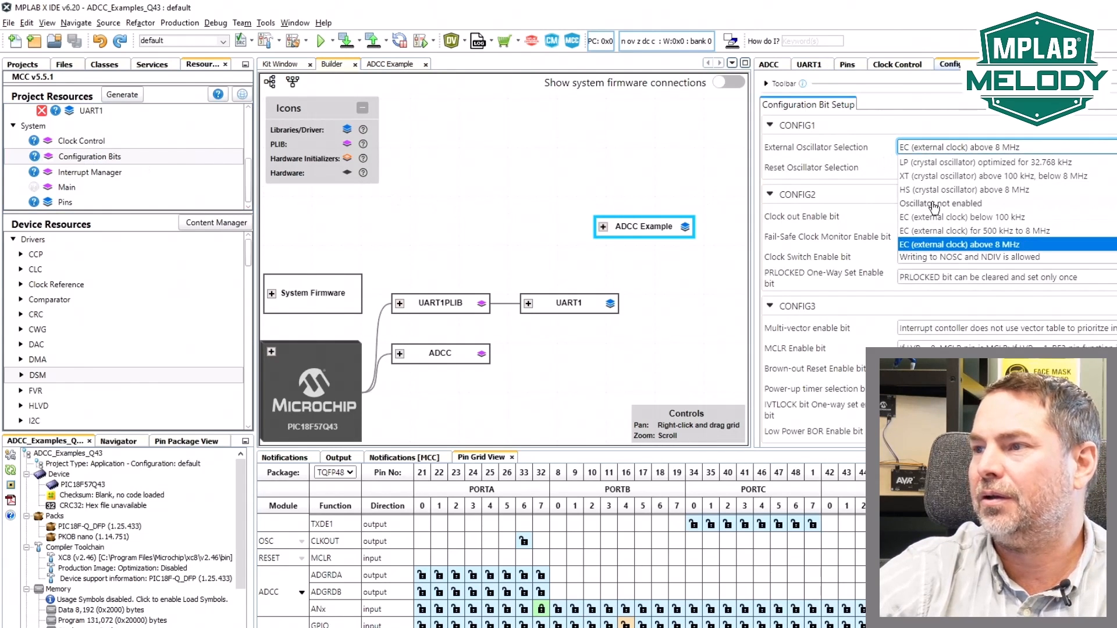
{"action": "left_click", "coordinate": [940, 202]}
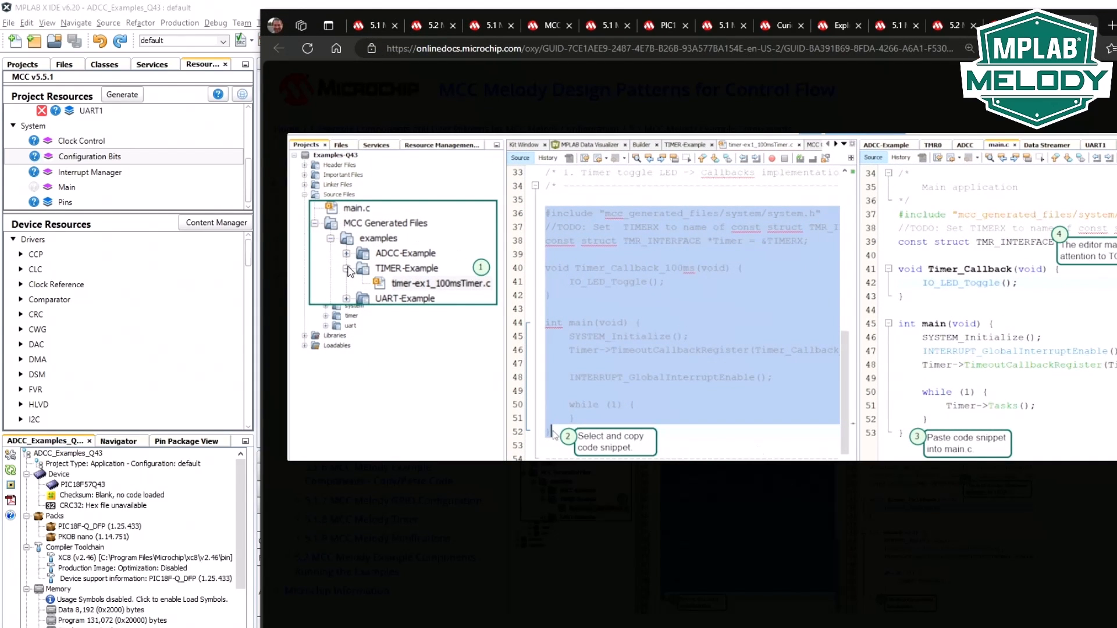
{"action": "mouse_move", "coordinate": [609, 328]}
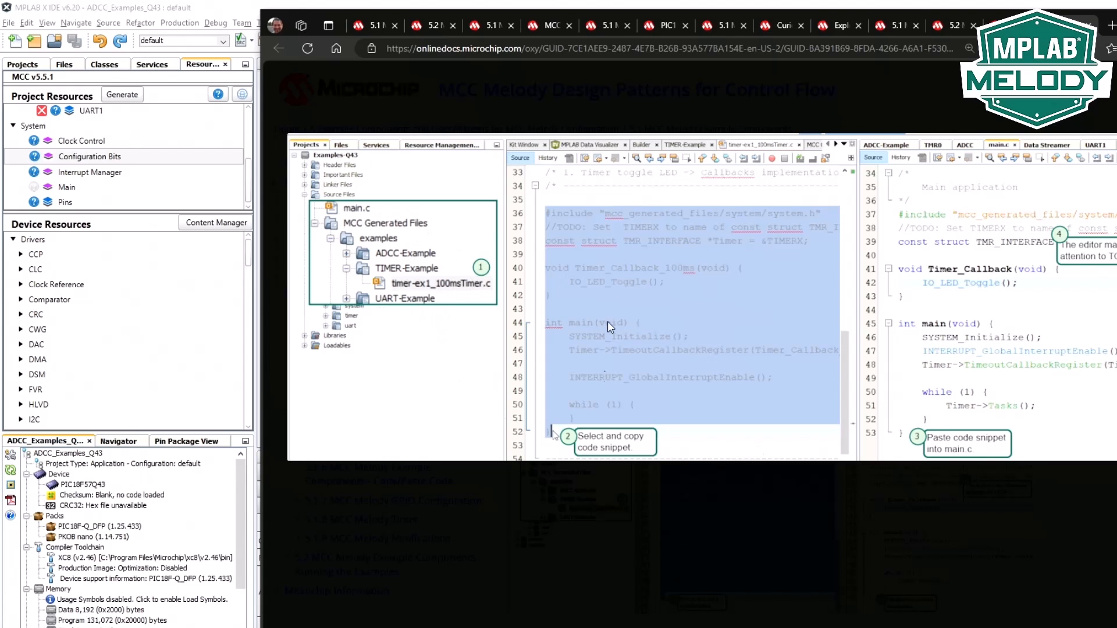
{"action": "mouse_move", "coordinate": [702, 456]}
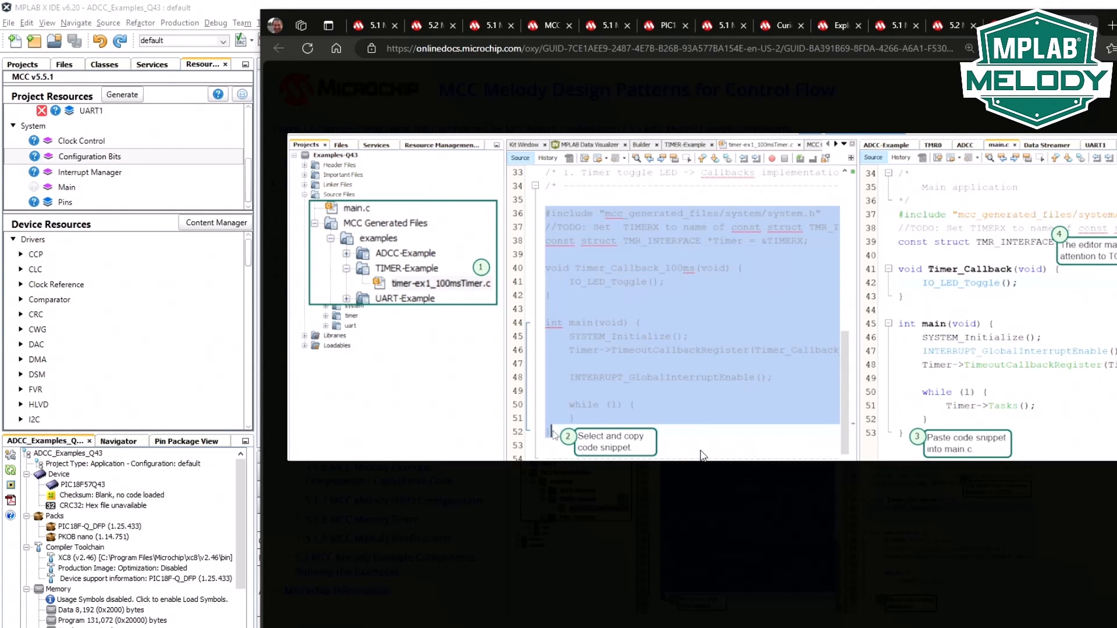
{"action": "mouse_move", "coordinate": [794, 377]}
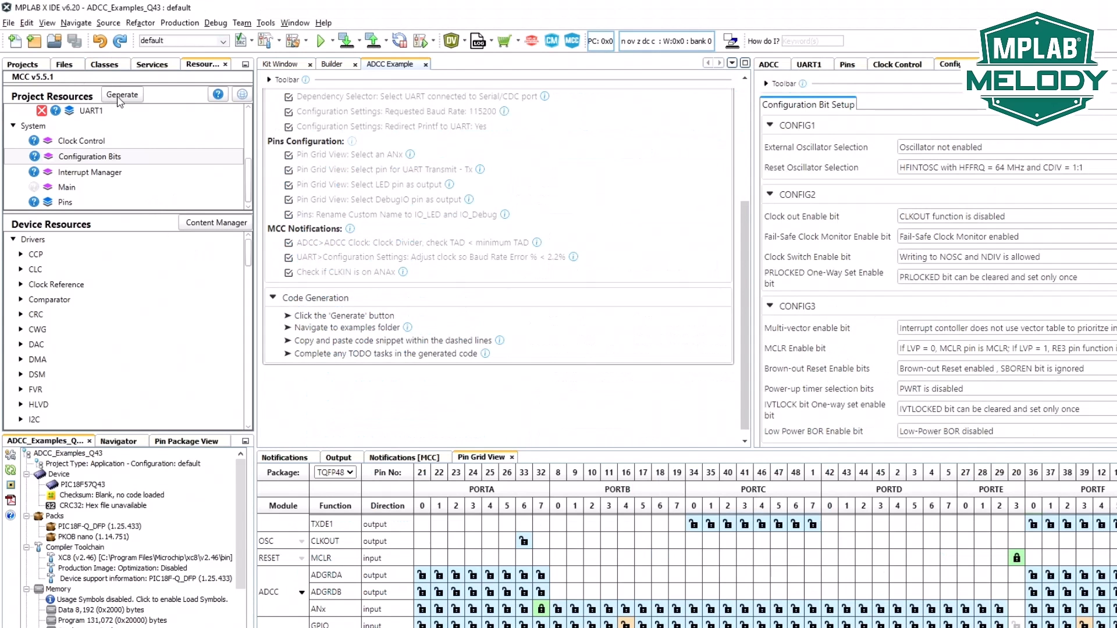
View adcc_example.c's main() snippet and bring main.c up for editing with the ADCC printf polling code.
{"action": "left_click", "coordinate": [121, 94]}
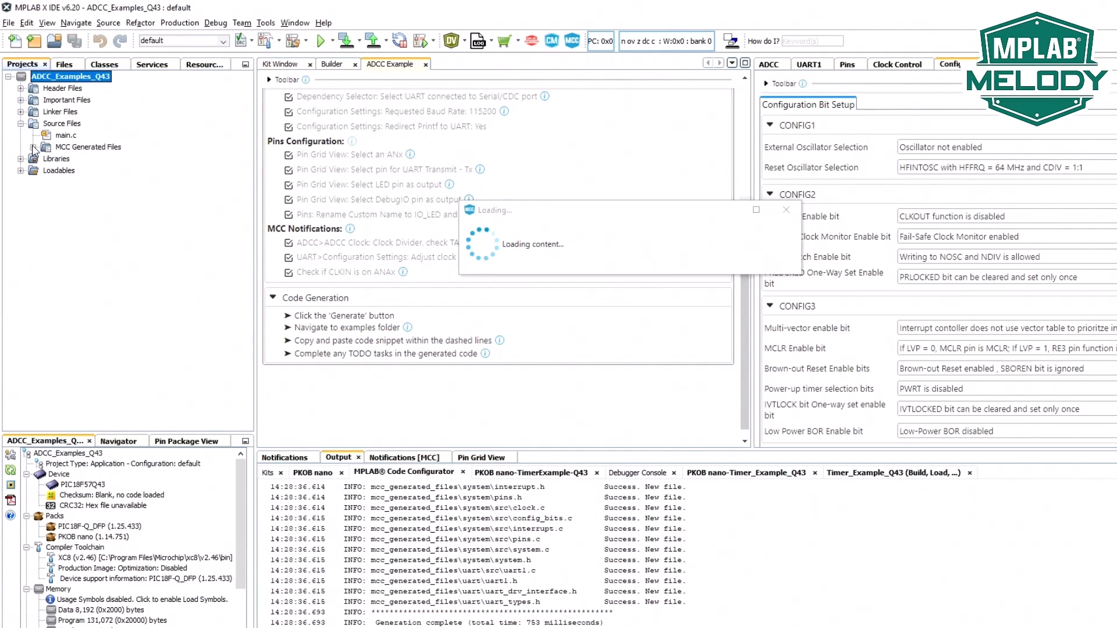
{"action": "left_click", "coordinate": [33, 147]}
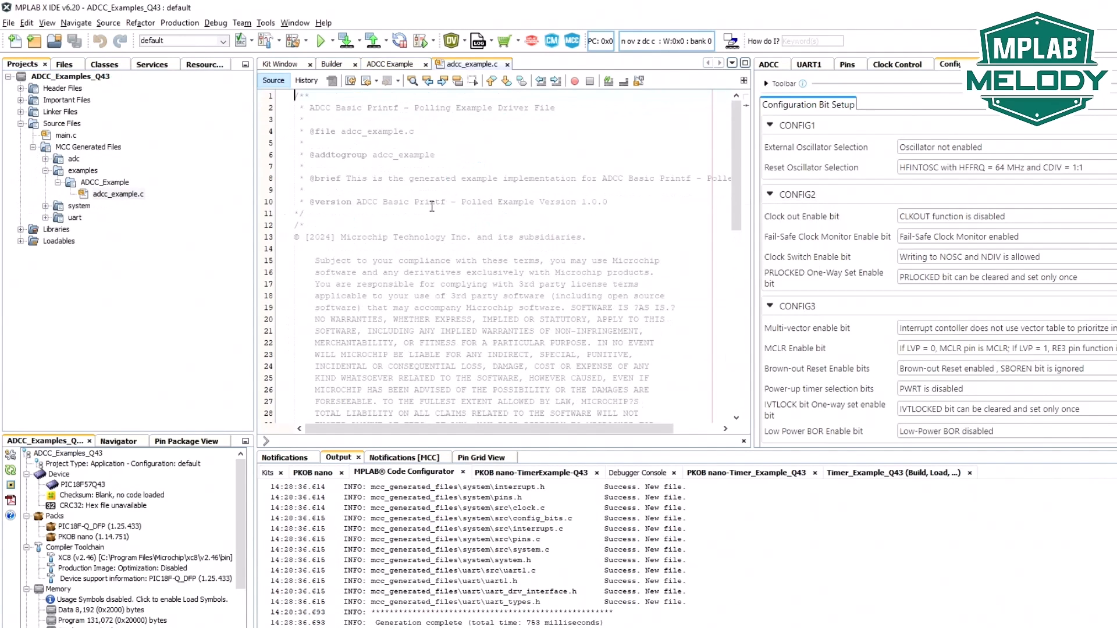
{"action": "scroll", "scroll_direction": "down", "scroll_amount": 3}
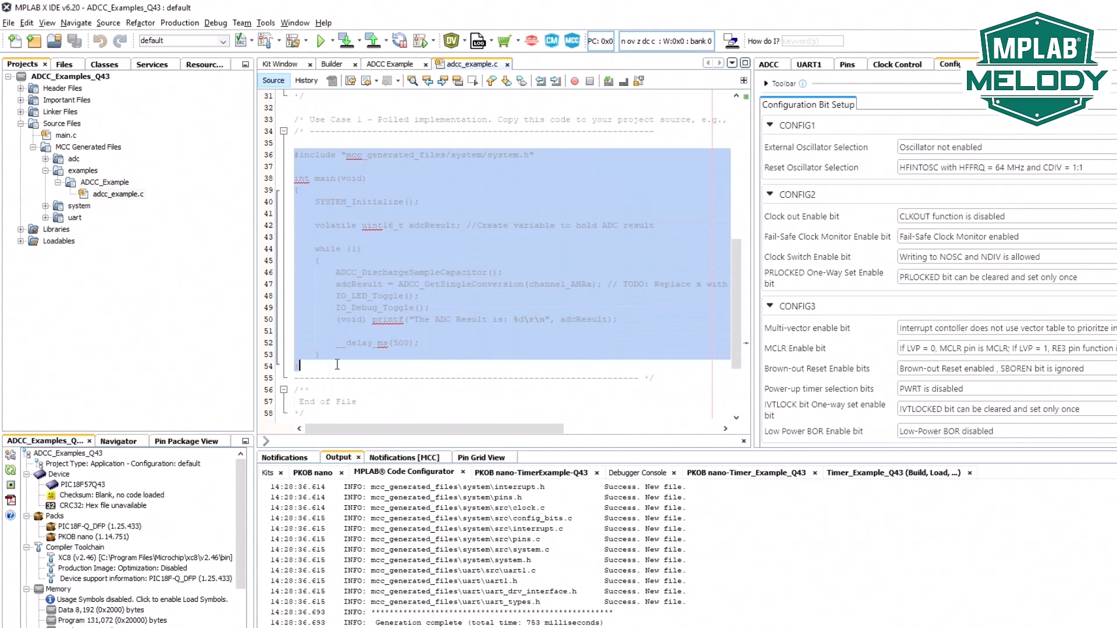
{"action": "left_click", "coordinate": [65, 135]}
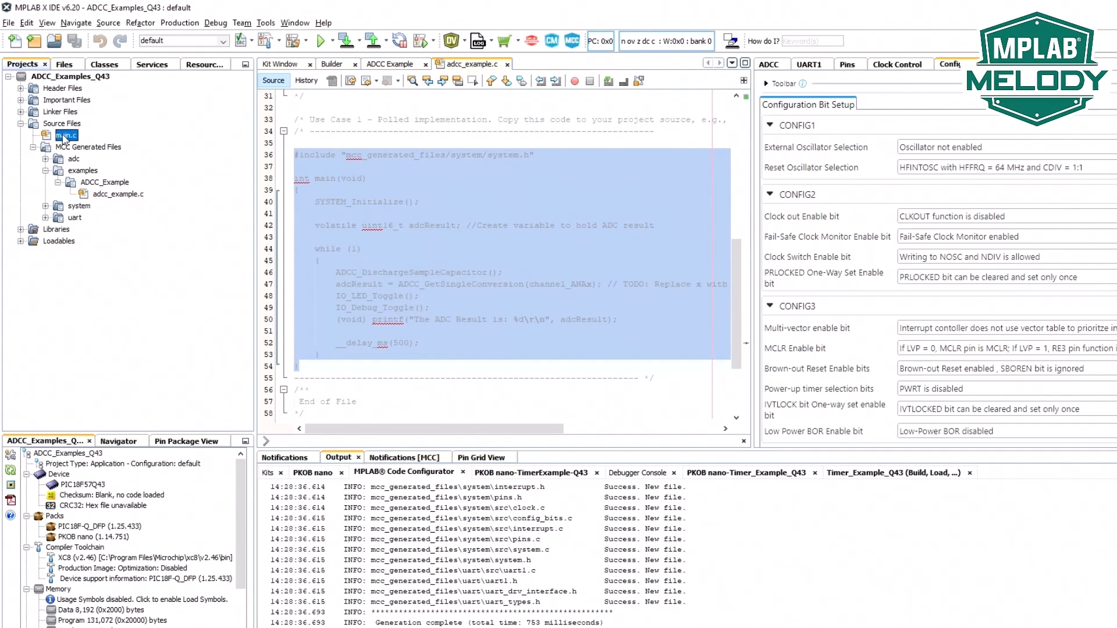
{"action": "double_click", "coordinate": [65, 135]}
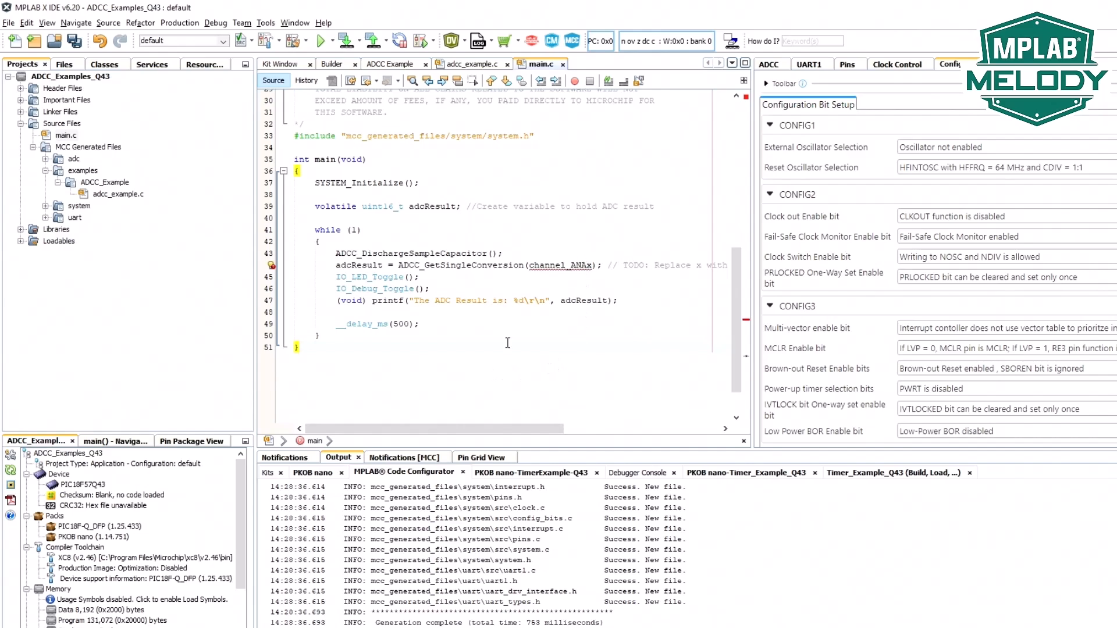
{"action": "left_click", "coordinate": [480, 456]}
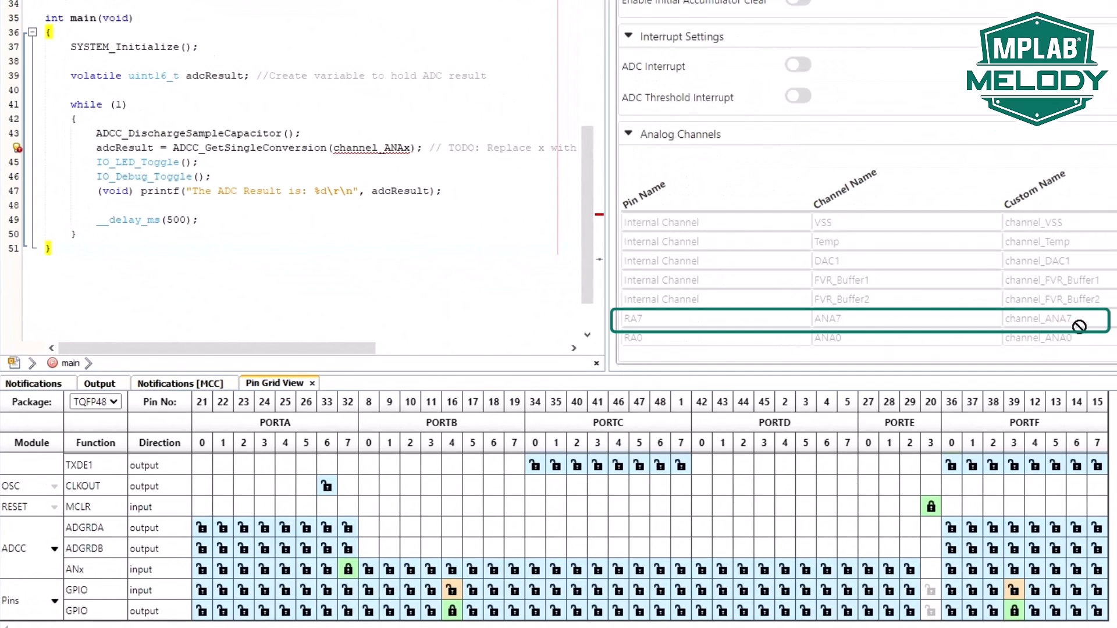
{"action": "mouse_move", "coordinate": [406, 148]}
{"action": "type", "text": "7"}
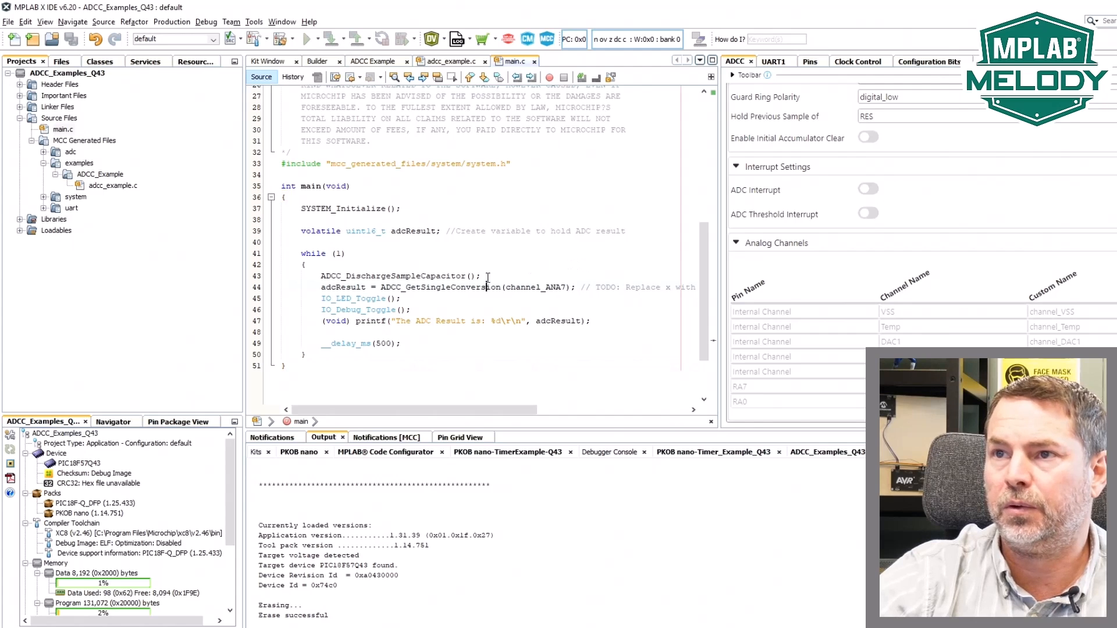
Make and Program Device with the channel_ANA7 conversion, then return to the ADCC Example page.
{"action": "left_click", "coordinate": [329, 40]}
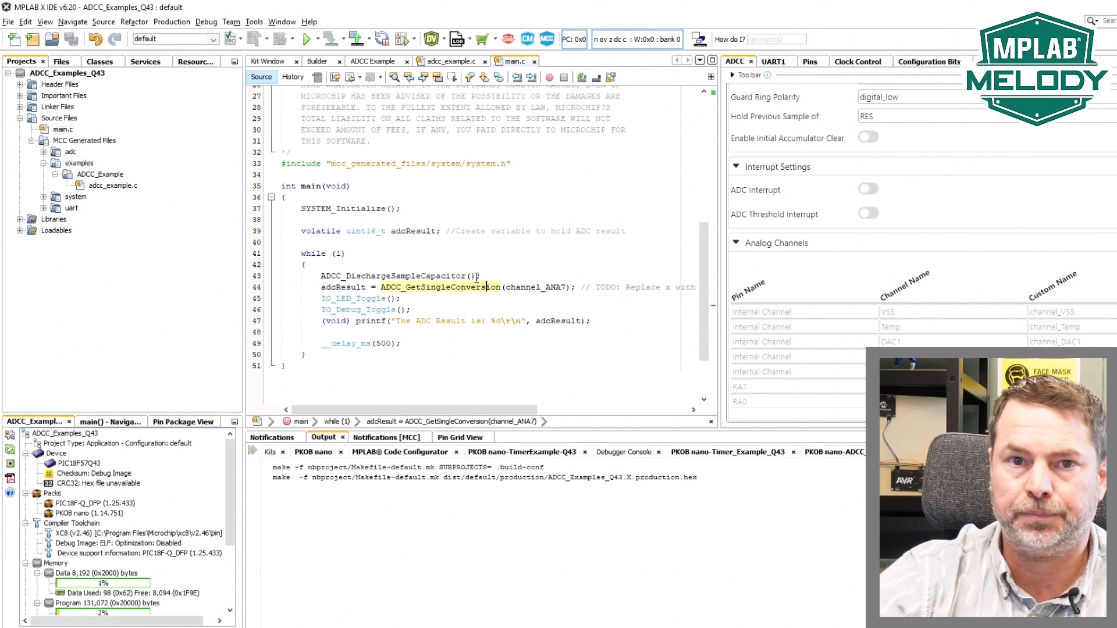
{"action": "left_click", "coordinate": [328, 38]}
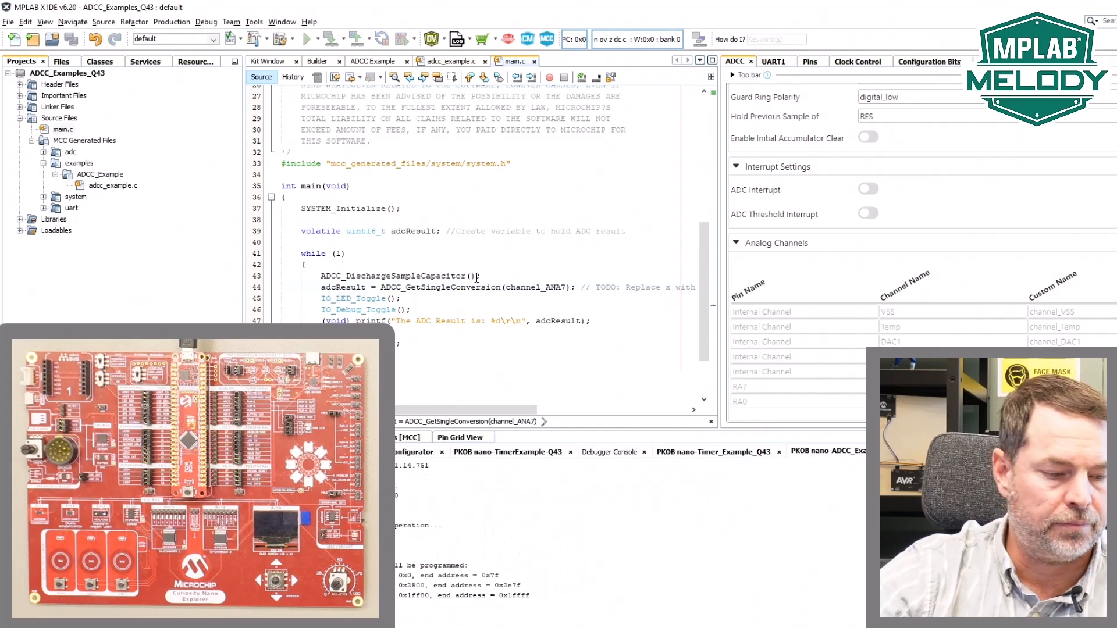
{"action": "double_click", "coordinate": [438, 288]}
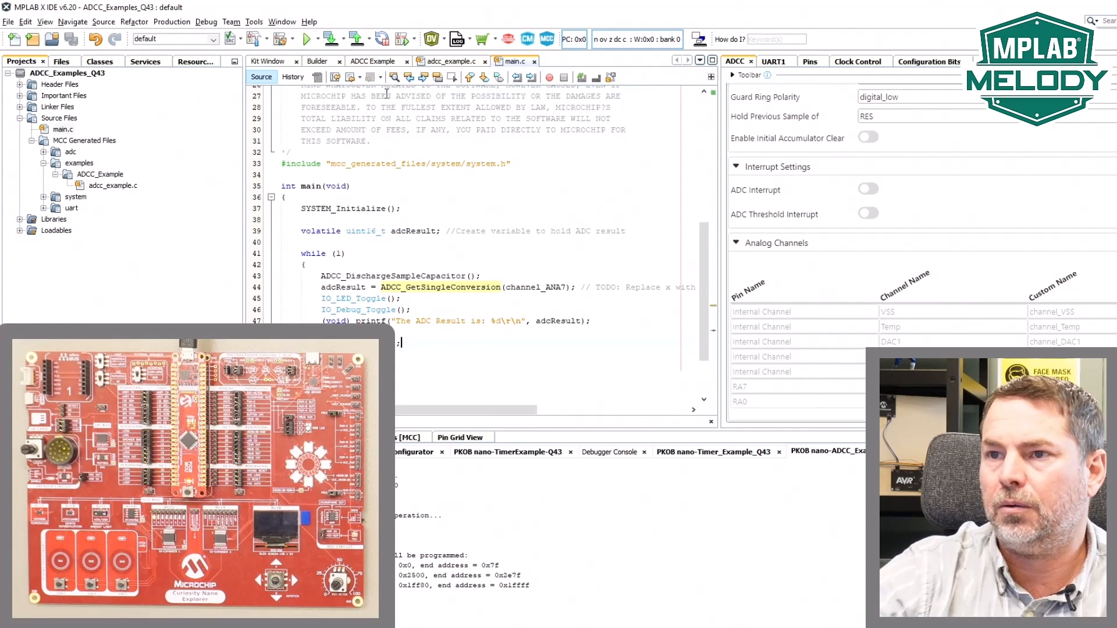
{"action": "left_click", "coordinate": [373, 62]}
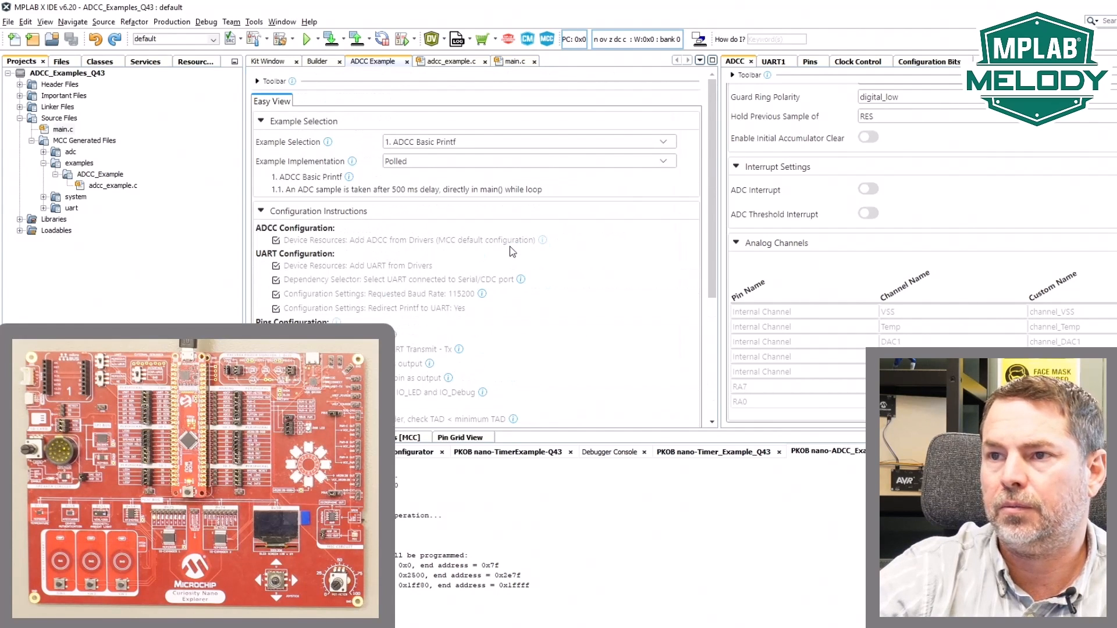
{"action": "mouse_move", "coordinate": [349, 177]}
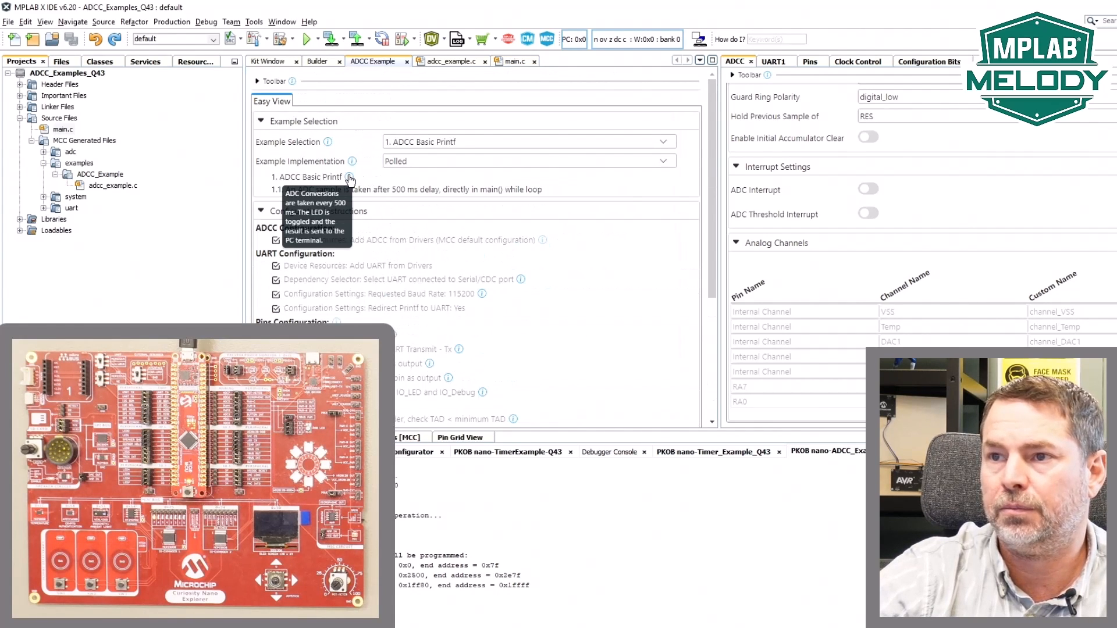
{"action": "left_click", "coordinate": [350, 178]}
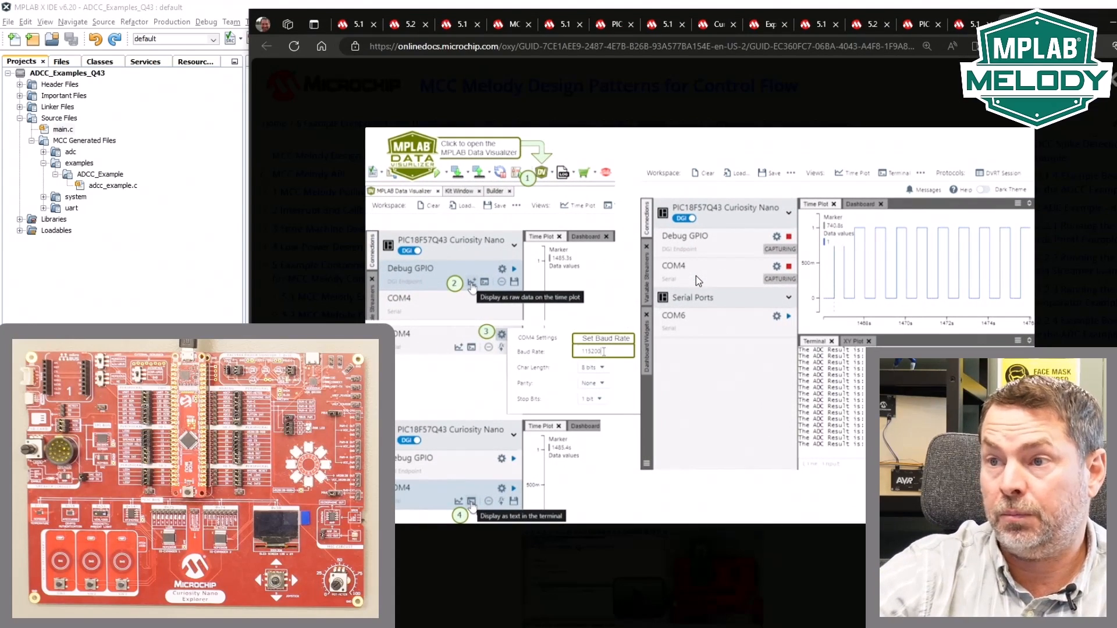
{"action": "mouse_move", "coordinate": [456, 294]}
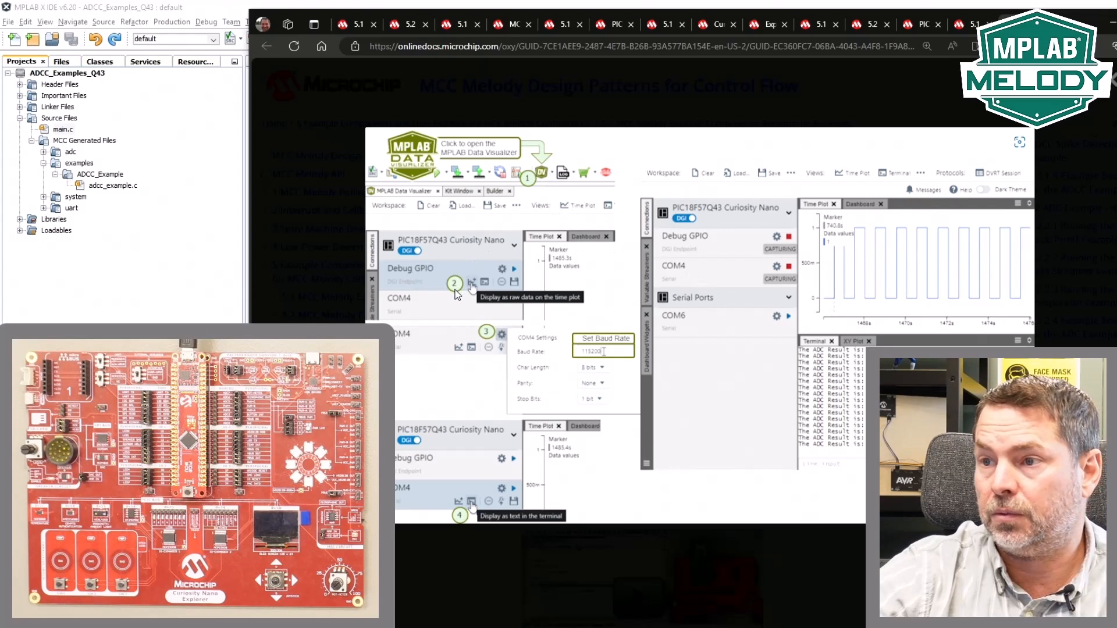
{"action": "mouse_move", "coordinate": [576, 306]}
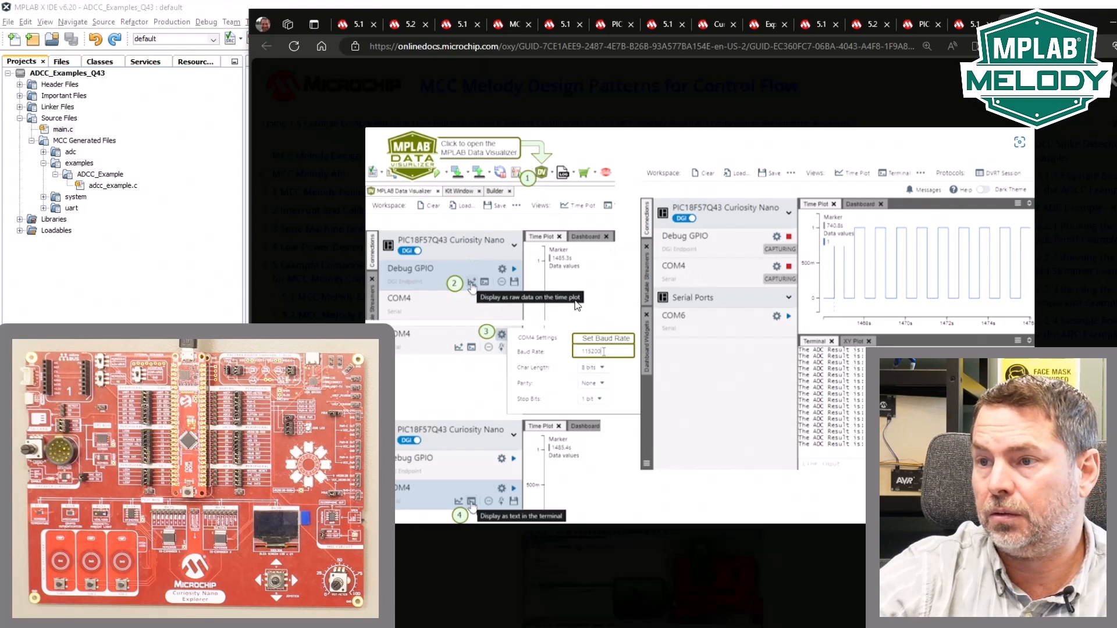
{"action": "mouse_move", "coordinate": [489, 334]}
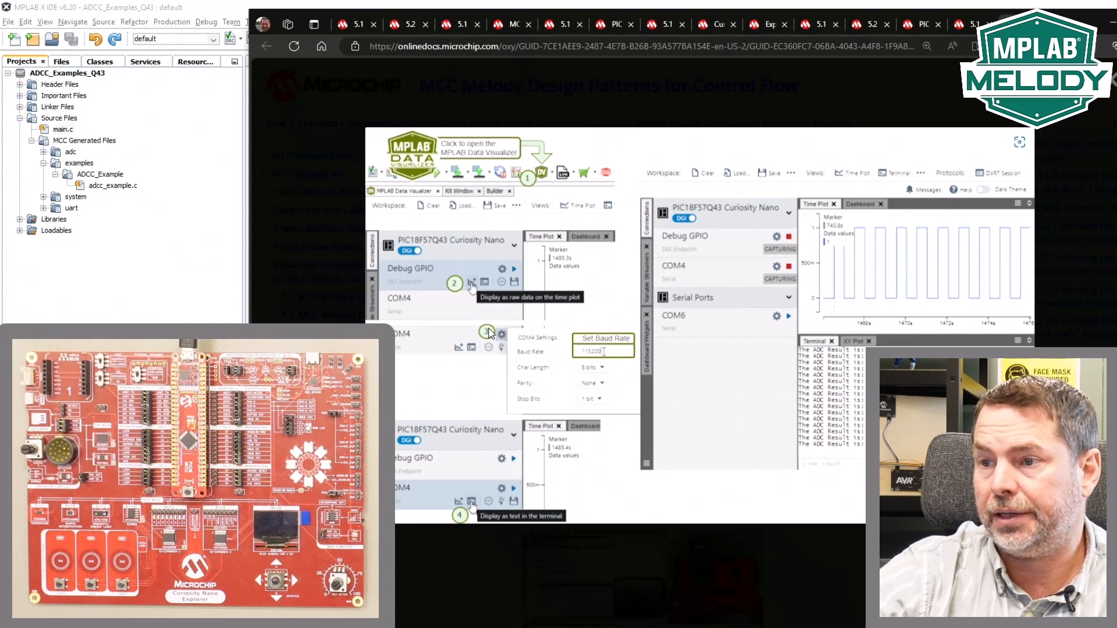
{"action": "mouse_move", "coordinate": [615, 368]}
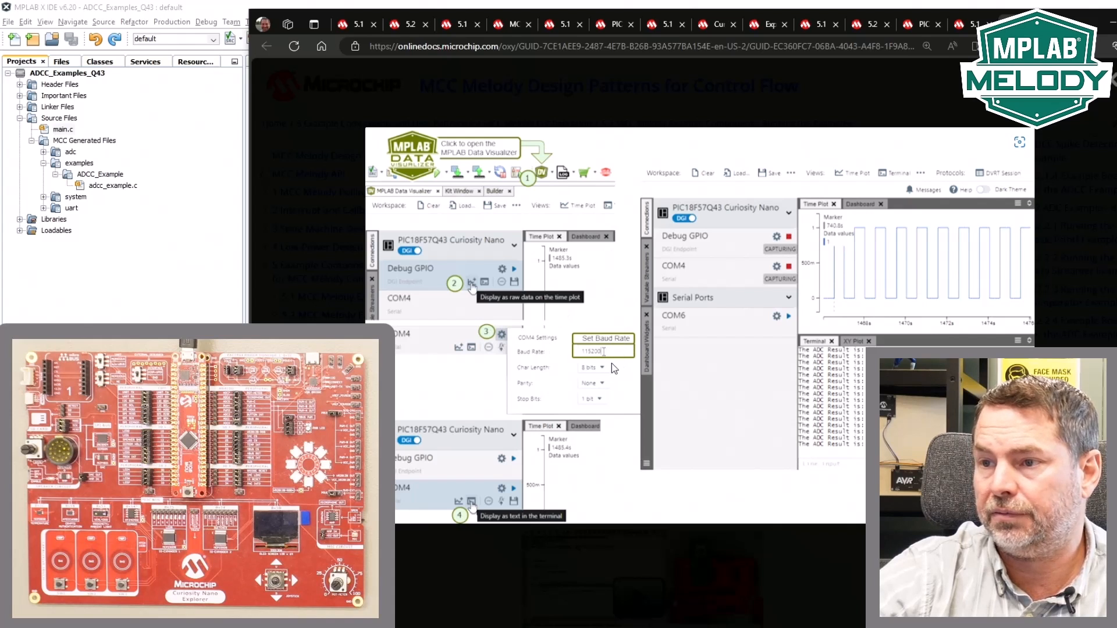
{"action": "mouse_move", "coordinate": [591, 386]}
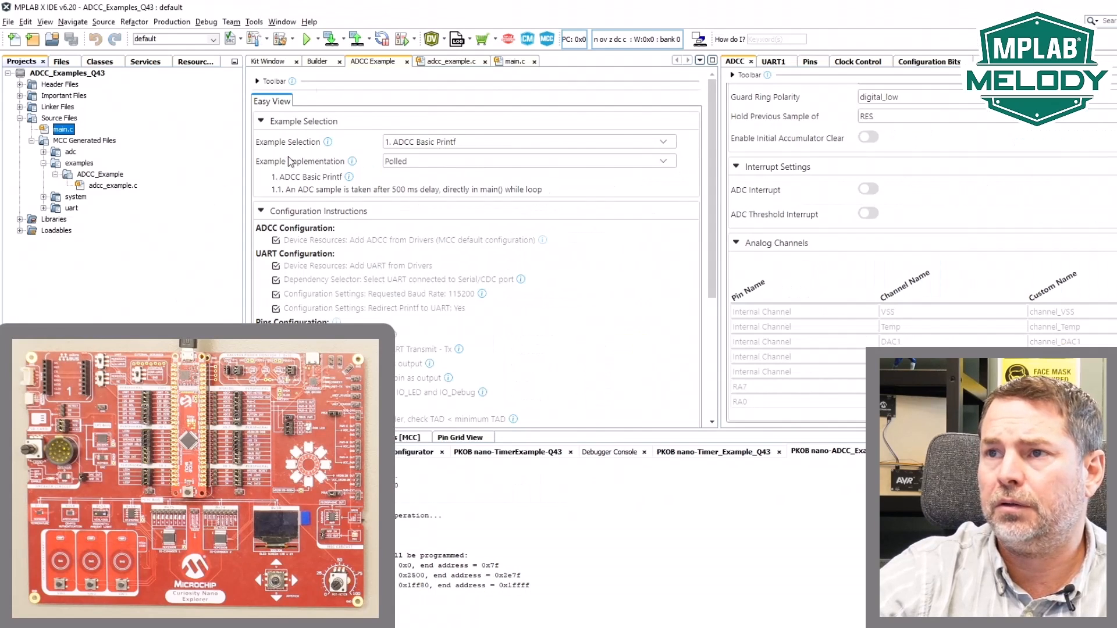
In Data Visualizer enable the debug data interface and plot Debug GPIO over time.
{"action": "left_click", "coordinate": [430, 39]}
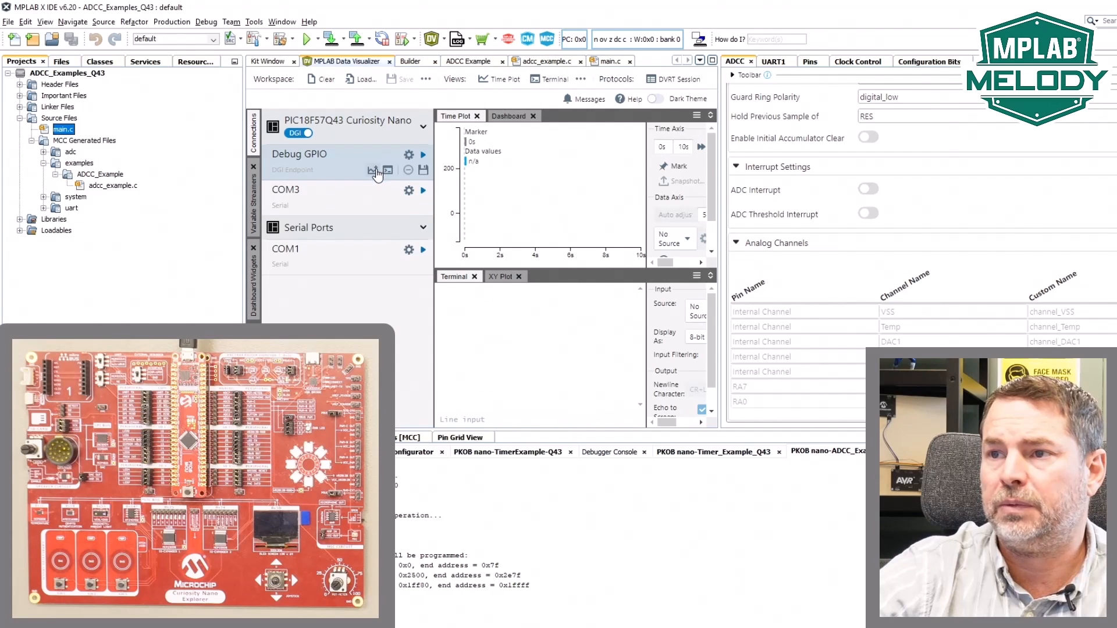
{"action": "mouse_move", "coordinate": [373, 173]}
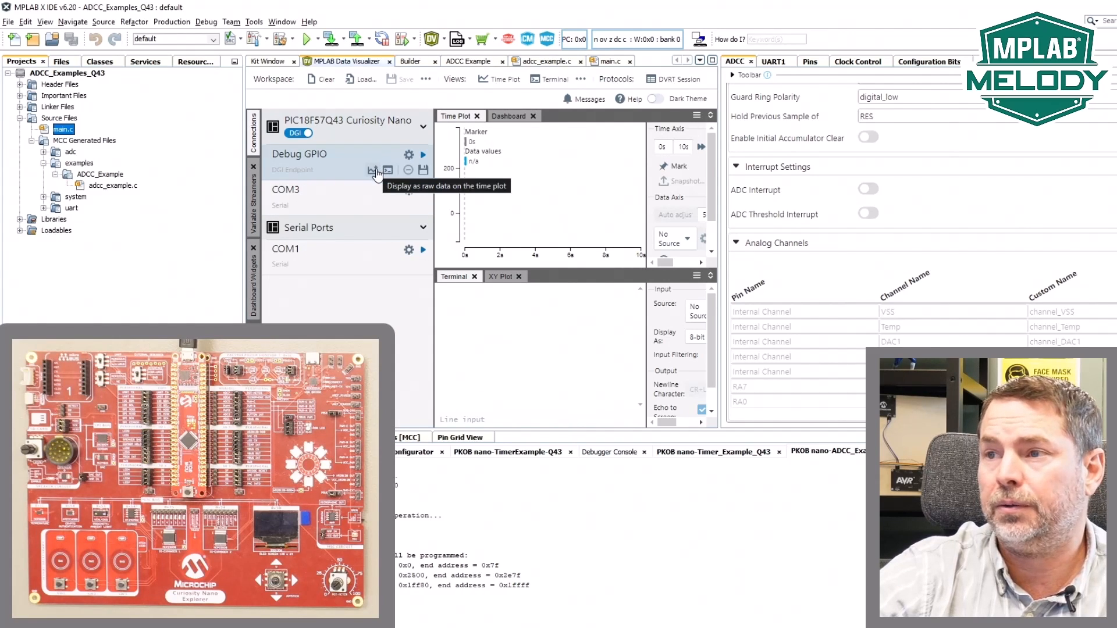
{"action": "left_click", "coordinate": [374, 169]}
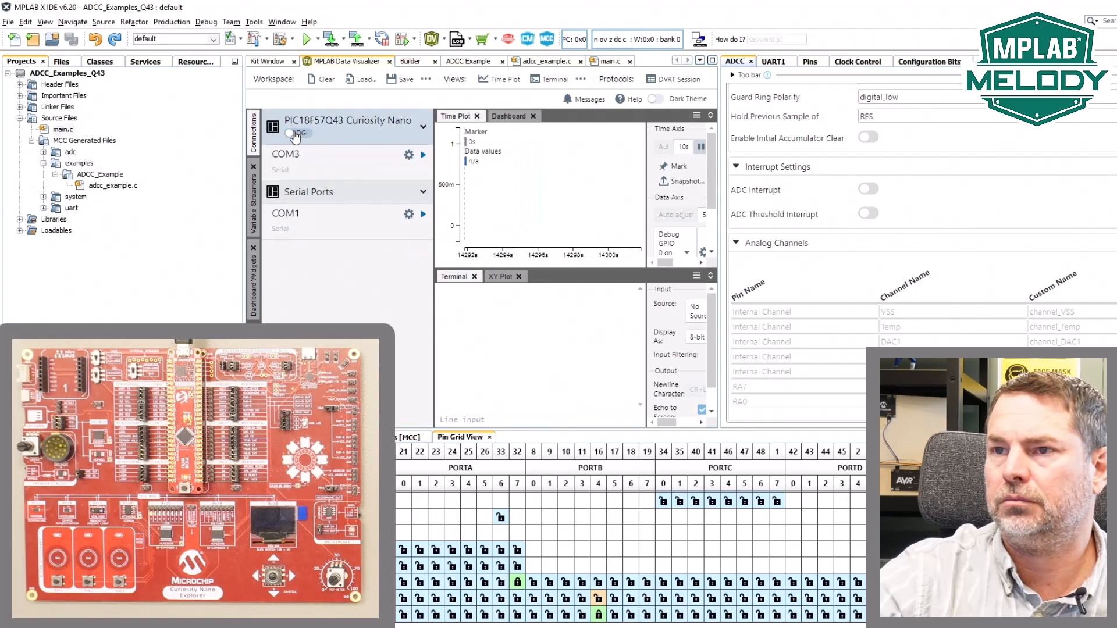
{"action": "left_click", "coordinate": [299, 134]}
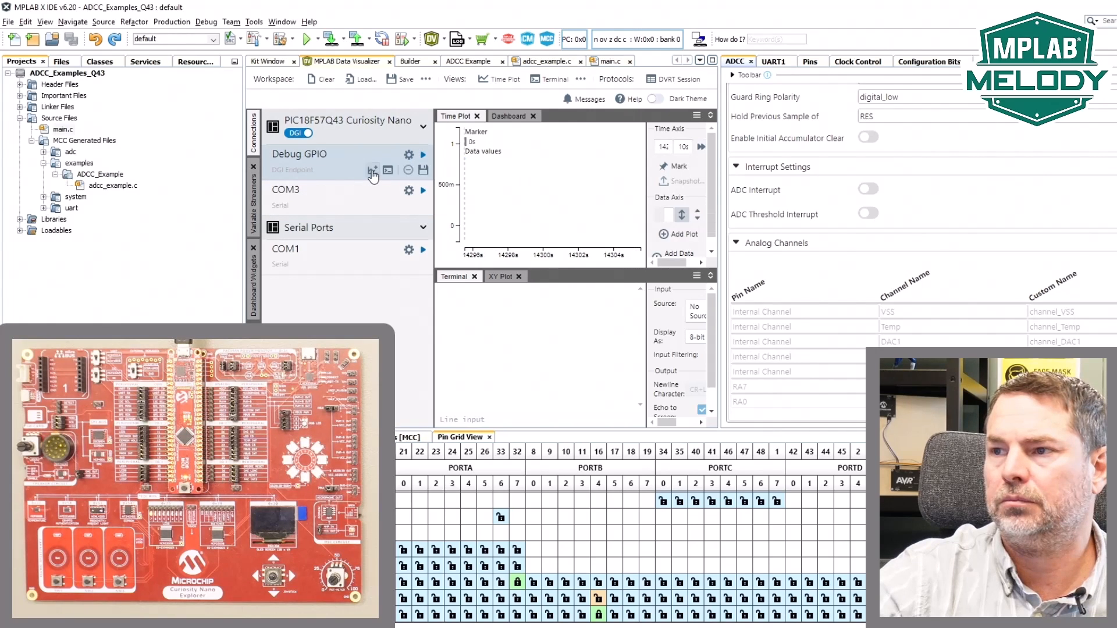
{"action": "left_click", "coordinate": [372, 170]}
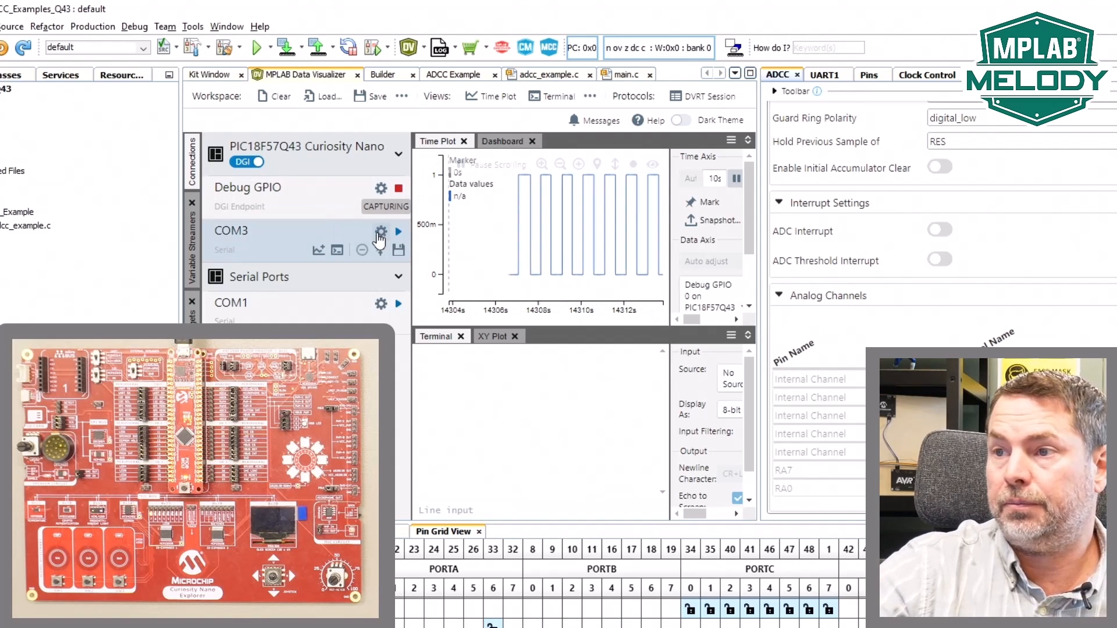
Set COM3 to 115200 baud and stream its ADC result messages into the terminal.
{"action": "left_click", "coordinate": [381, 232]}
{"action": "type", "text": "1152"}
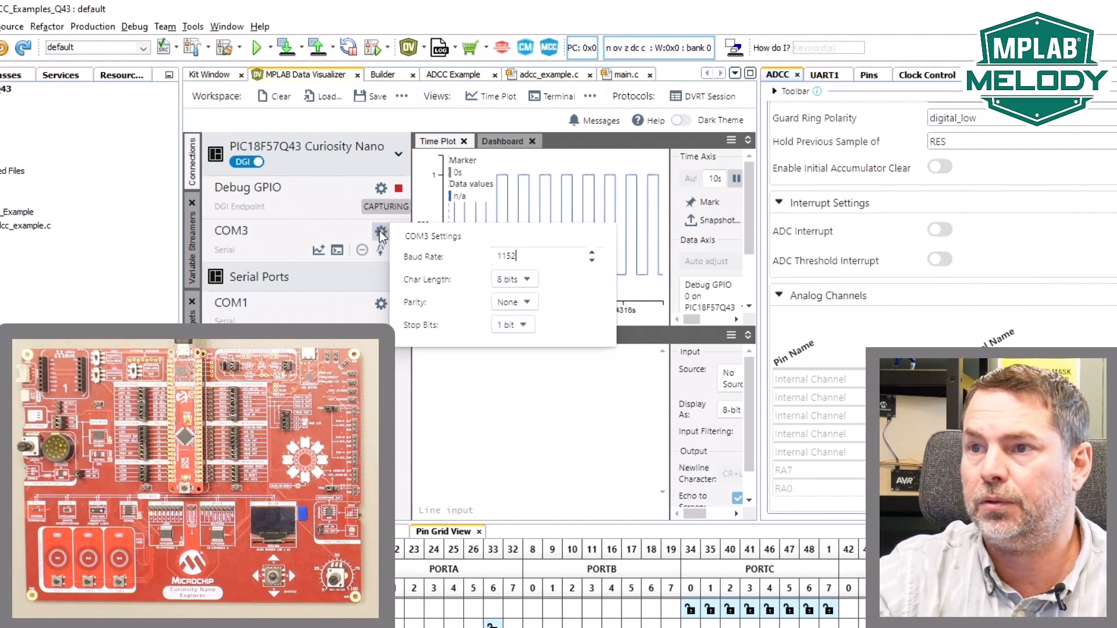
{"action": "left_click", "coordinate": [381, 230]}
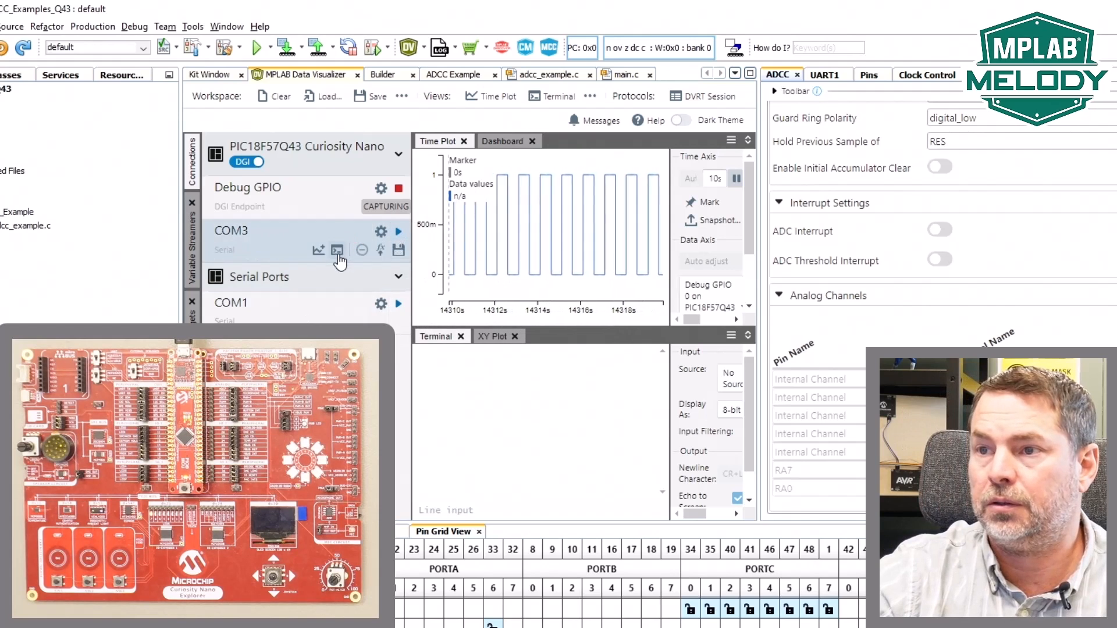
{"action": "left_click", "coordinate": [397, 230]}
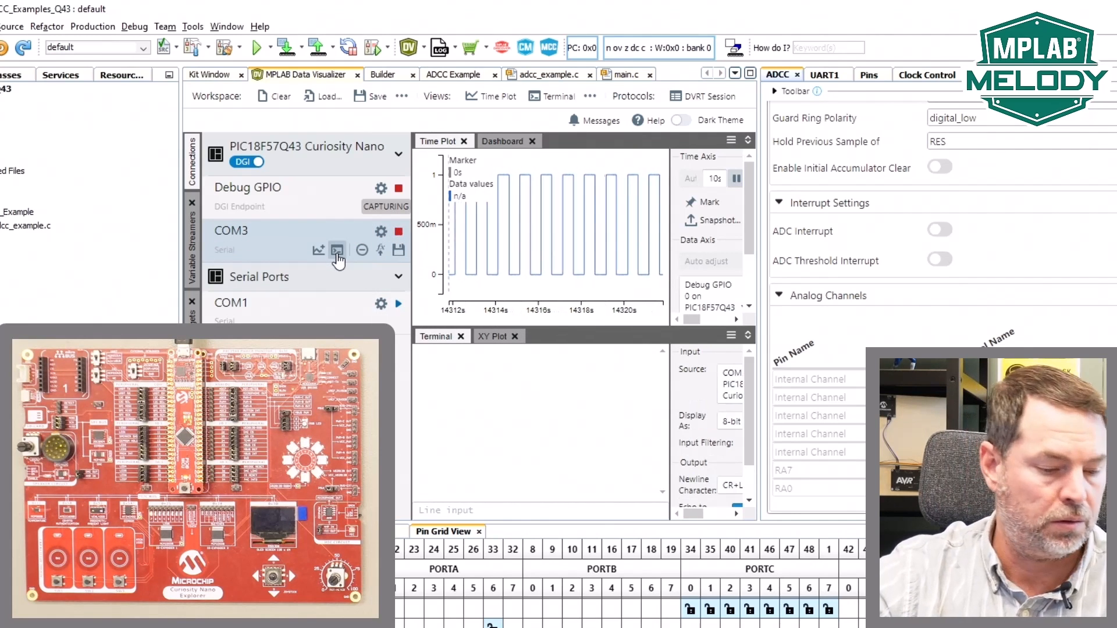
{"action": "left_click", "coordinate": [336, 249]}
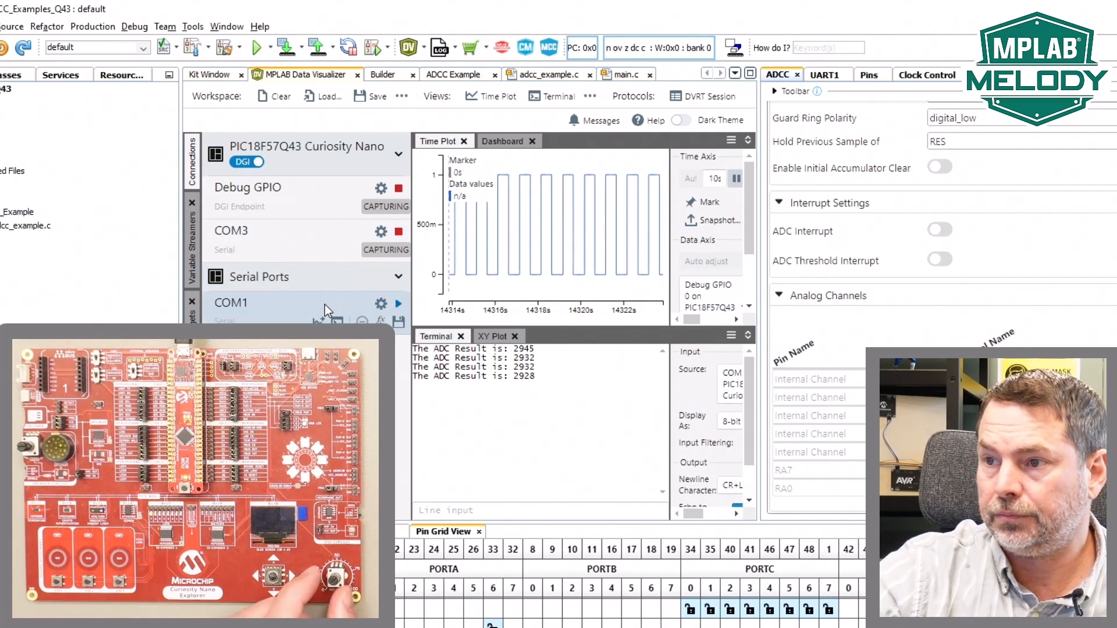